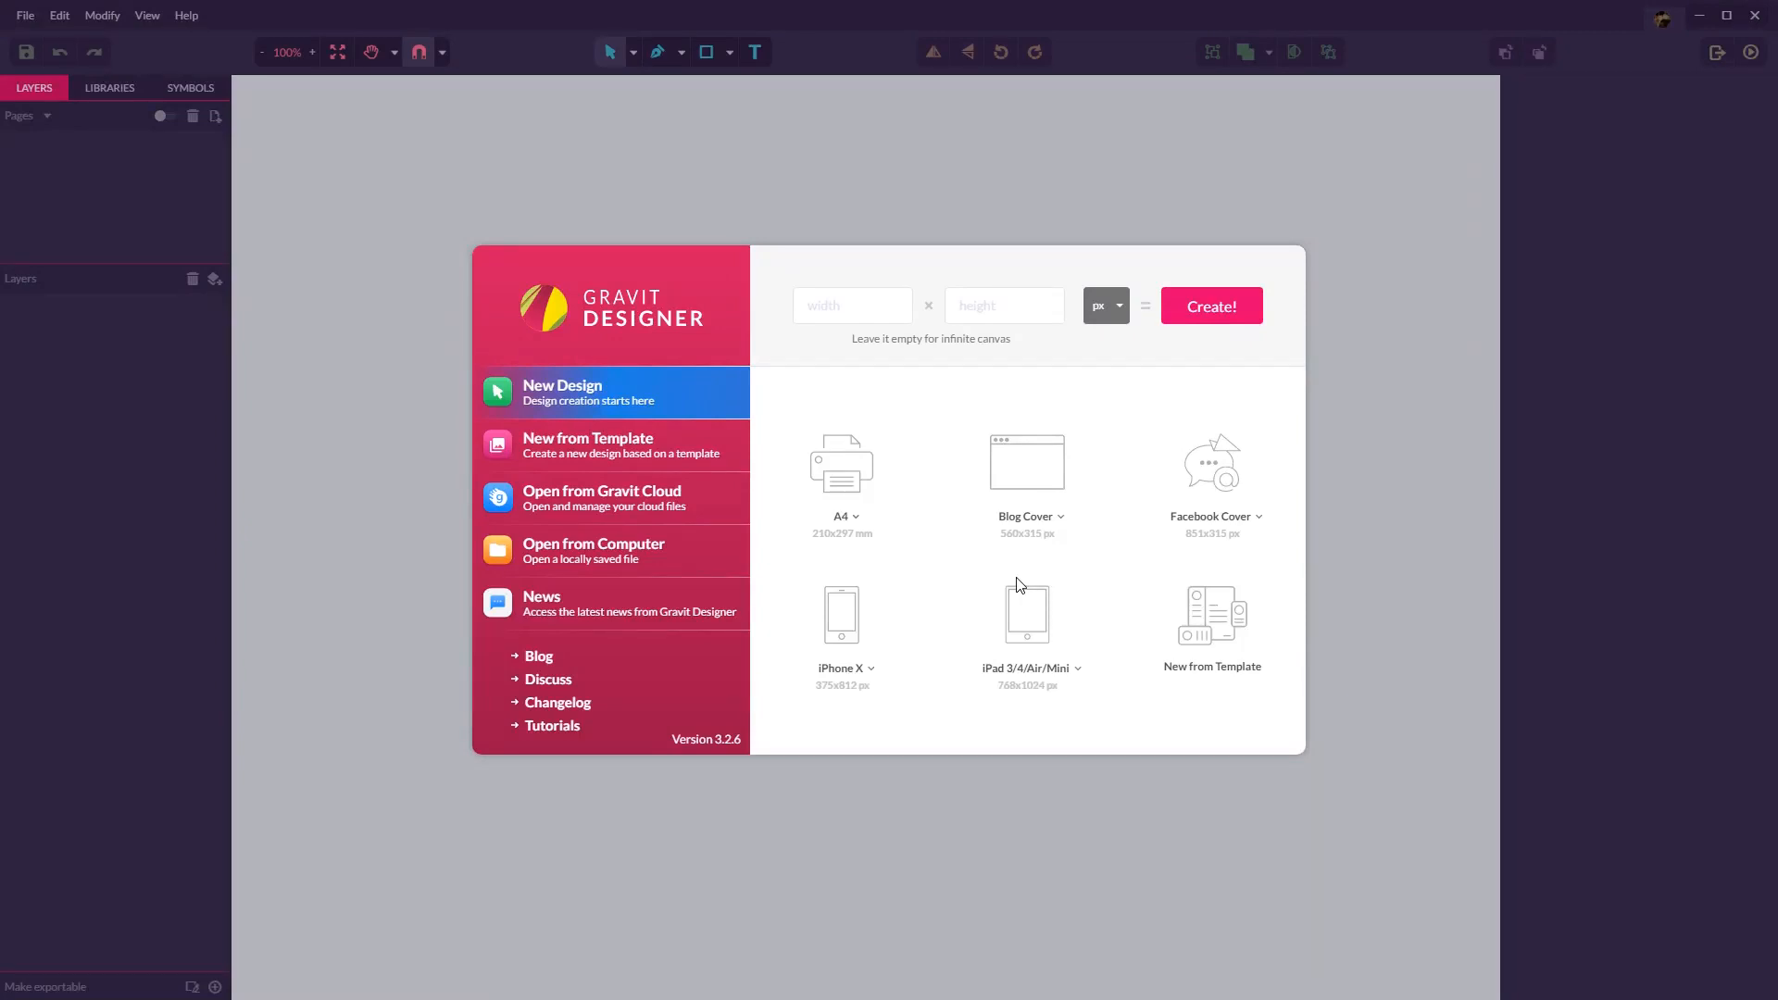
{"action": "mouse_move", "coordinate": [938, 267]}
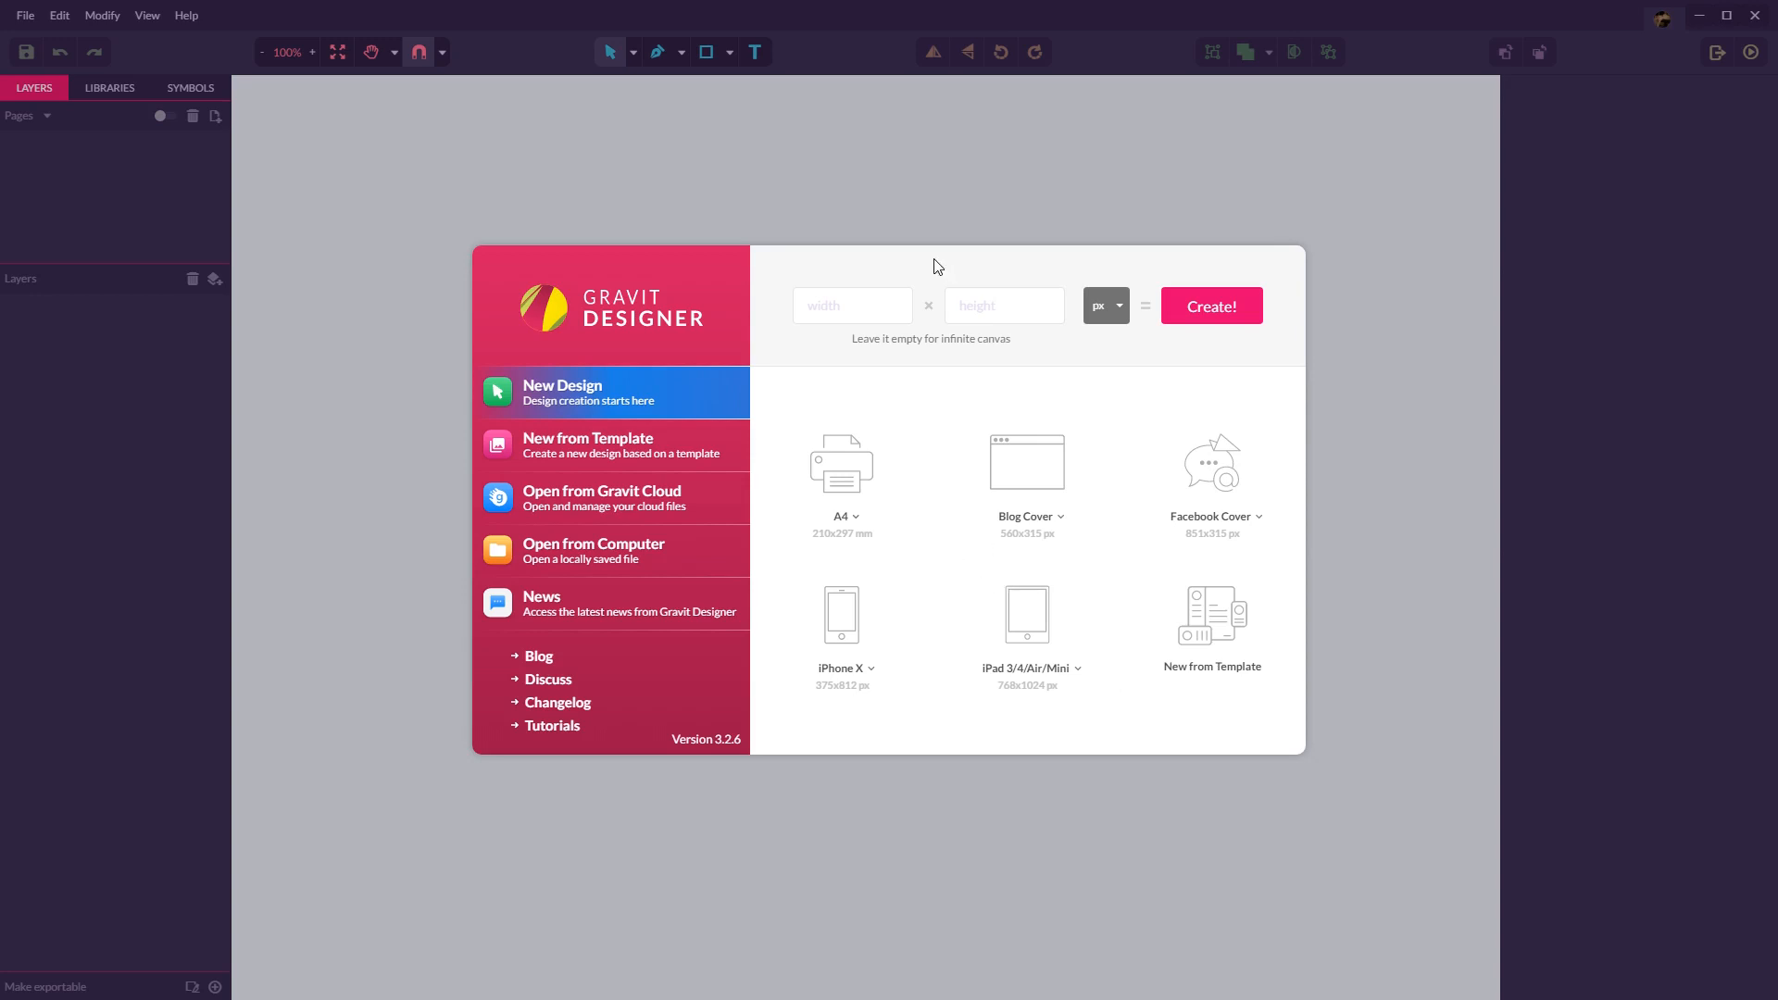
{"action": "mouse_move", "coordinate": [758, 162]}
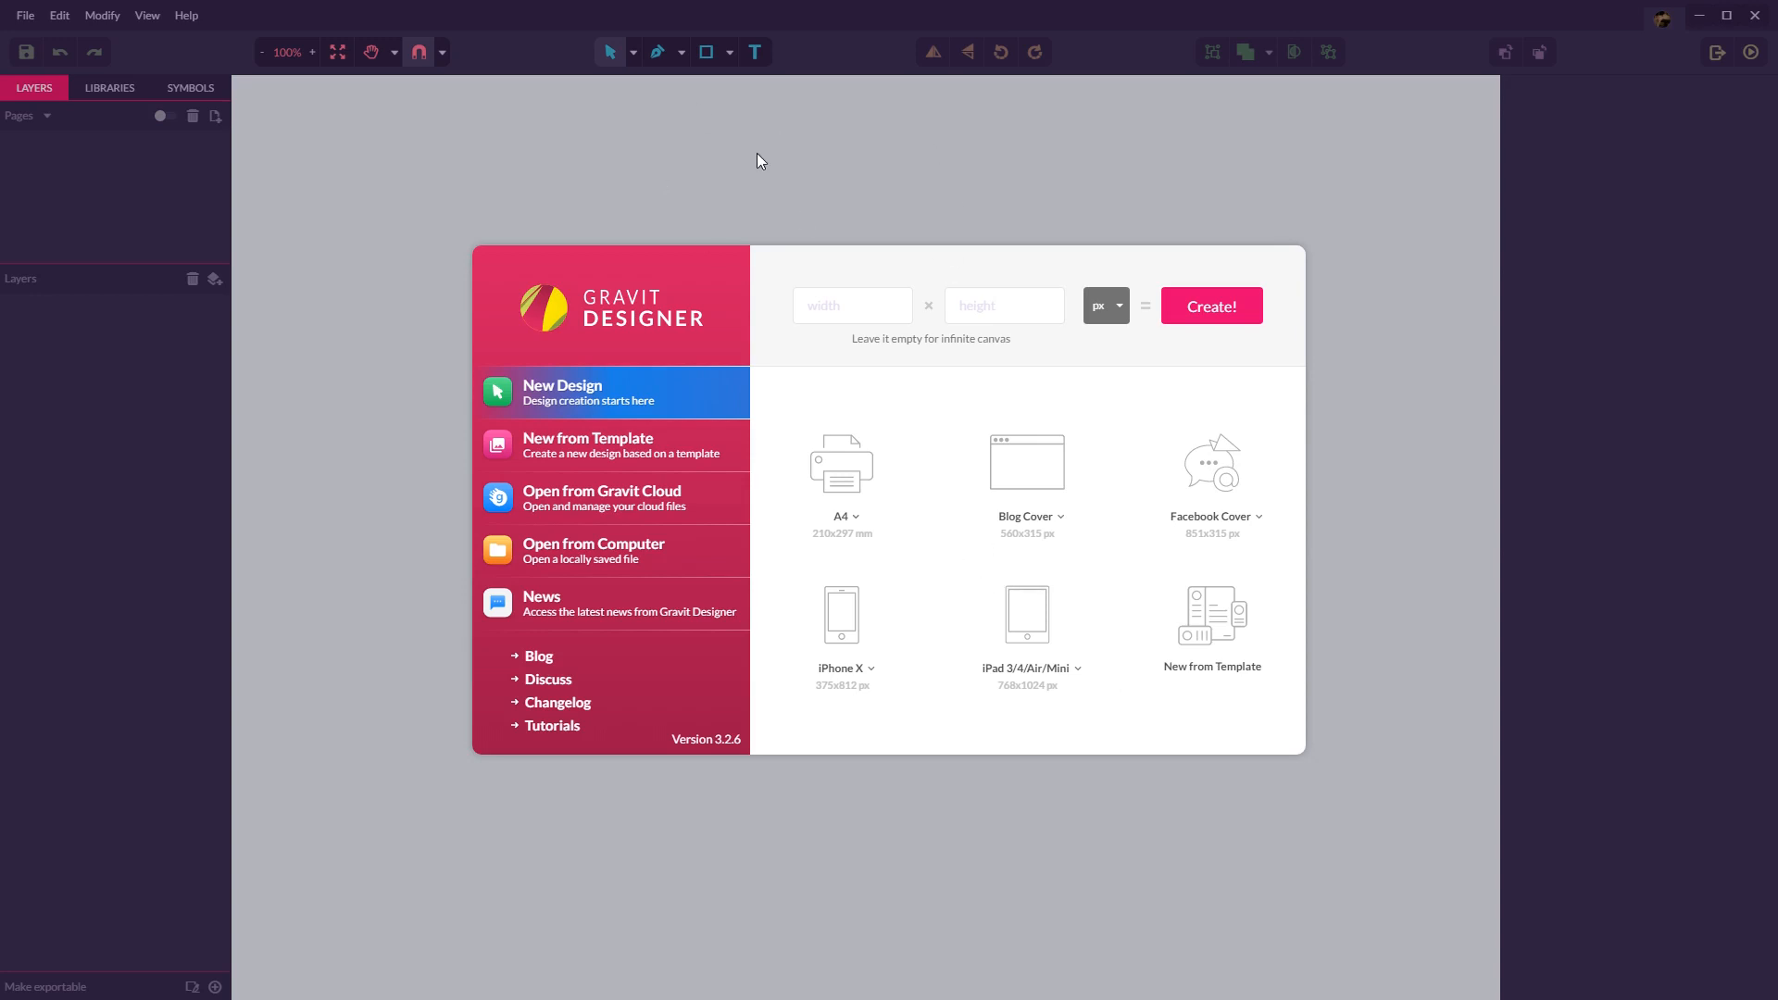
{"action": "mouse_move", "coordinate": [1113, 631]}
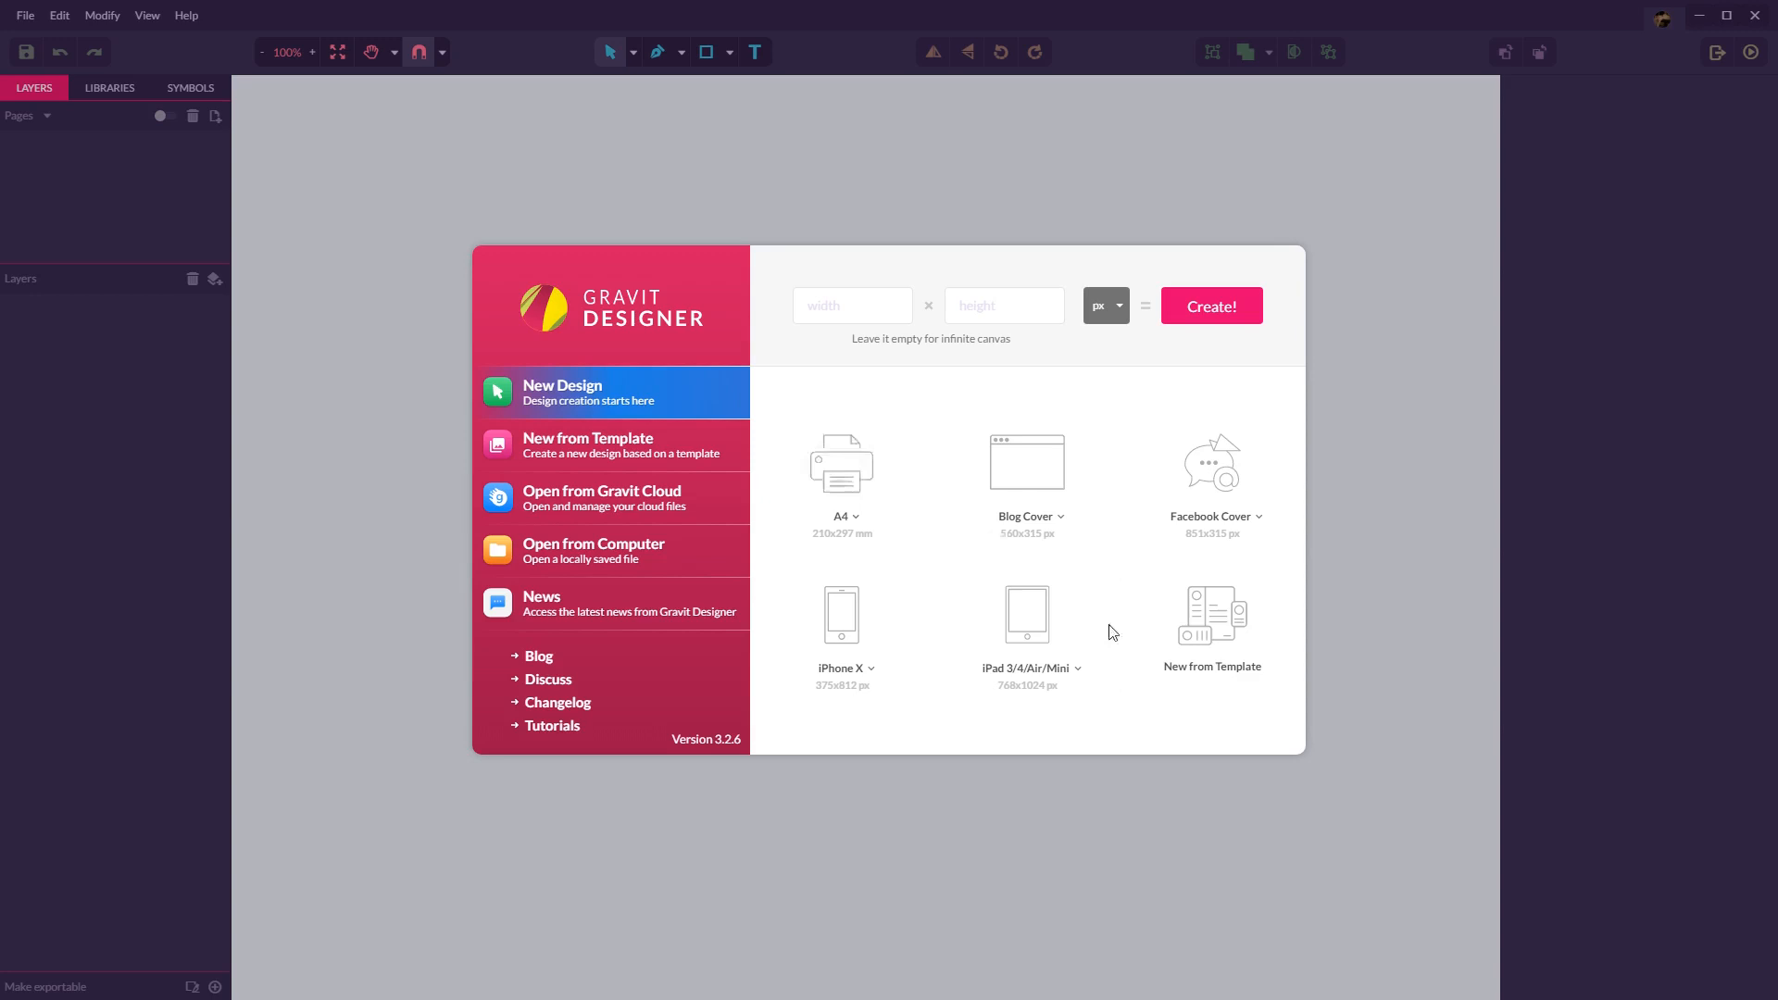
Step: Start a new Facebook Cover design and bring up the app Settings dialog from the Edit menu
{"action": "left_click", "coordinate": [1211, 461]}
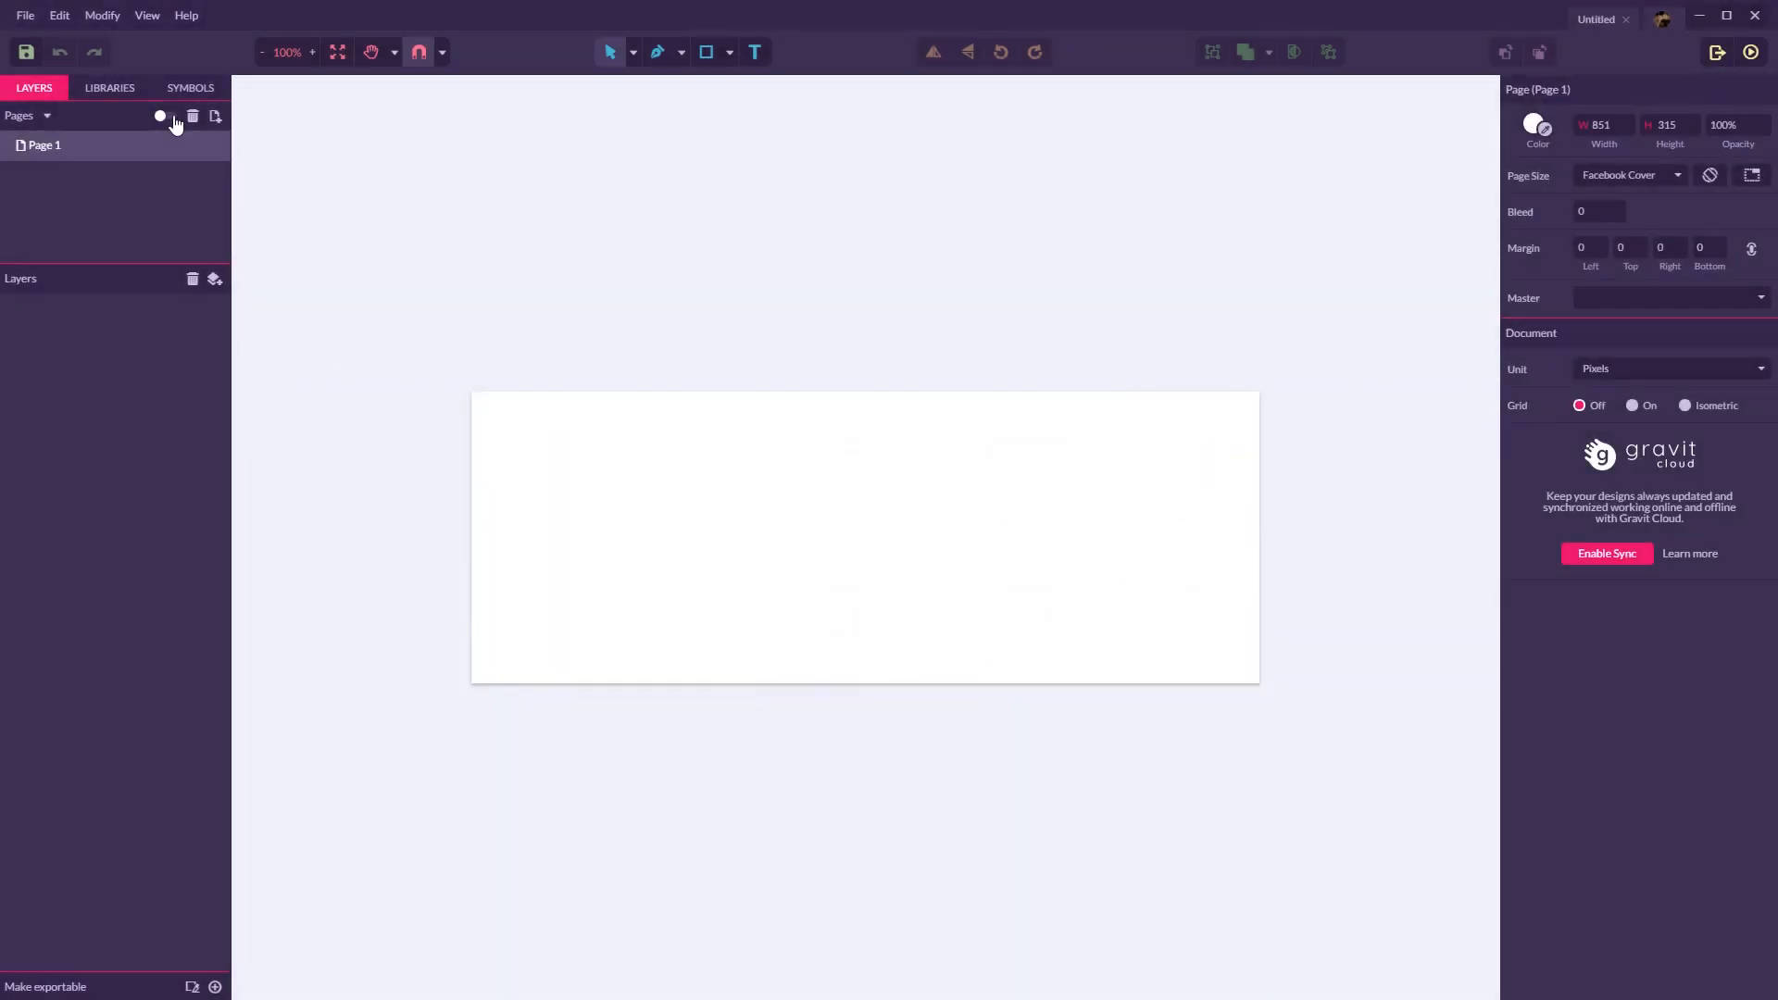
{"action": "left_click", "coordinate": [57, 14]}
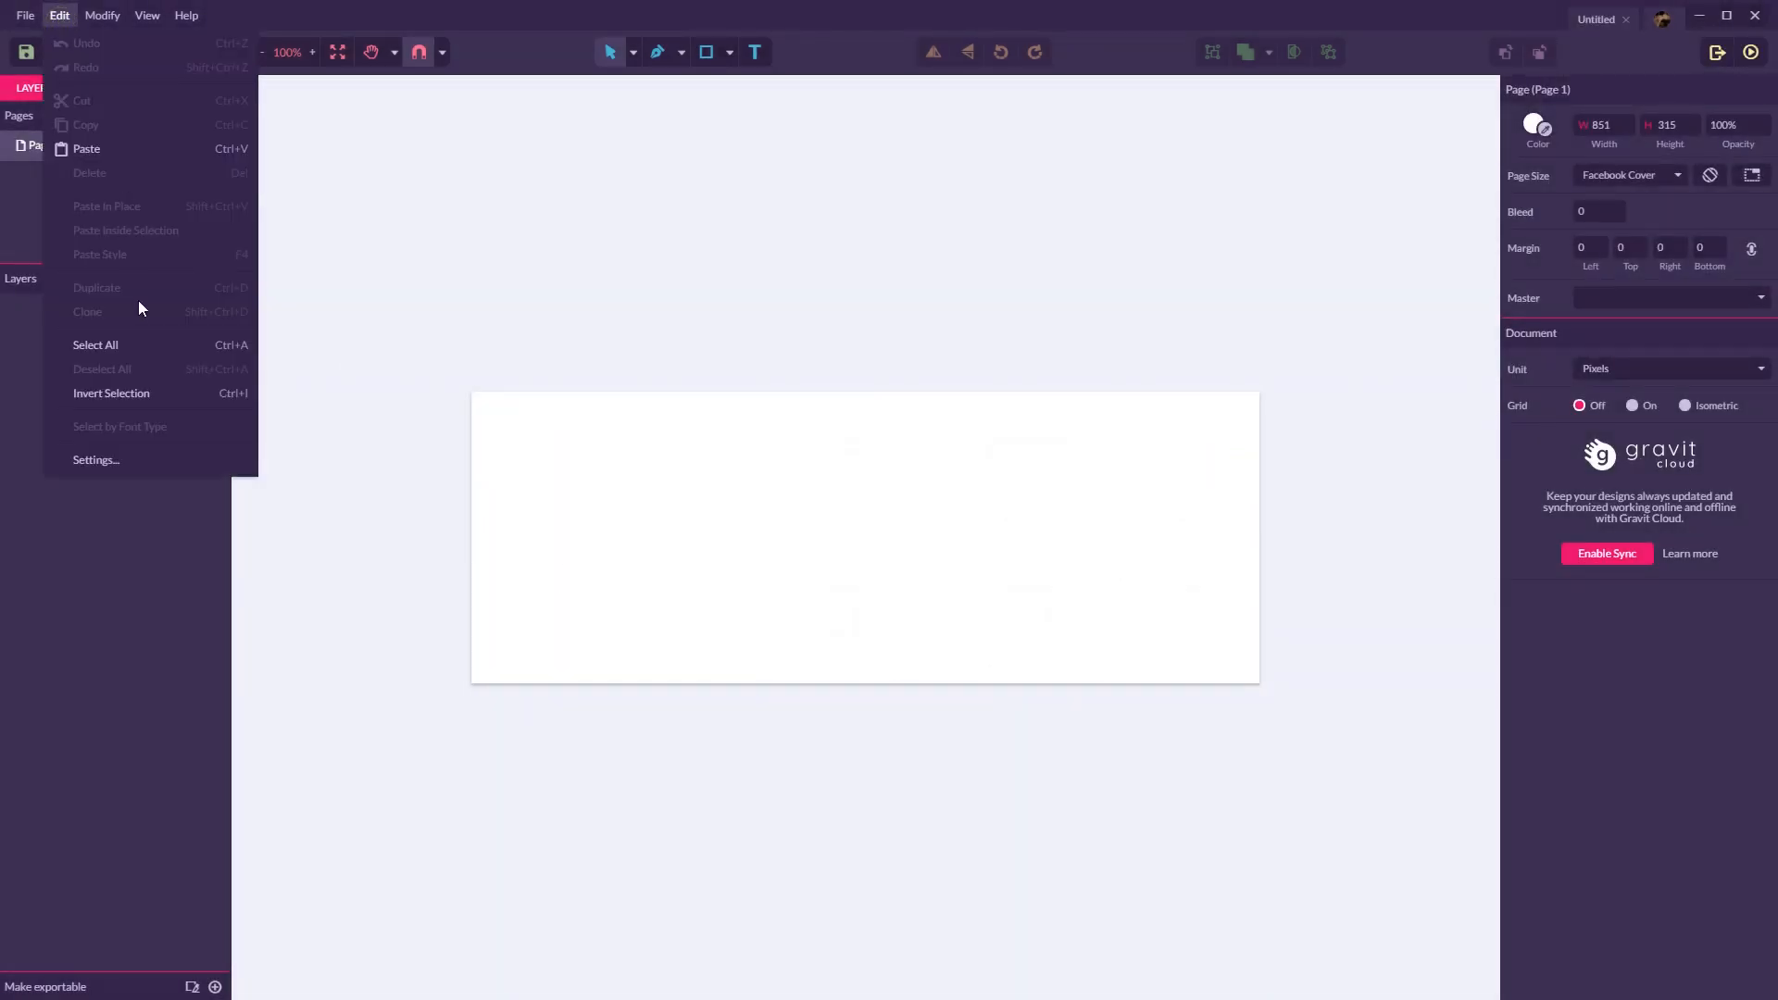
{"action": "left_click", "coordinate": [95, 459]}
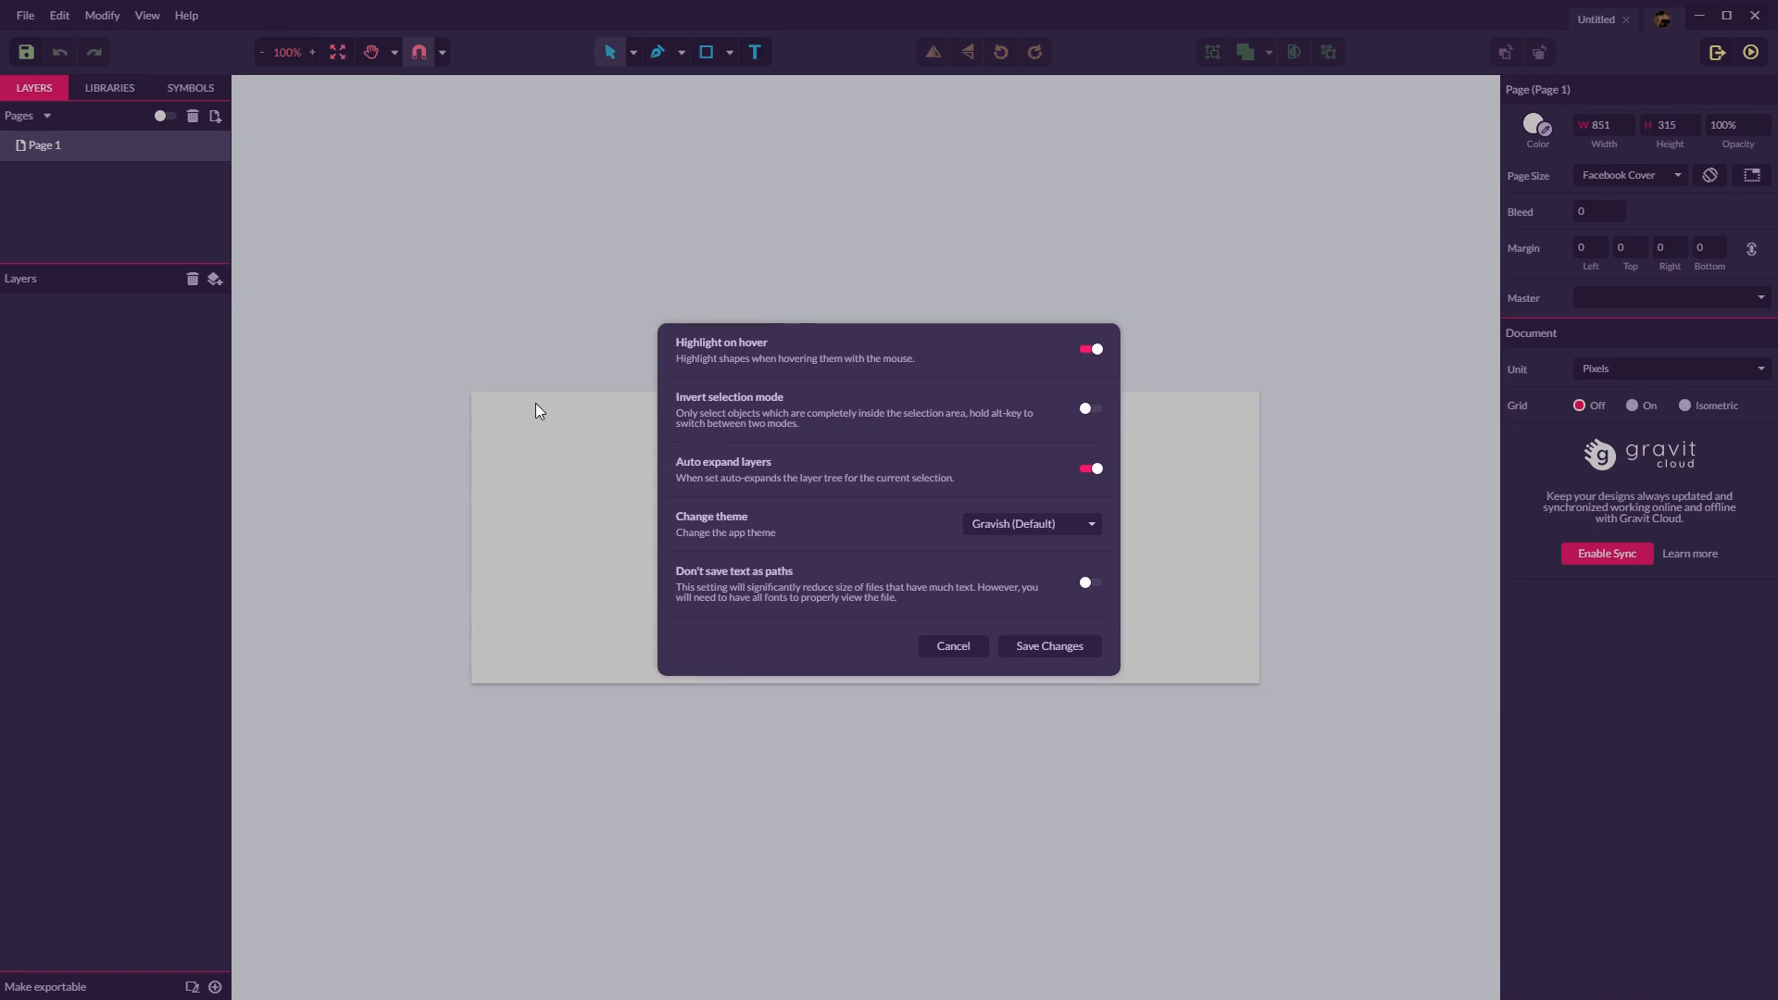
{"action": "mouse_move", "coordinate": [704, 450]}
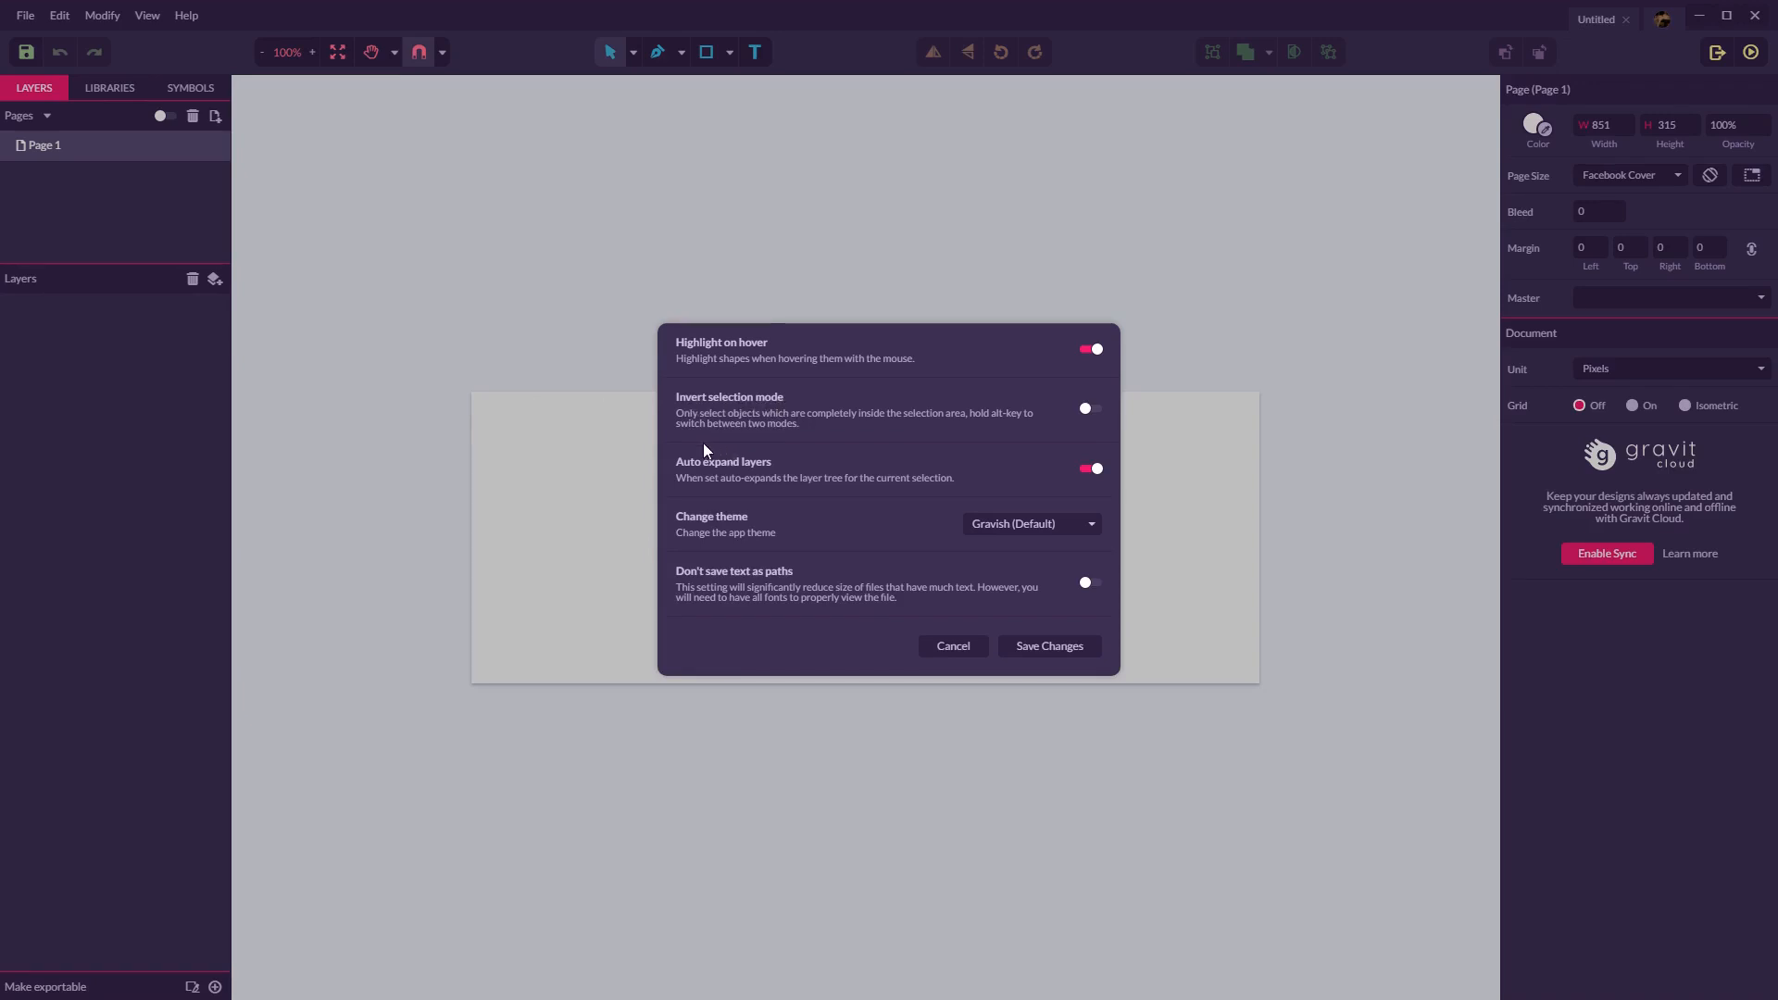
{"action": "mouse_move", "coordinate": [919, 437]}
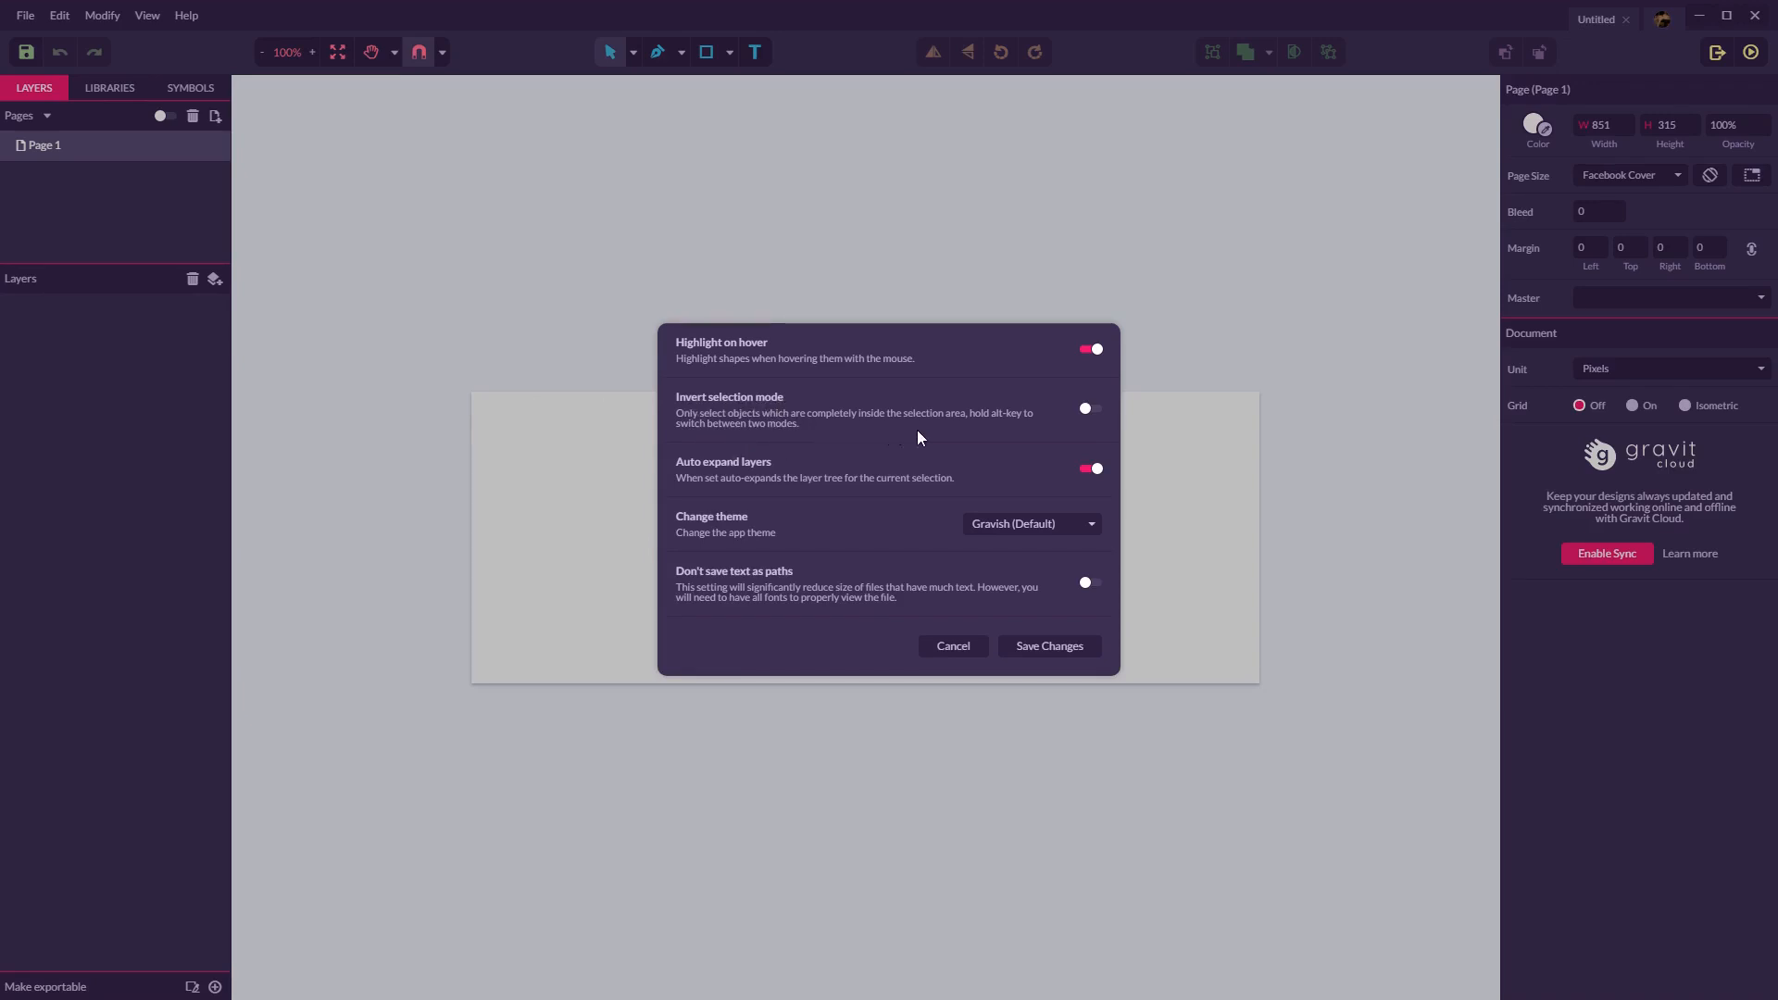
{"action": "mouse_move", "coordinate": [726, 437]}
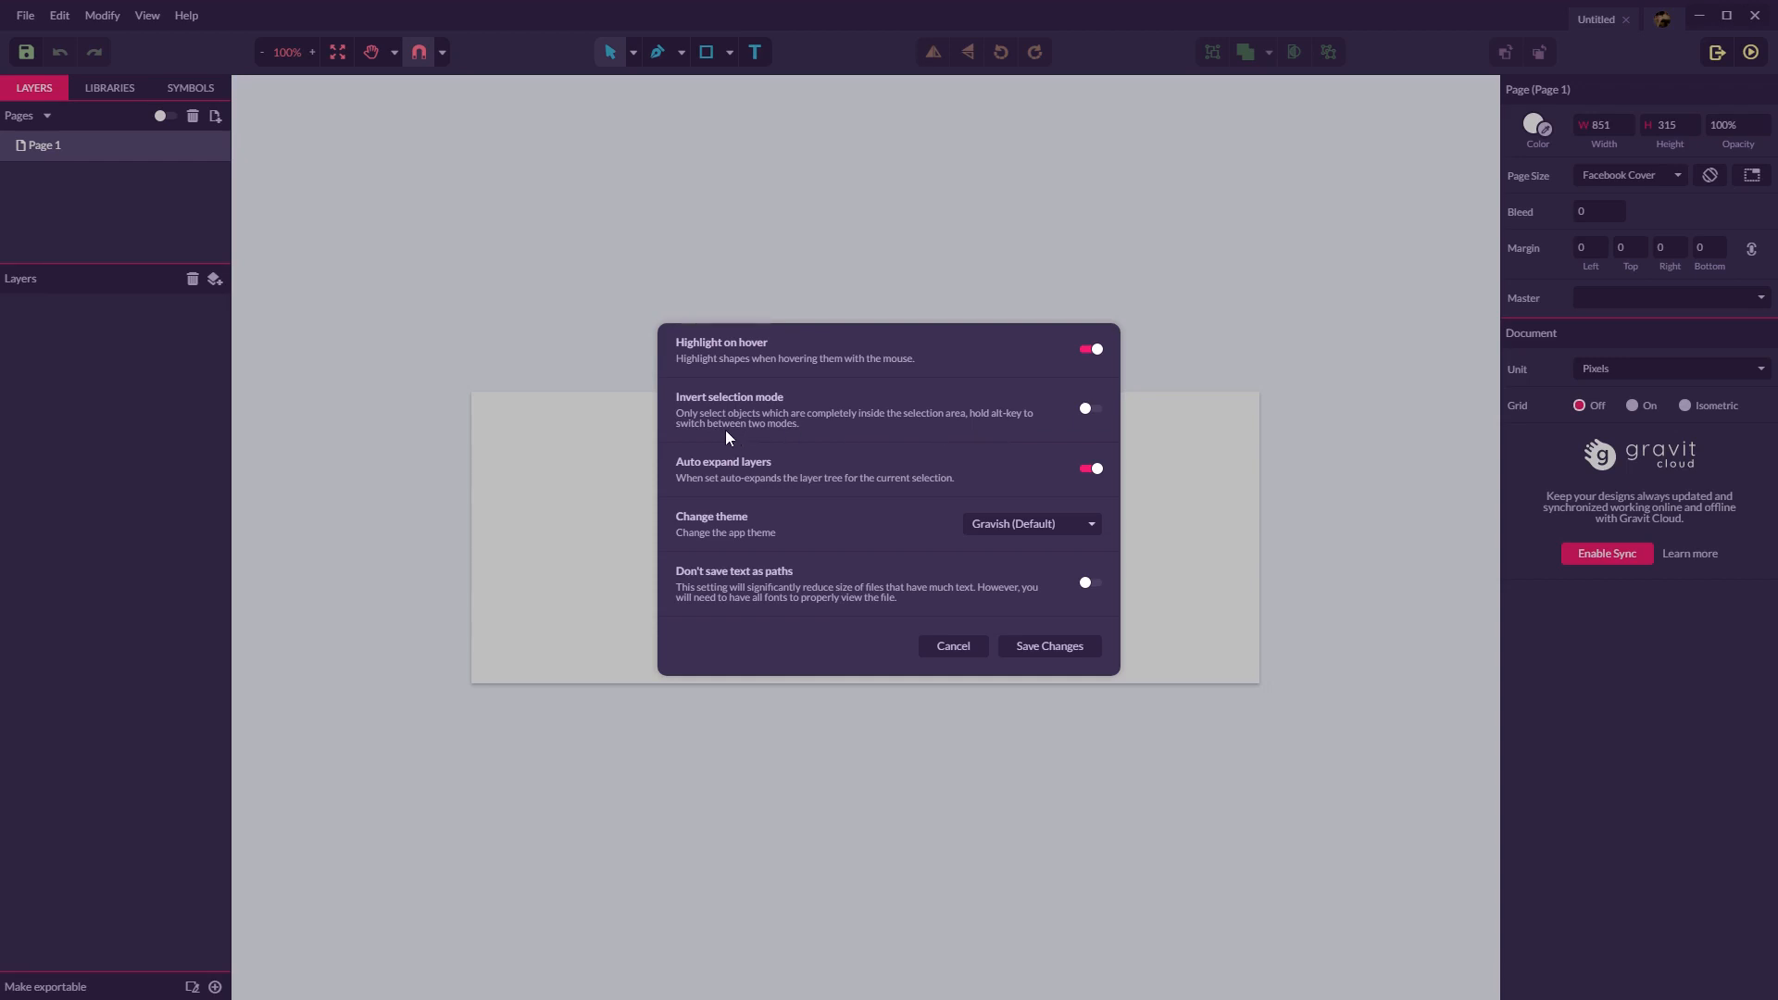
{"action": "mouse_move", "coordinate": [639, 428]}
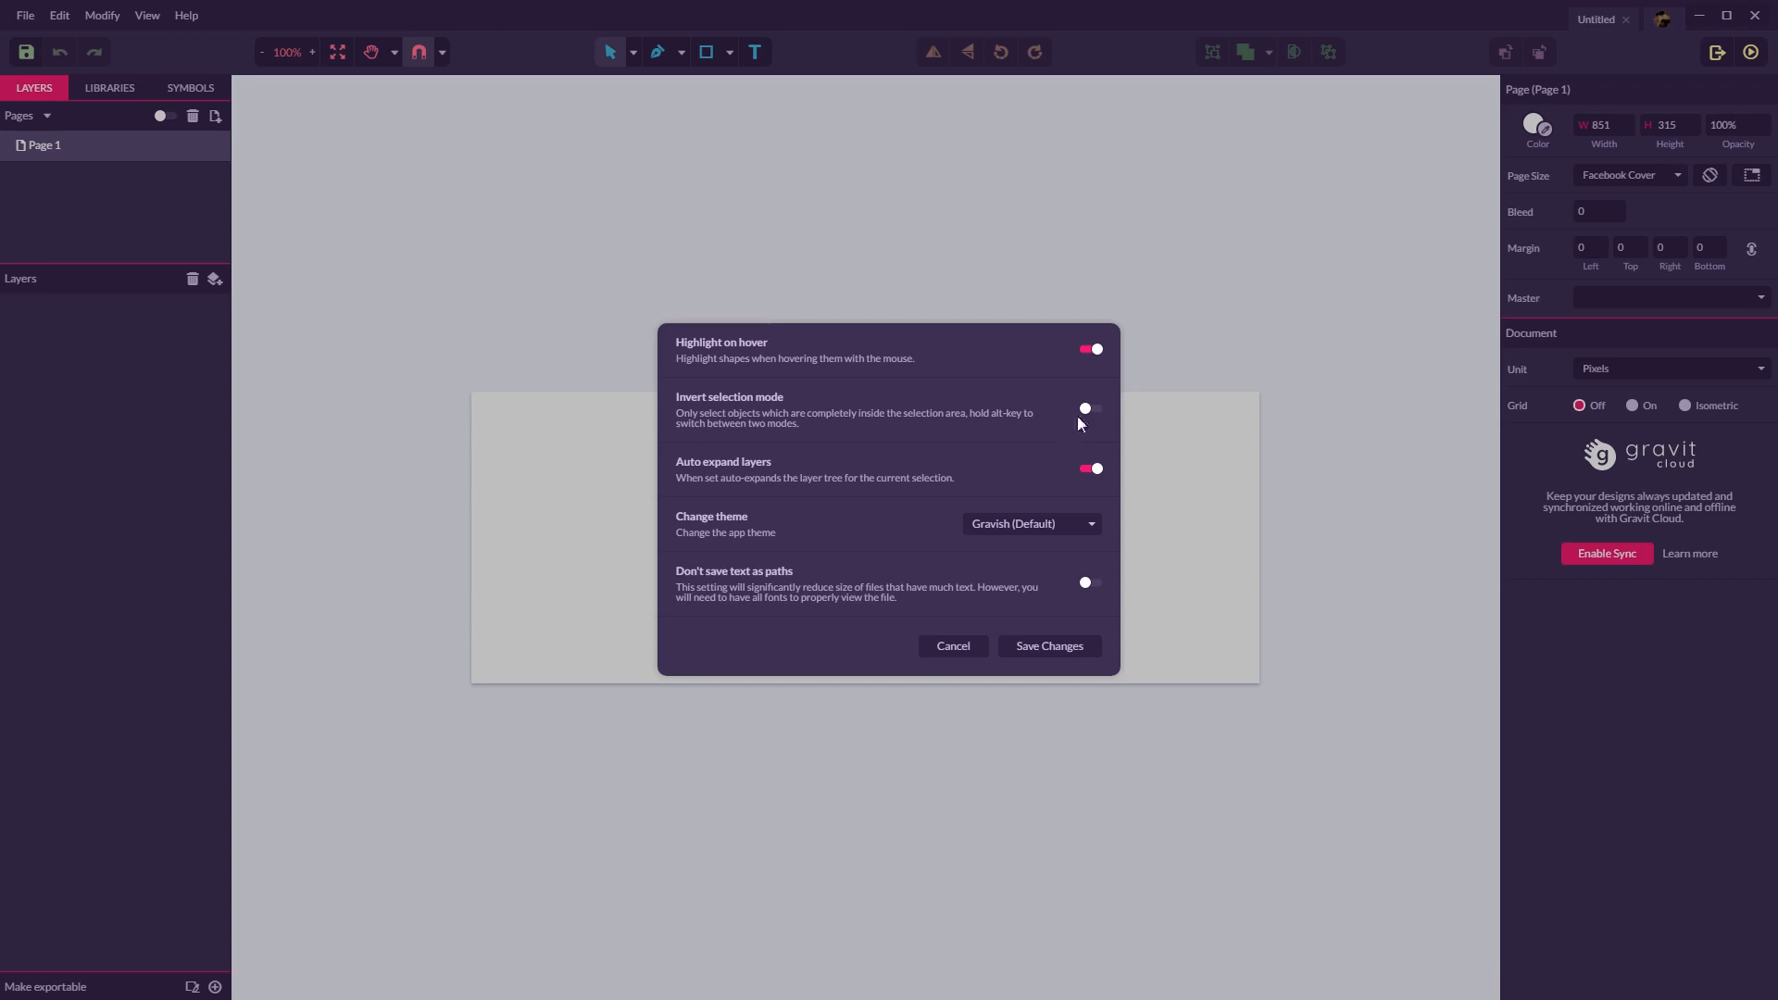
Step: Enable invert selection mode, choose the Dark Theme and save the changed settings
{"action": "left_click", "coordinate": [1089, 407]}
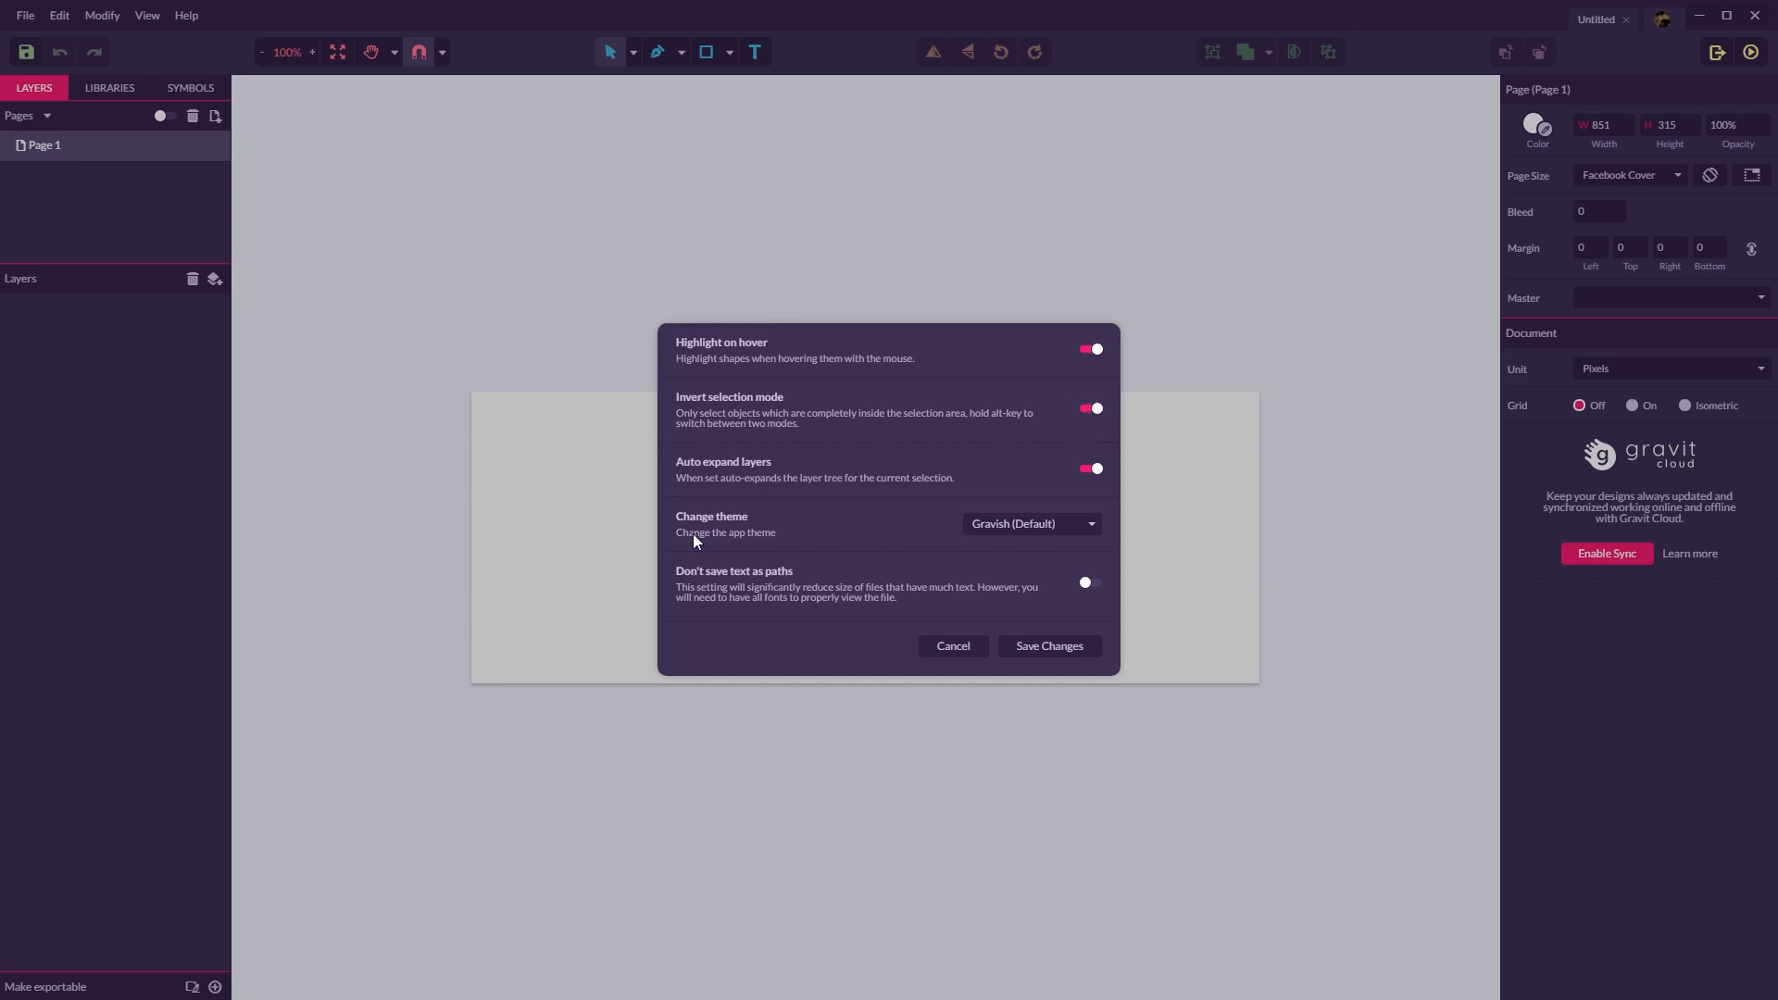
{"action": "mouse_move", "coordinate": [1015, 543]}
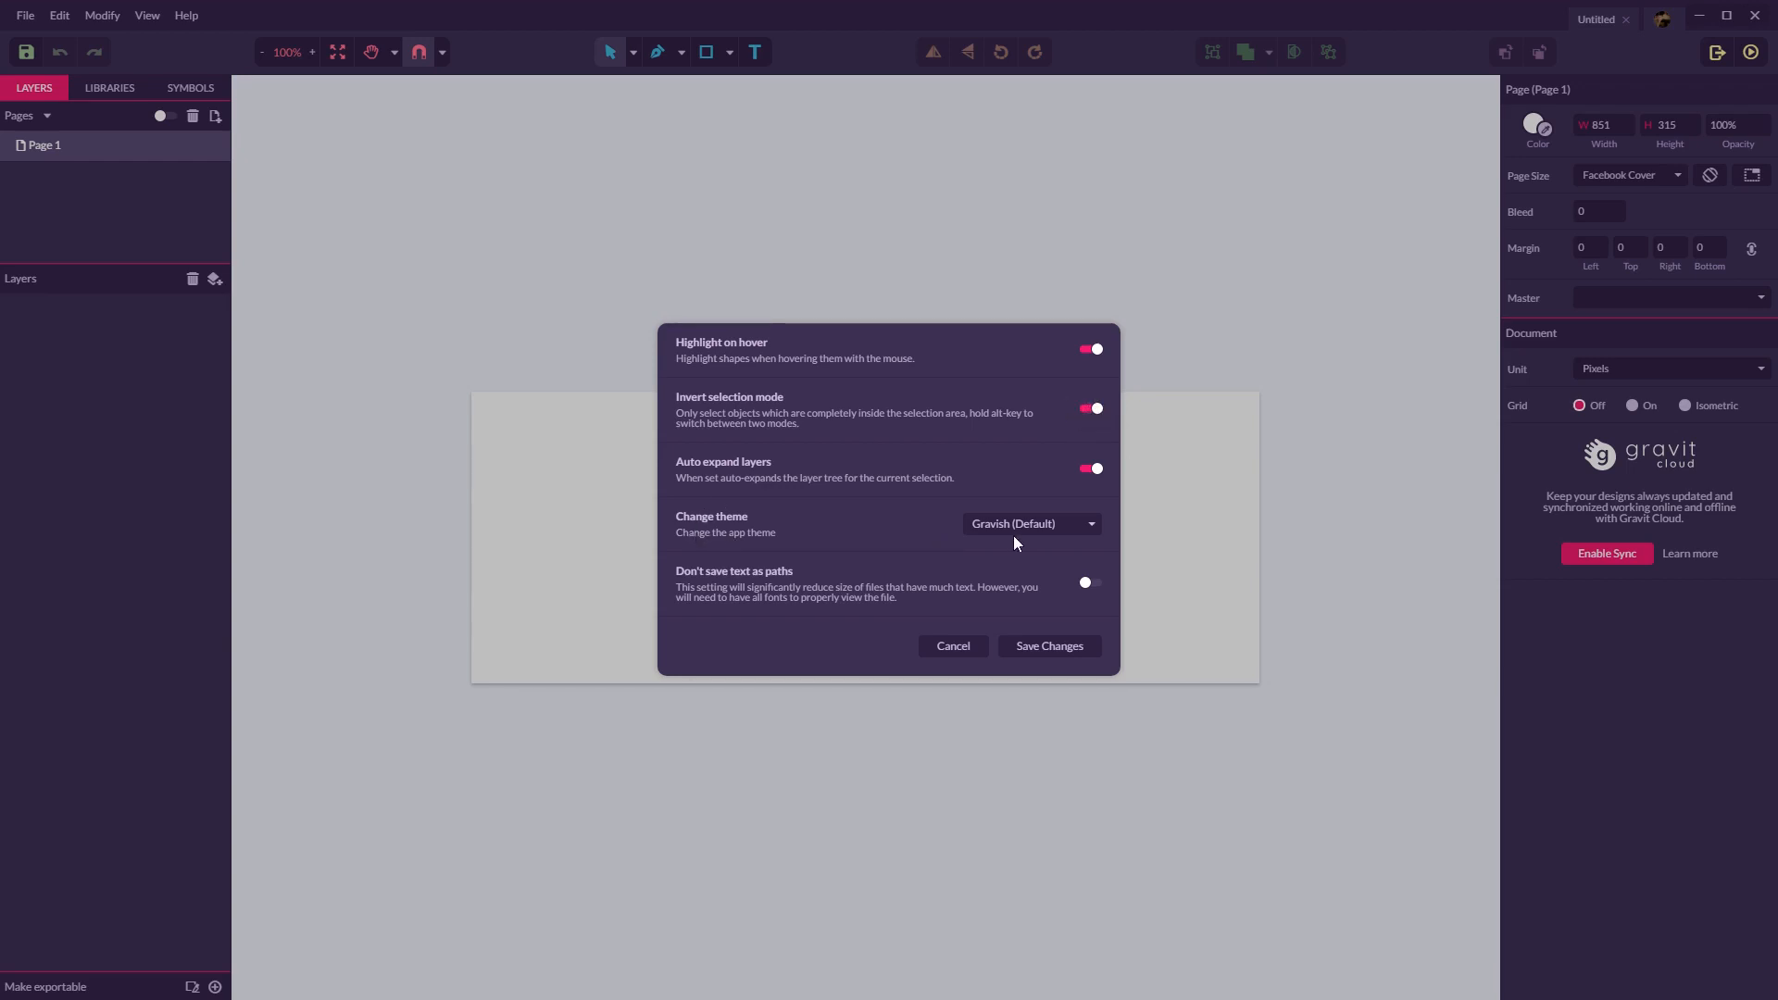
{"action": "left_click", "coordinate": [1030, 523]}
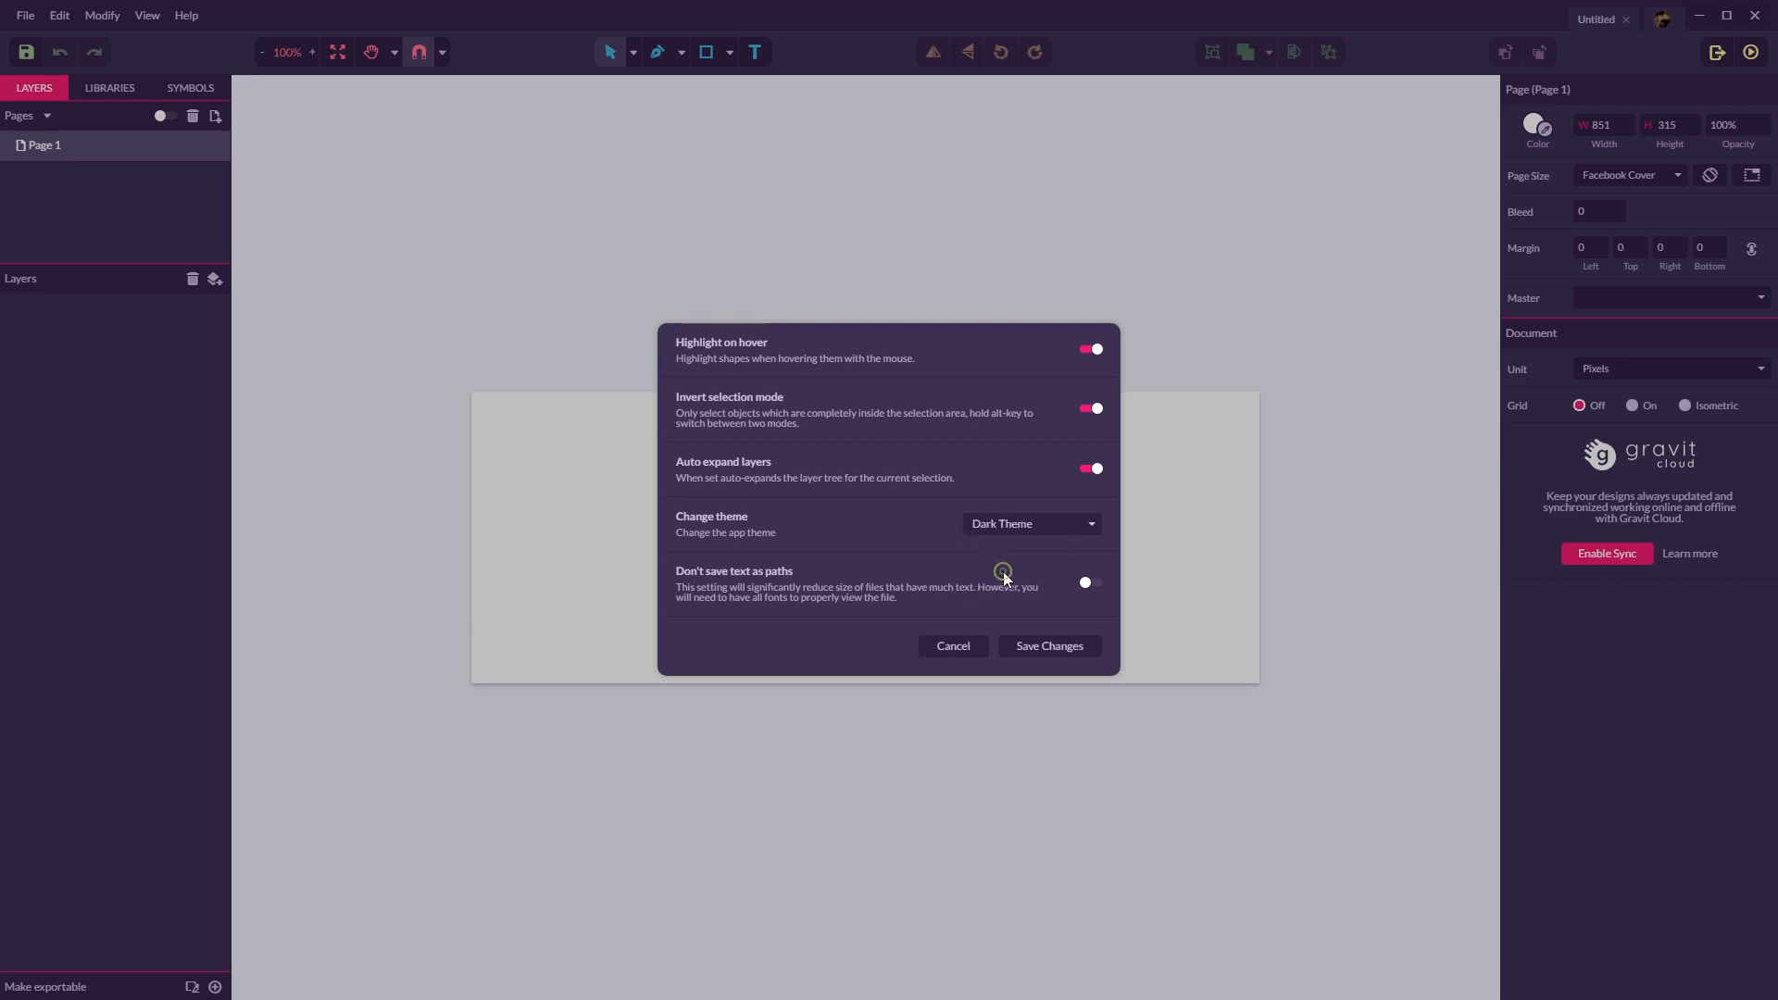
{"action": "left_click", "coordinate": [1047, 645]}
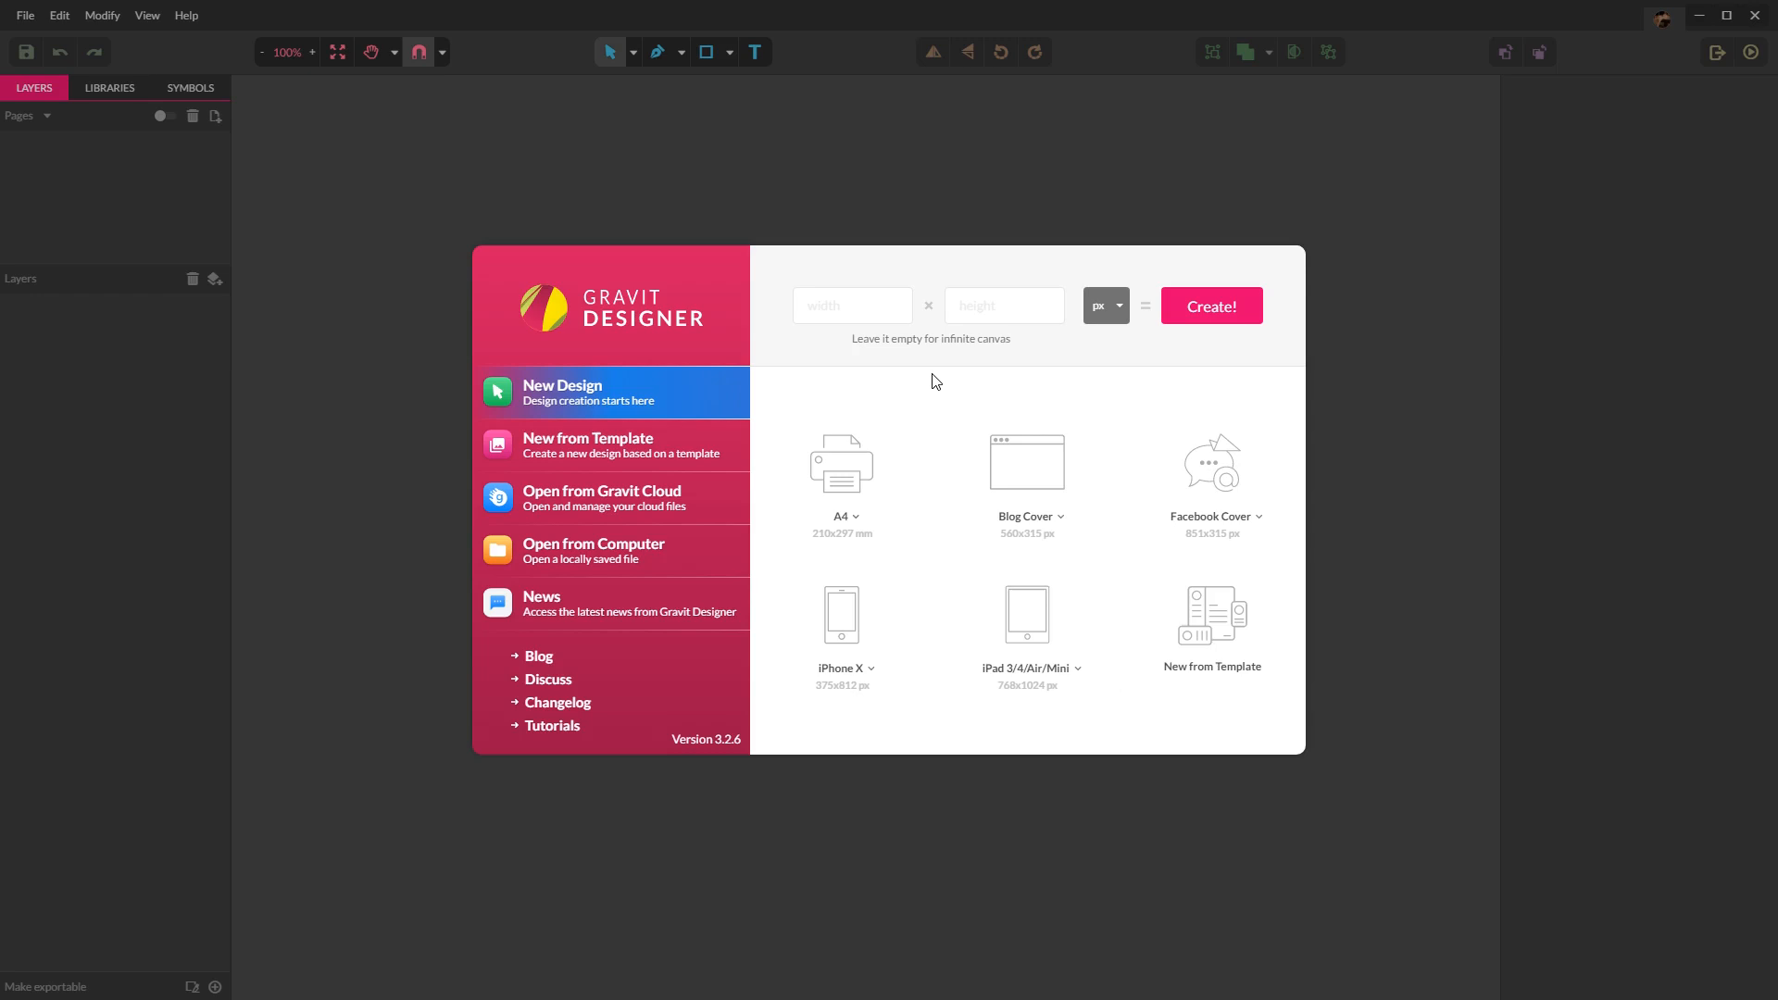
{"action": "mouse_move", "coordinate": [978, 465]}
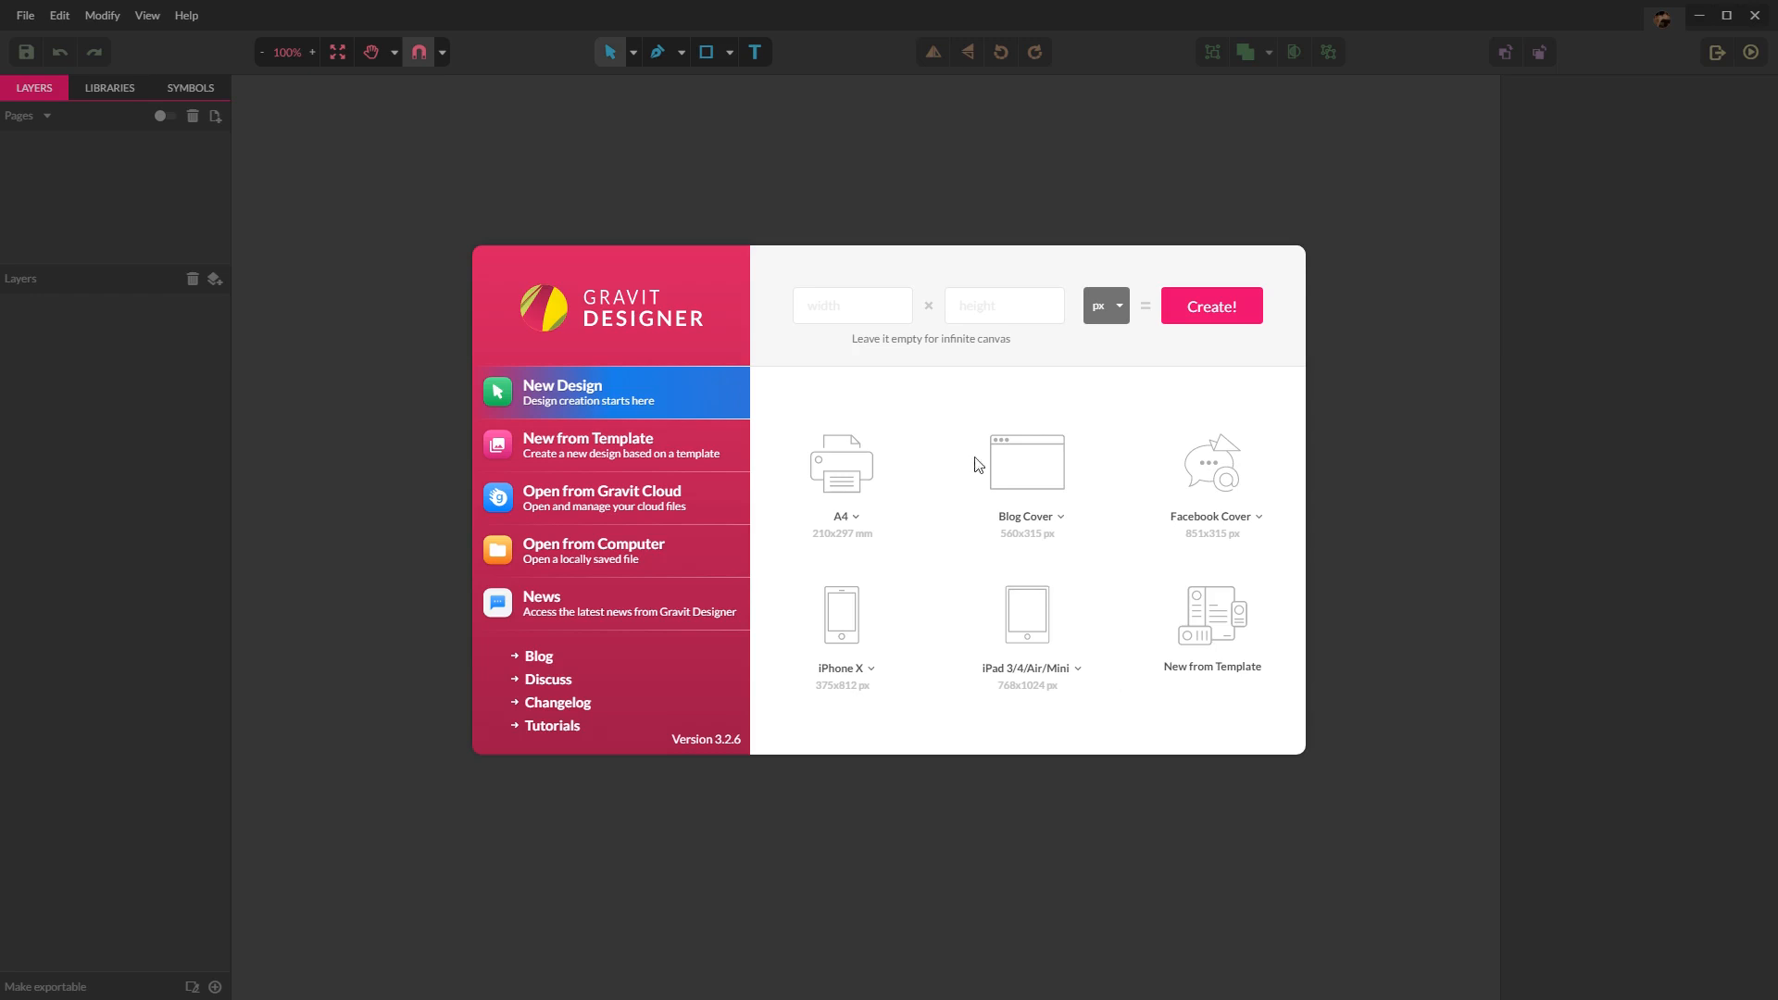
{"action": "mouse_move", "coordinate": [1213, 613]}
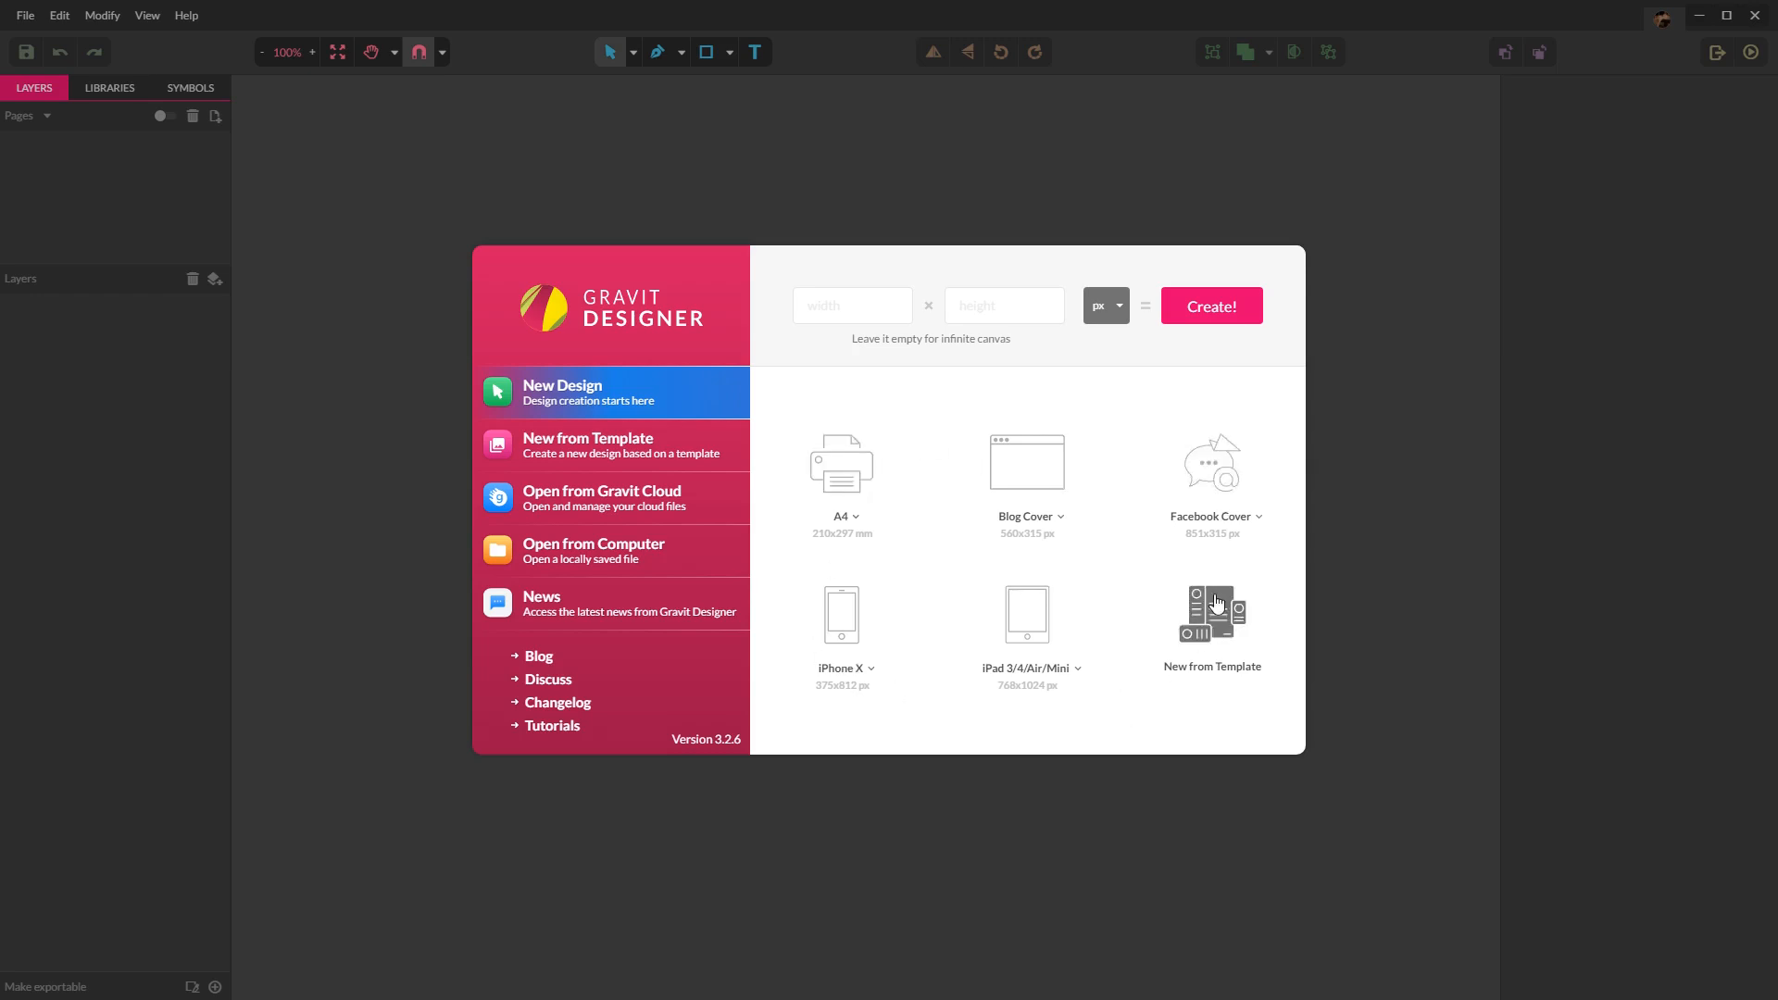
{"action": "mouse_move", "coordinate": [956, 678]}
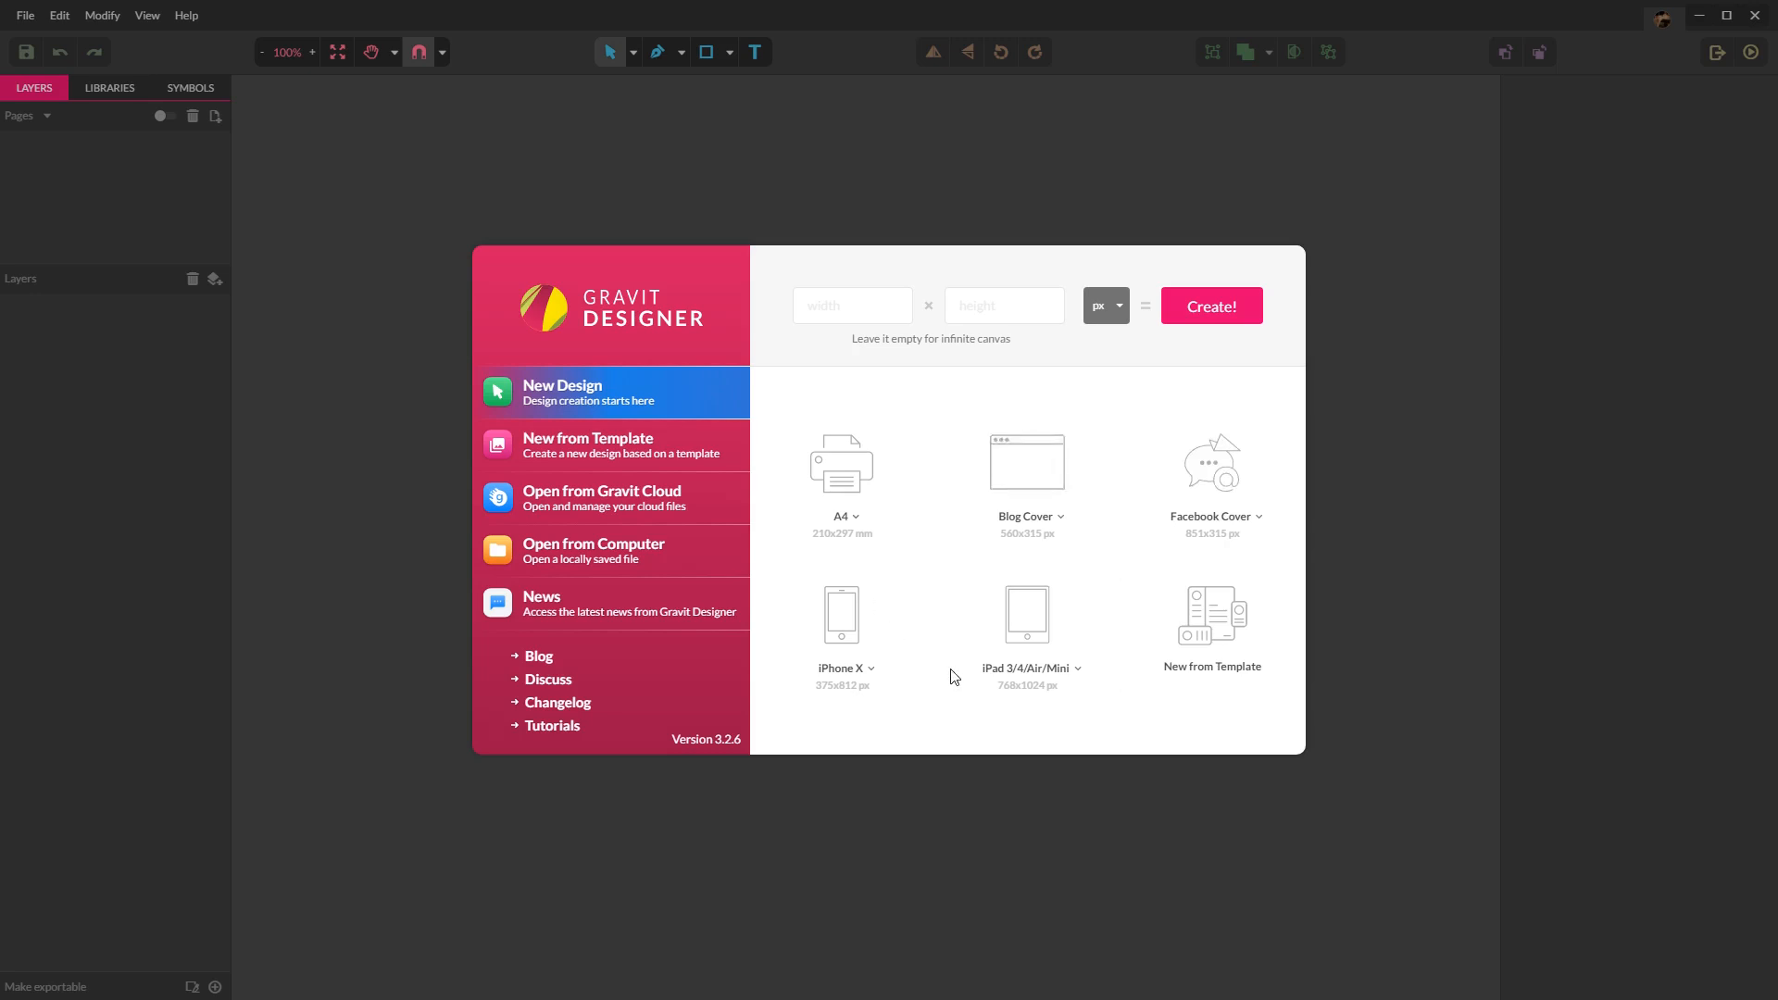
{"action": "left_click", "coordinate": [843, 517]}
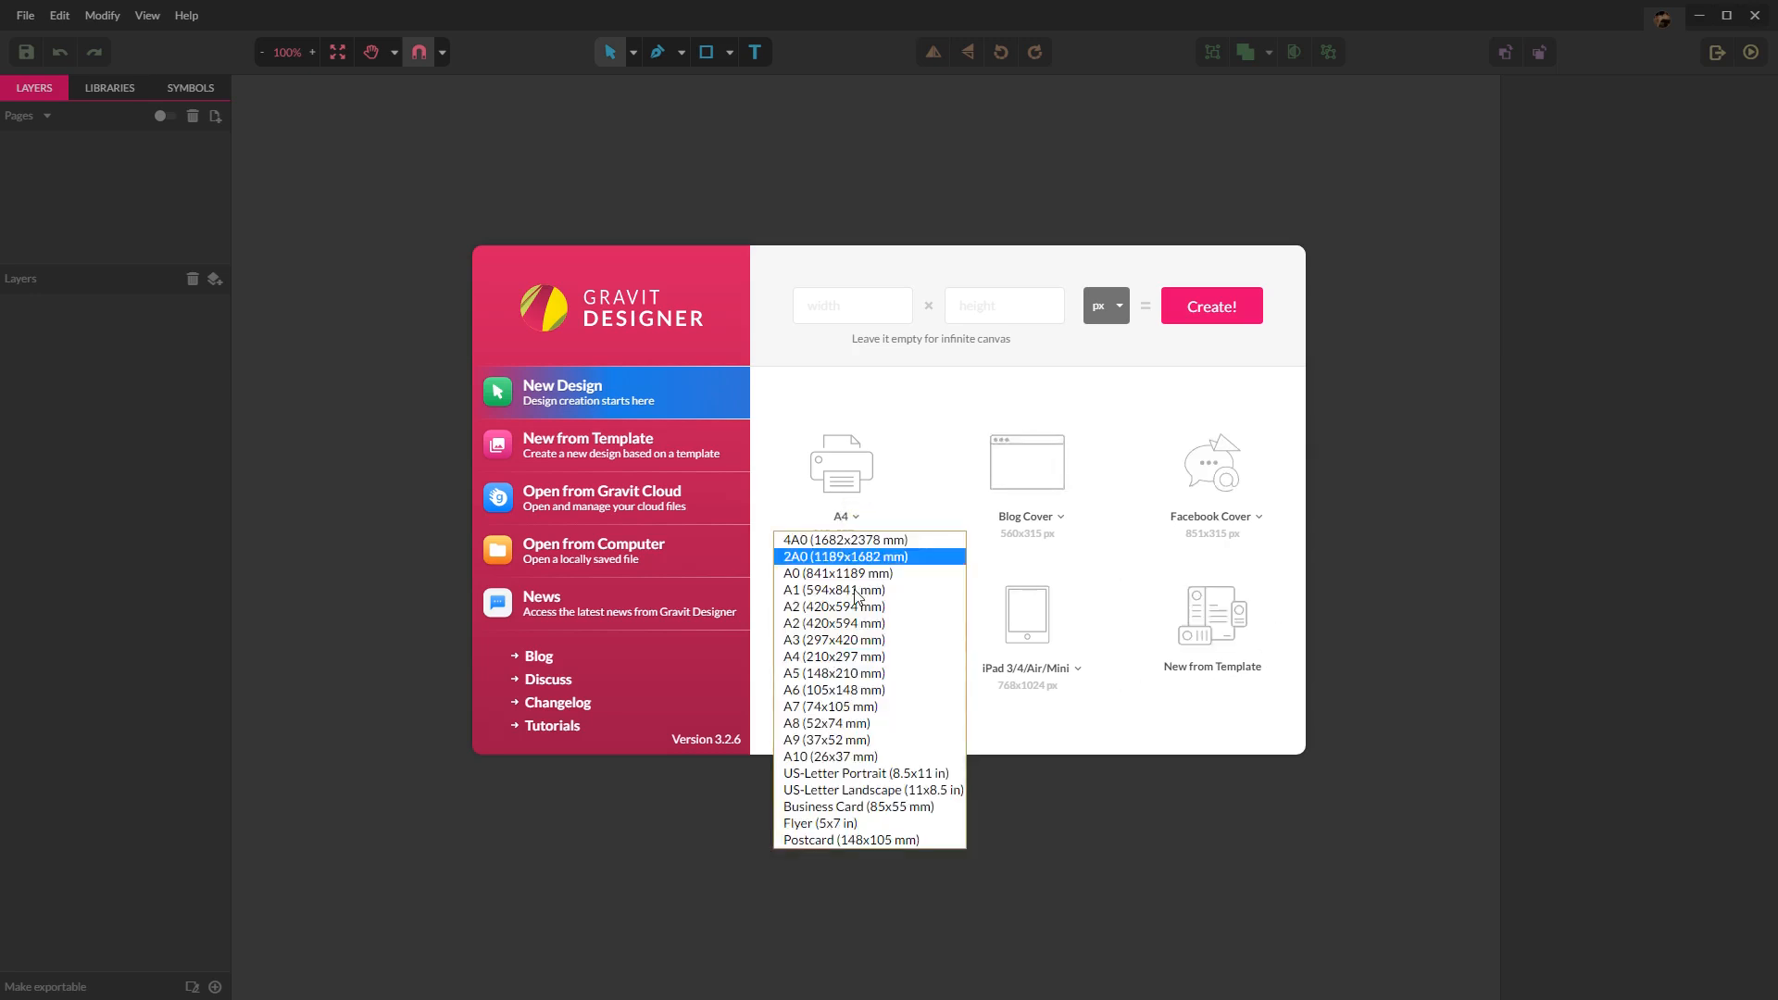
{"action": "left_click", "coordinate": [1026, 517]}
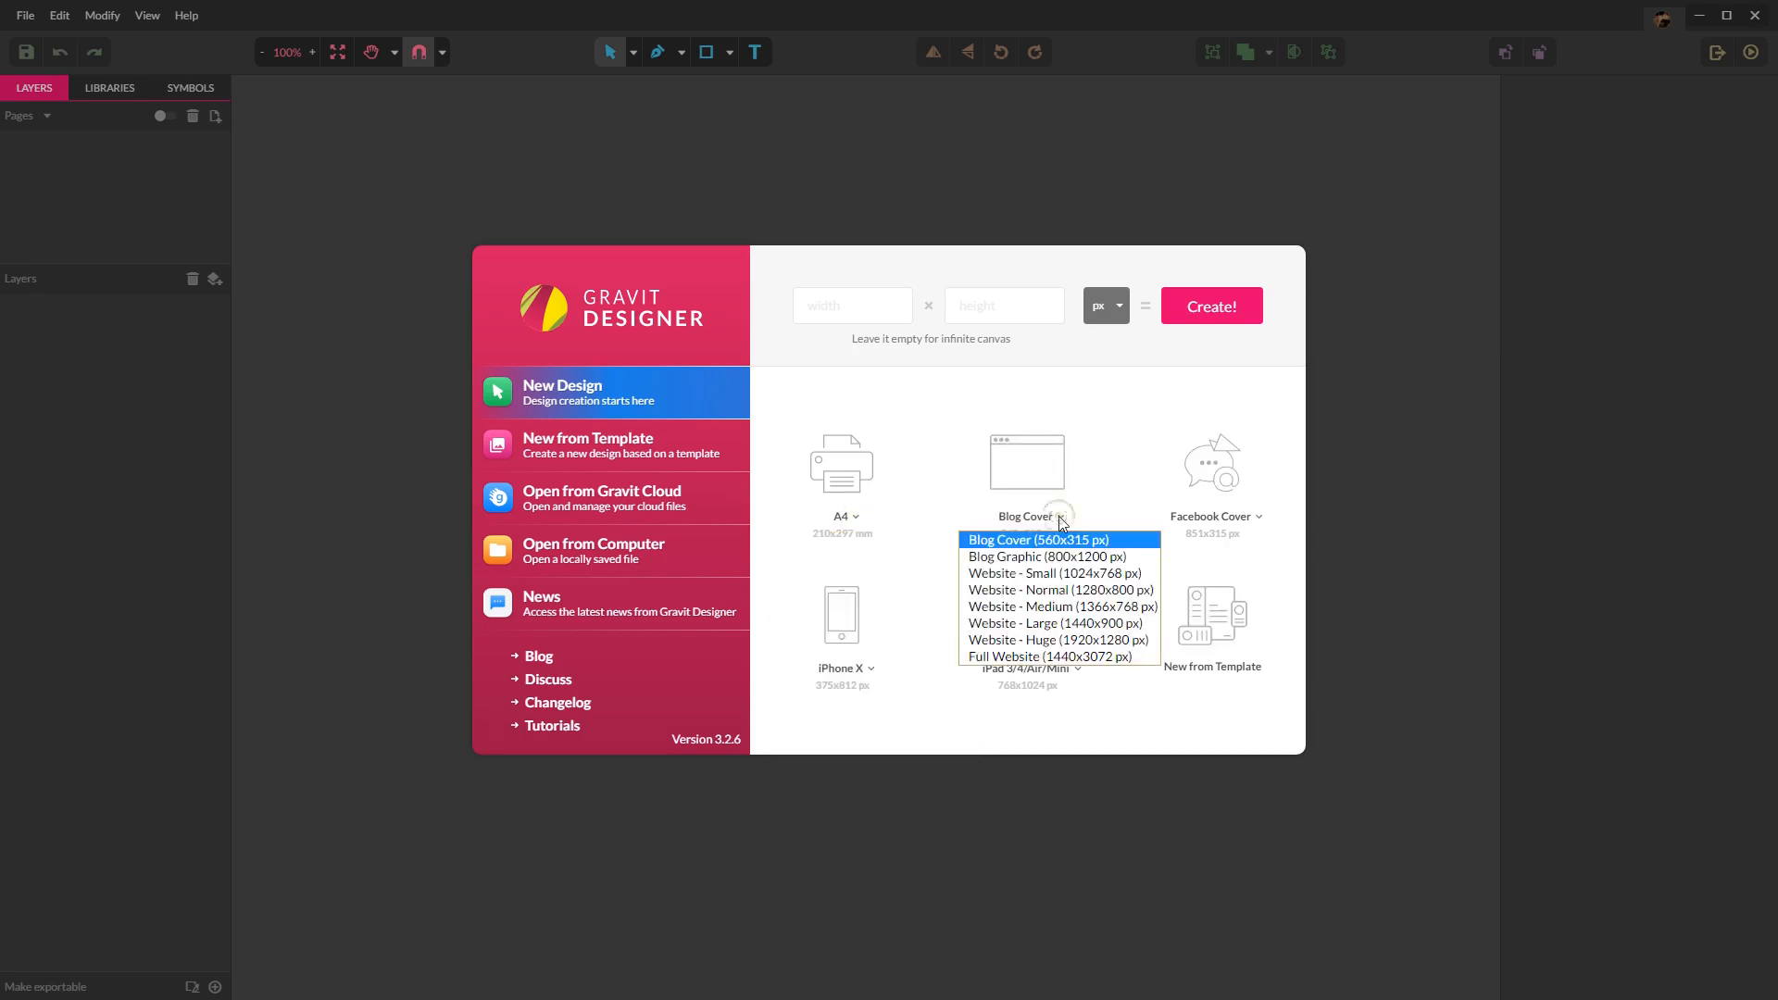
{"action": "left_click", "coordinate": [1213, 517]}
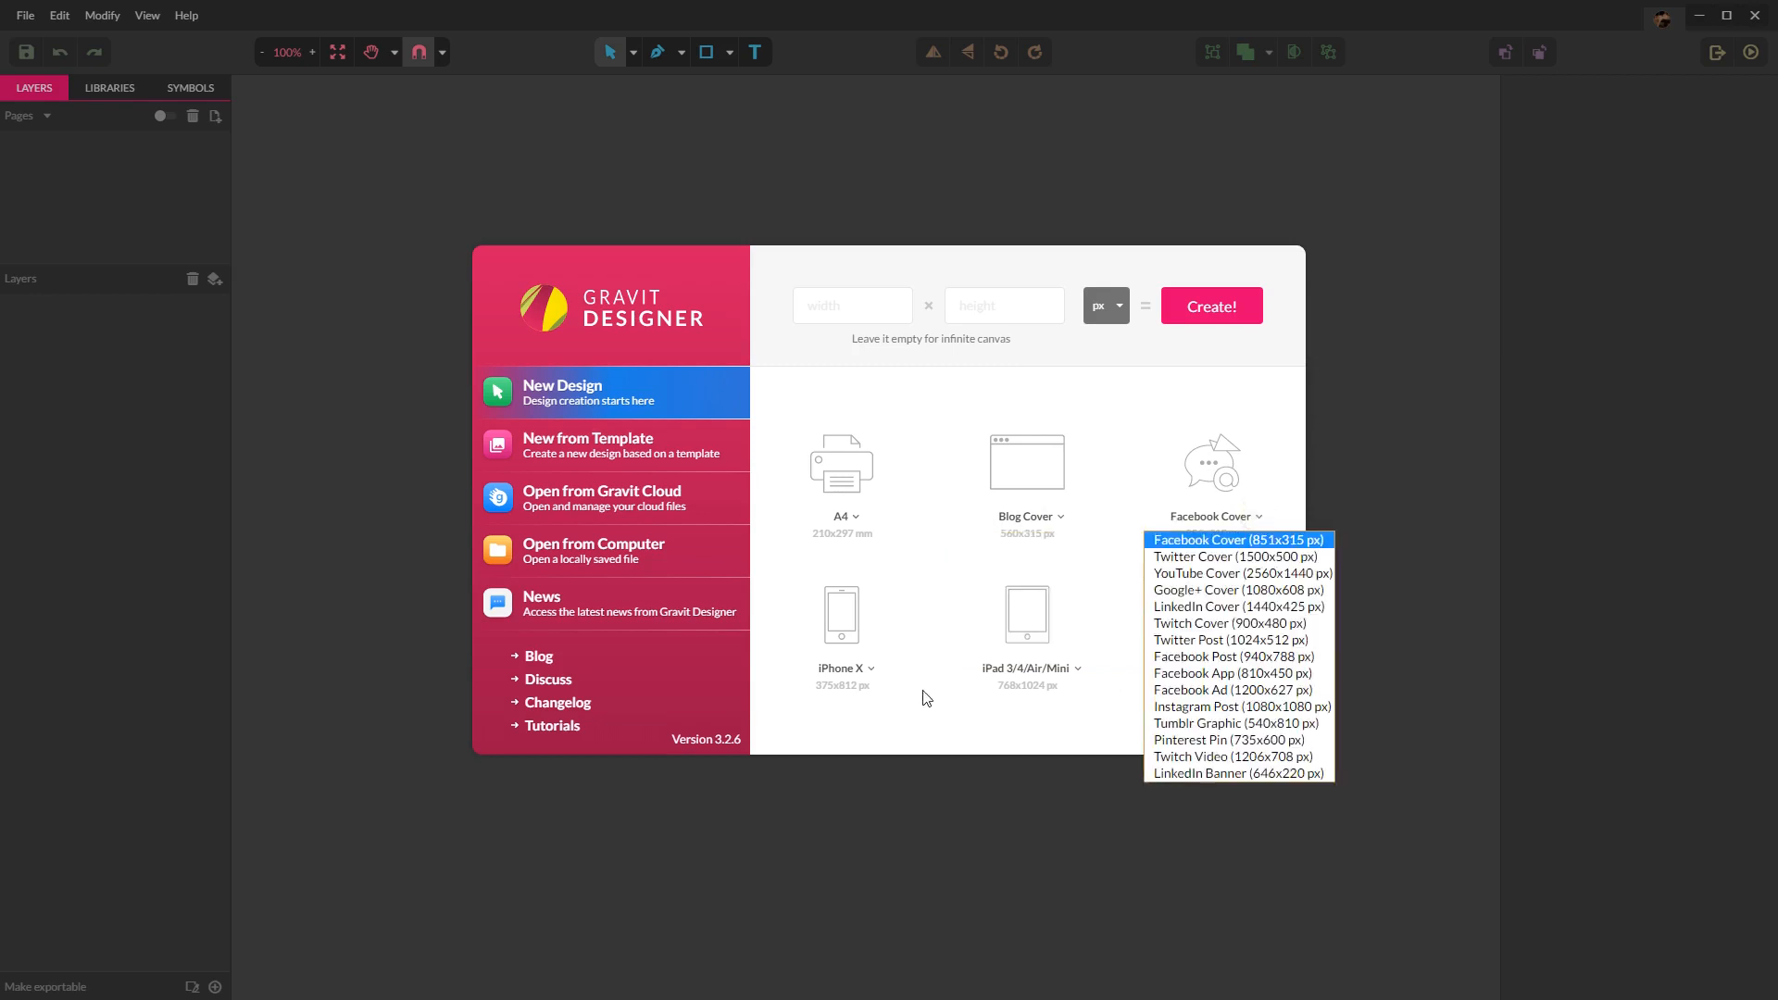
{"action": "left_click", "coordinate": [847, 669]}
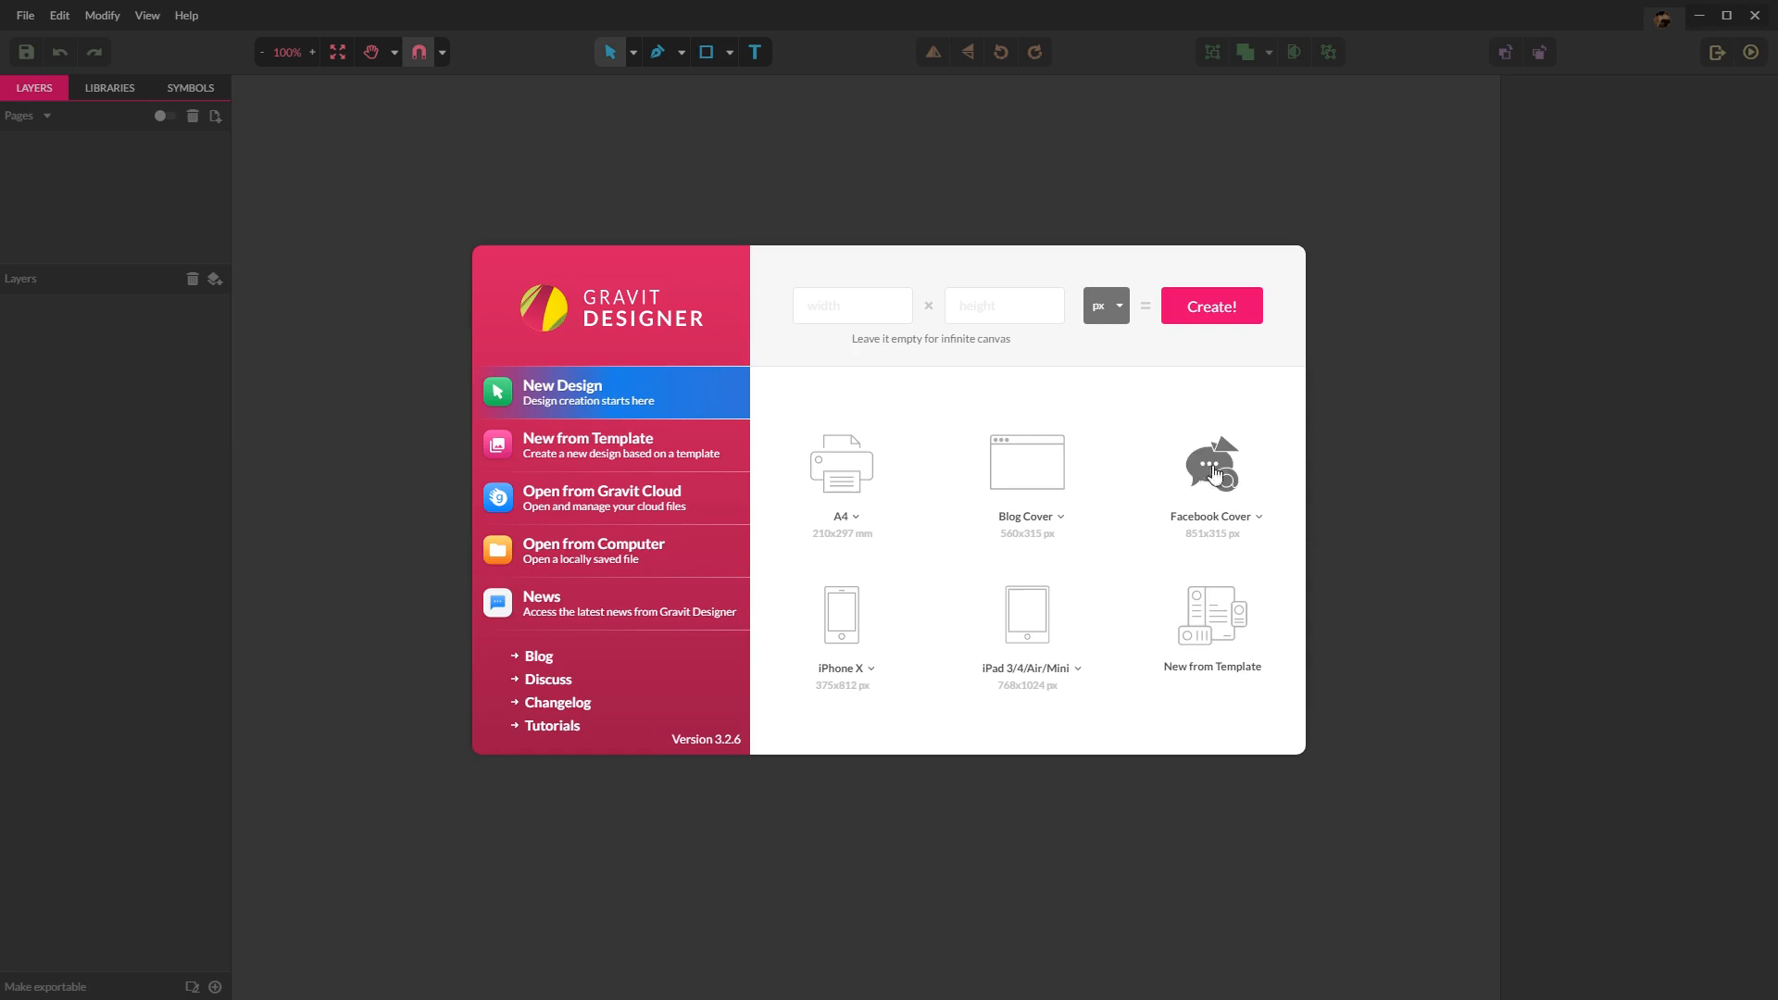
{"action": "mouse_move", "coordinate": [589, 517]}
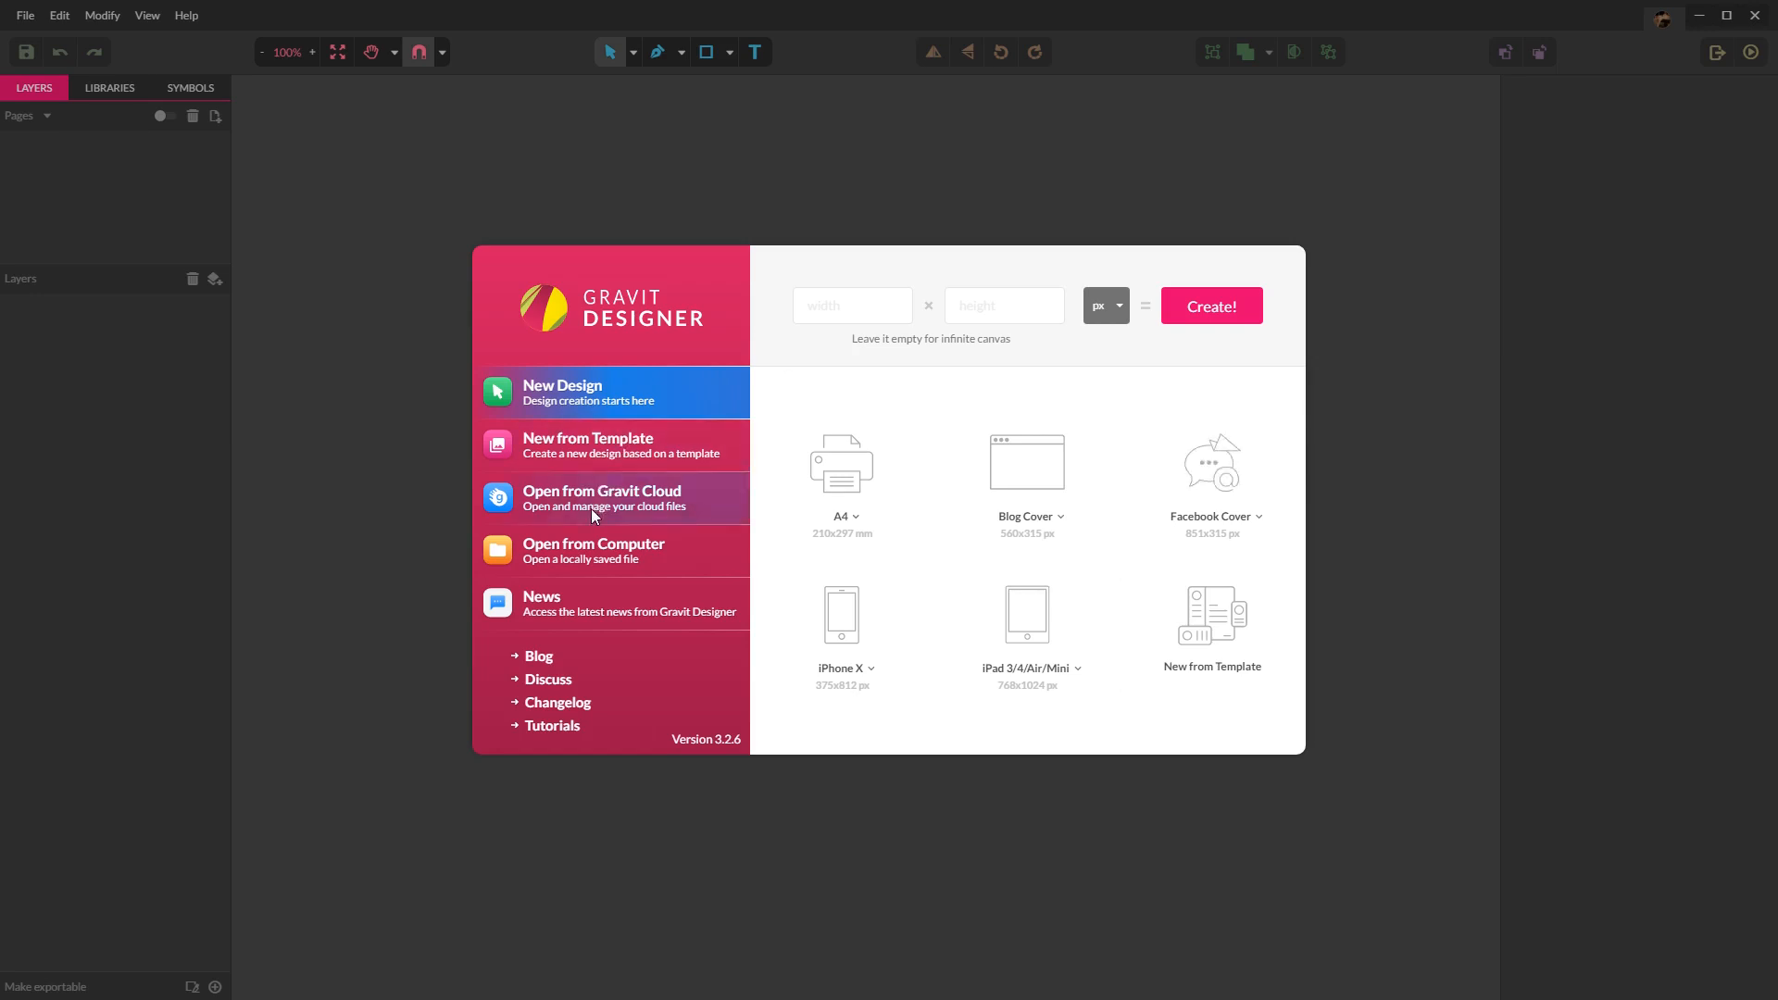
{"action": "left_click", "coordinate": [614, 498]}
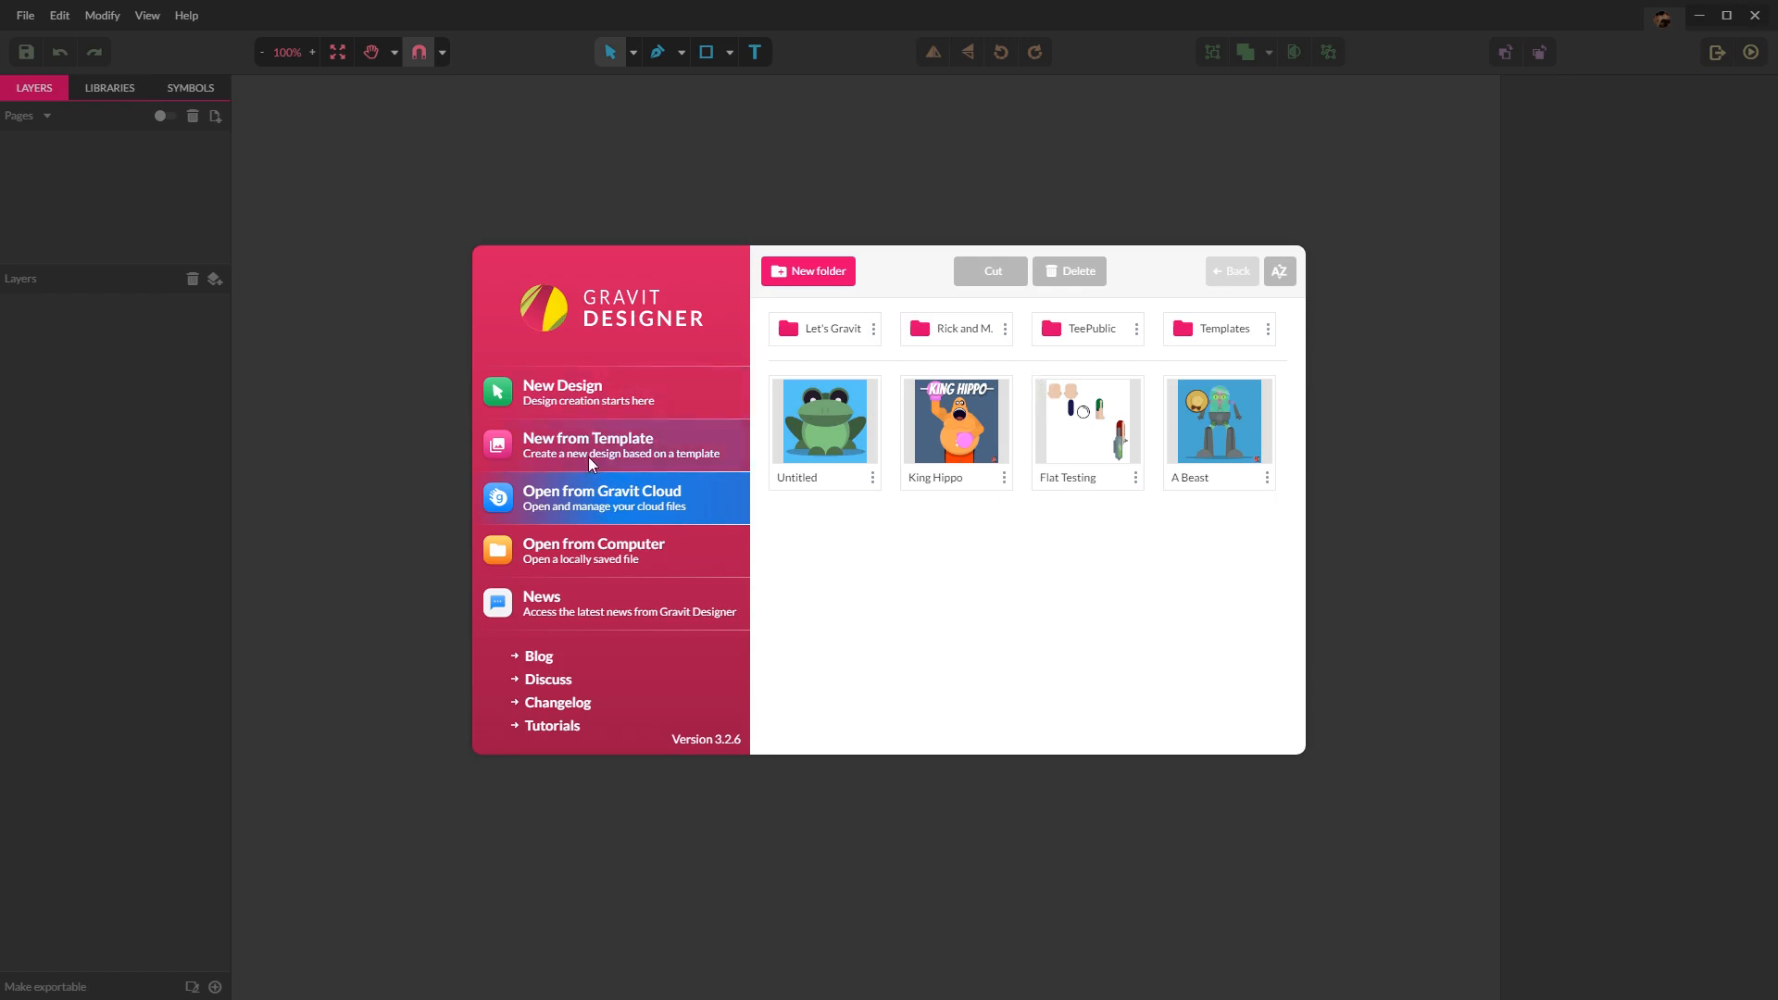
{"action": "left_click", "coordinate": [561, 391]}
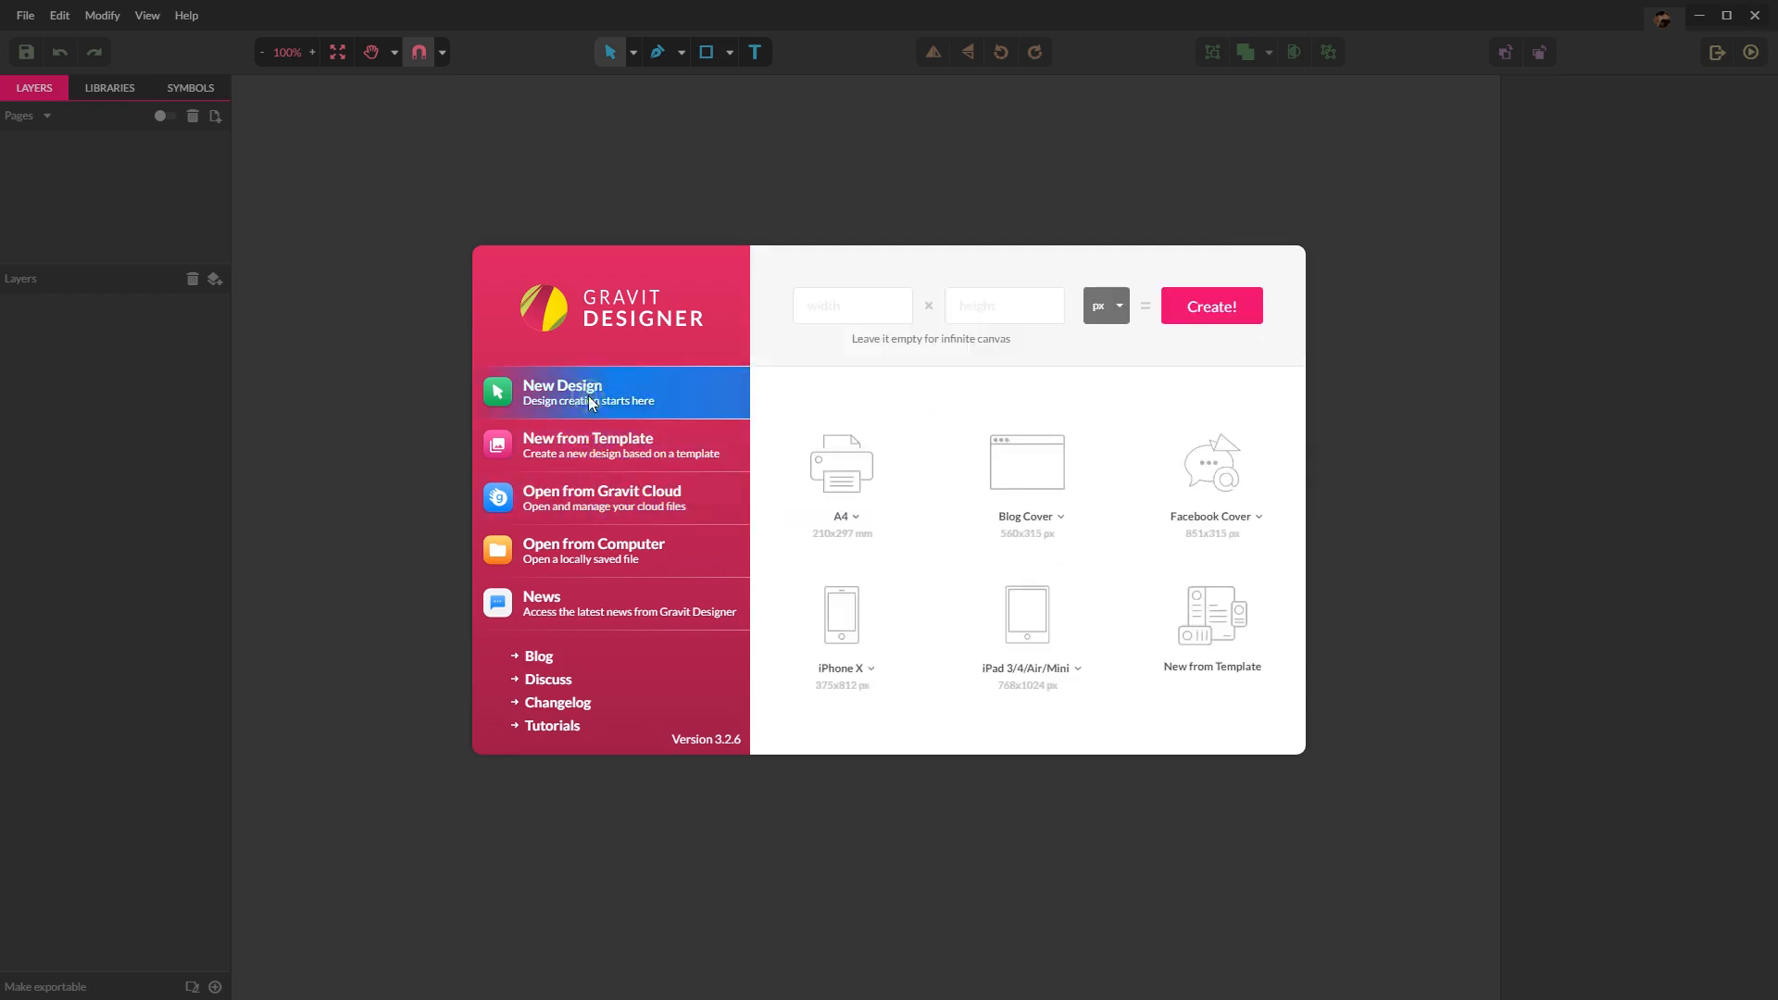
{"action": "mouse_move", "coordinate": [602, 598]}
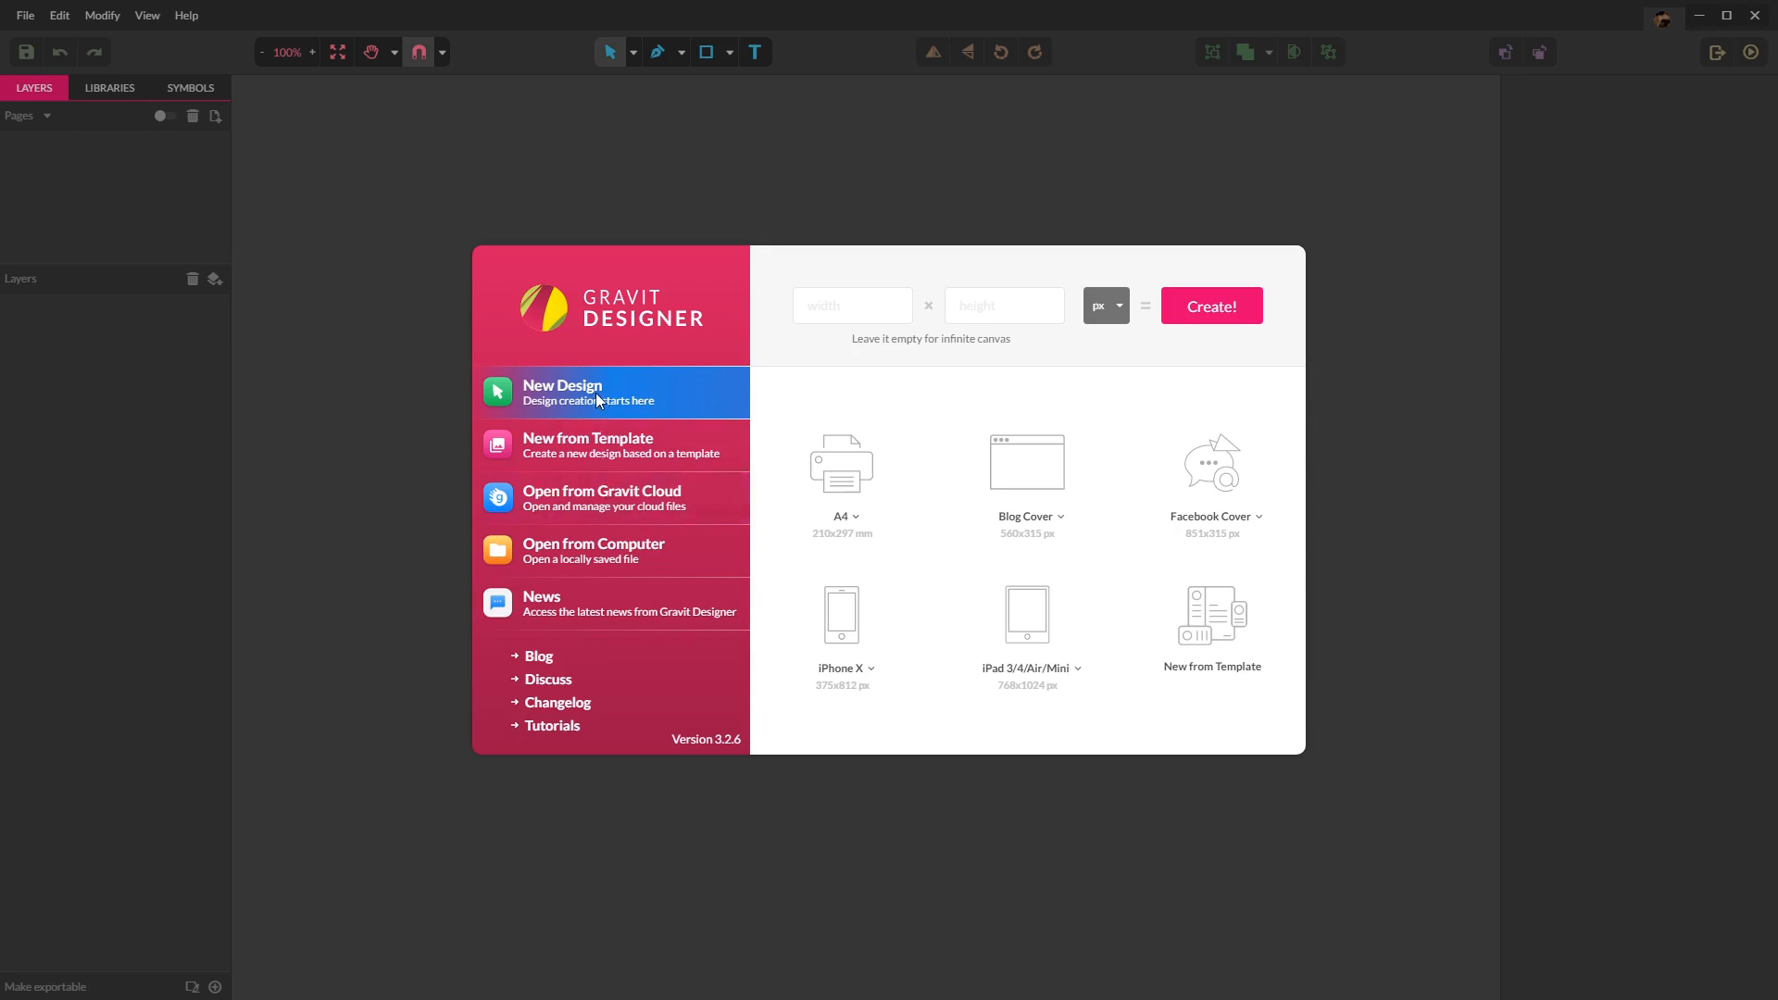
Step: Create a new Instagram Post (1080×1080 px) design from the social media presets
{"action": "left_click", "coordinate": [1213, 516]}
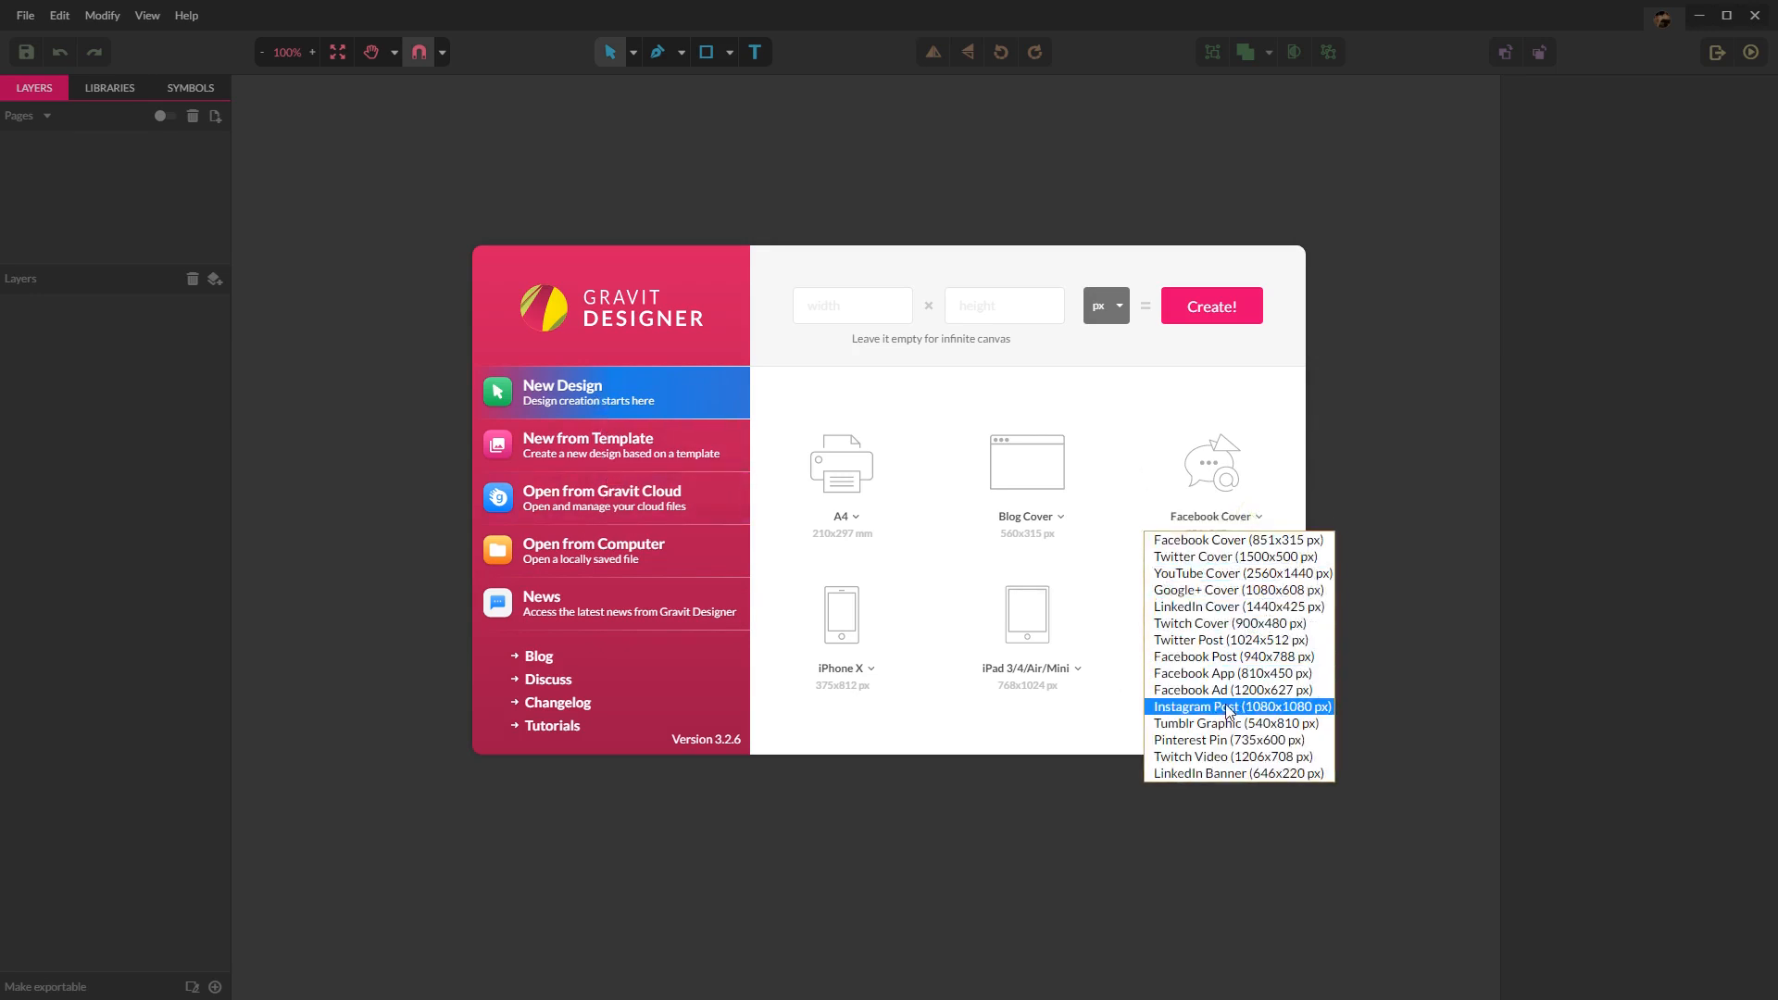
{"action": "left_click", "coordinate": [1239, 706]}
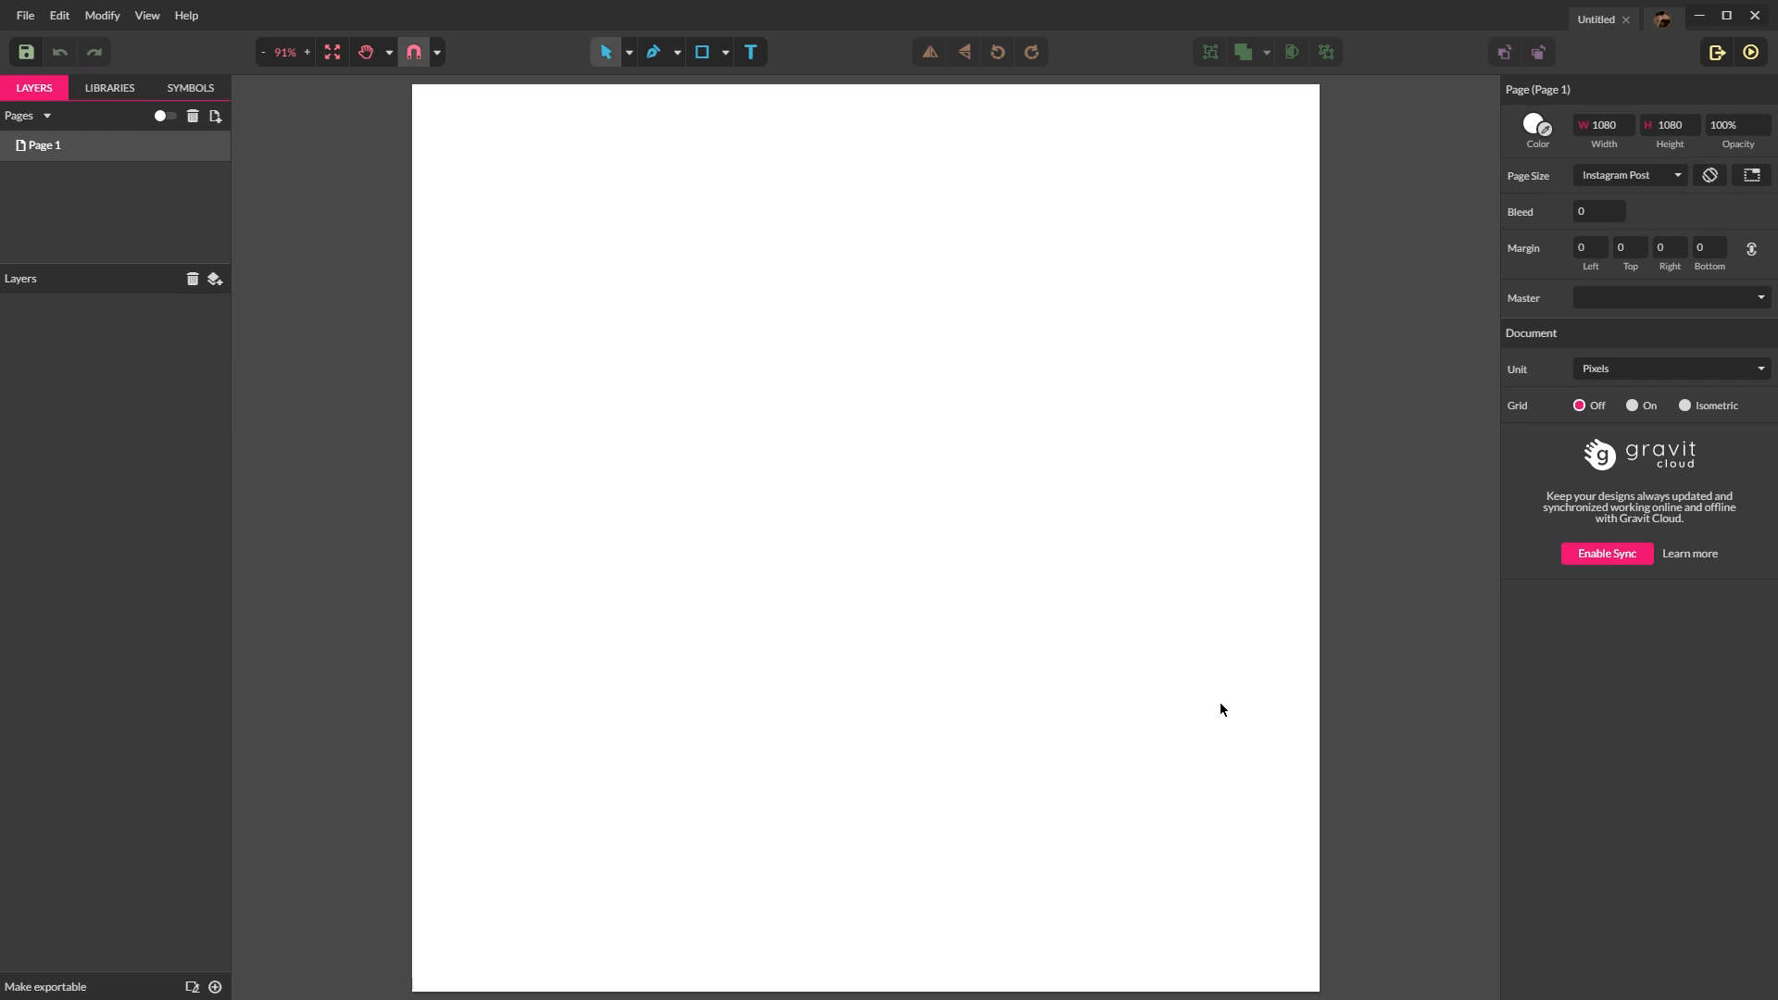
{"action": "mouse_move", "coordinate": [1186, 202]}
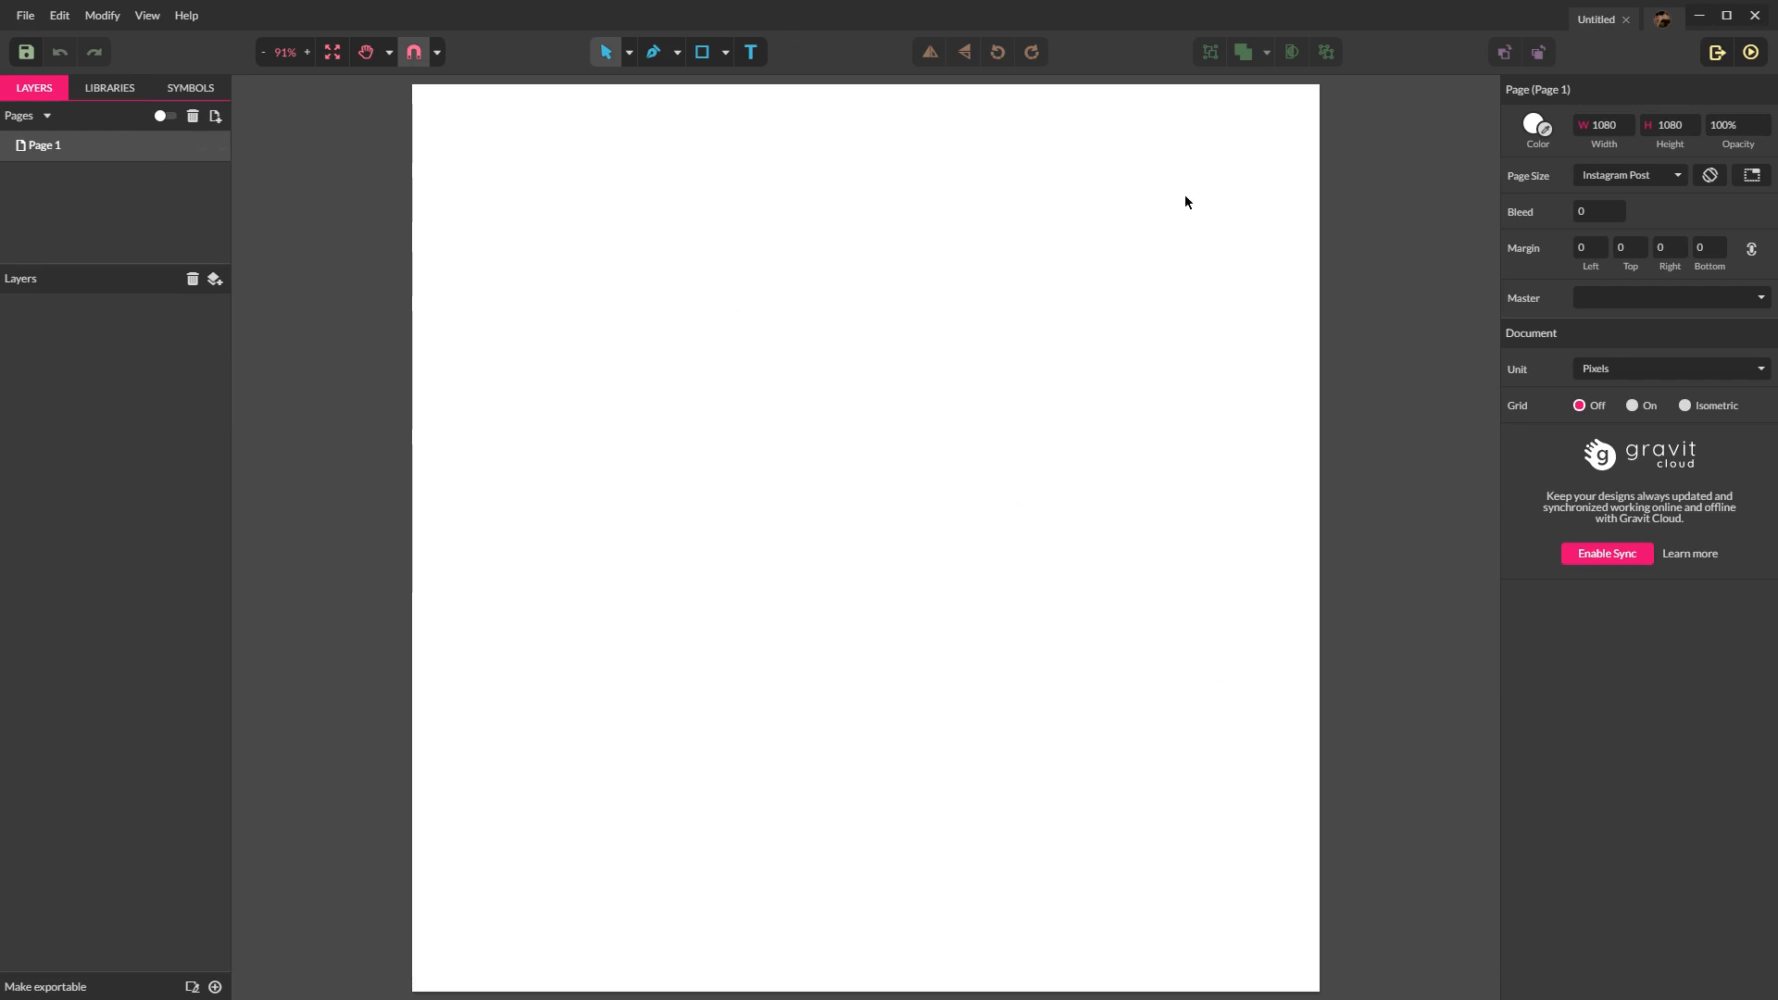
{"action": "mouse_move", "coordinate": [606, 400]}
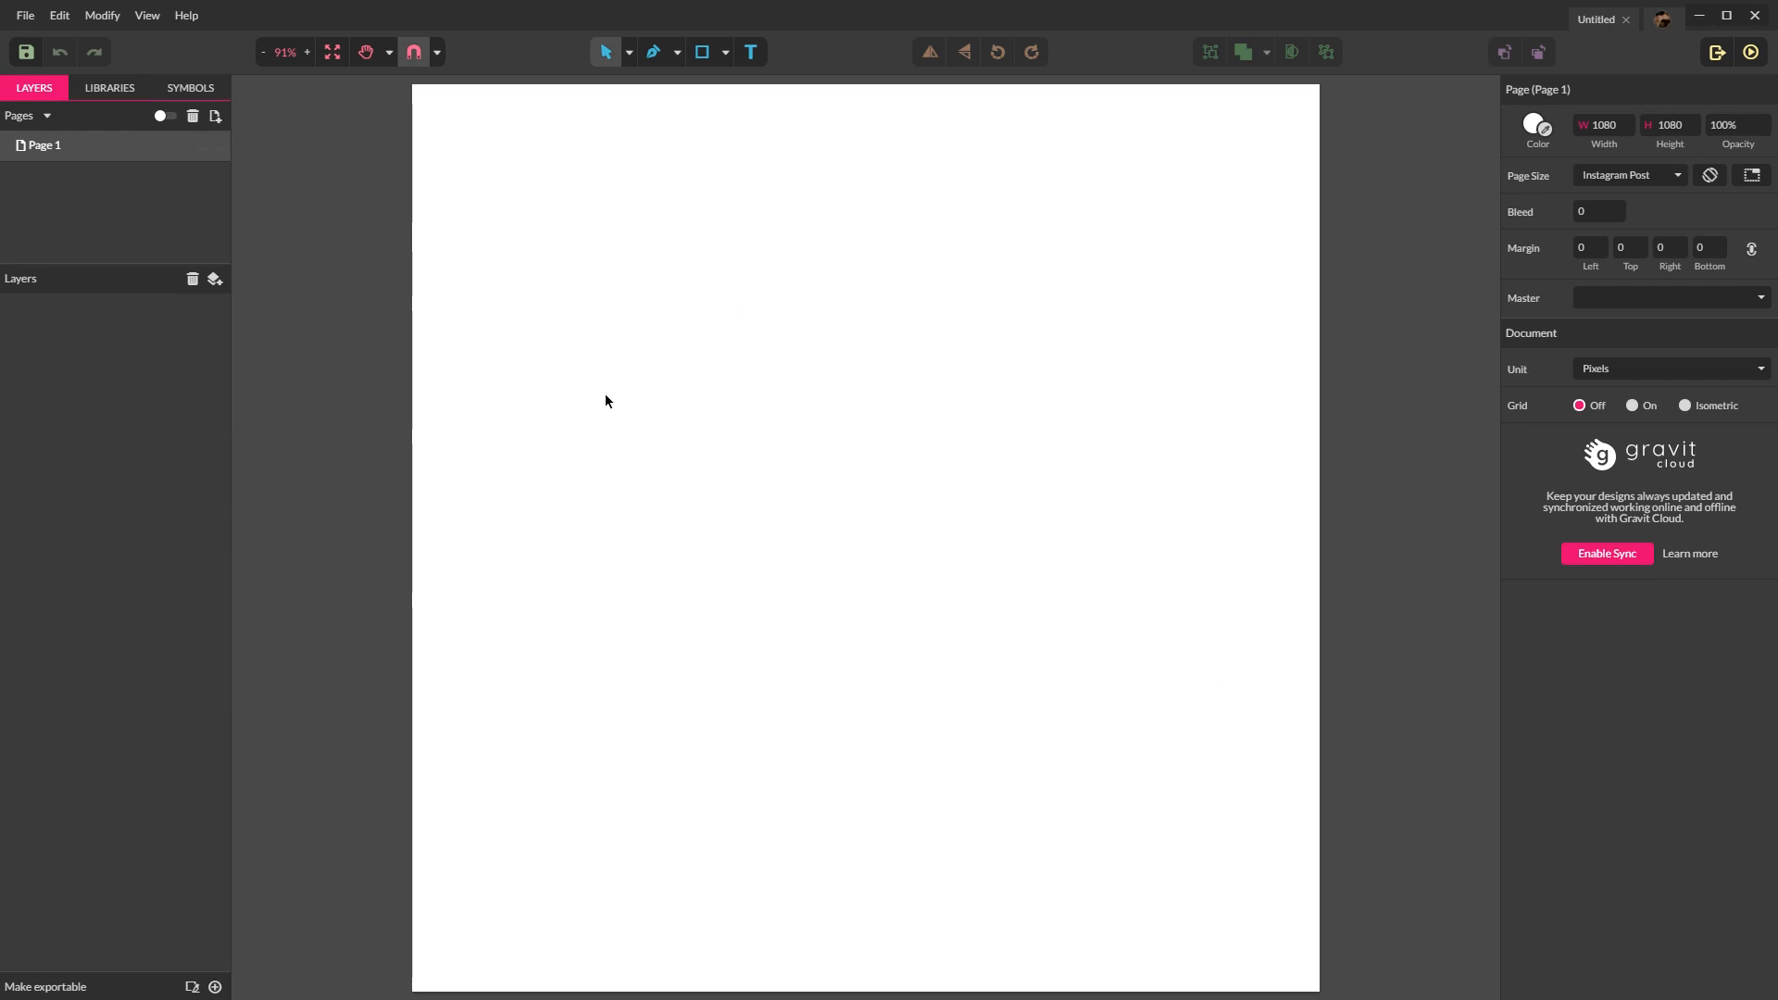
{"action": "mouse_move", "coordinate": [763, 280]}
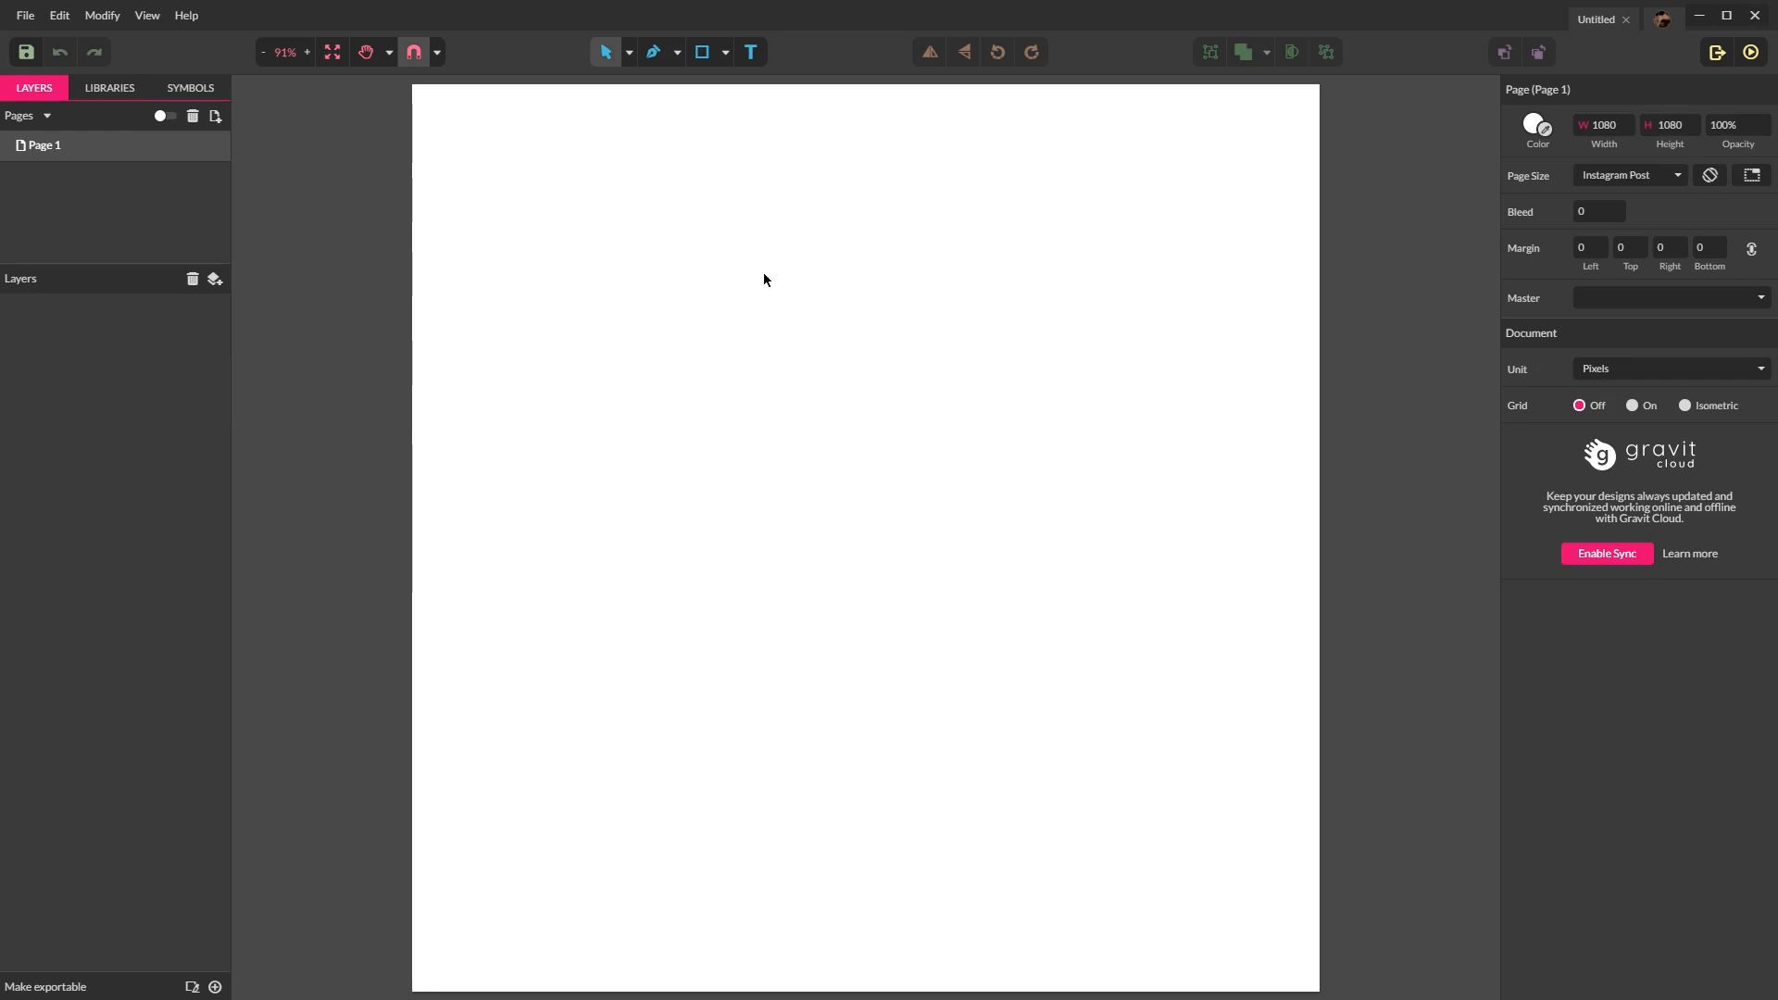
{"action": "mouse_move", "coordinate": [770, 261]}
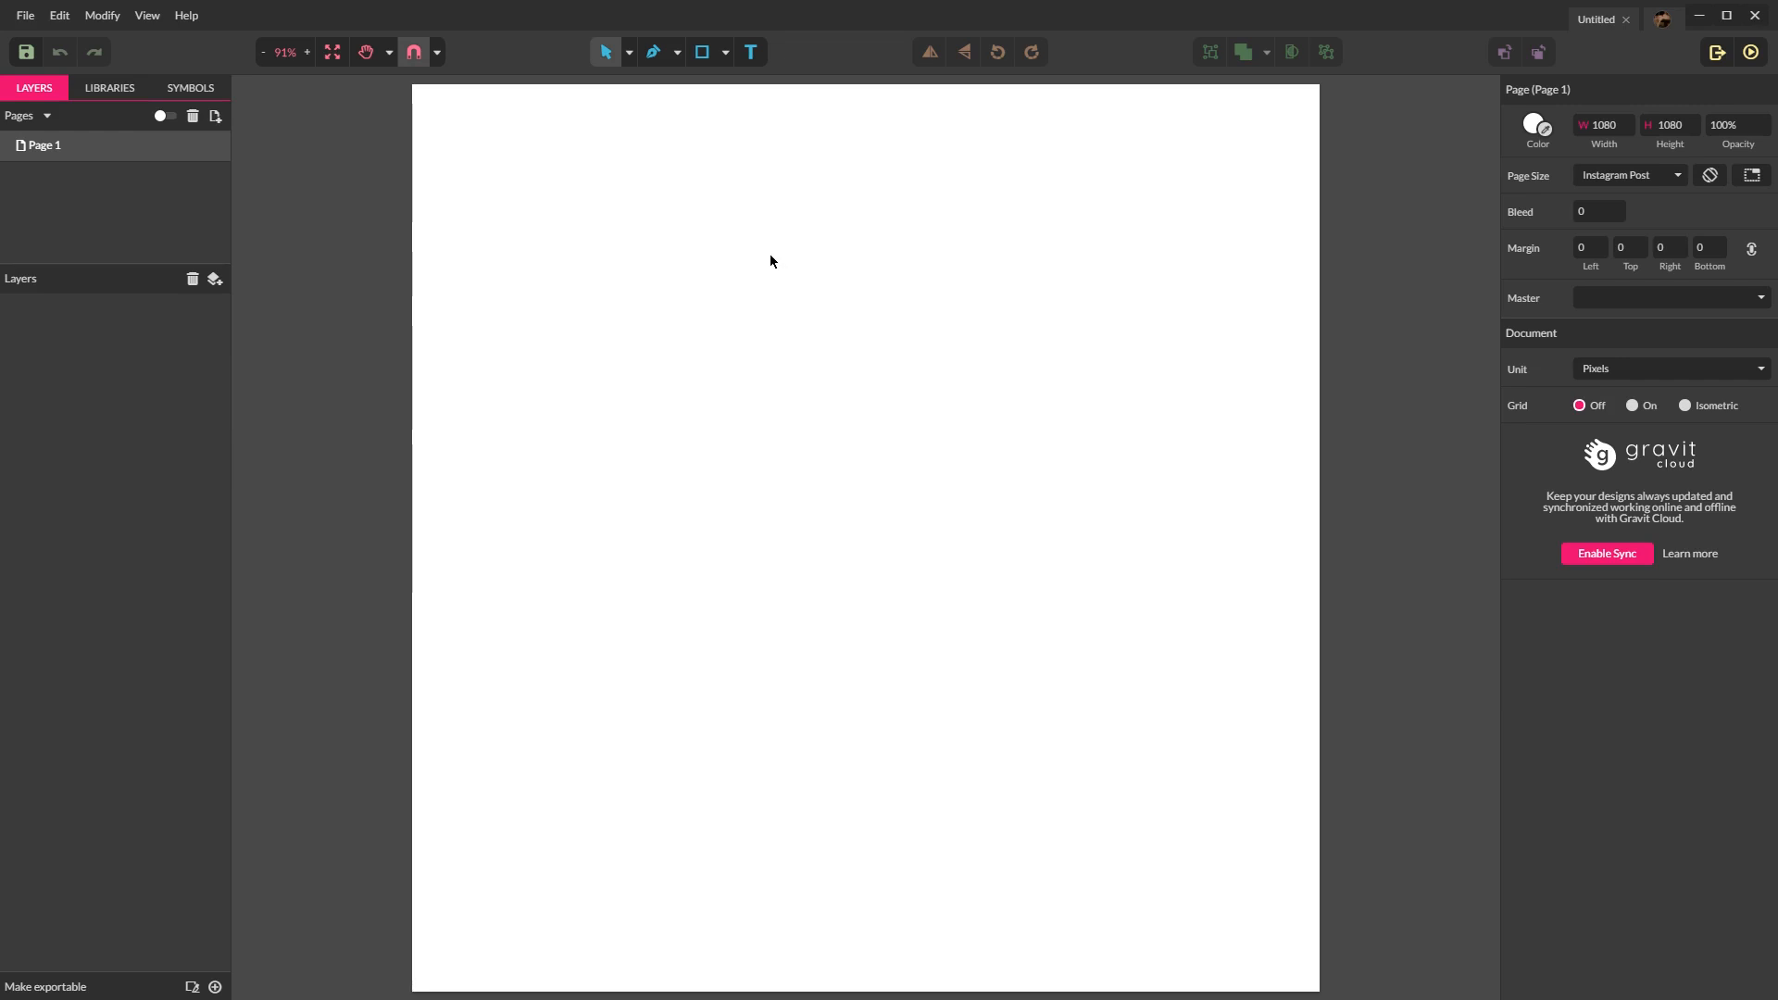
Step: Switch the shape tool to Ellipse
{"action": "left_click", "coordinate": [723, 52]}
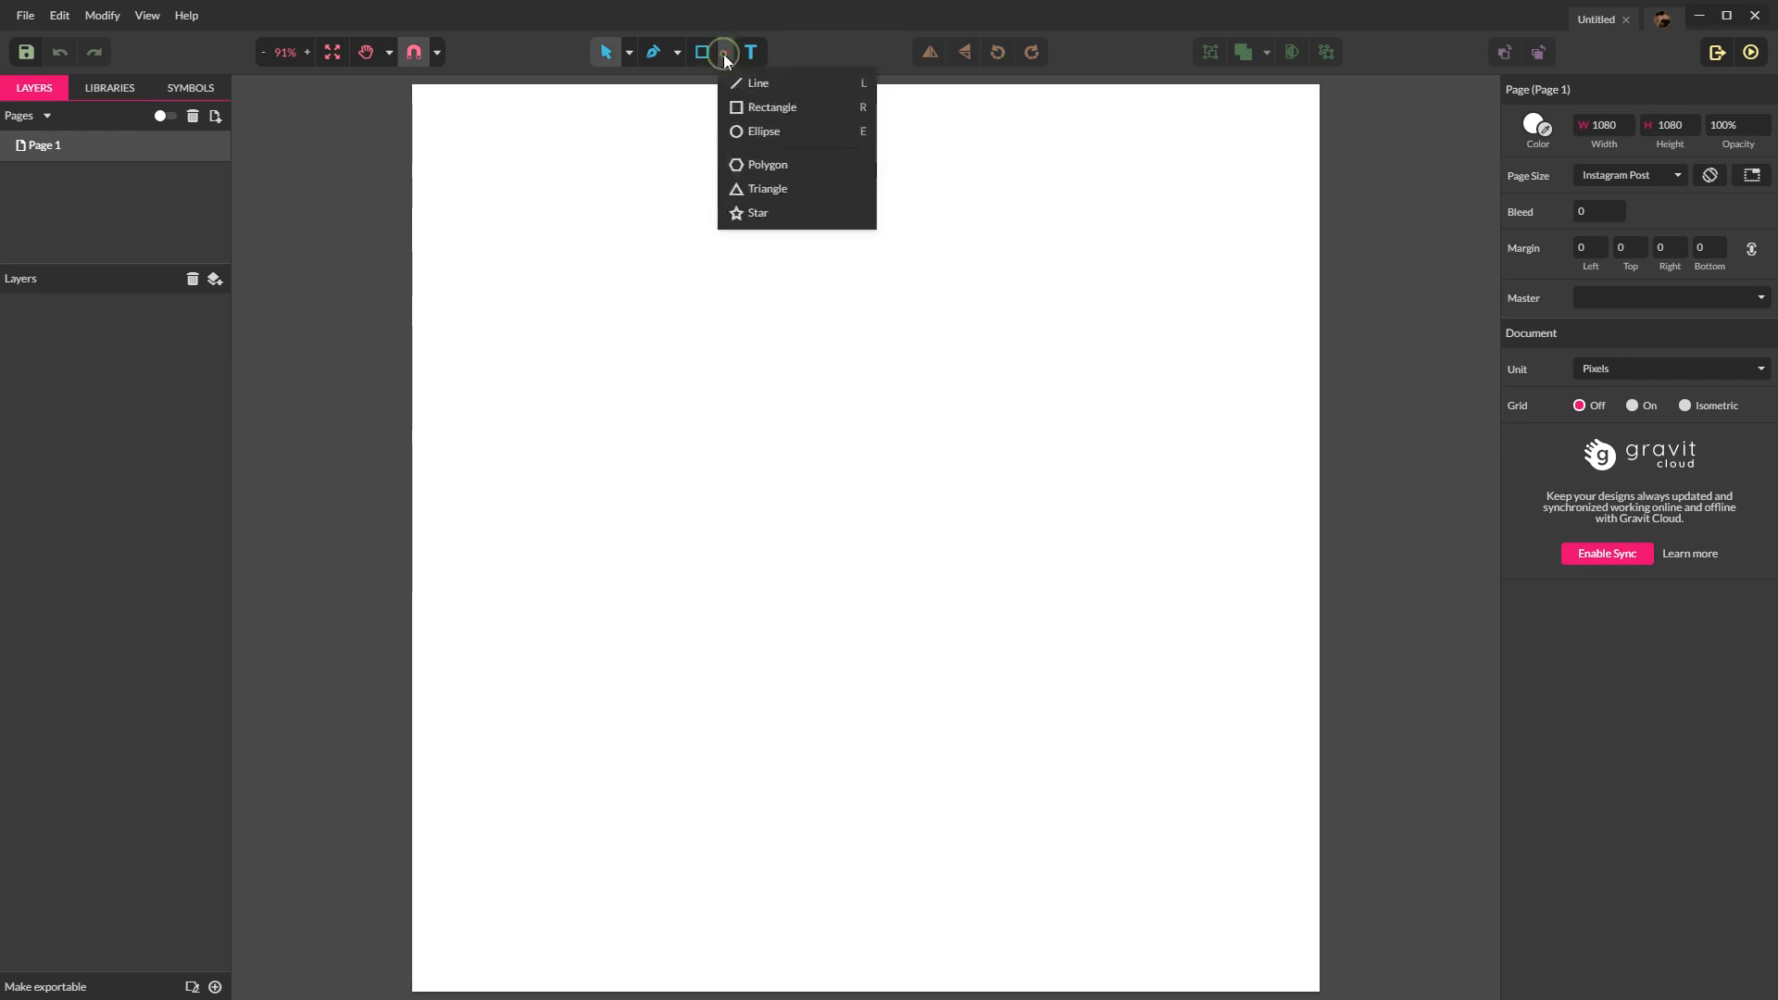
{"action": "left_click", "coordinate": [761, 130]}
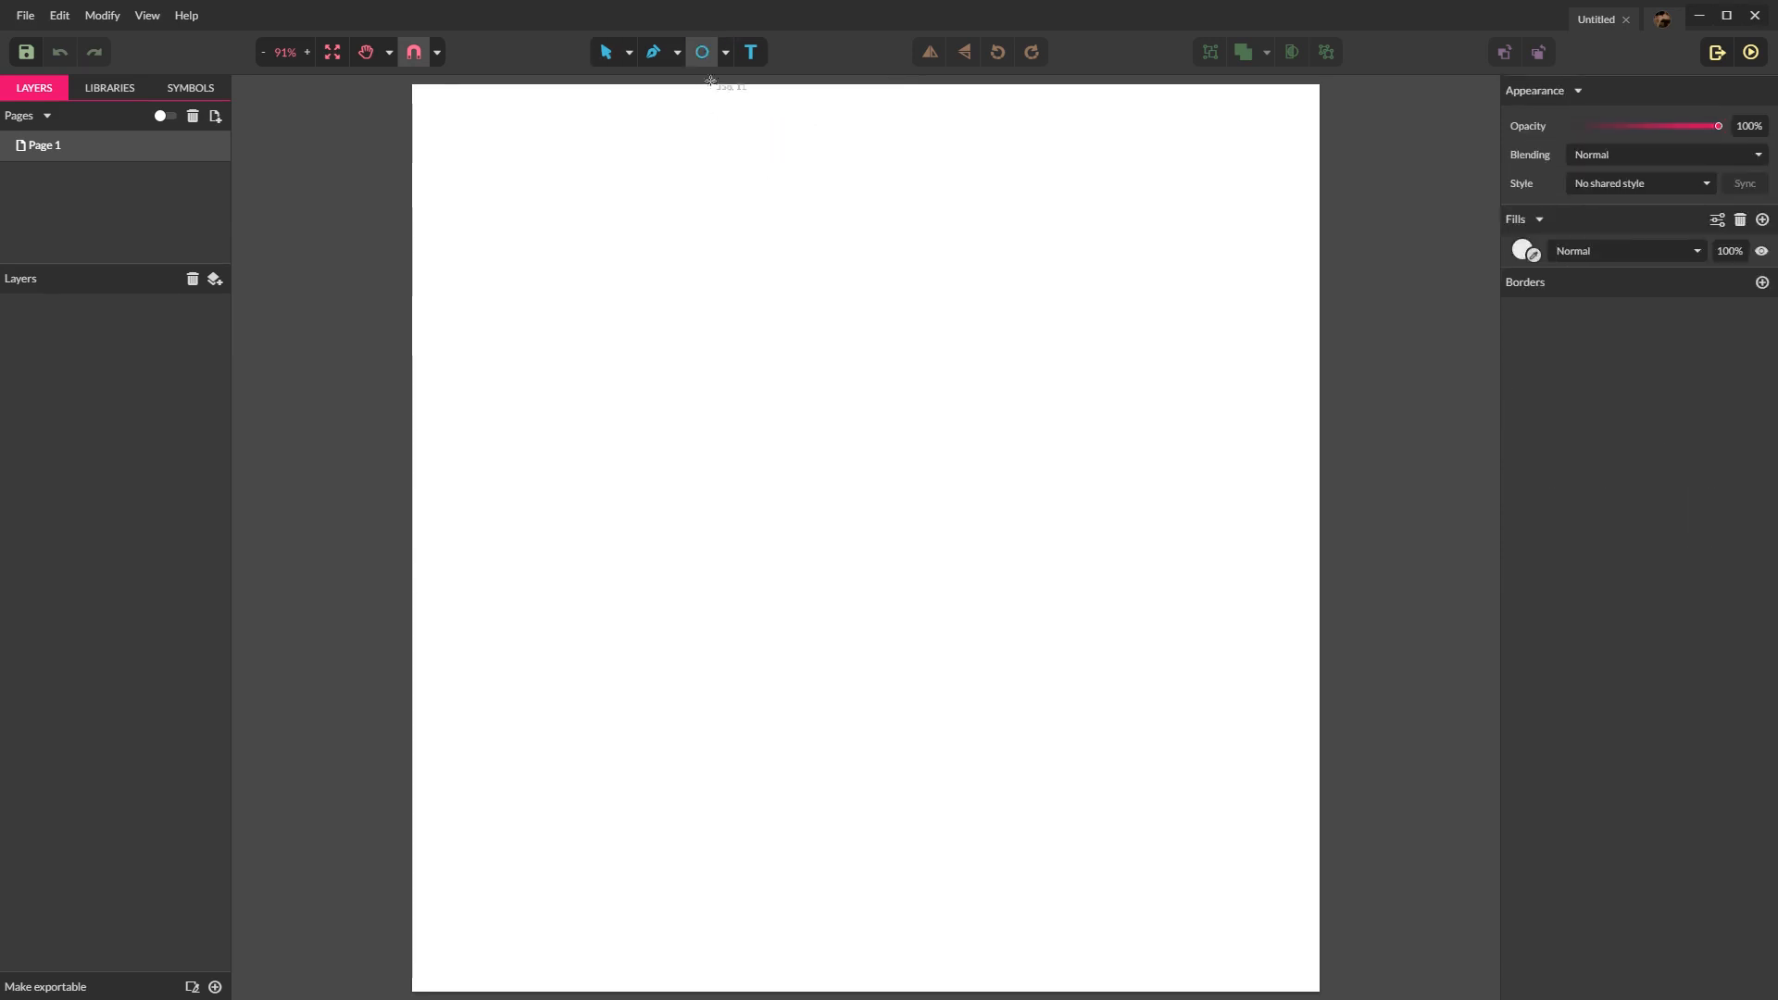
{"action": "left_click", "coordinate": [700, 52]}
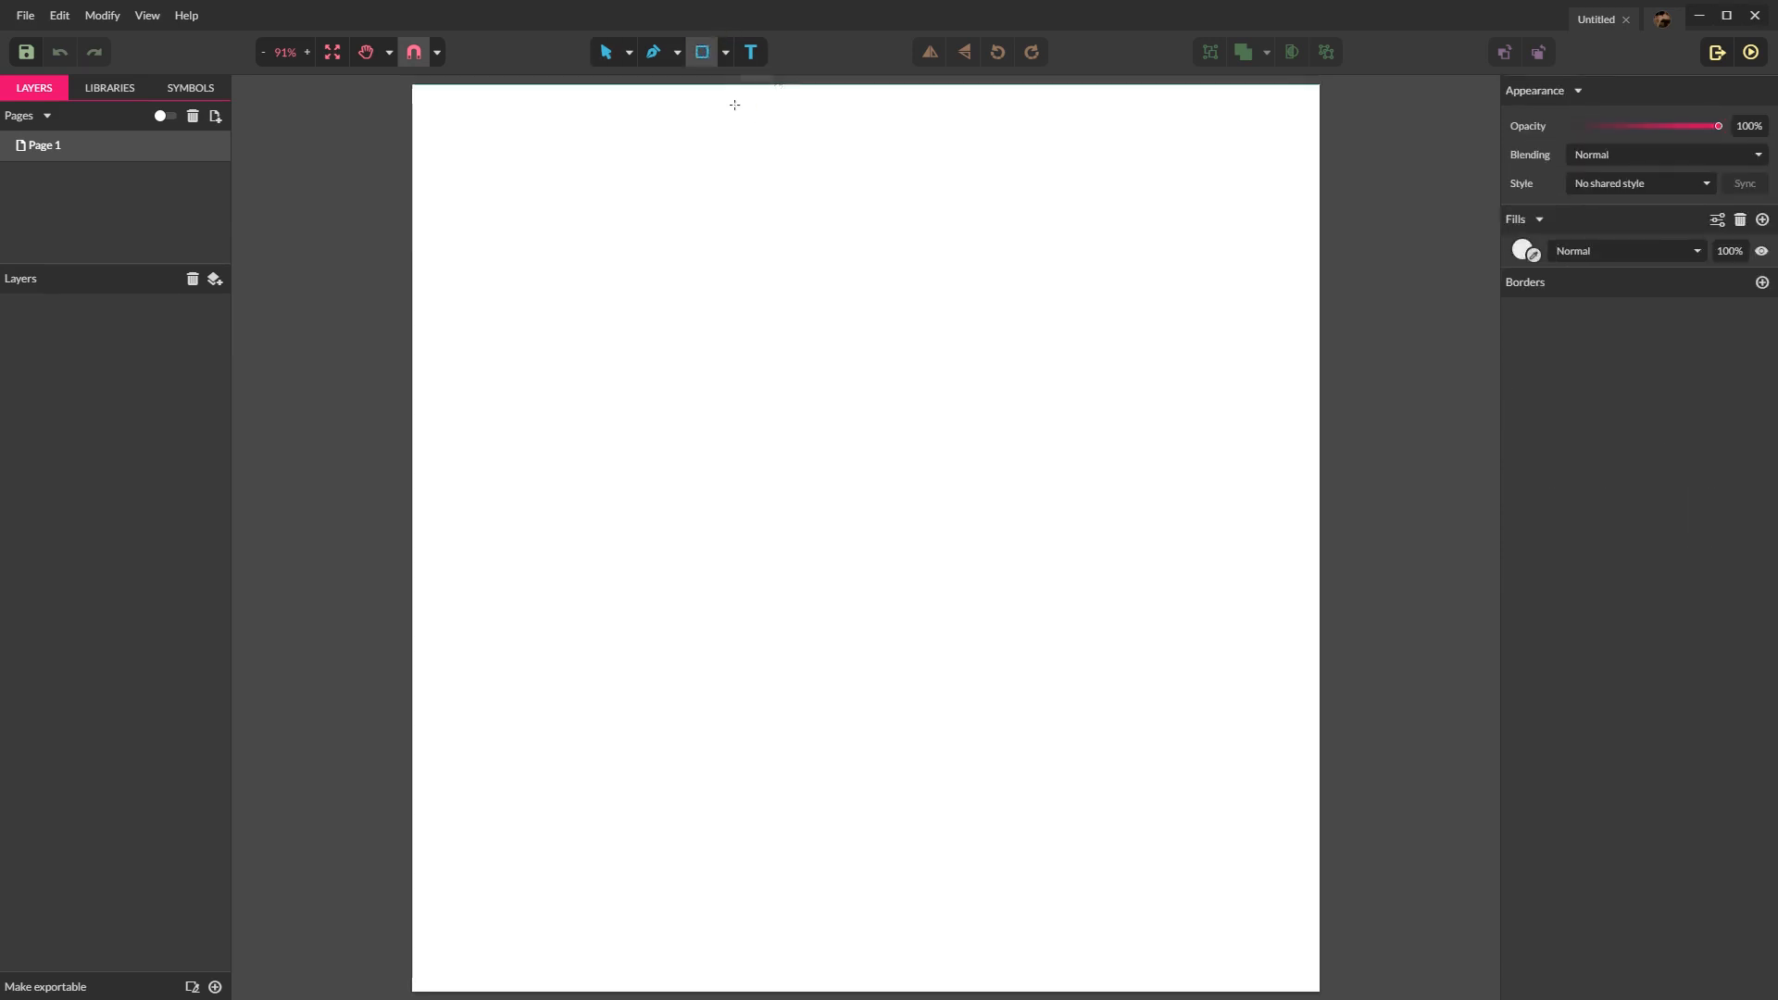
{"action": "left_click", "coordinate": [725, 52]}
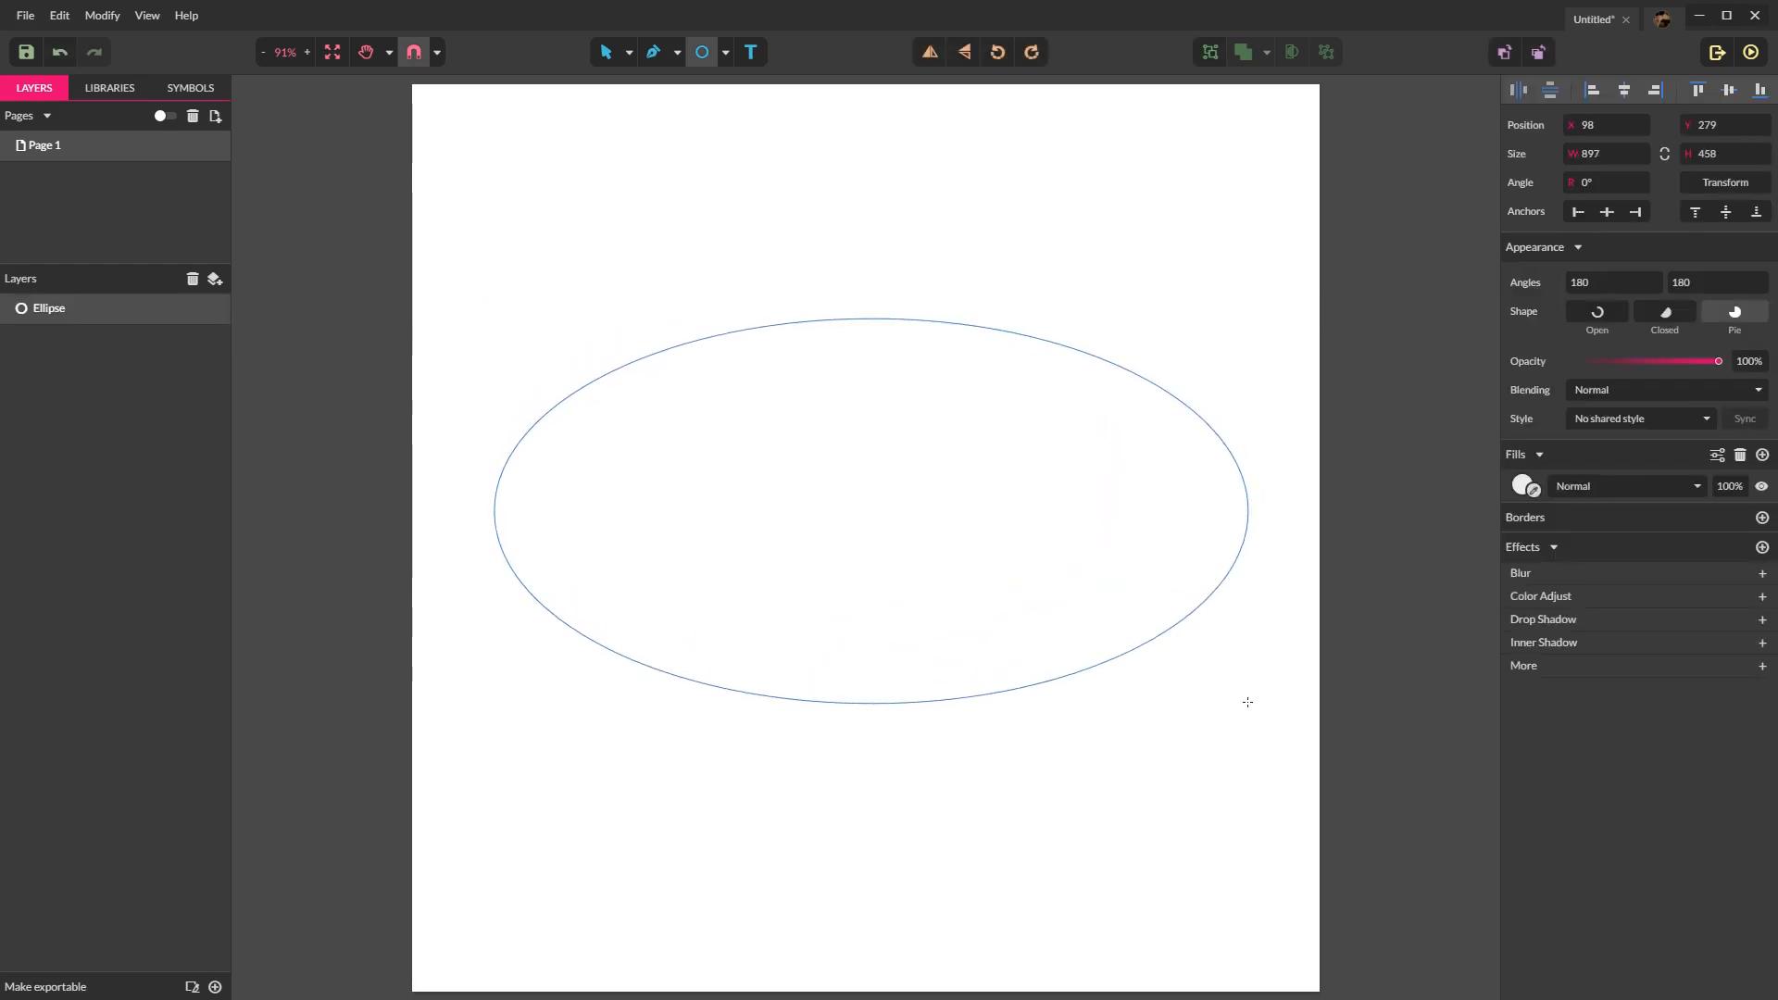
Step: Draw a wide light grey ellipse (about 859×435) and snap it to the canvas's horizontal centre
{"action": "left_click", "coordinate": [867, 511]}
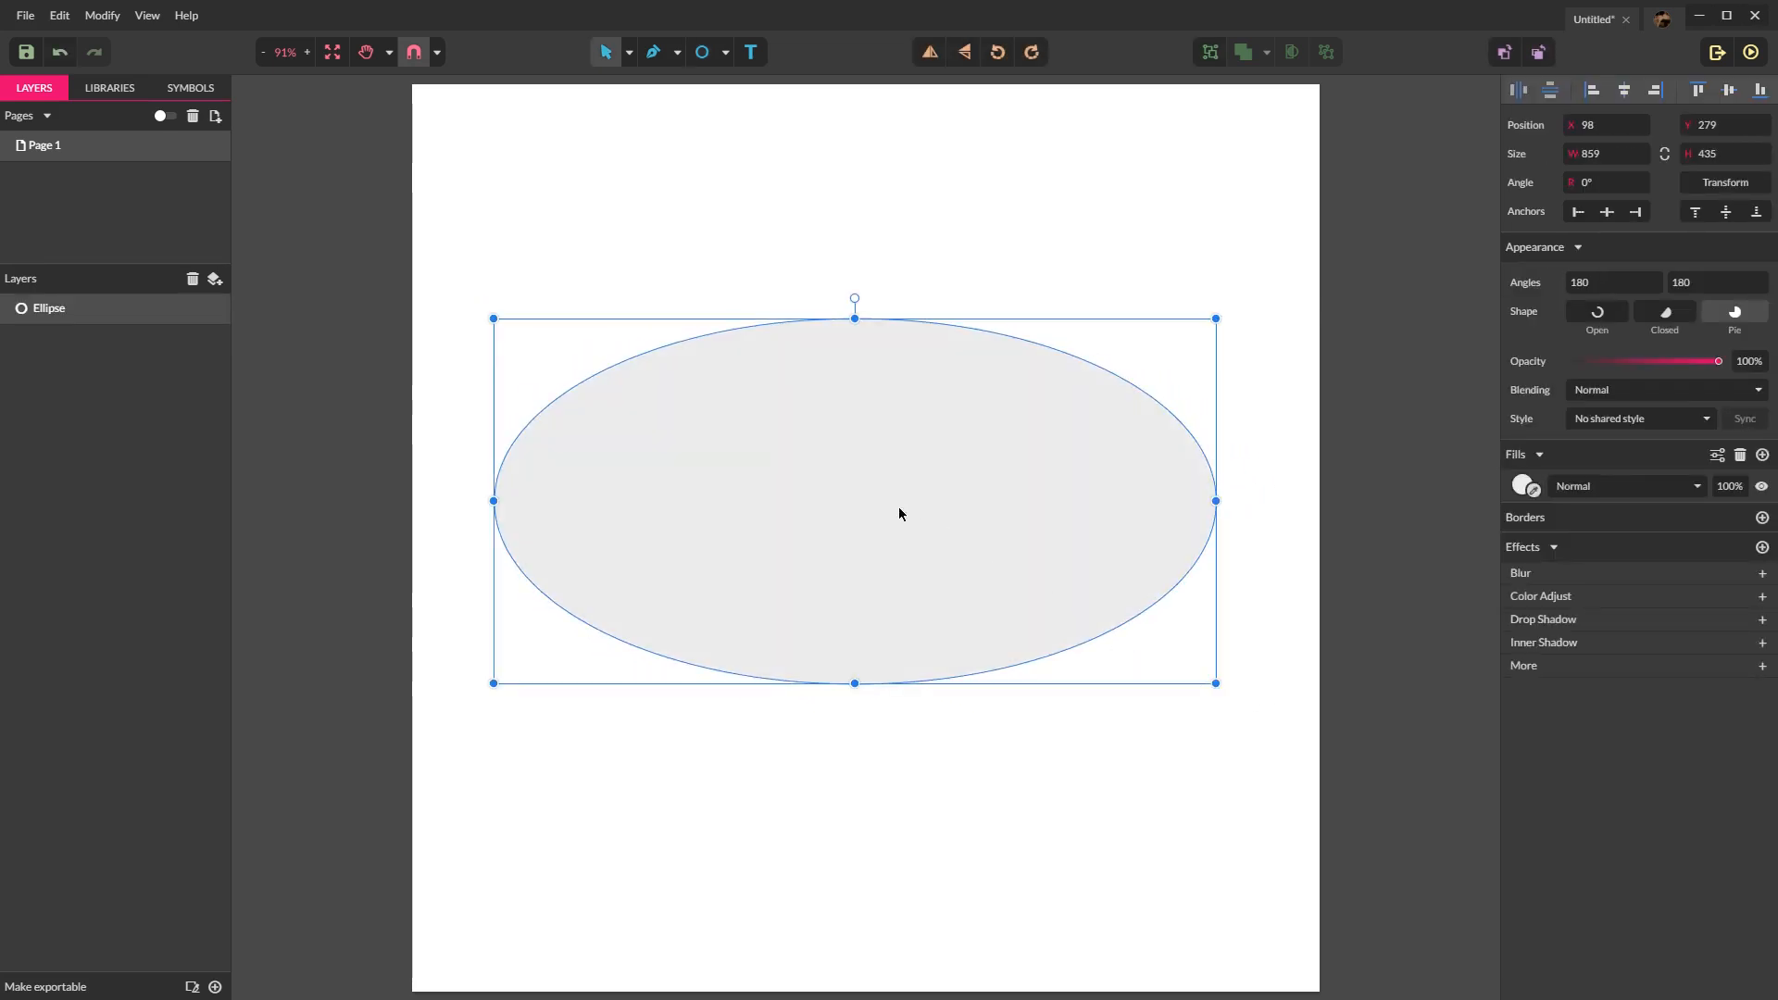
{"action": "left_click_drag", "start_coordinate": [854, 500], "coordinate": [866, 489]}
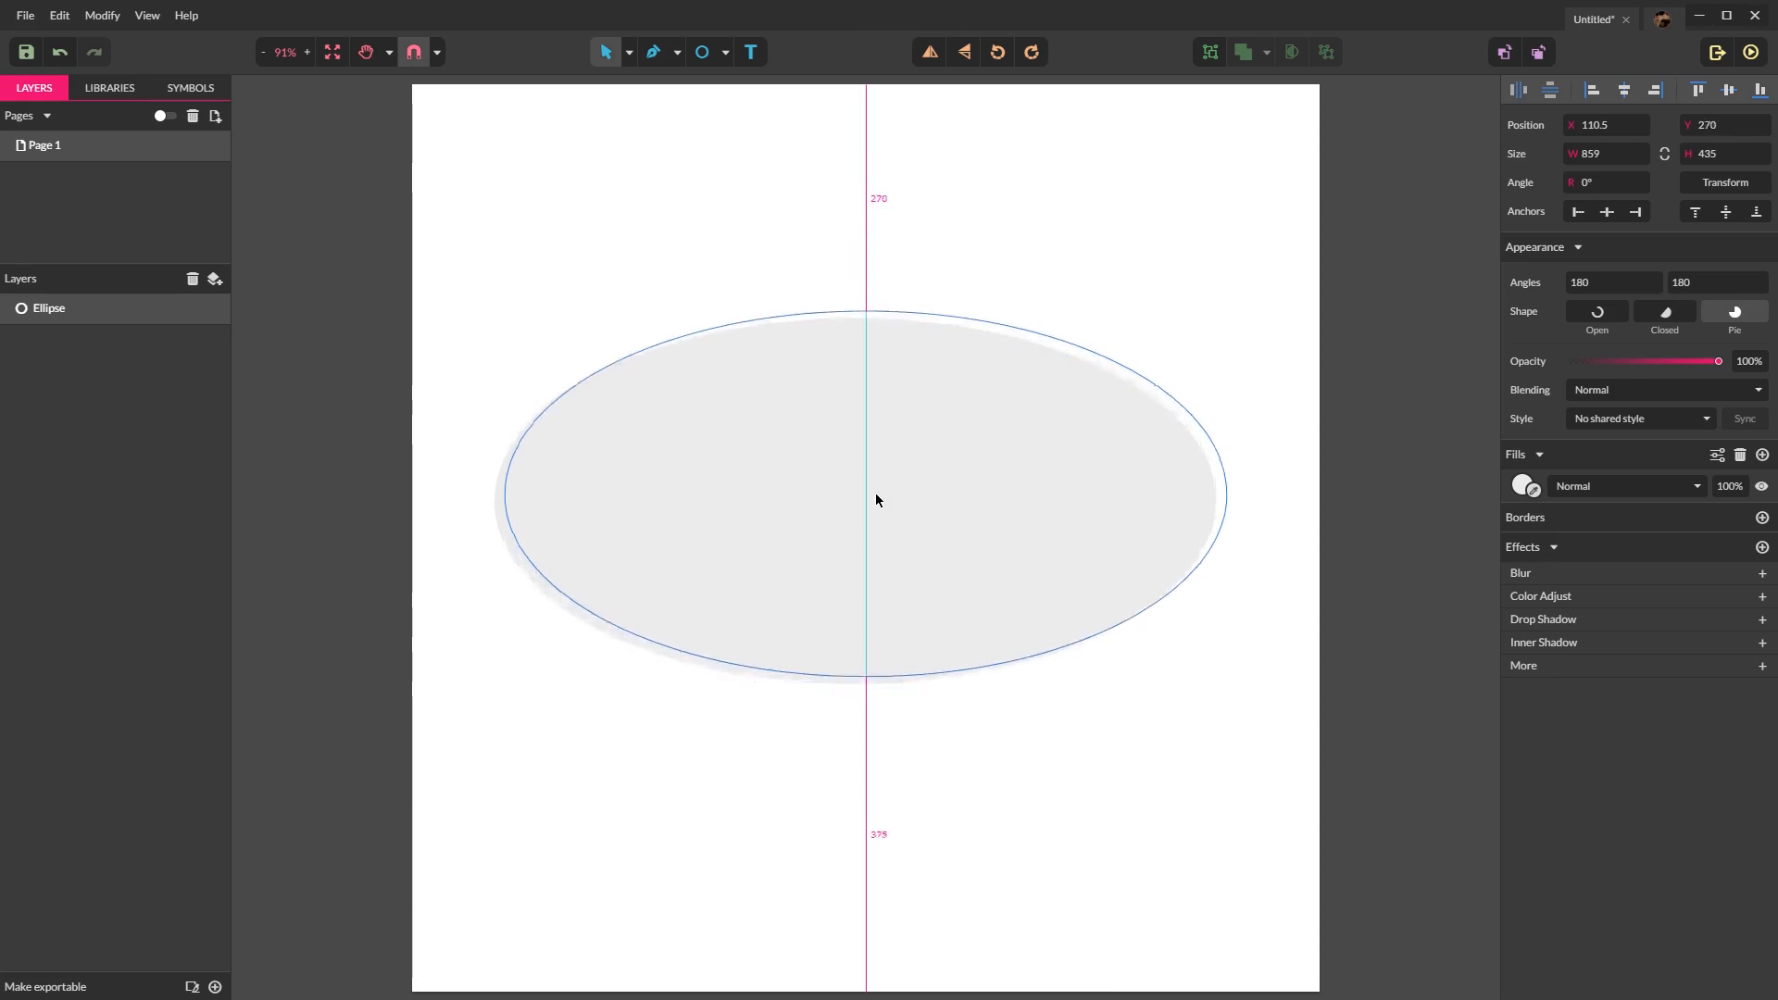
{"action": "left_click", "coordinate": [862, 493]}
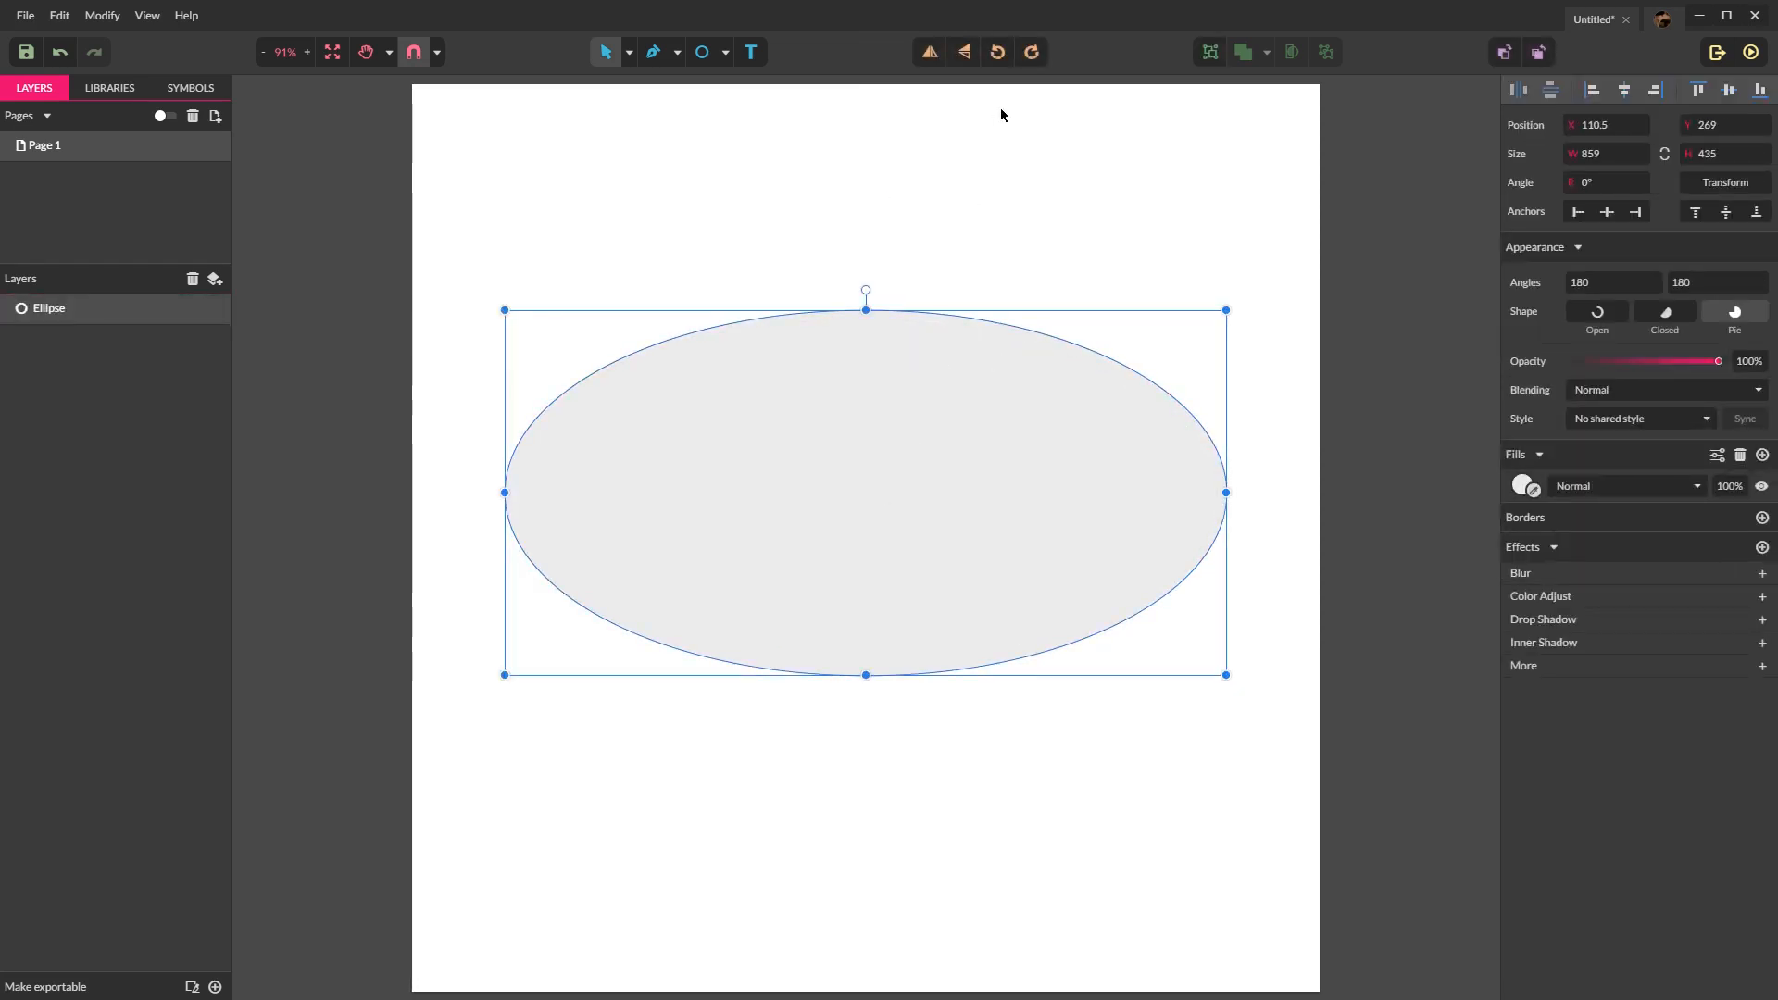
{"action": "mouse_move", "coordinate": [468, 130]}
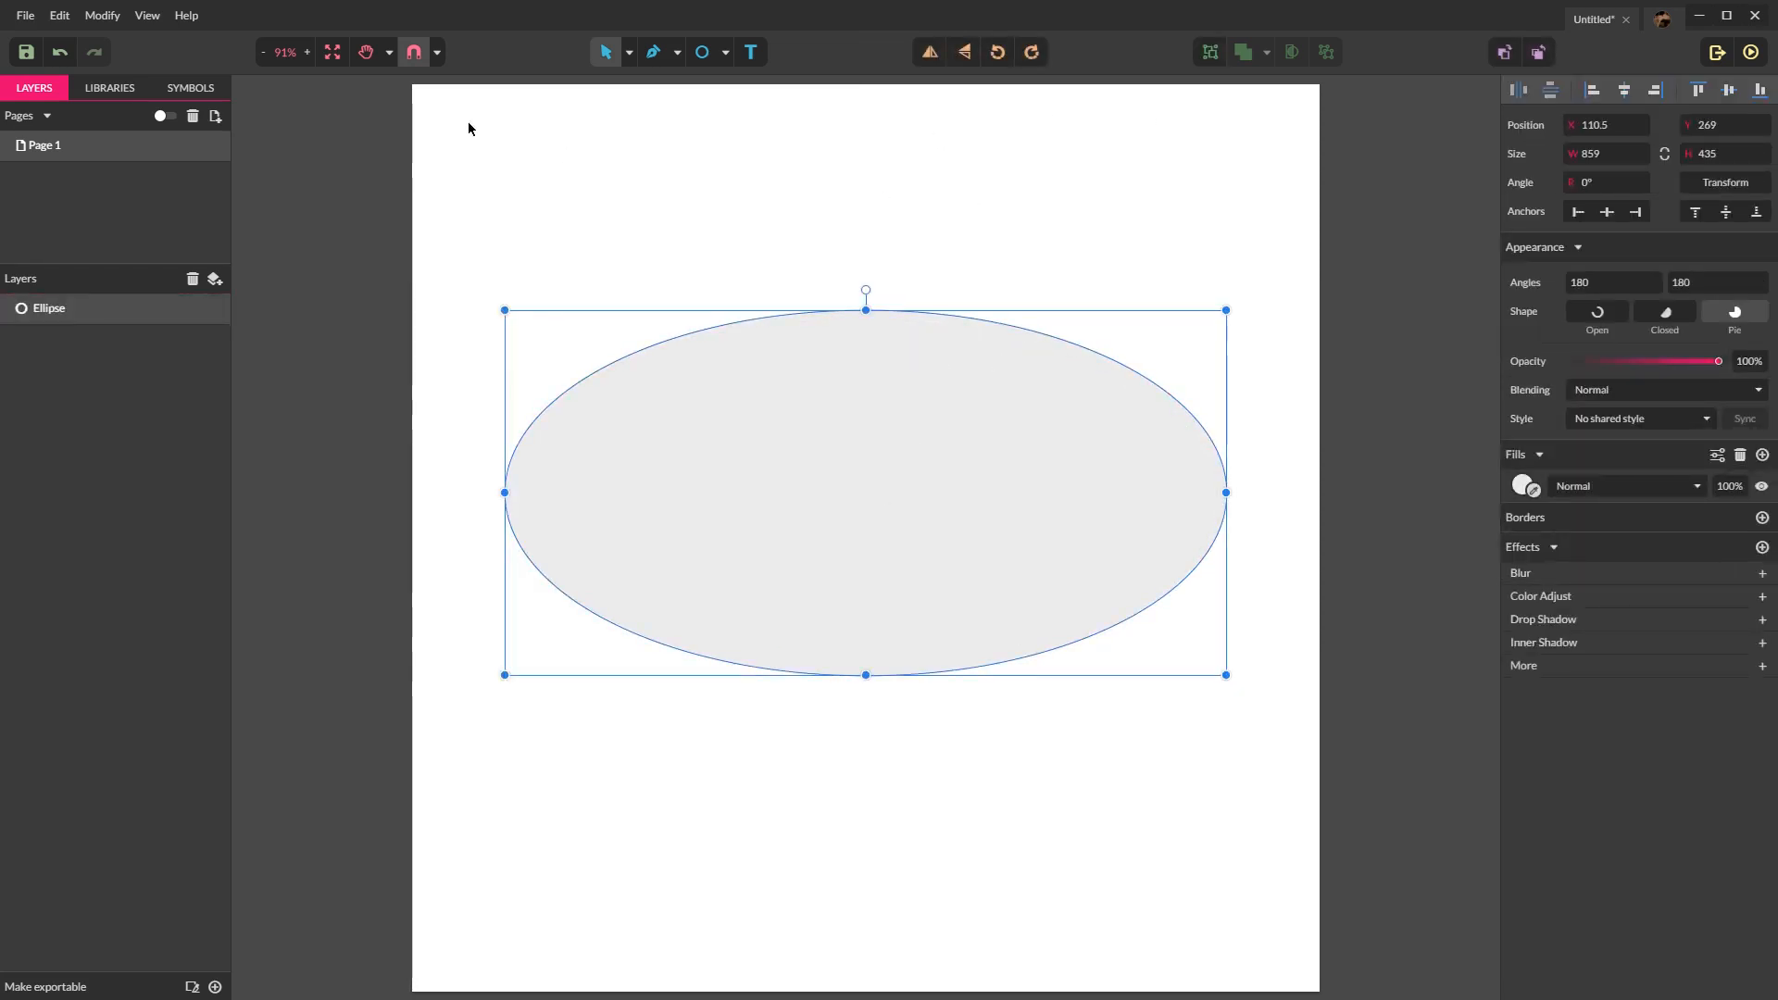
{"action": "mouse_move", "coordinate": [413, 52]}
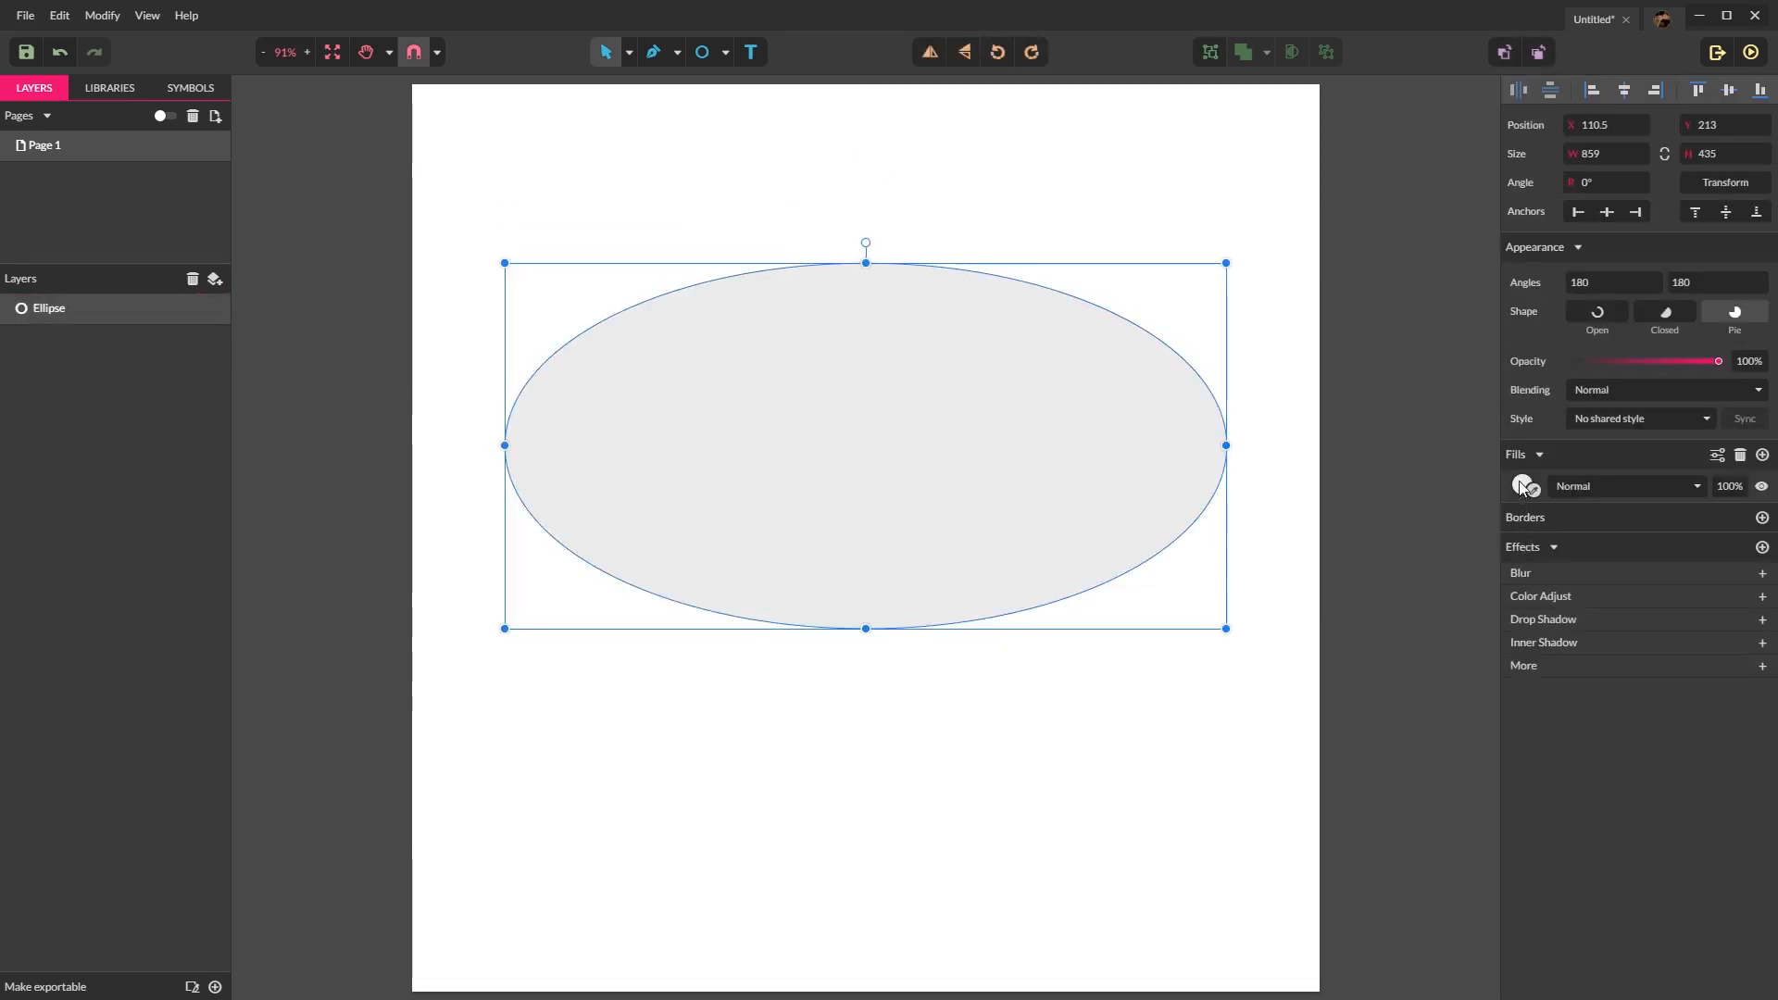
Step: Change the ellipse's fill from light grey to a muted green (#6F9D7E) and deselect it
{"action": "left_click", "coordinate": [1524, 486]}
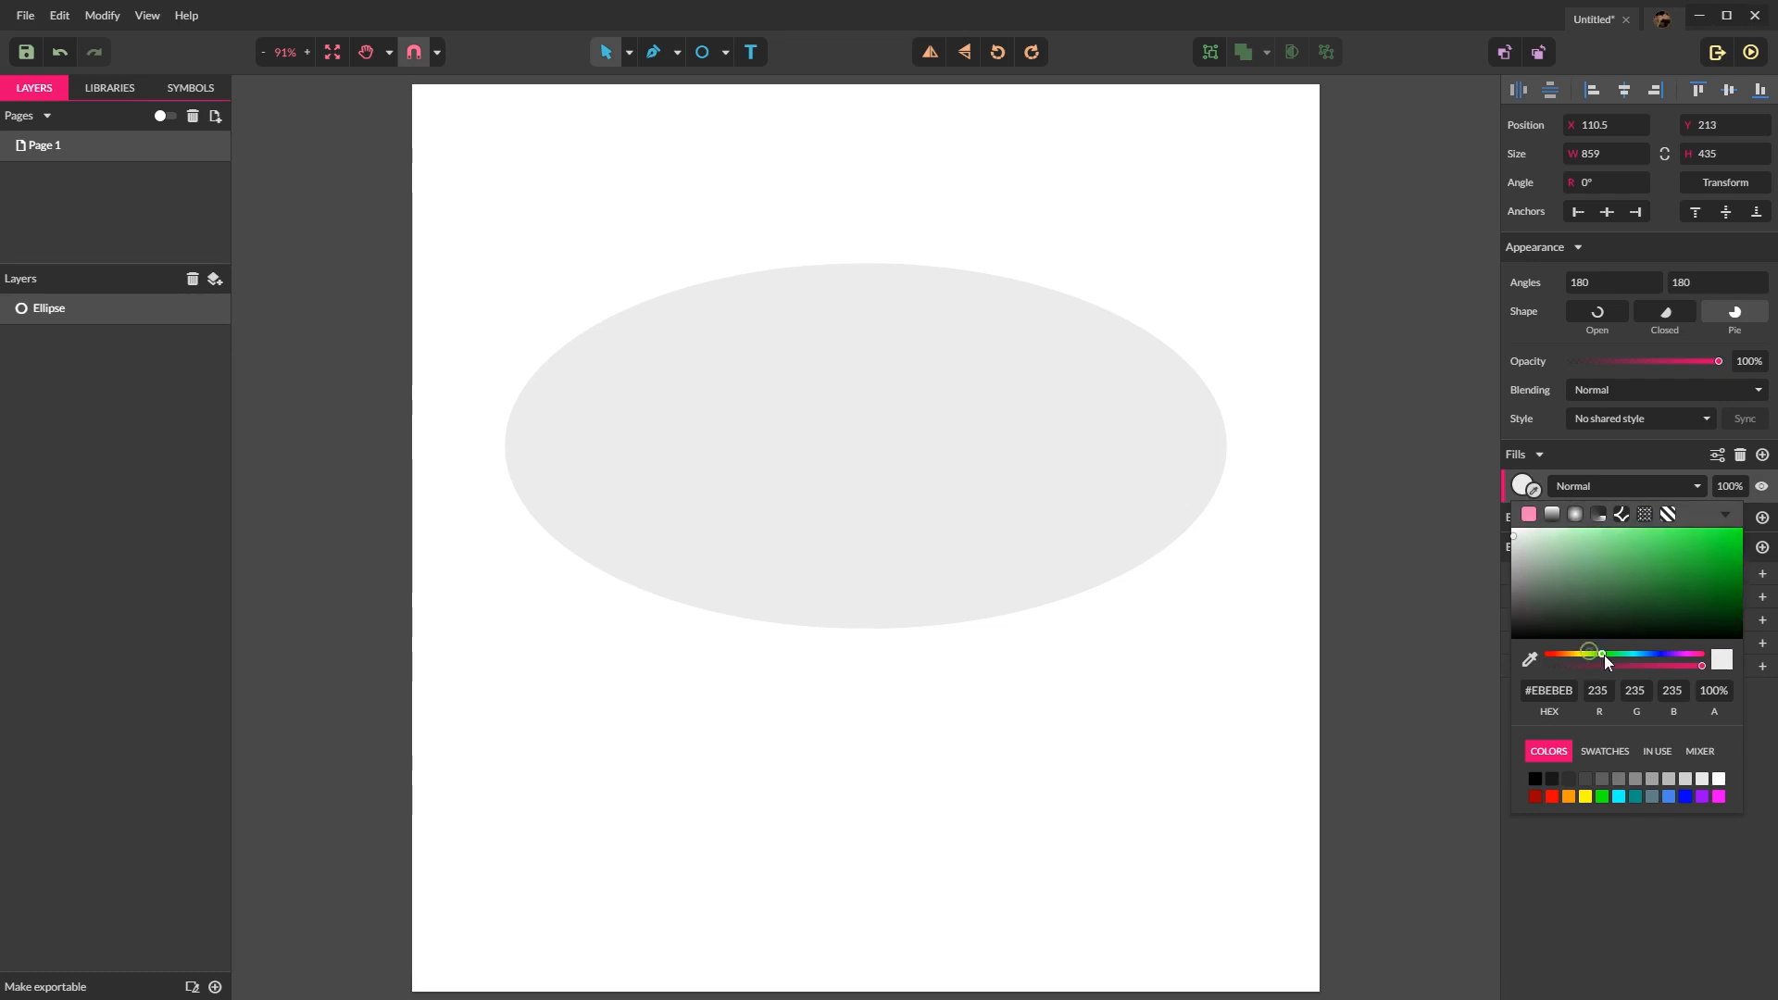
{"action": "left_click", "coordinate": [1607, 562]}
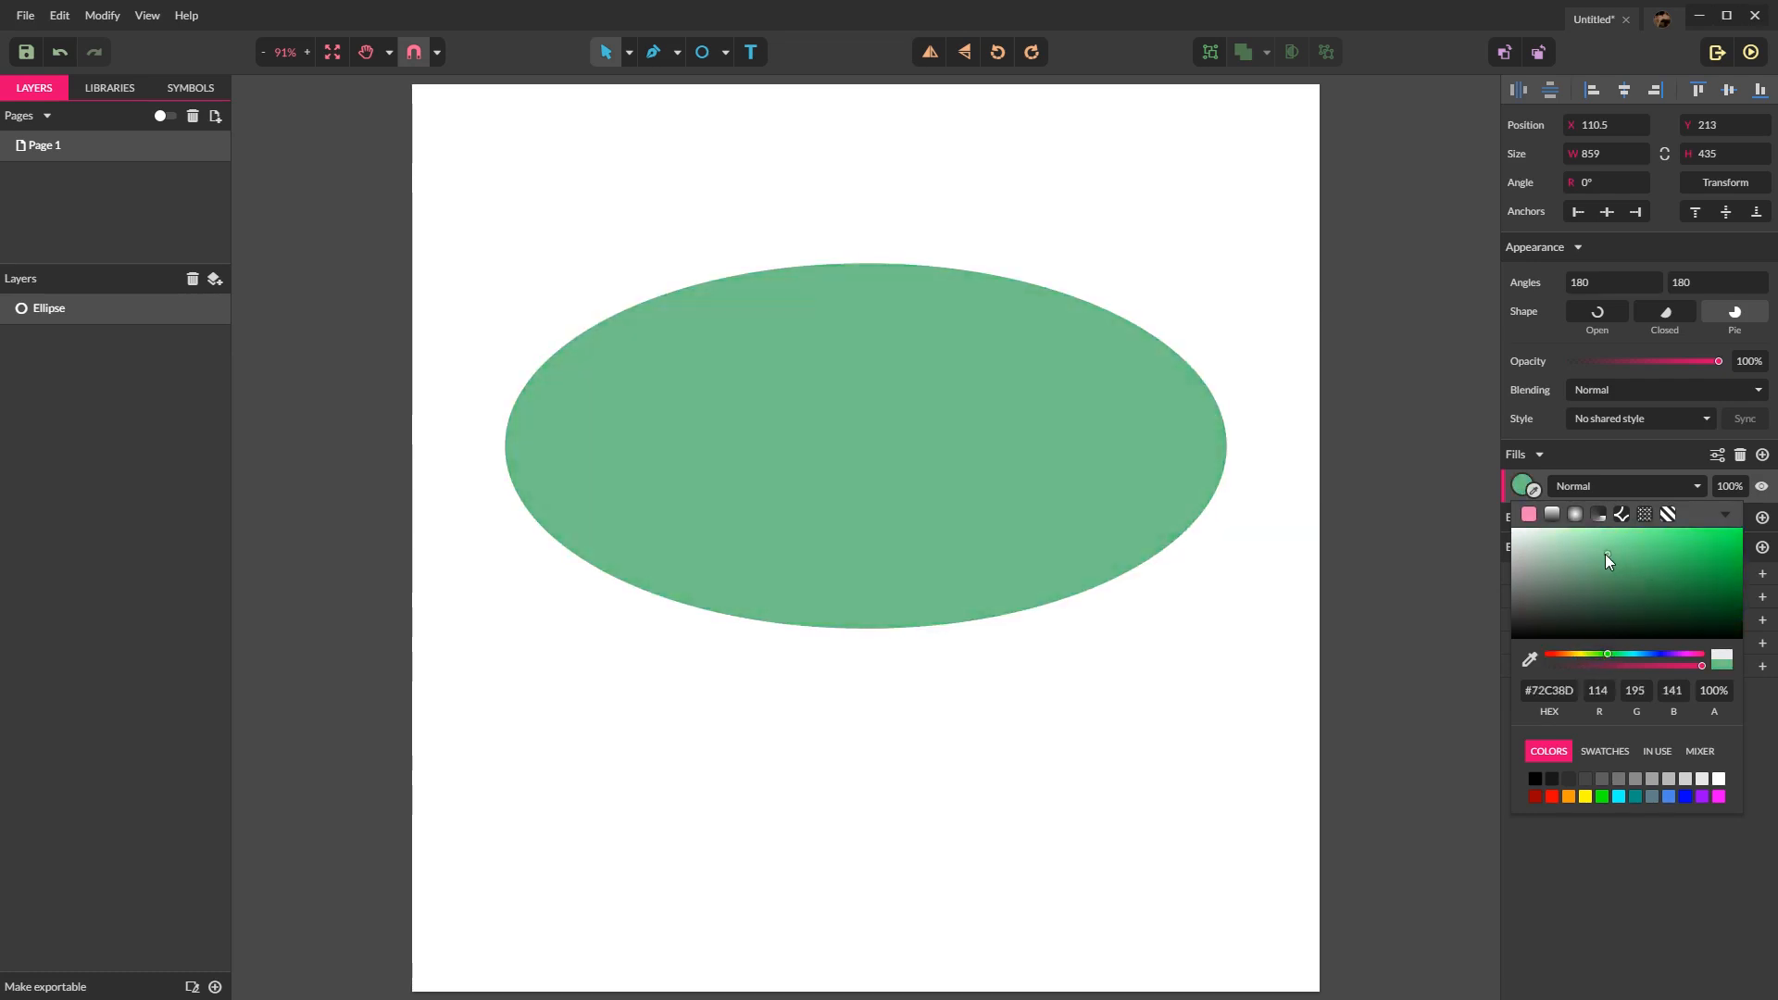
{"action": "left_click", "coordinate": [1593, 565]}
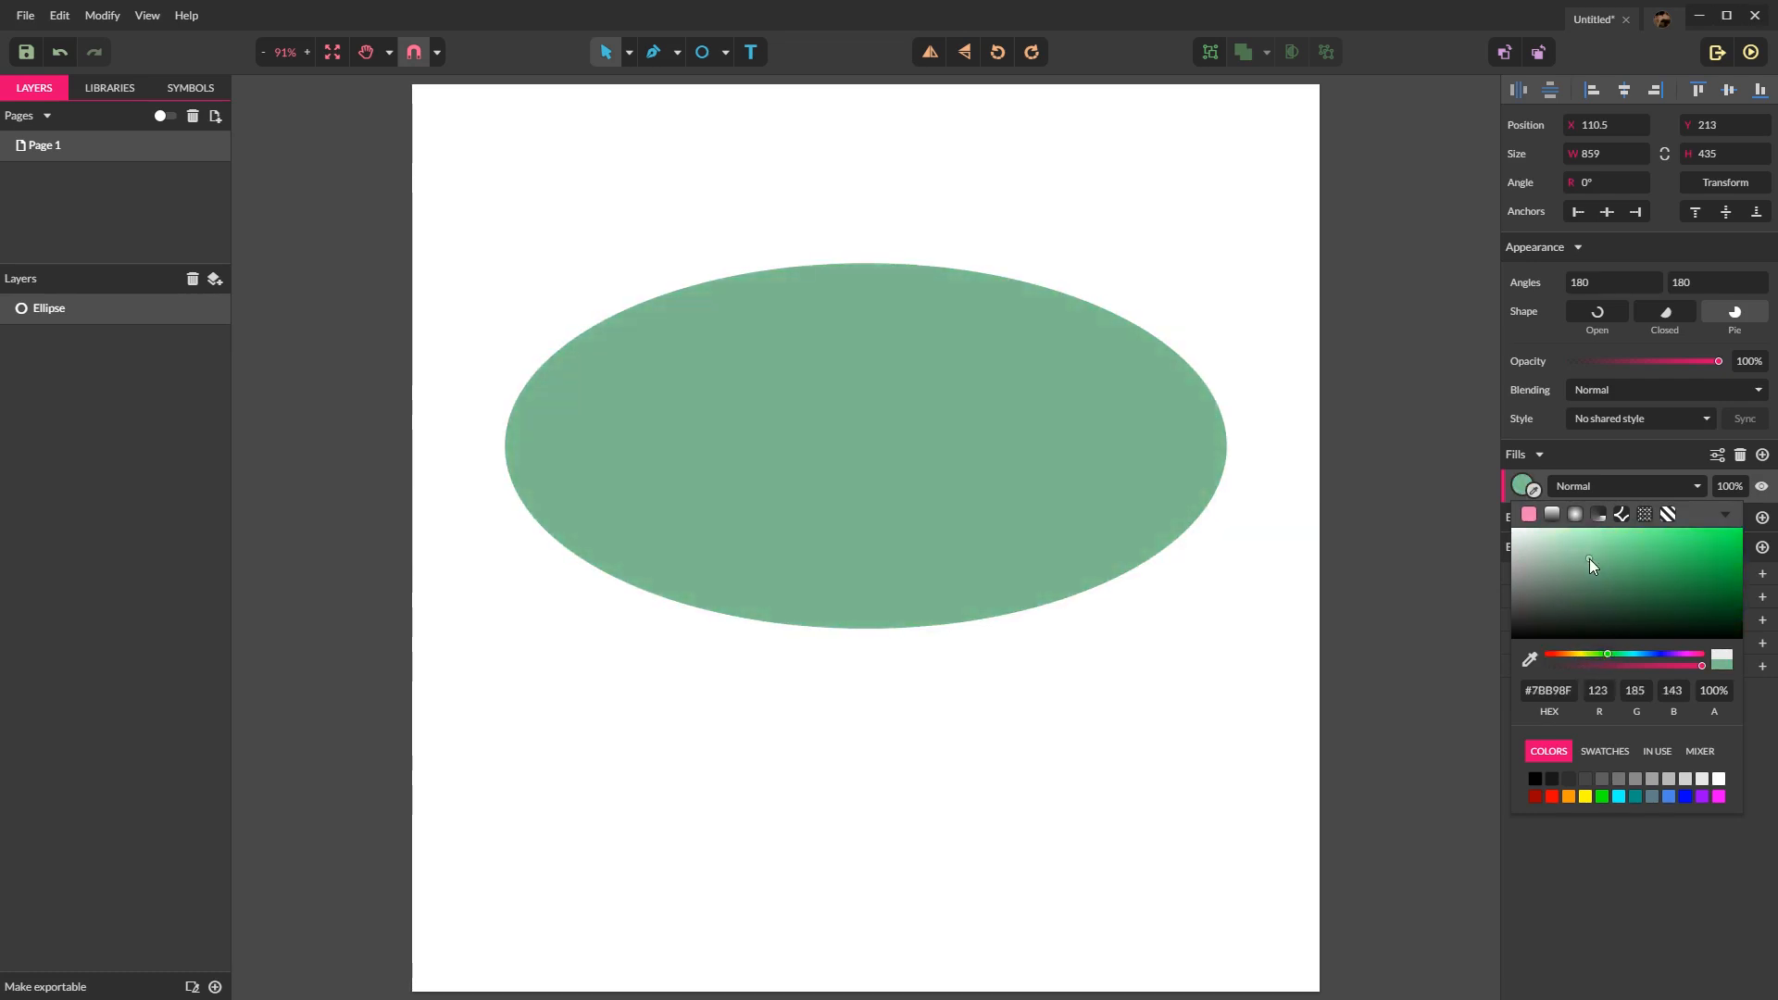
{"action": "left_click", "coordinate": [1669, 571]}
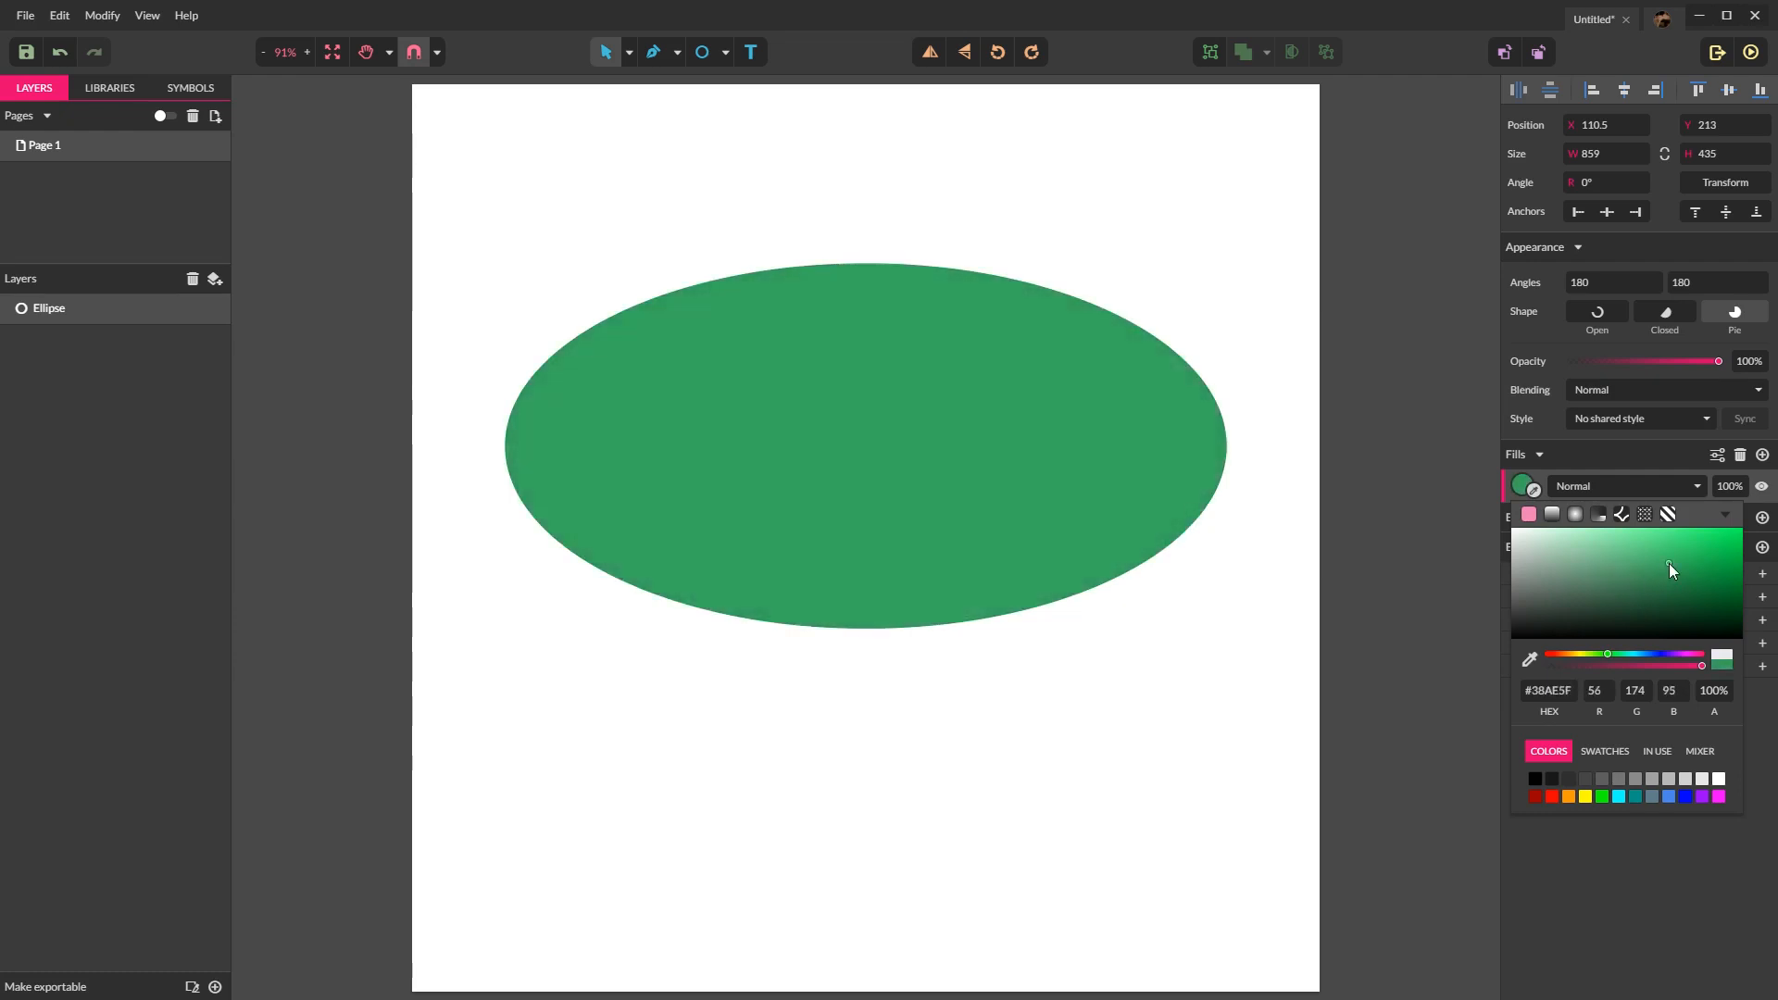
{"action": "left_click", "coordinate": [1586, 576]}
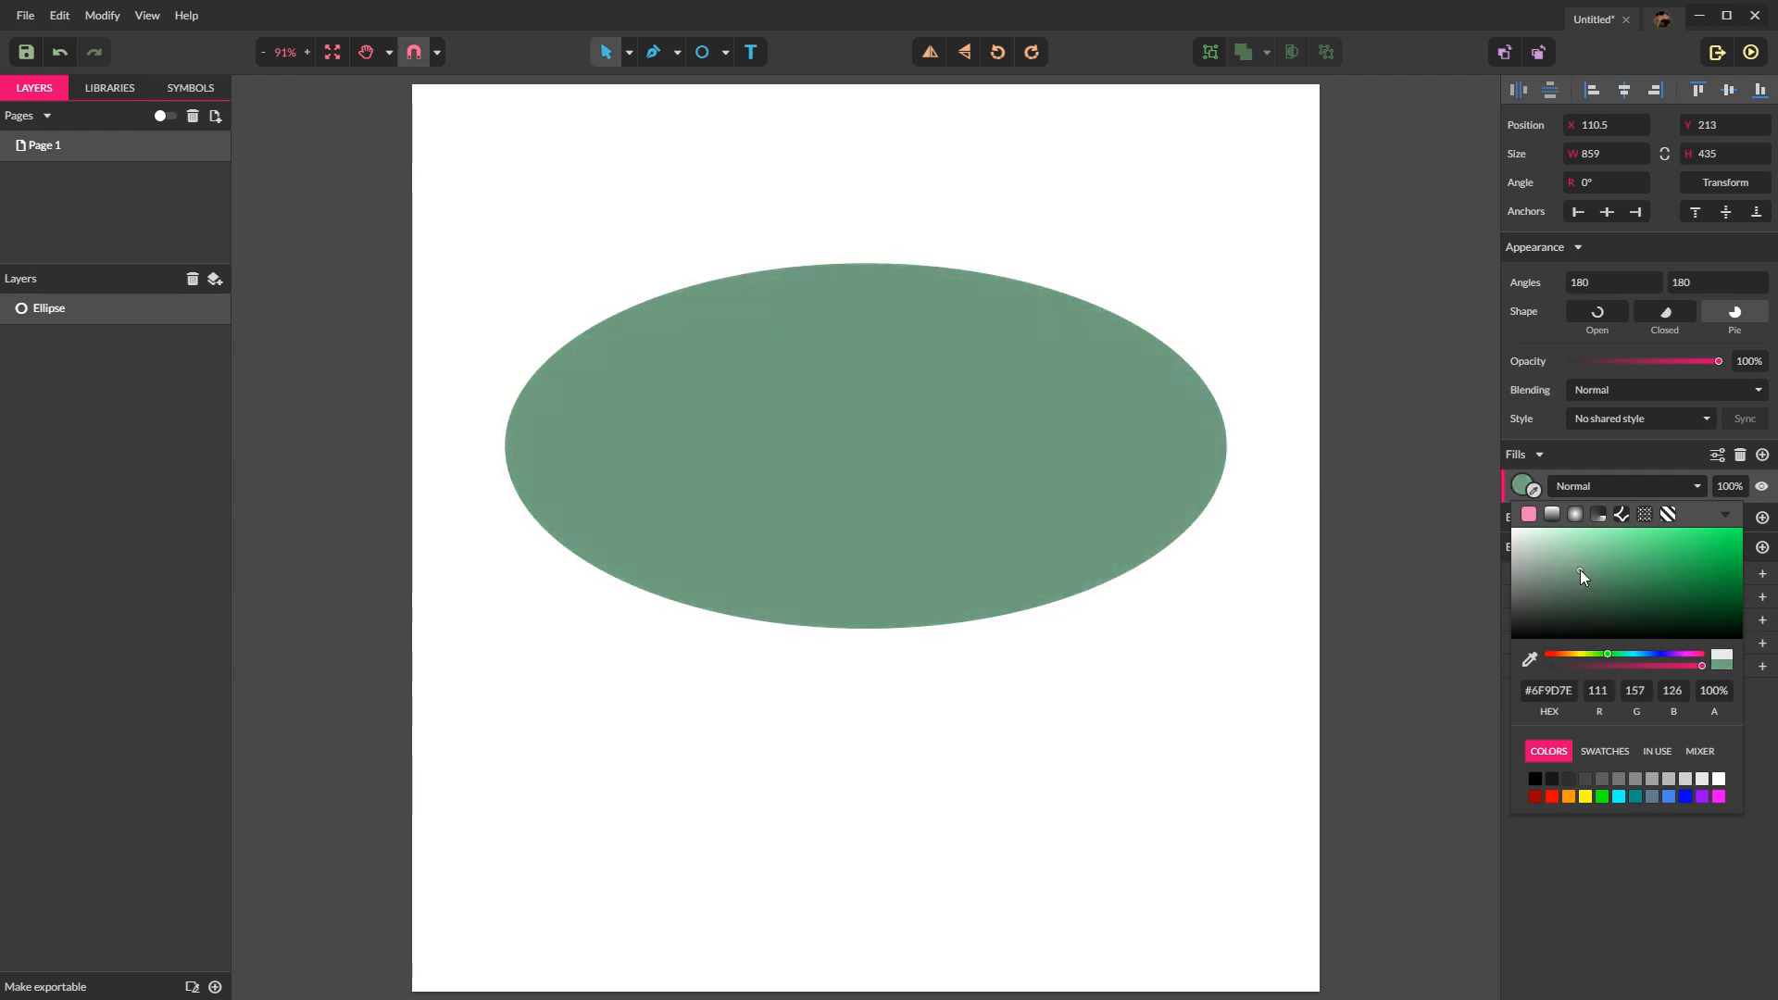
{"action": "left_click", "coordinate": [917, 423]}
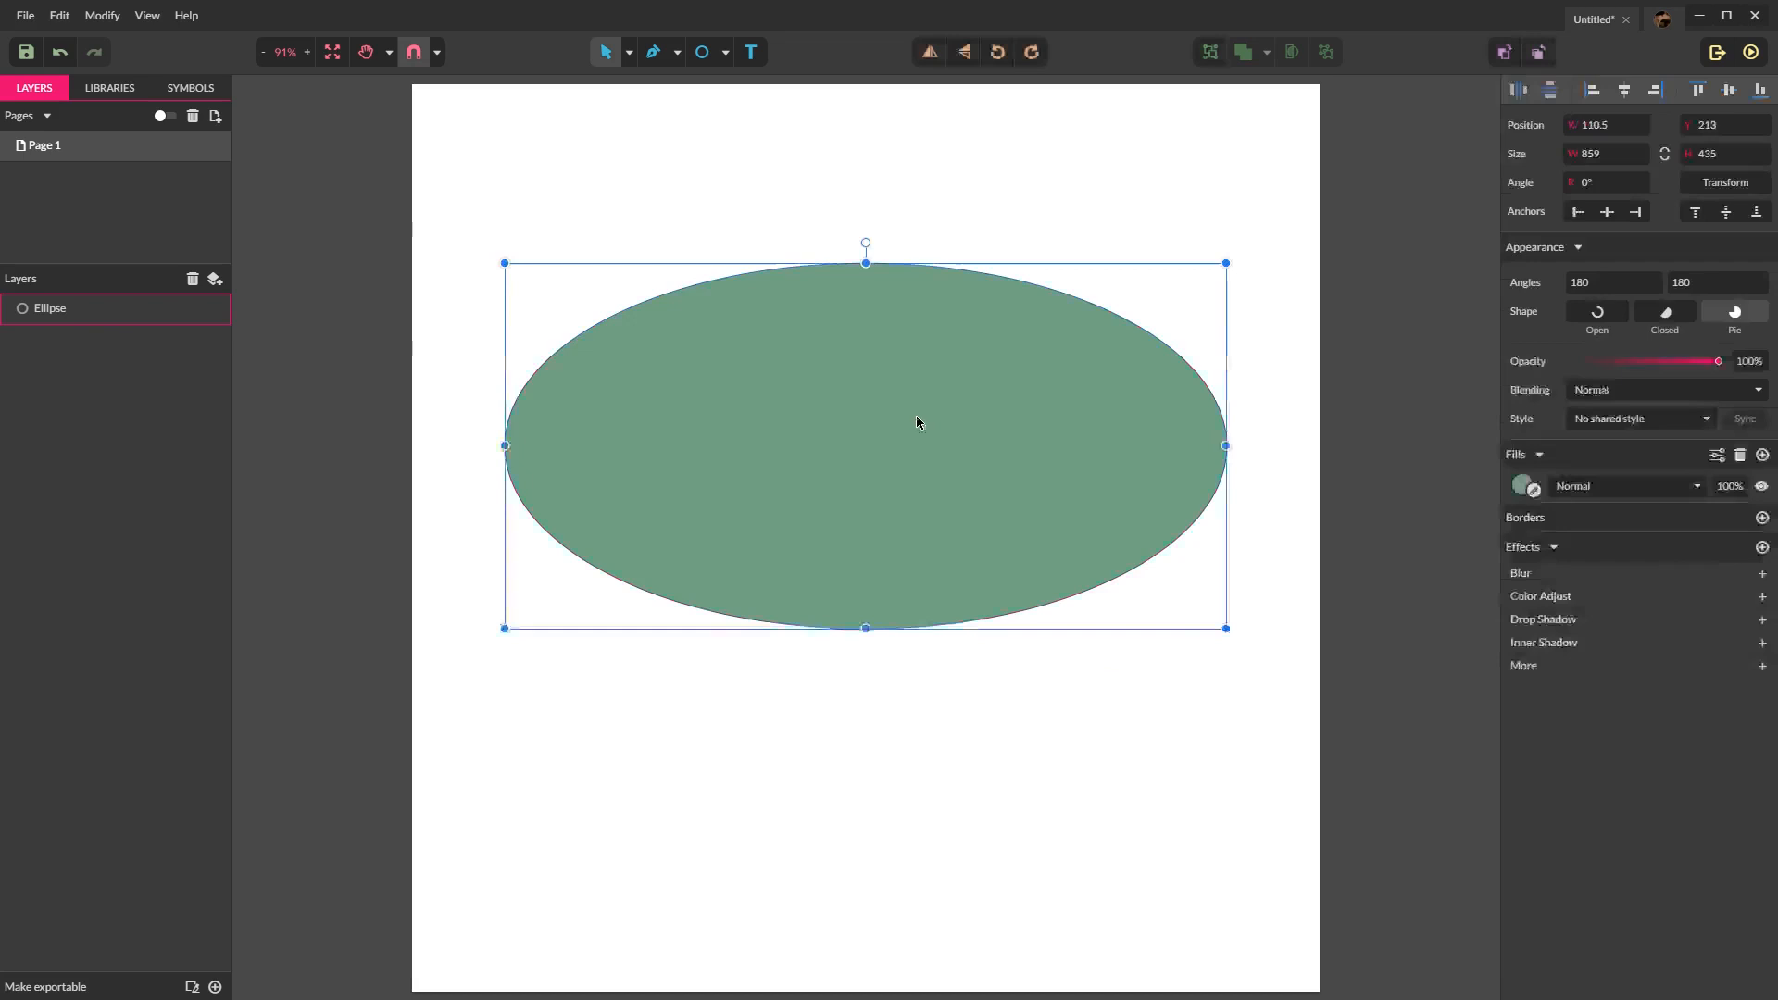
{"action": "left_click", "coordinate": [1048, 737]}
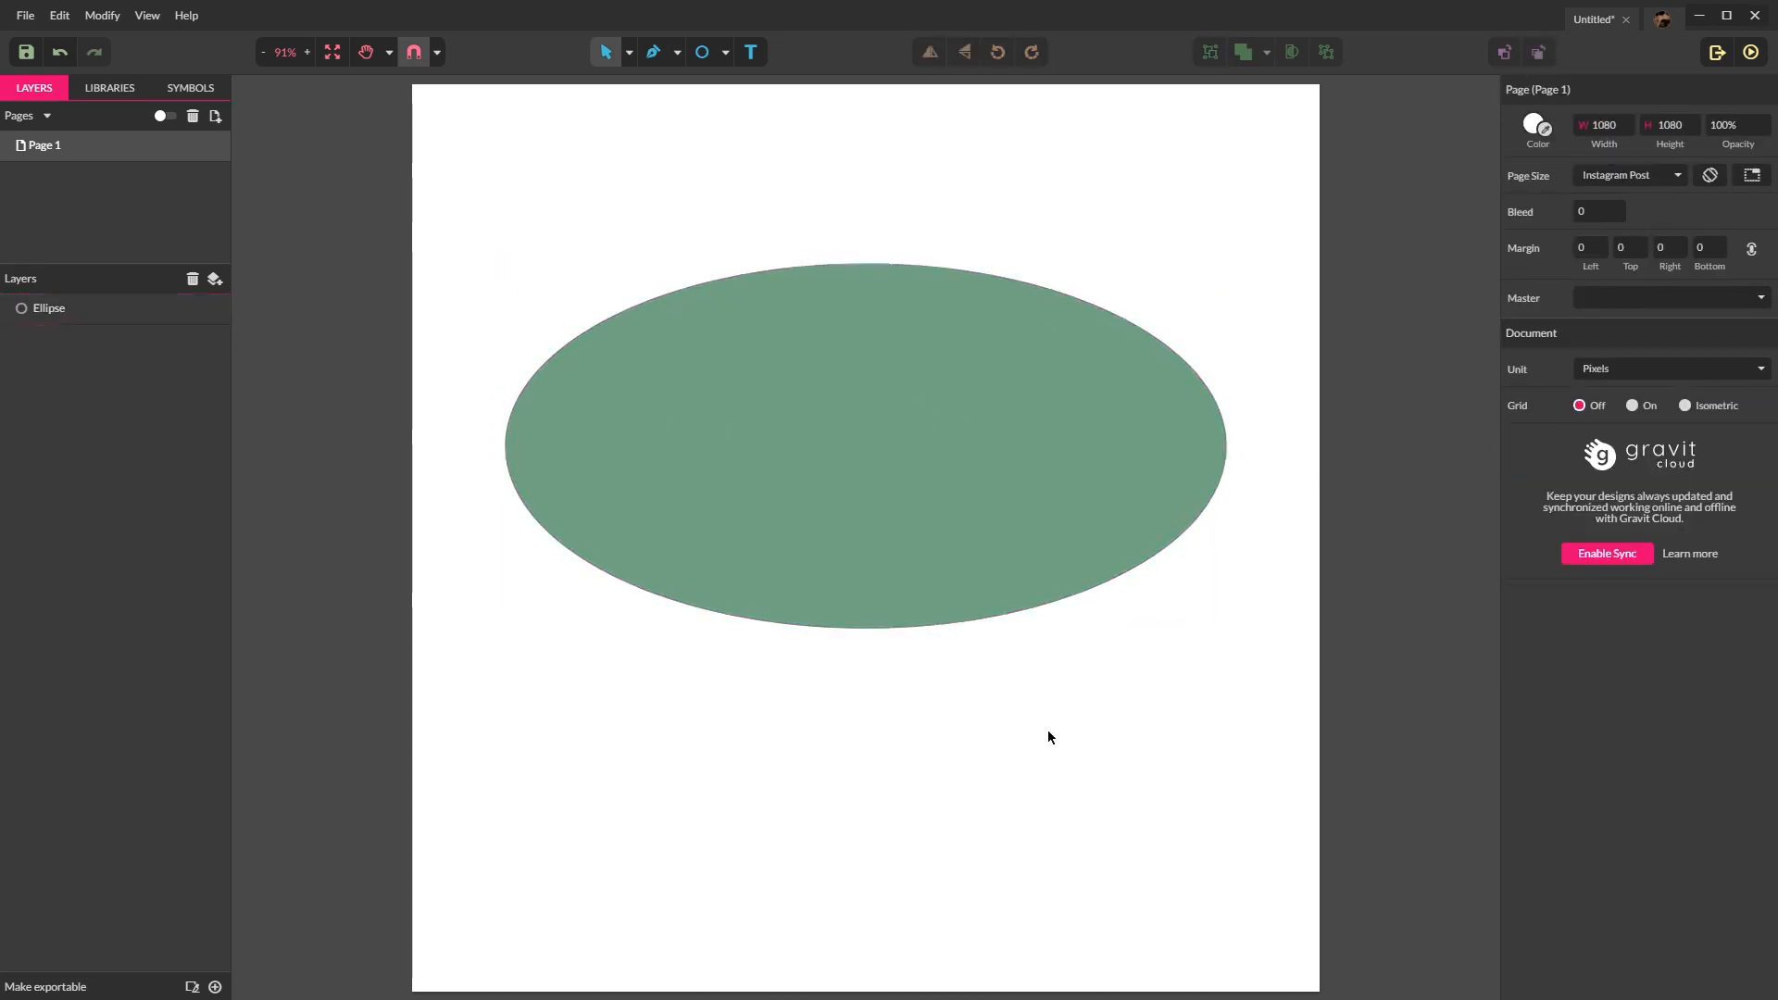
{"action": "mouse_move", "coordinate": [702, 52]}
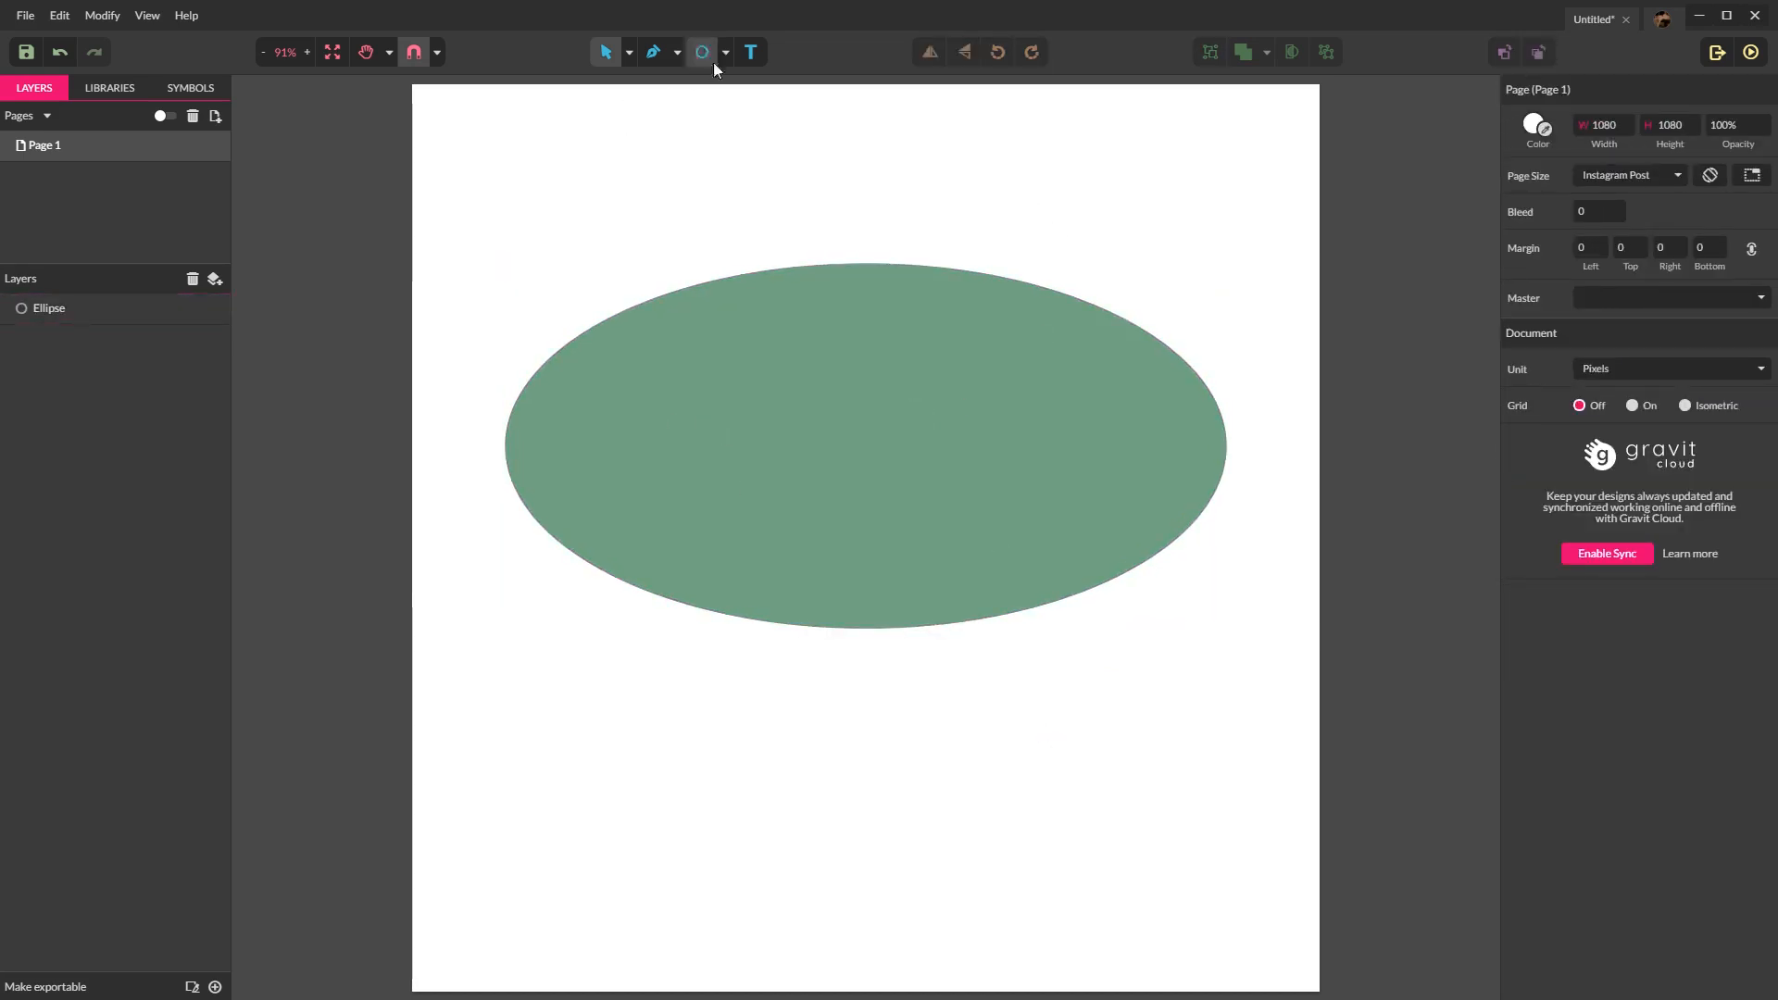
Step: Switch the shape tool back to Rectangle, ready to cover the ellipse's lower half
{"action": "left_click", "coordinate": [702, 52]}
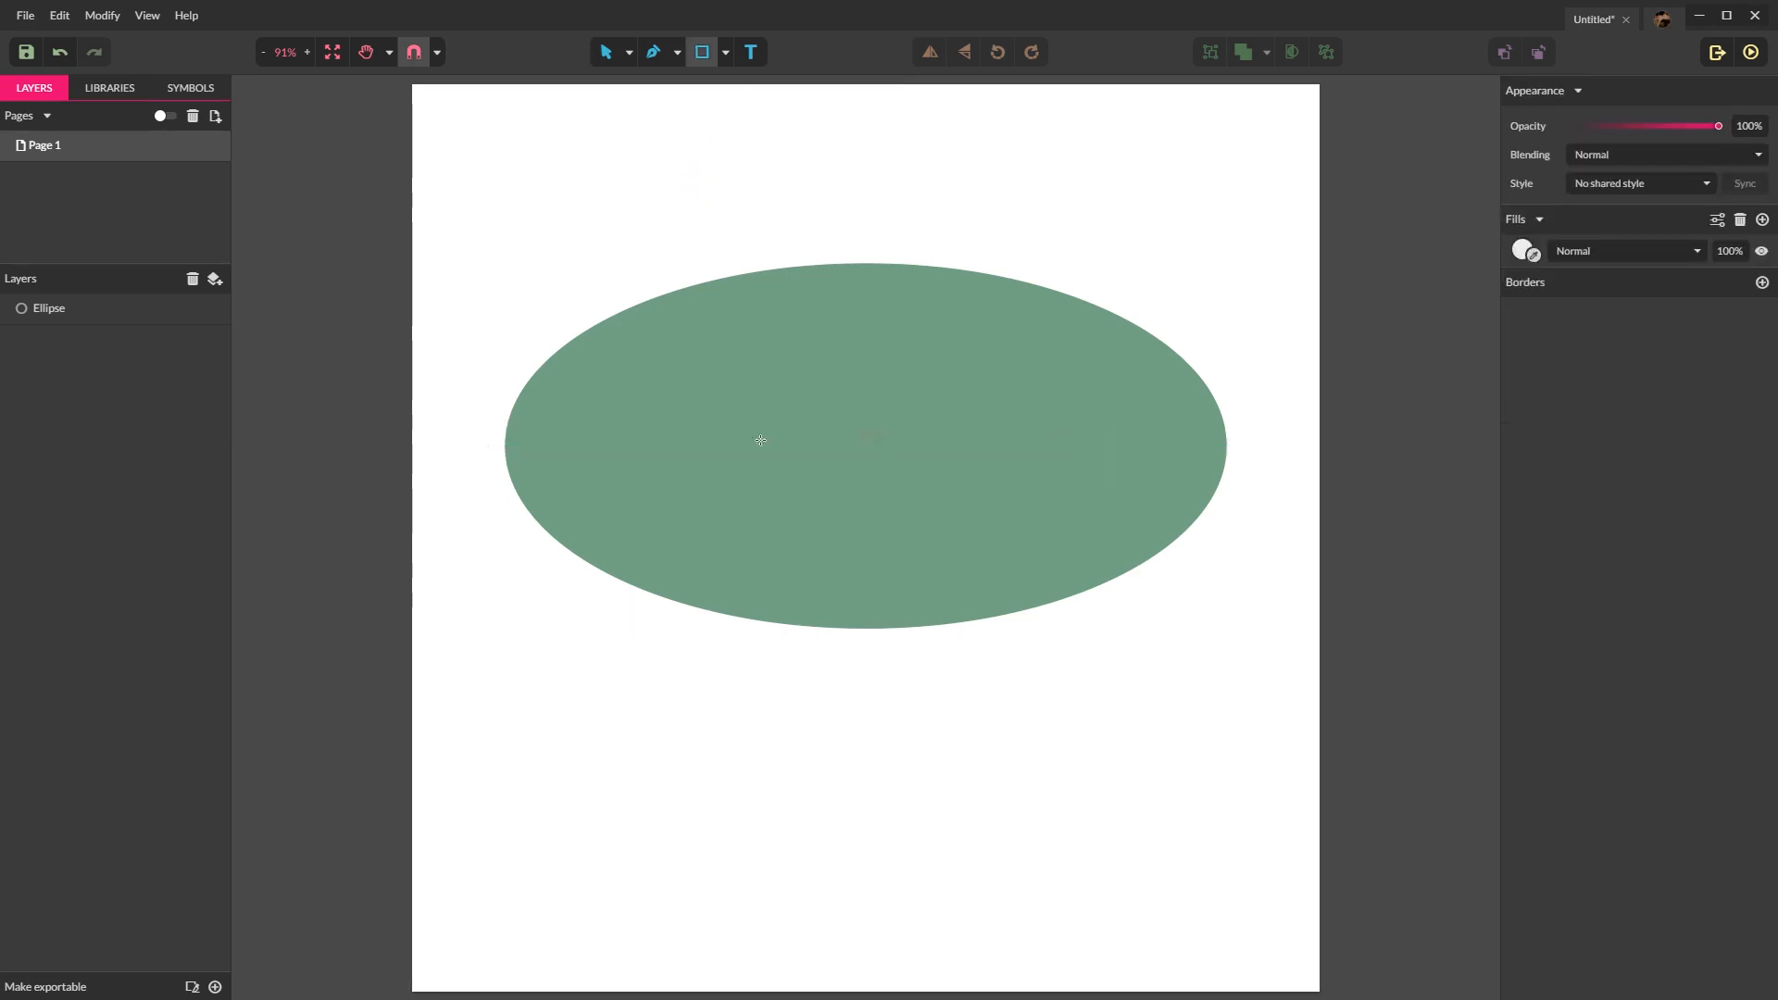
{"action": "mouse_move", "coordinate": [1117, 433]}
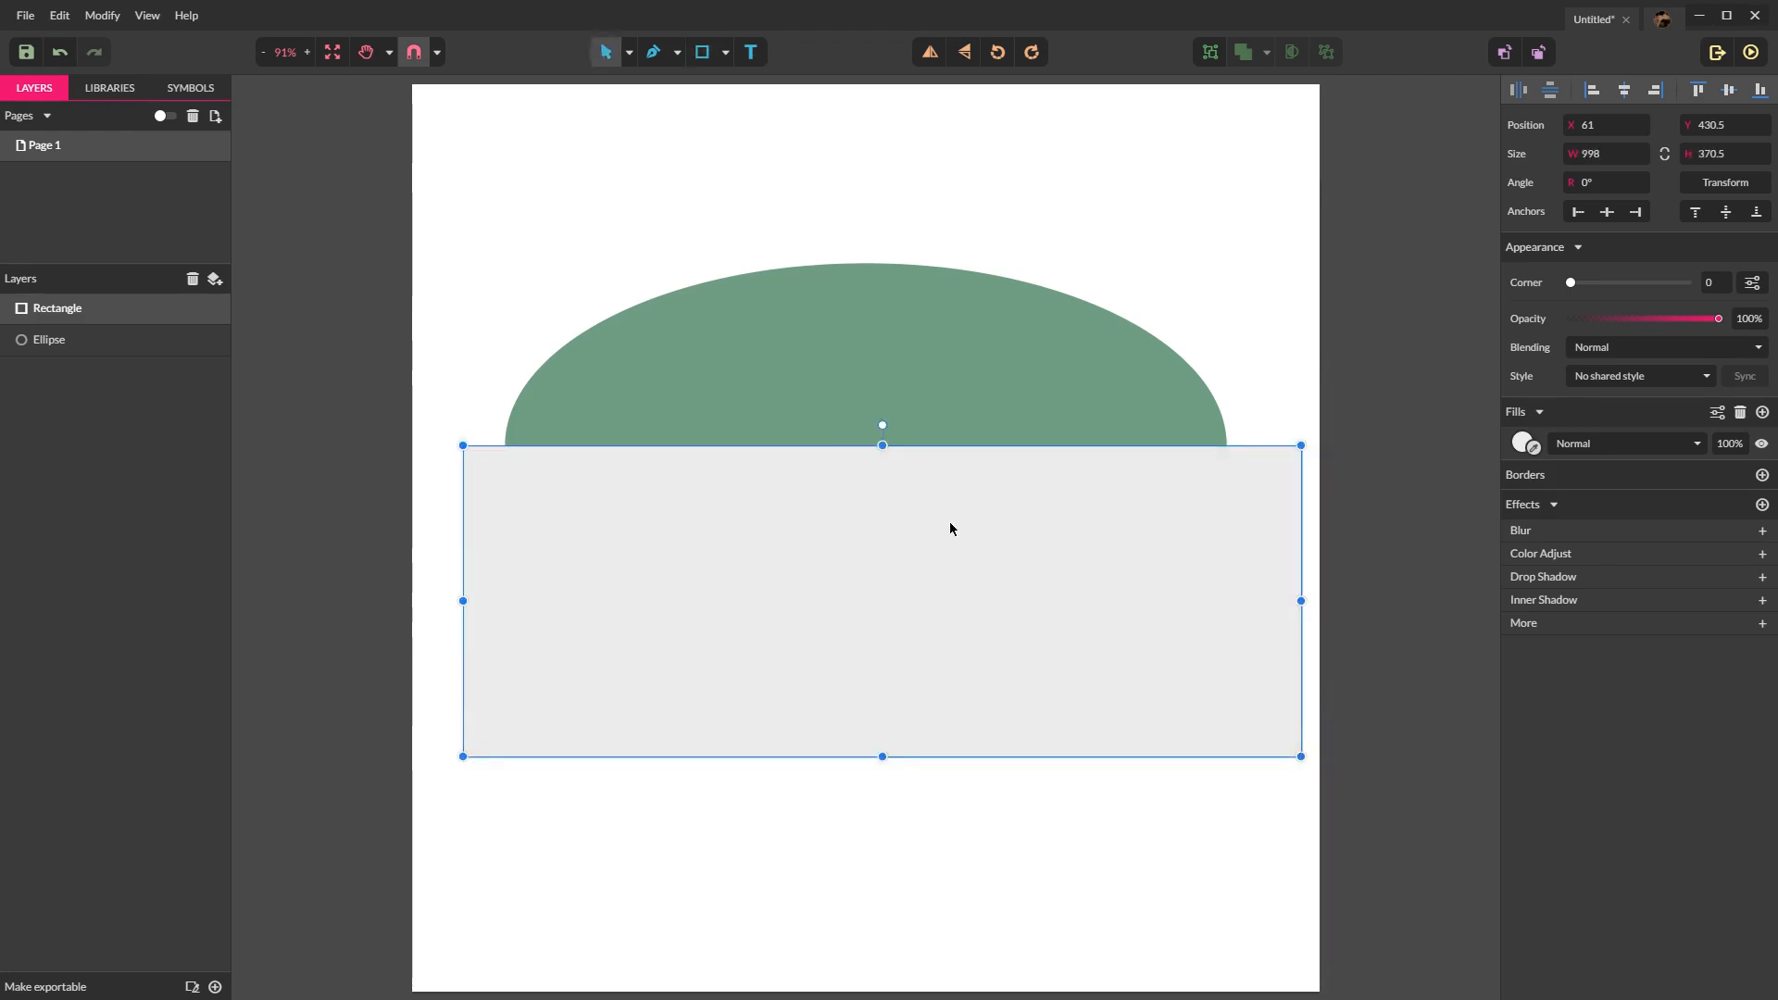
{"action": "mouse_move", "coordinate": [771, 554]}
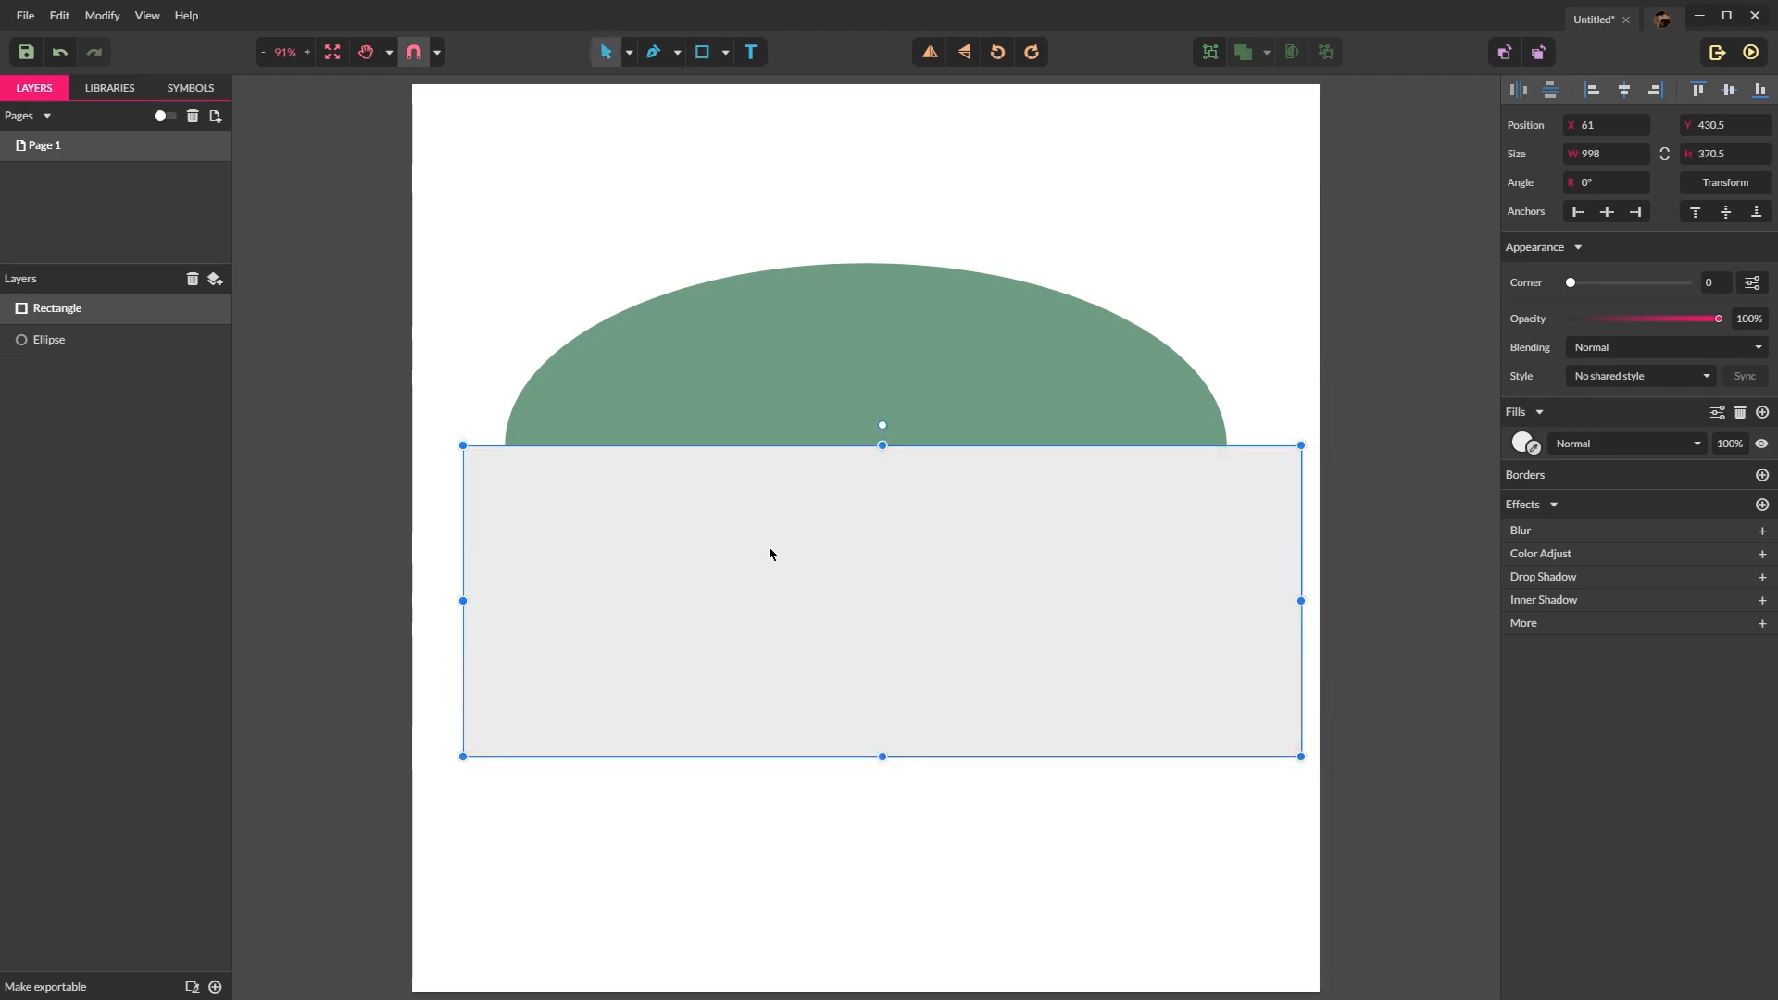
{"action": "mouse_move", "coordinate": [858, 626]}
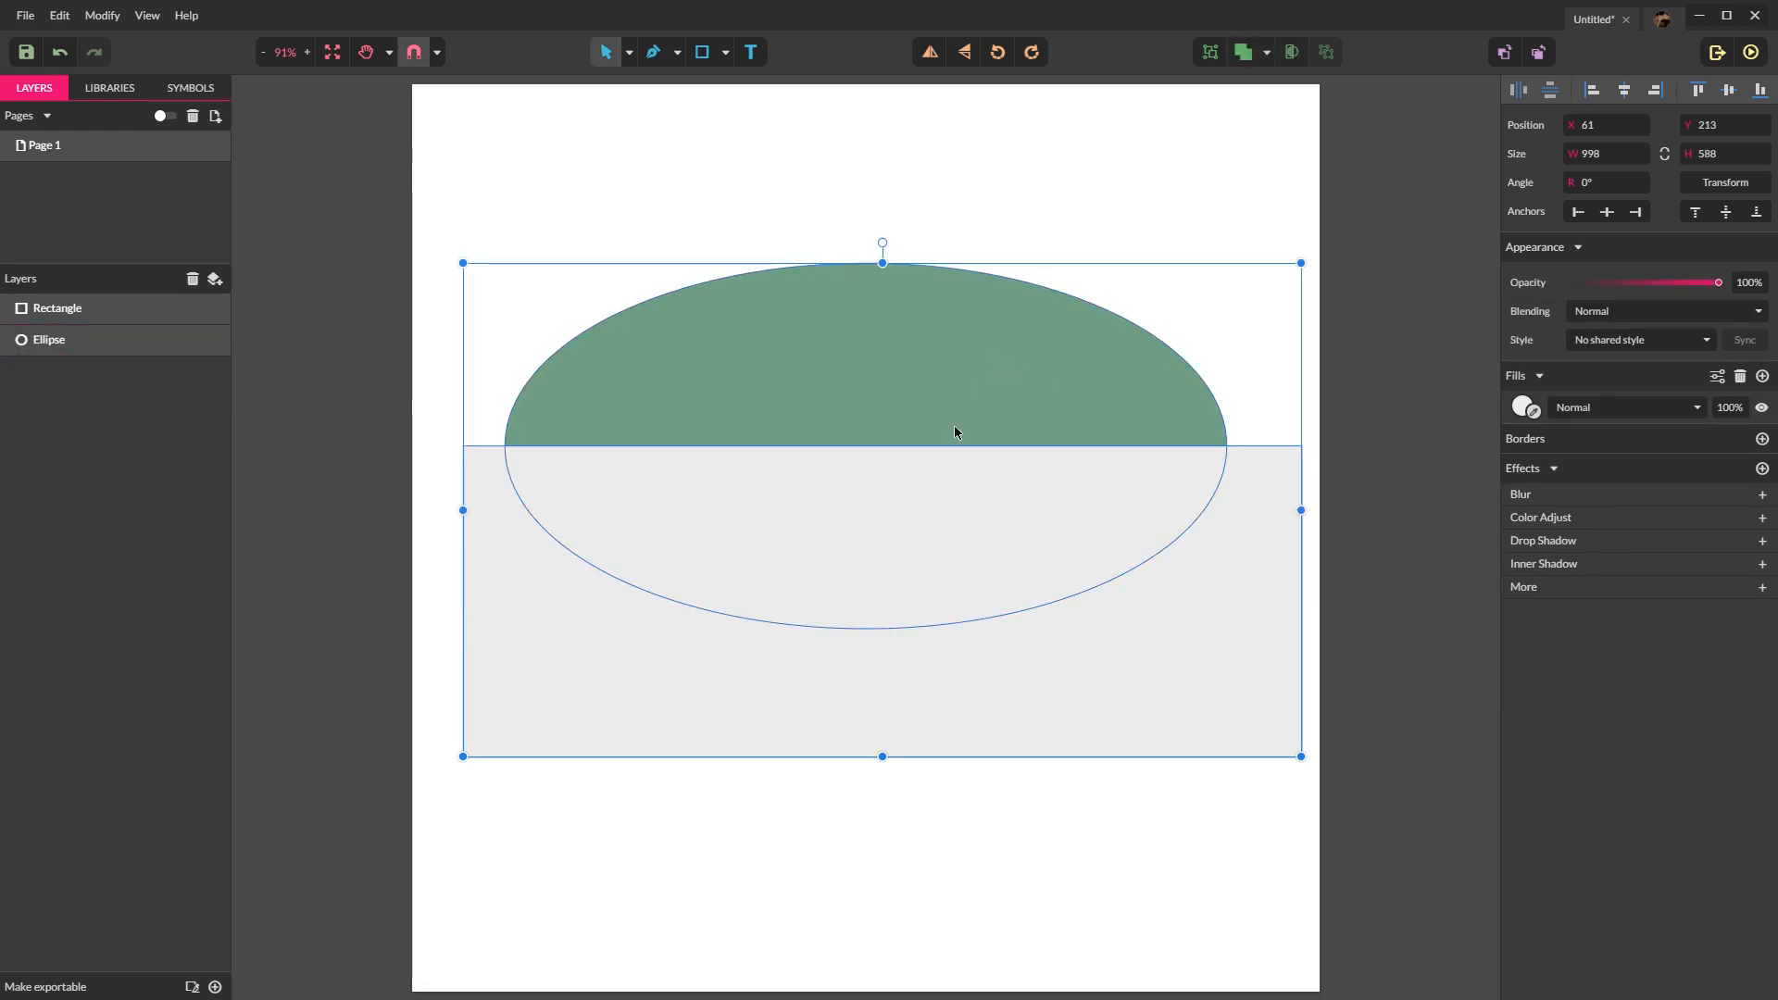
Step: Subtract the rectangle from the ellipse, leaving a green dome, then reselect the dome
{"action": "left_click", "coordinate": [1245, 52]}
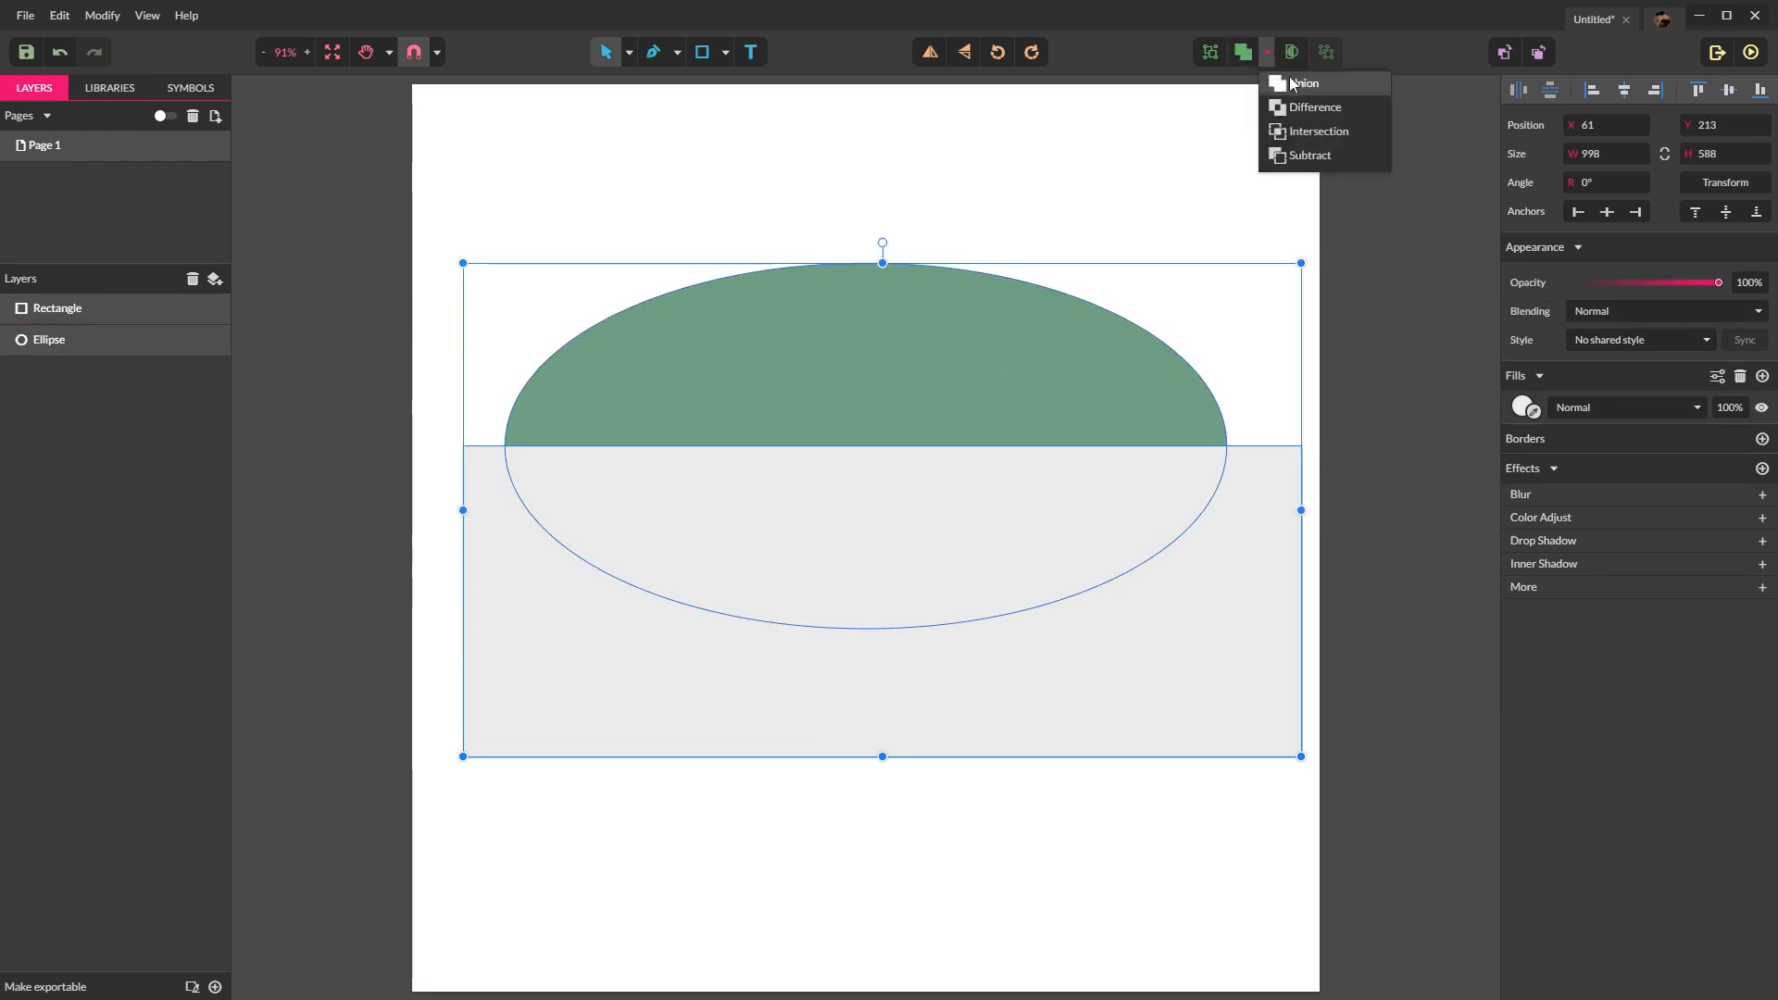
{"action": "left_click", "coordinate": [1319, 129]}
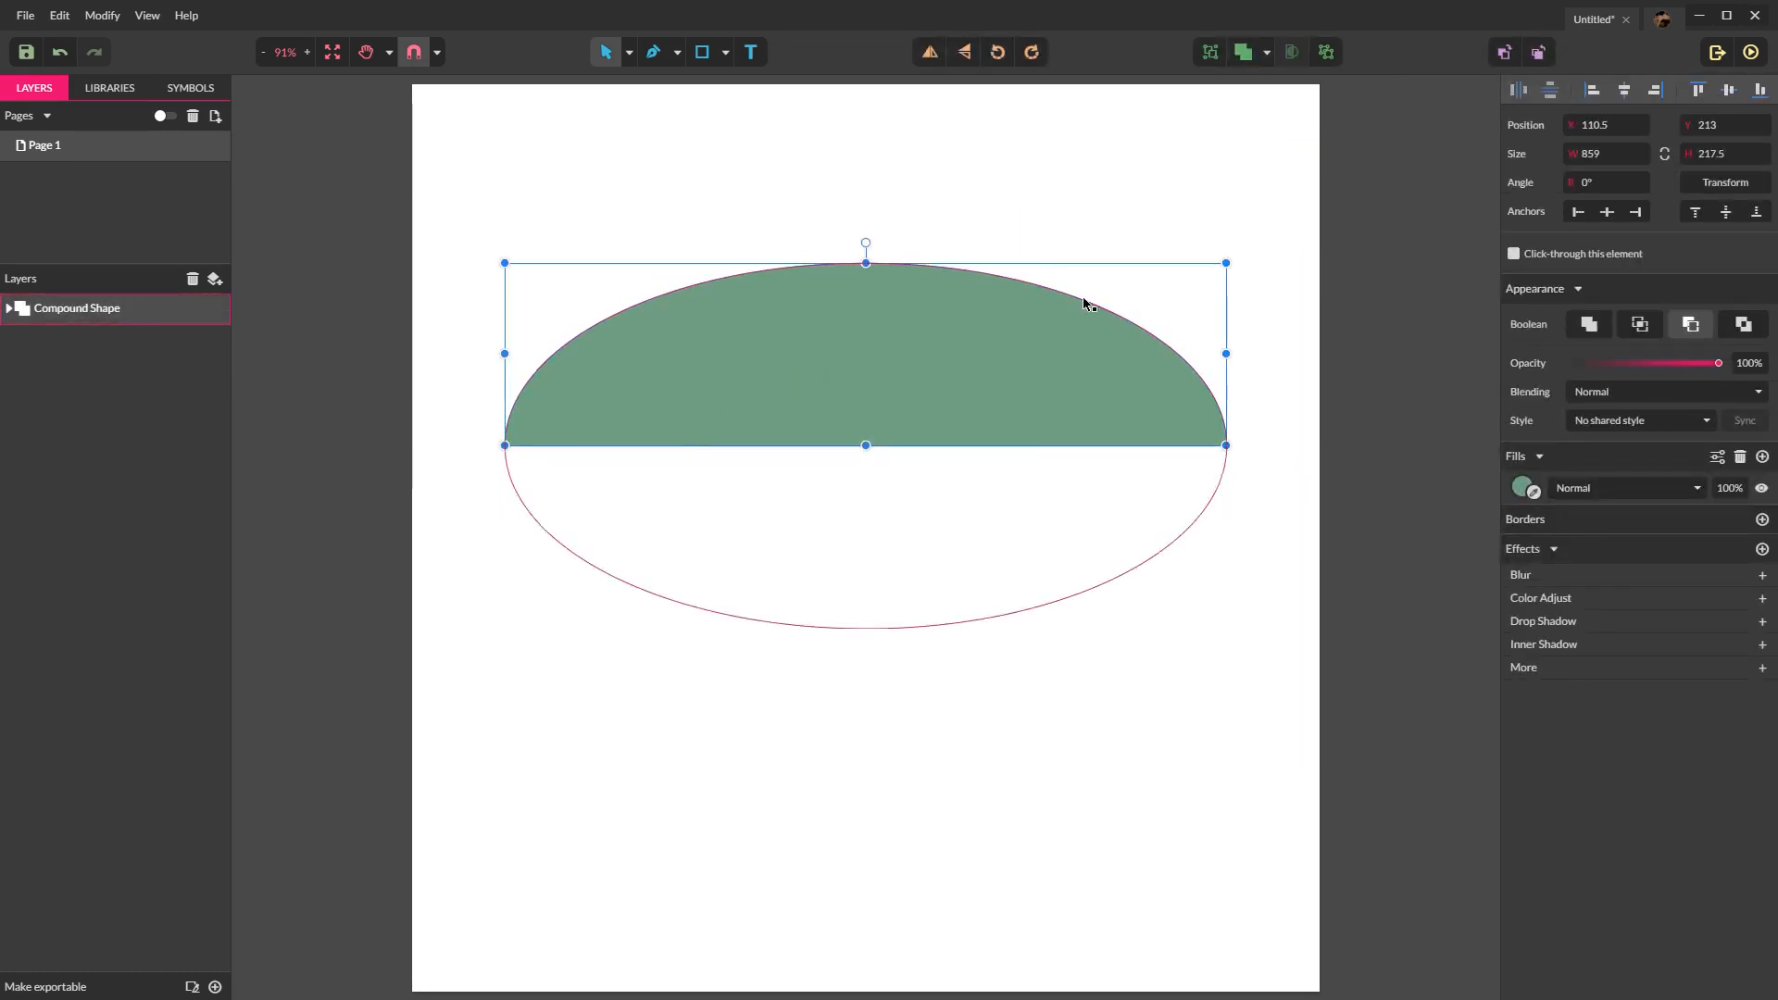
{"action": "left_click", "coordinate": [795, 737]}
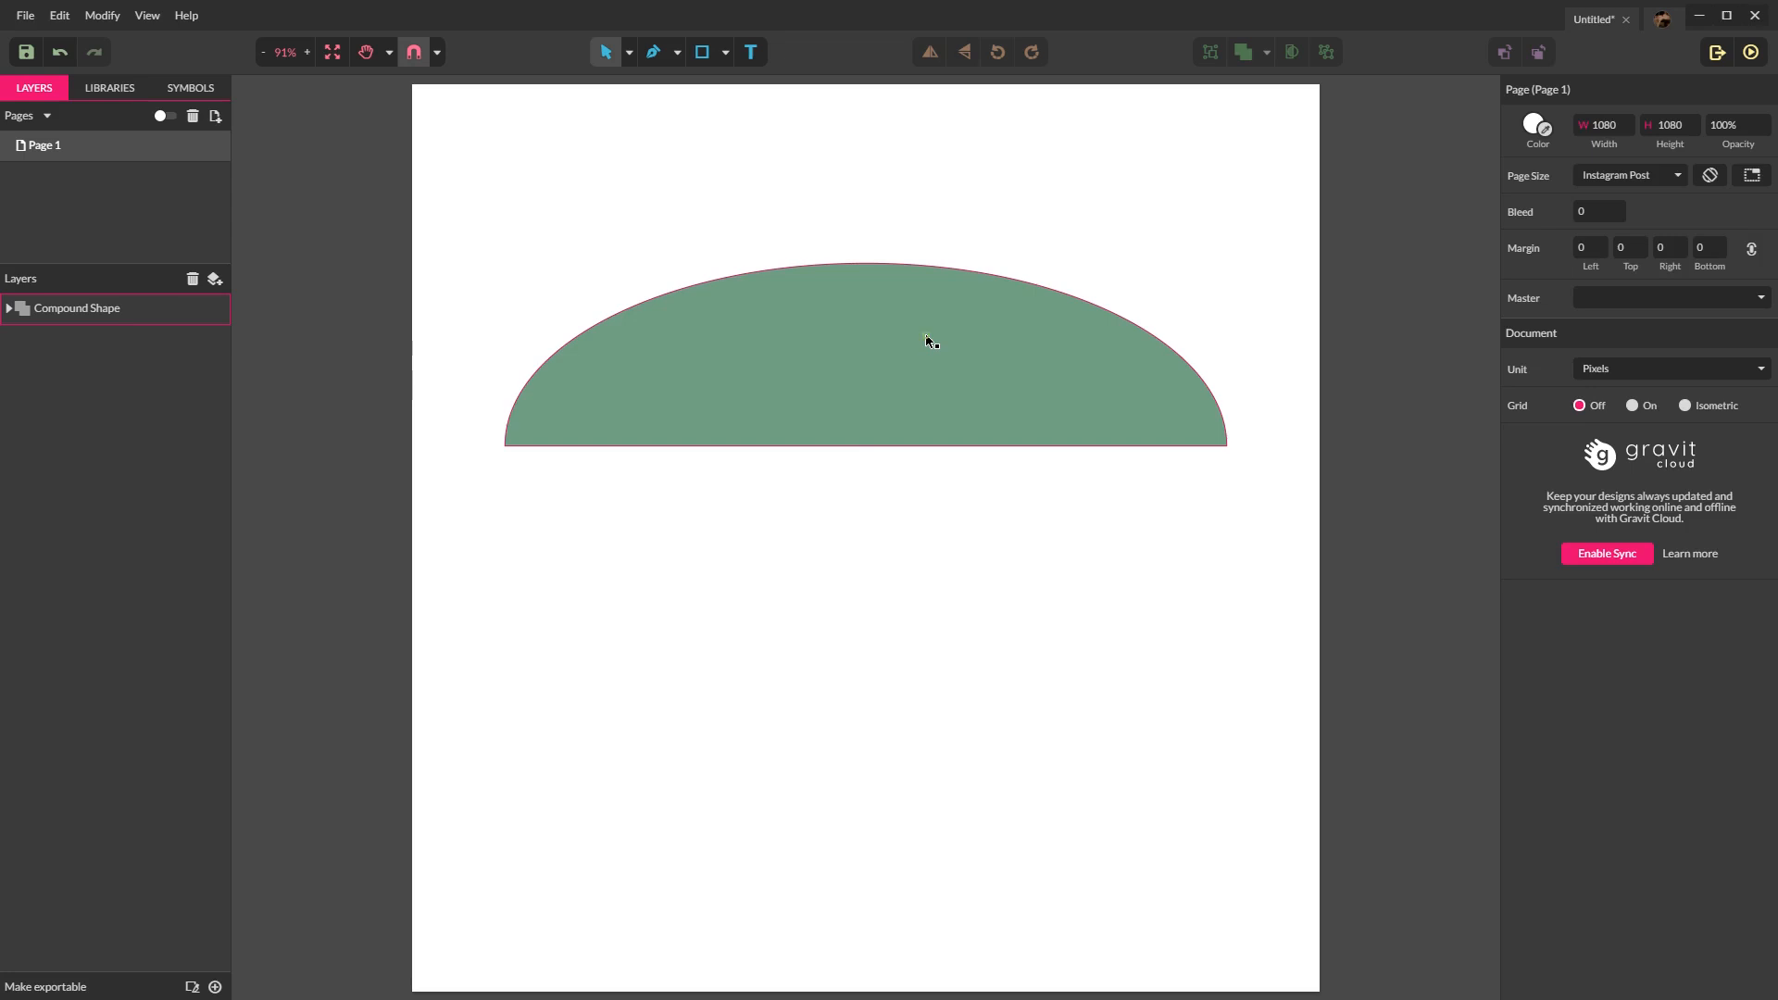
{"action": "left_click", "coordinate": [930, 343]}
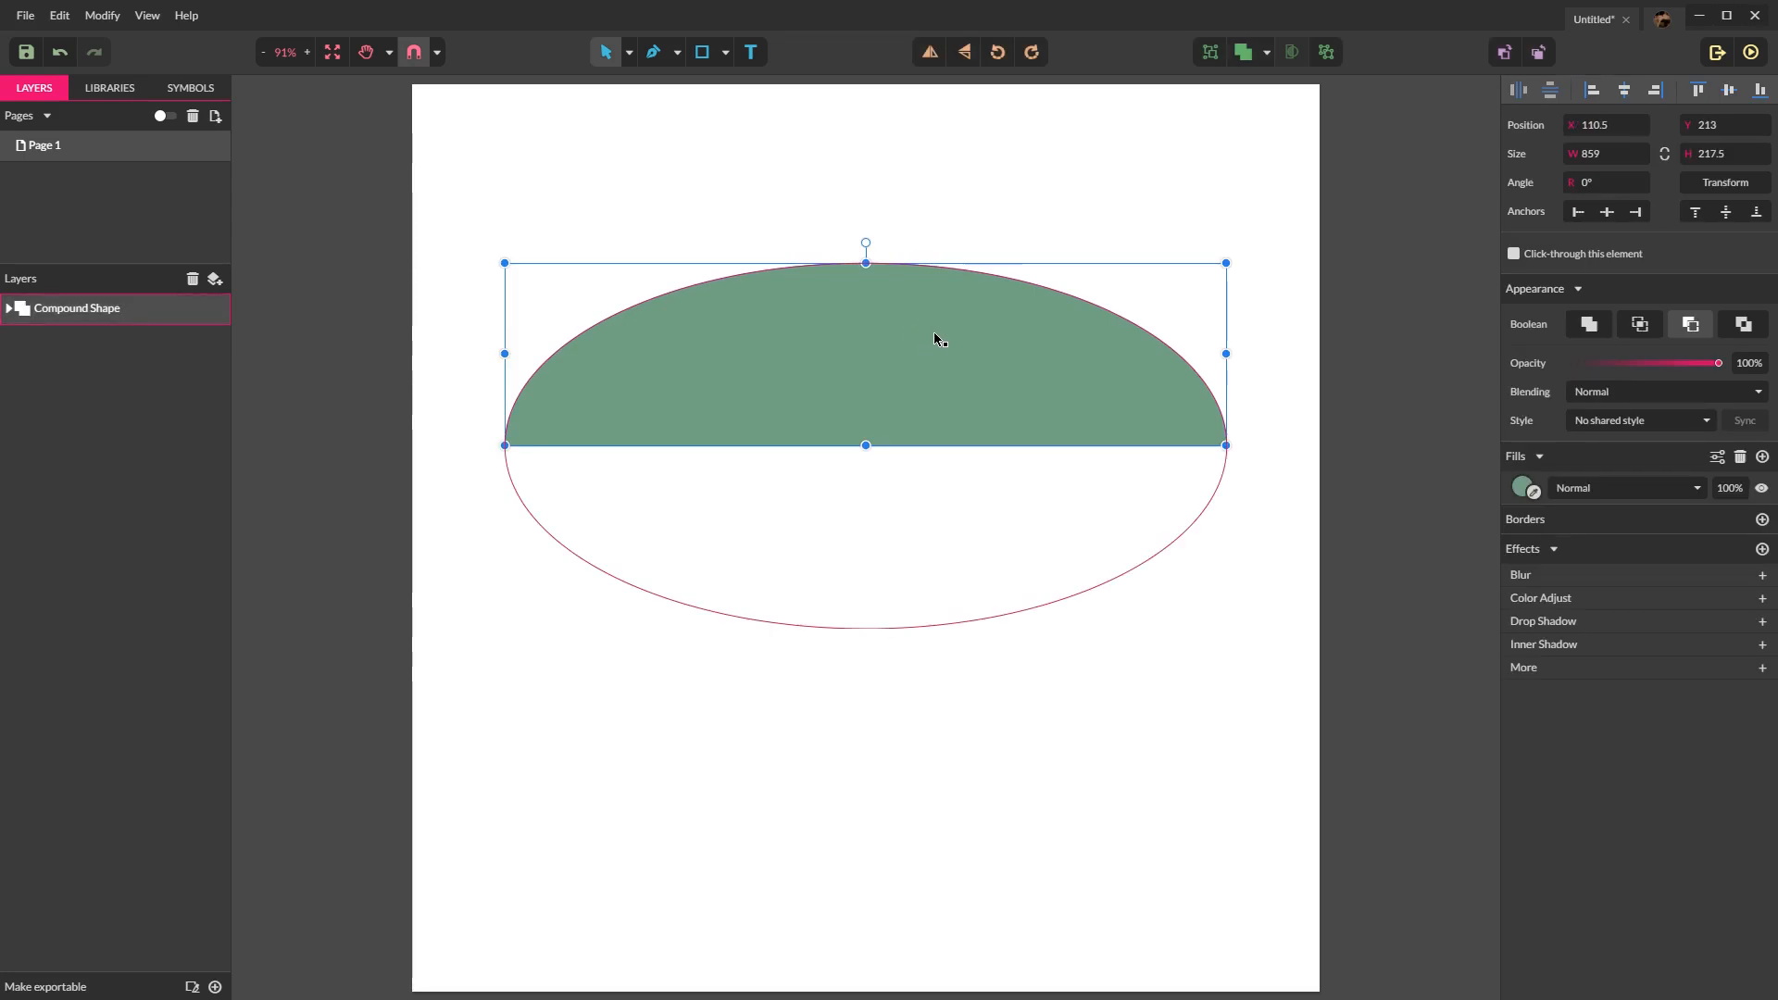
Step: Duplicate the dome and flip the copy vertically to form the oval's lower half
{"action": "key", "text": "ctrl+v"}
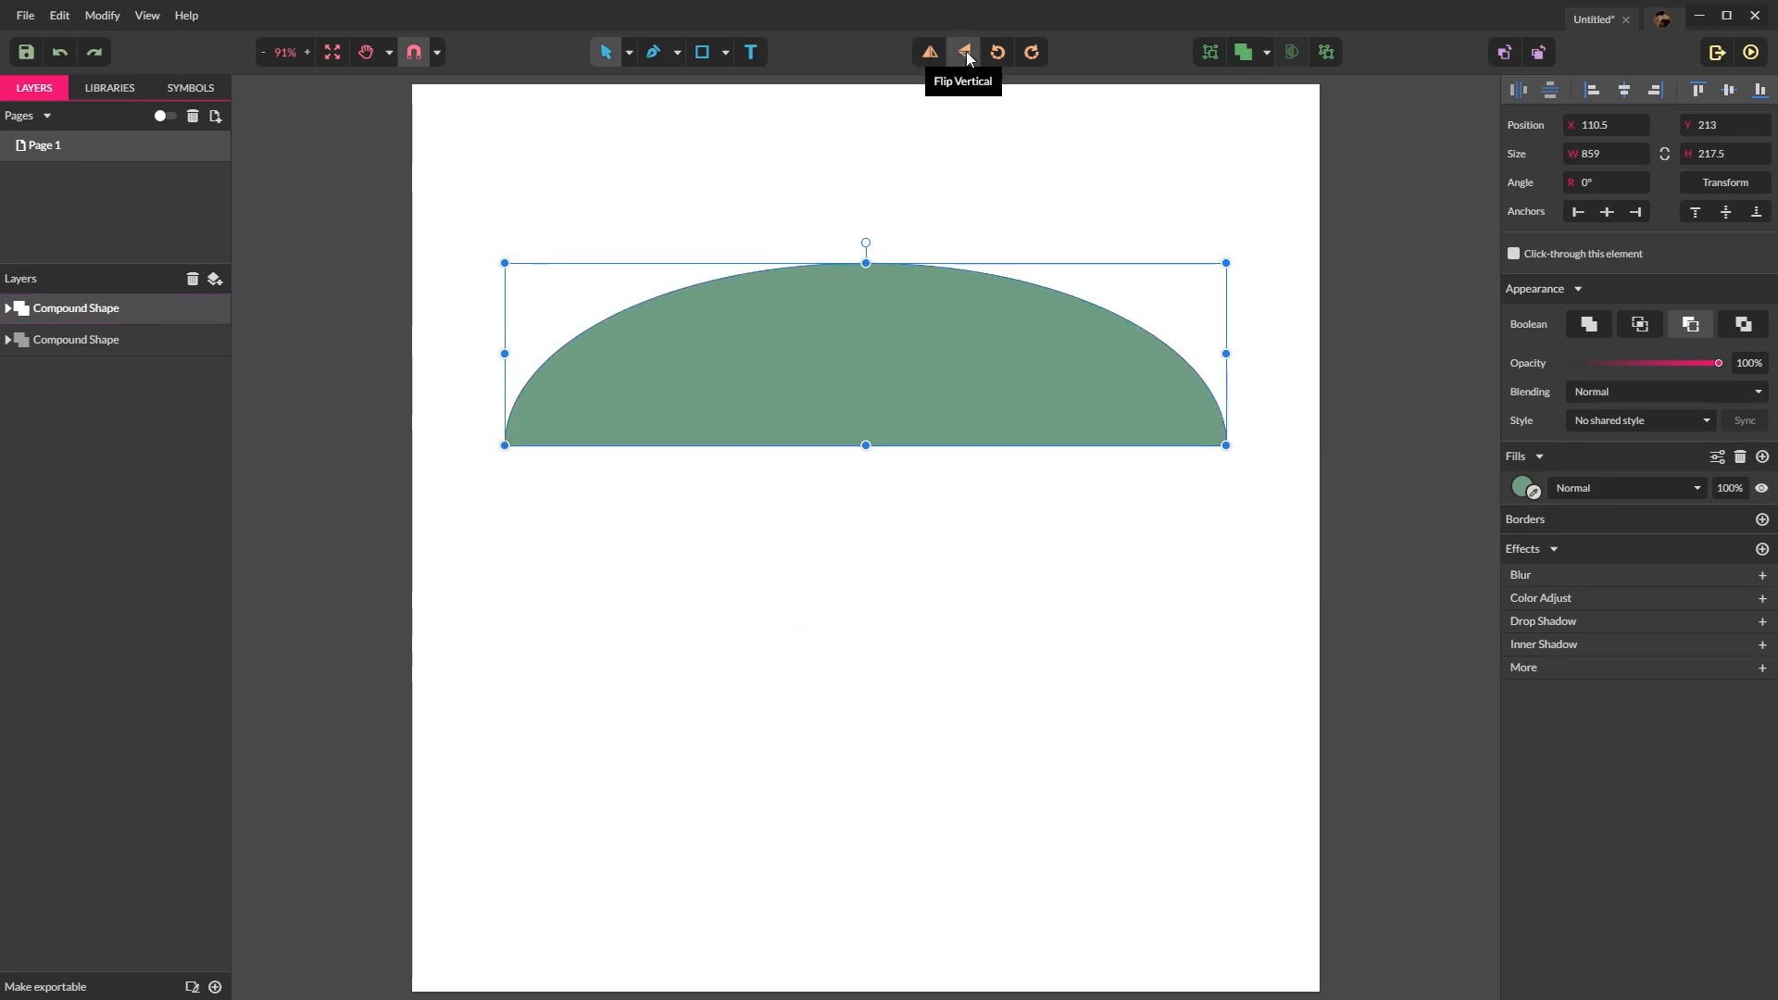
{"action": "left_click", "coordinate": [964, 51]}
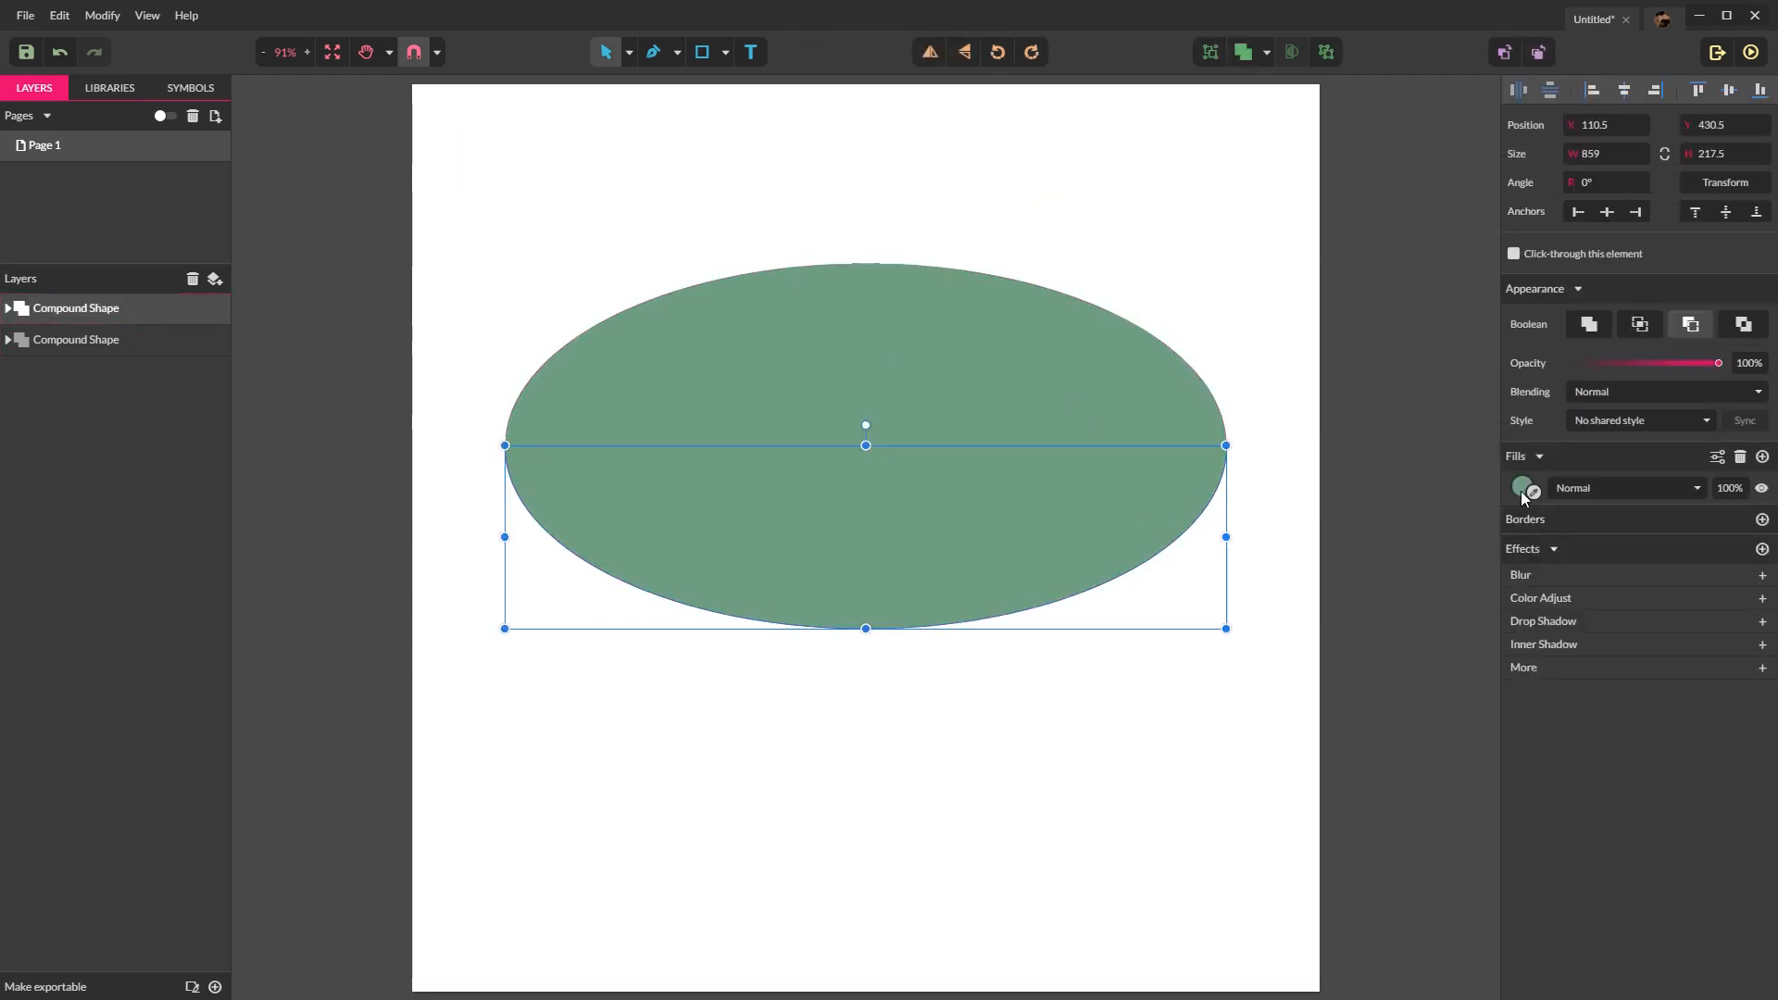
Step: Give the flipped lower half a darker green fill
{"action": "left_click", "coordinate": [1523, 487]}
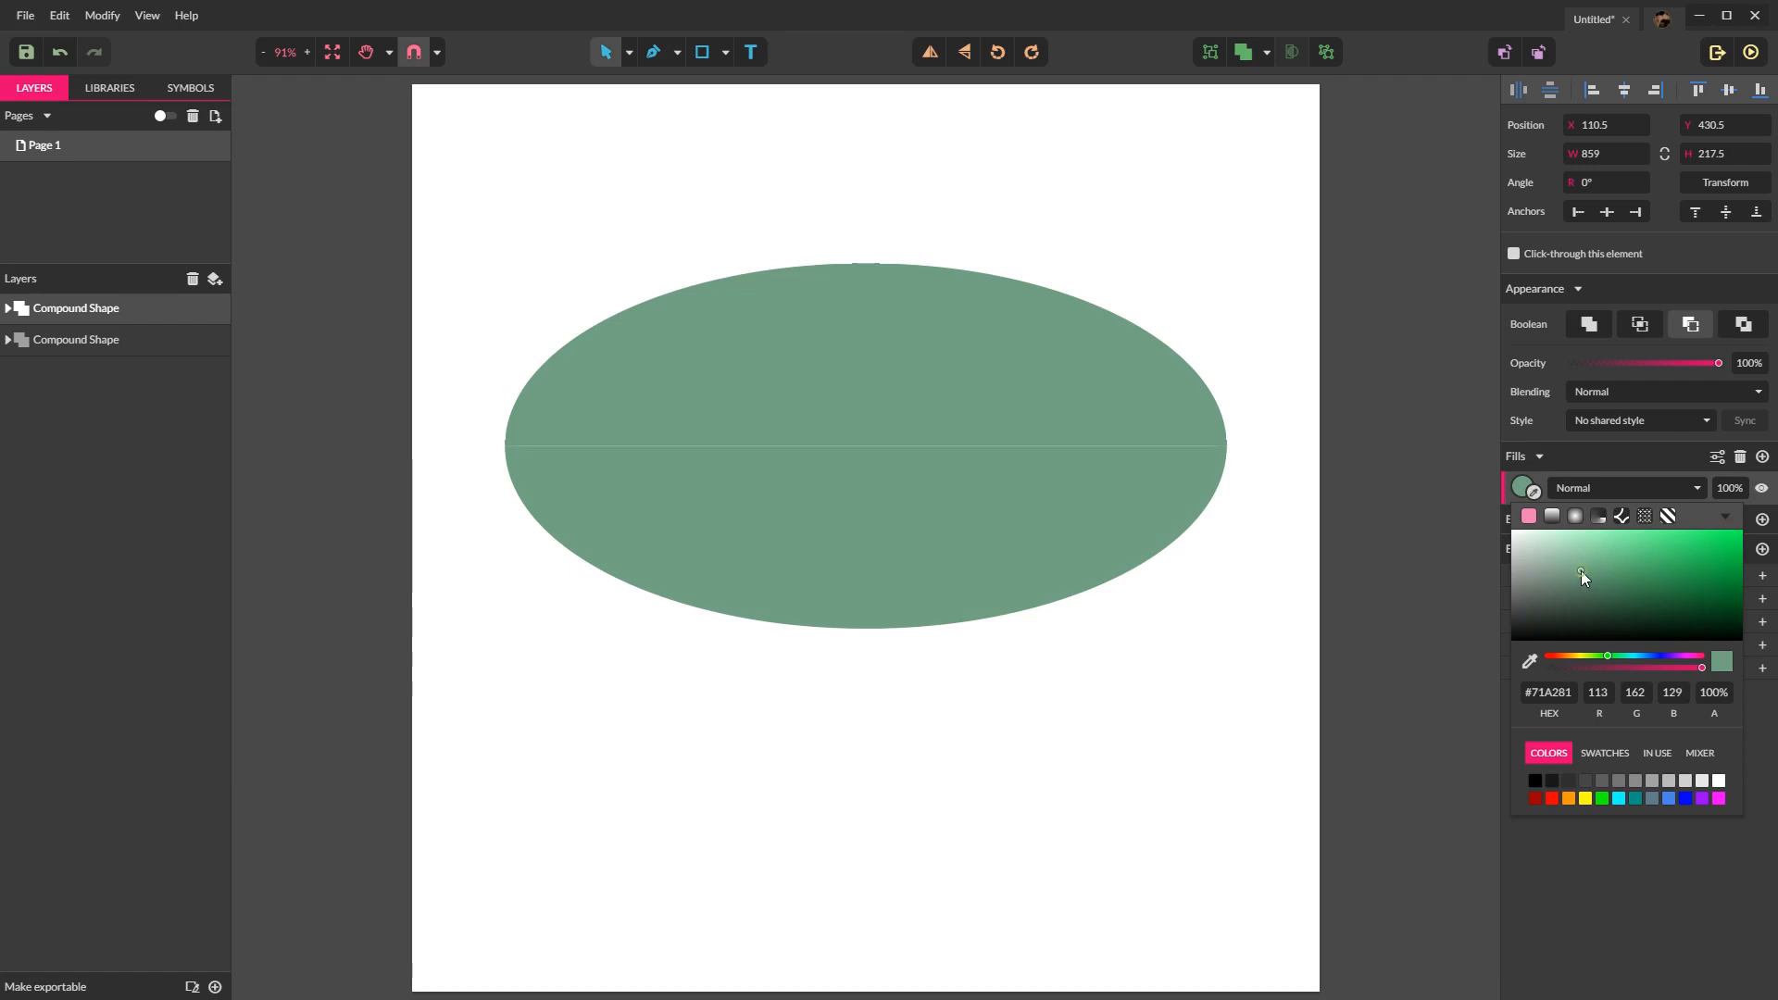
{"action": "left_click", "coordinate": [1582, 583]}
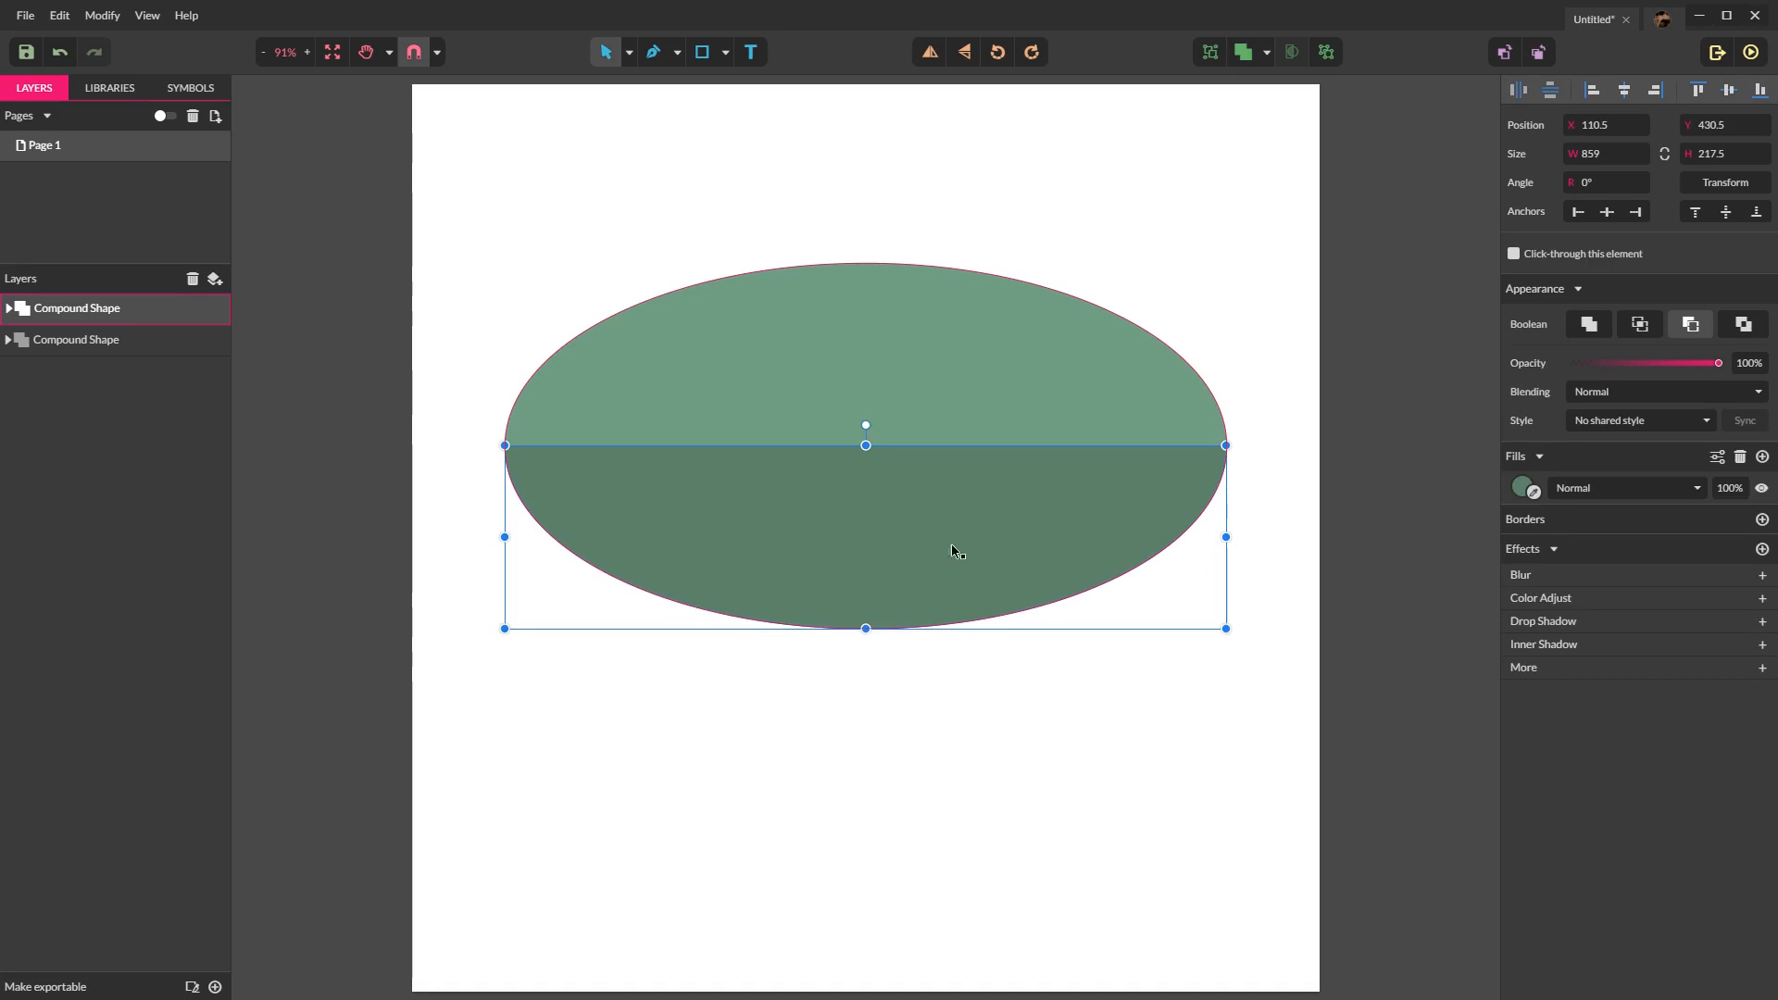
{"action": "left_click", "coordinate": [76, 339]}
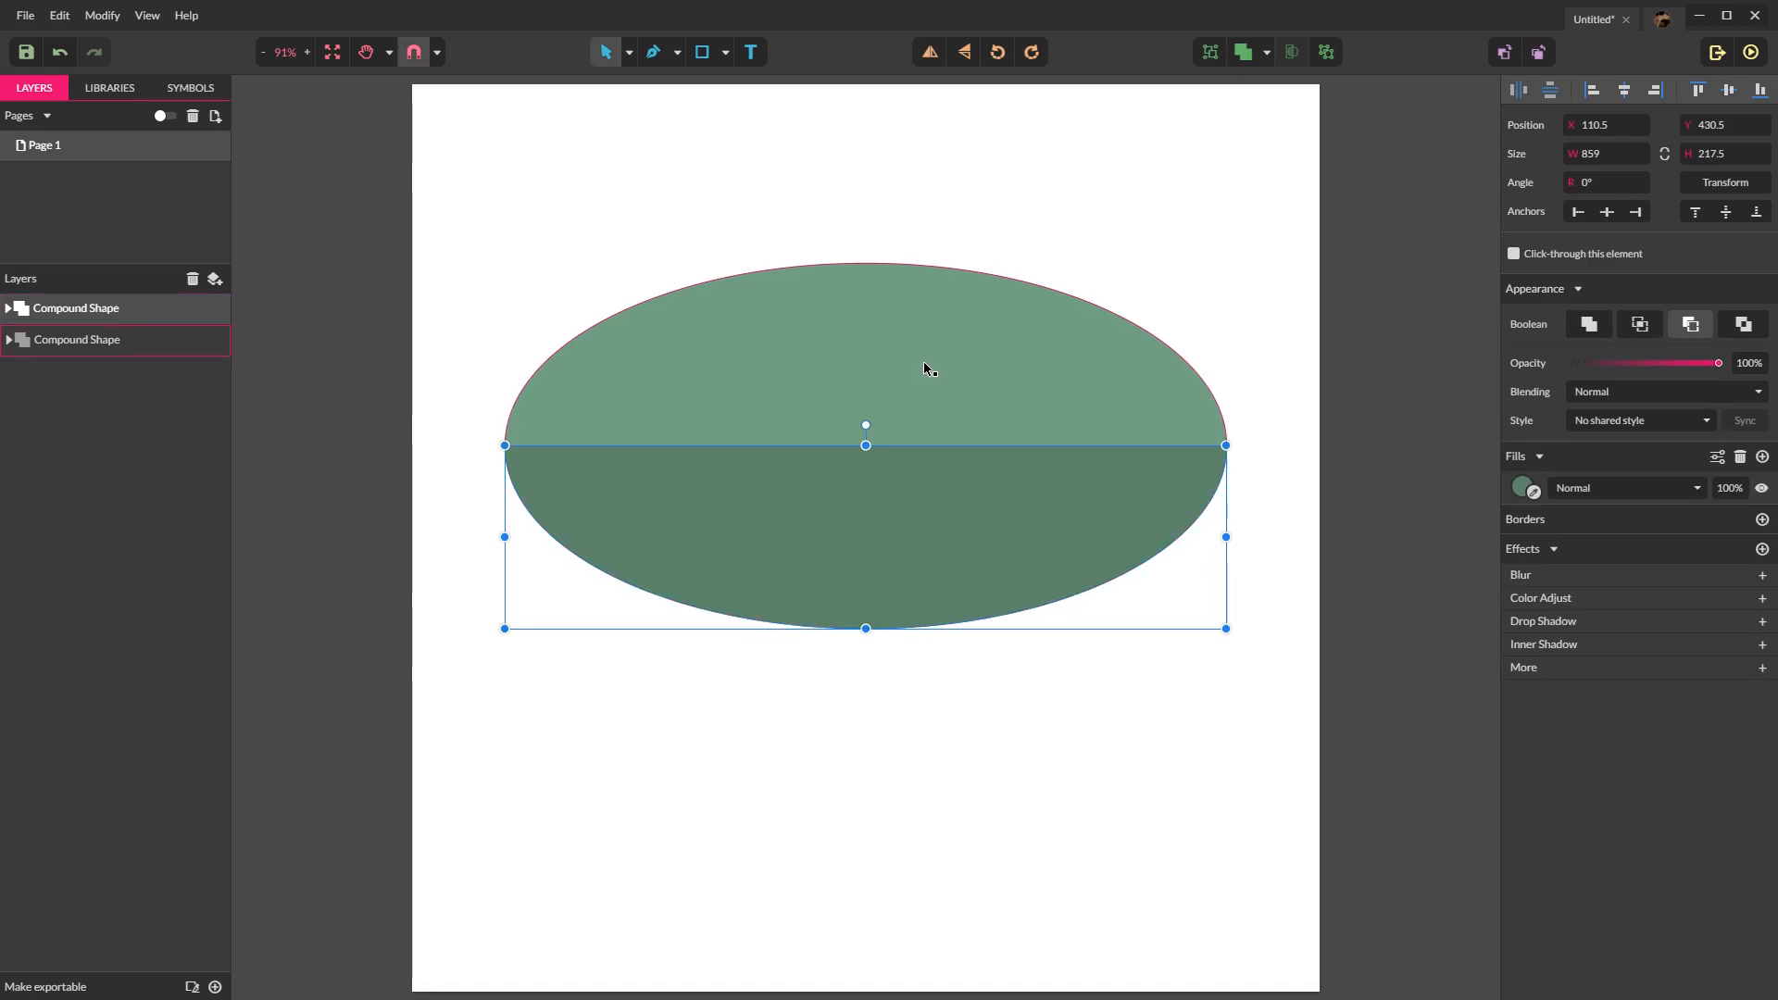
{"action": "mouse_move", "coordinate": [907, 403]}
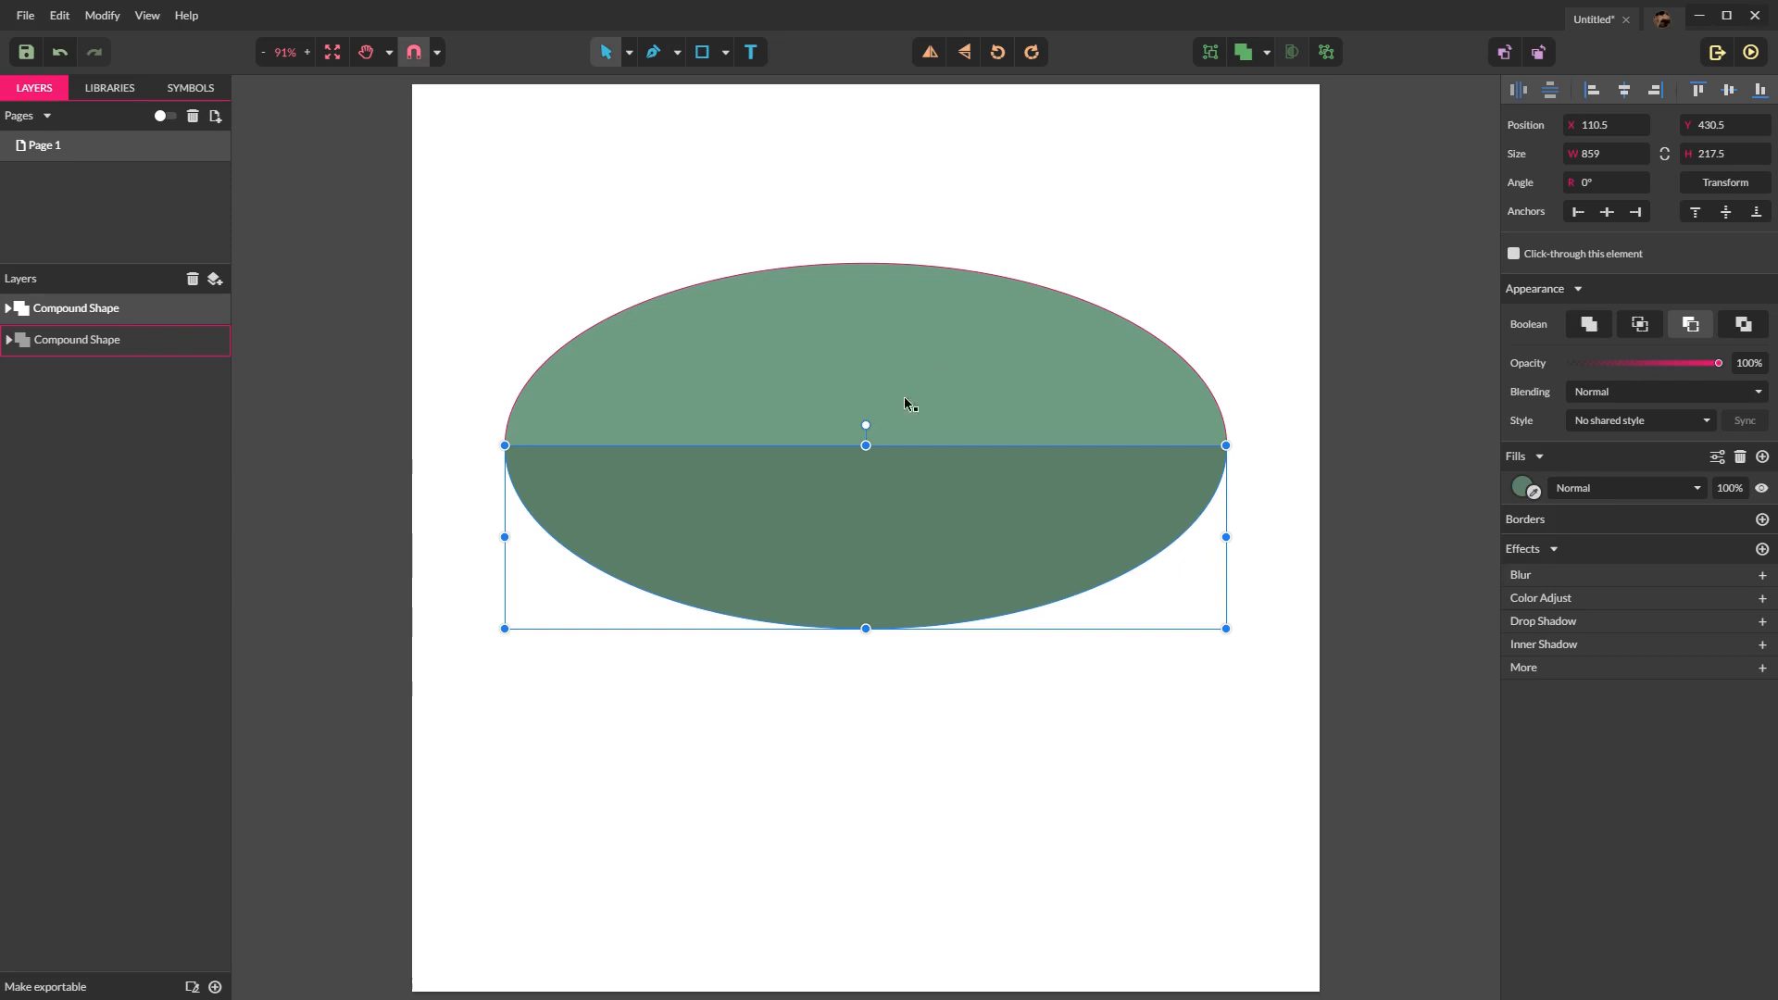
Step: Send the darker lower half behind the upper dome and shrink it slightly so the top overhangs
{"action": "left_click", "coordinate": [76, 308]}
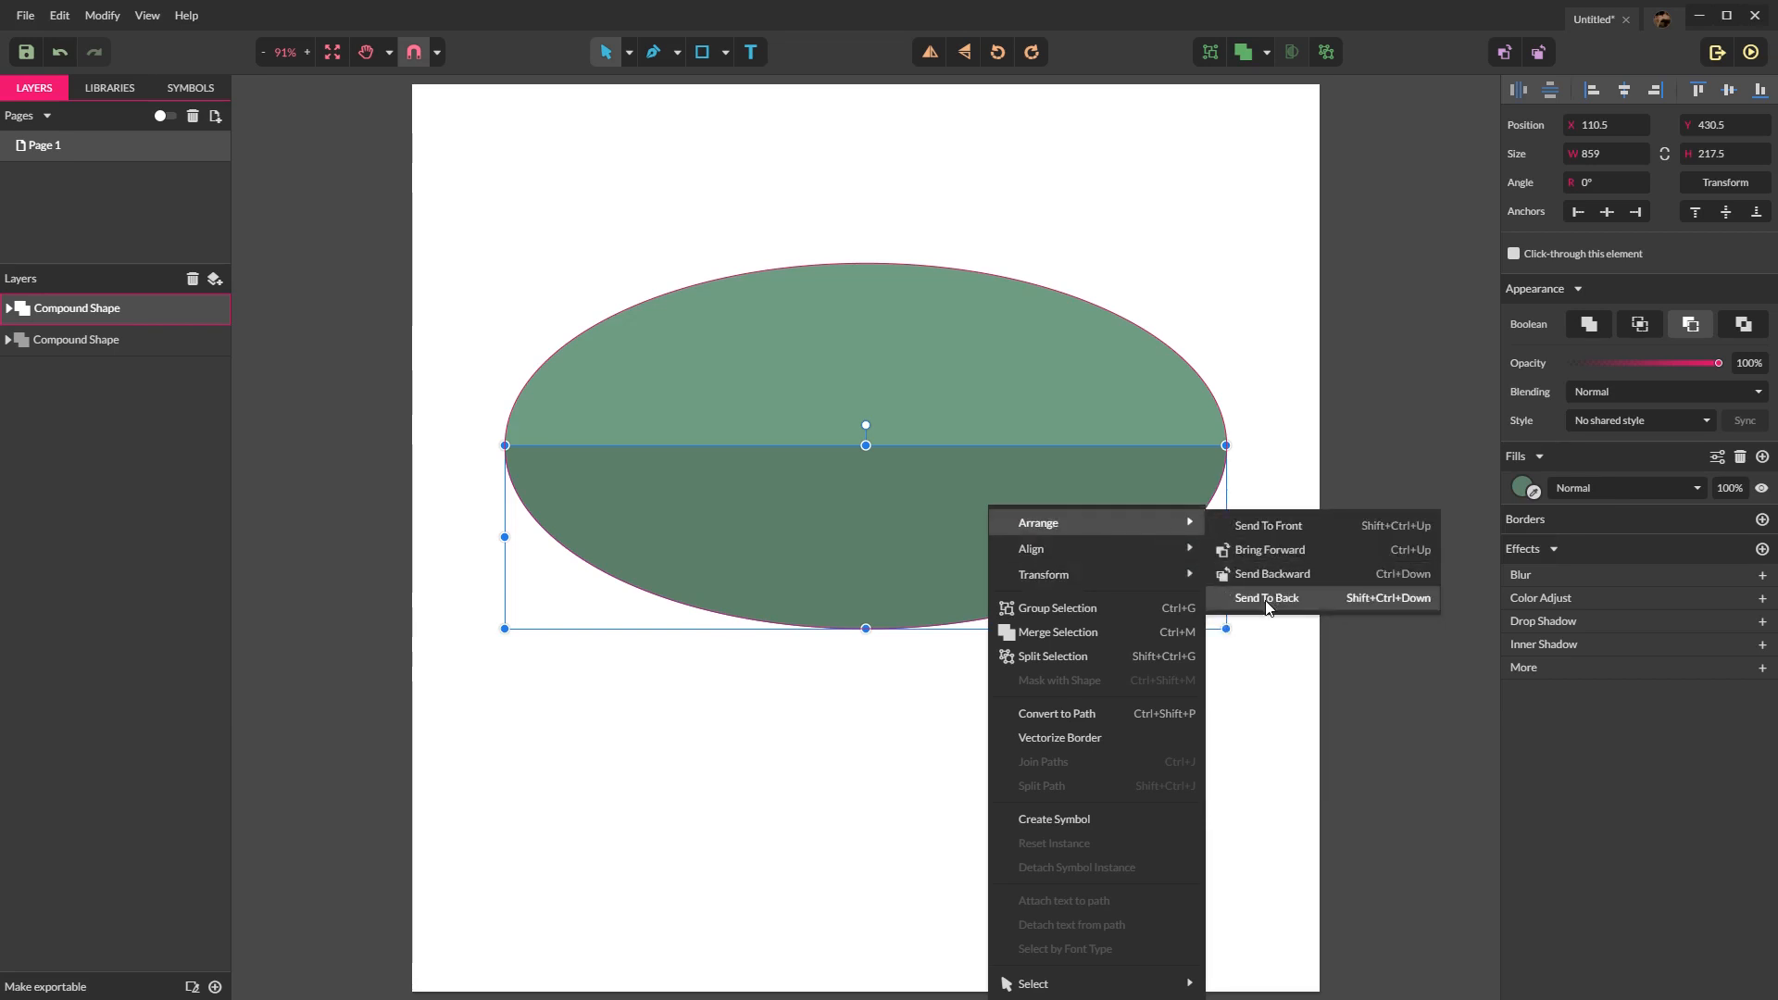
{"action": "left_click", "coordinate": [1267, 598]}
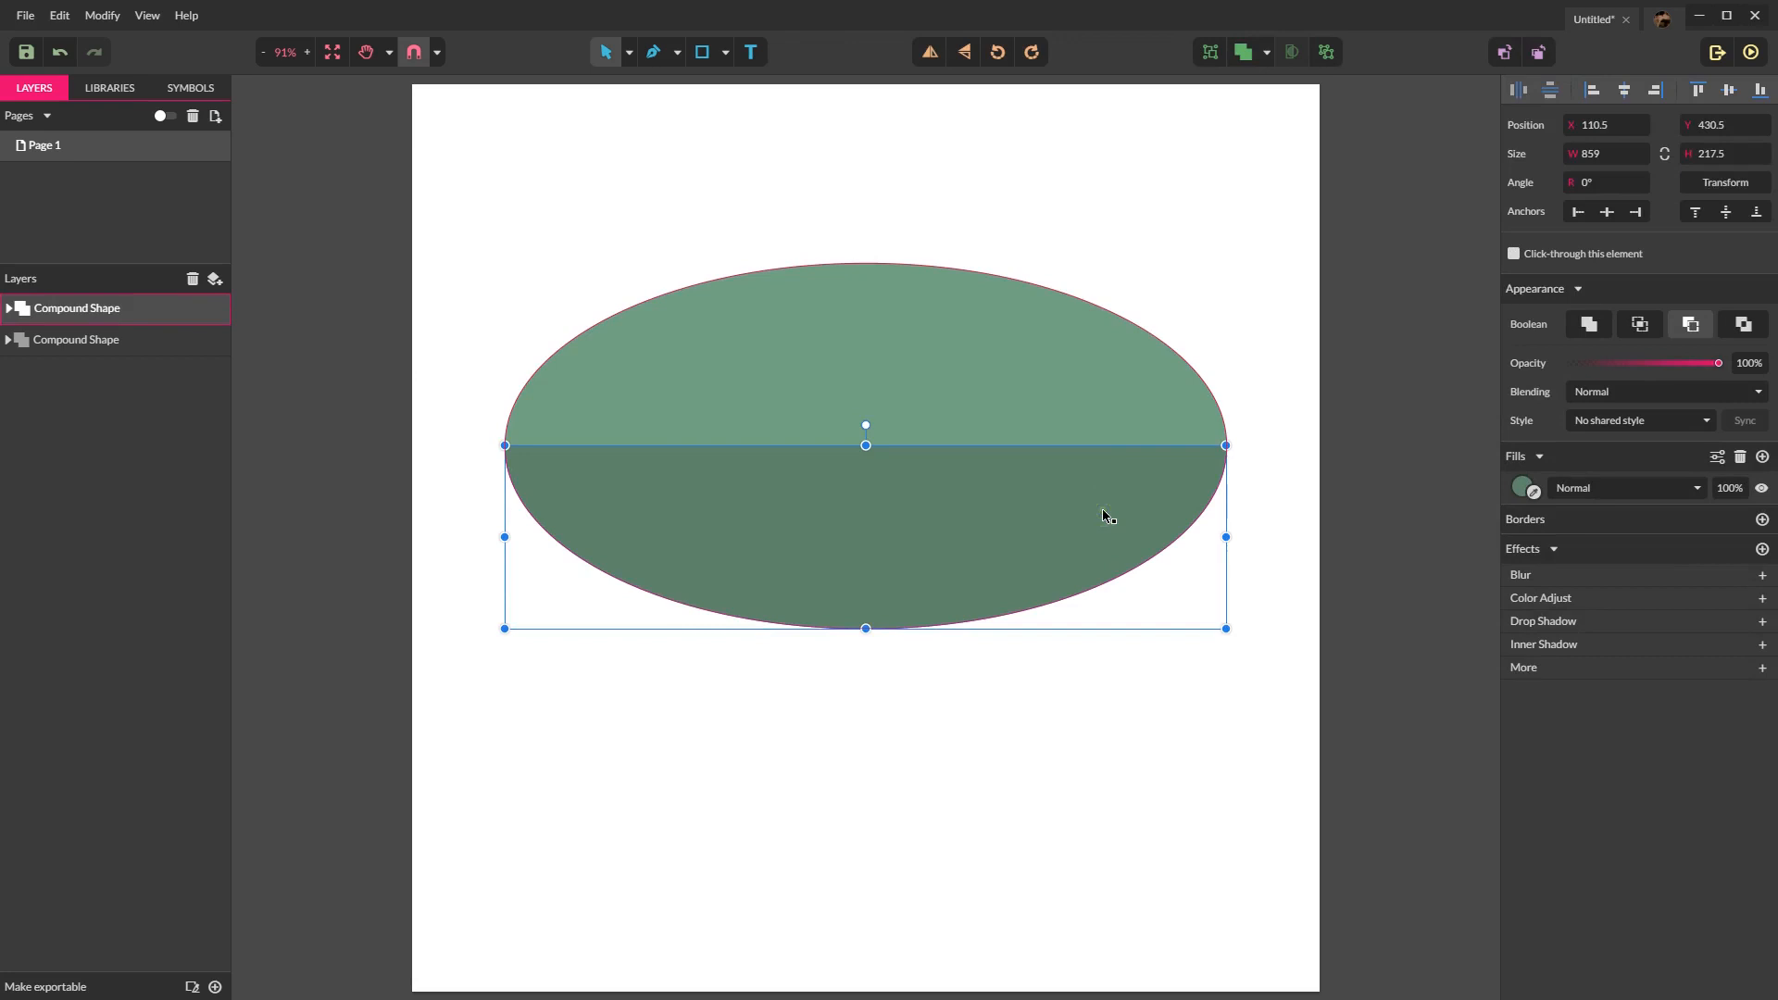
{"action": "key", "text": "ctrl+shift+Down"}
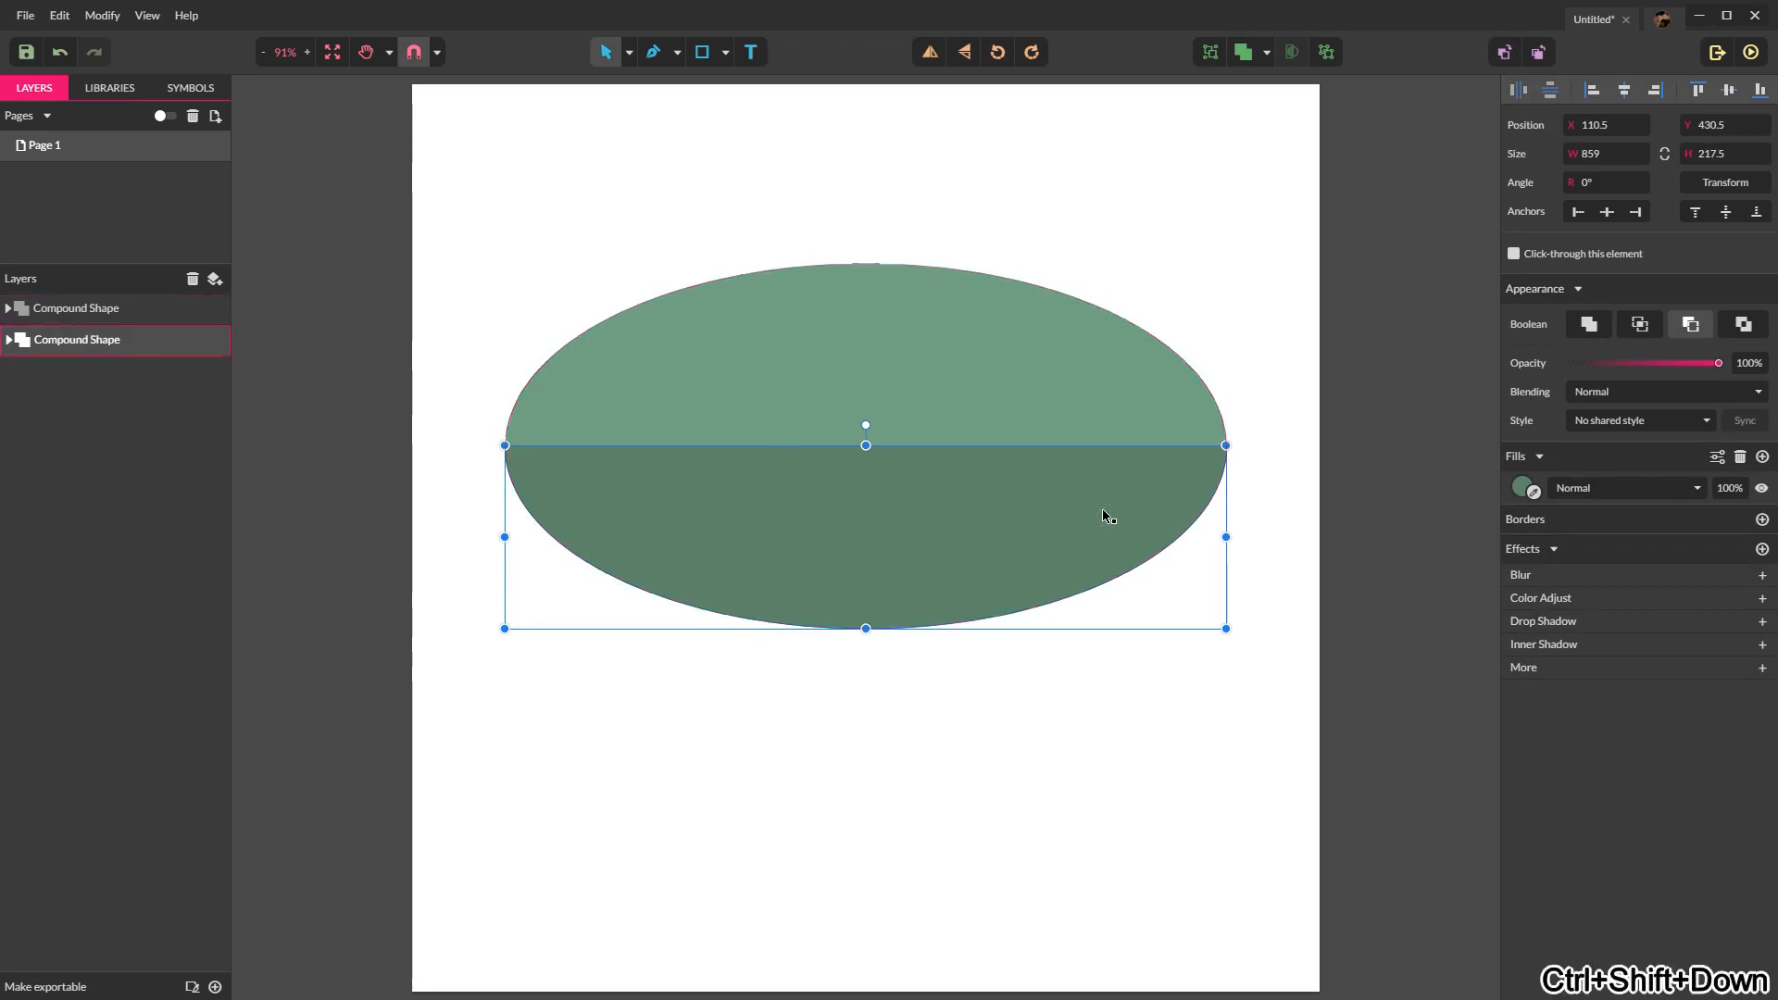
{"action": "left_click", "coordinate": [1019, 736]}
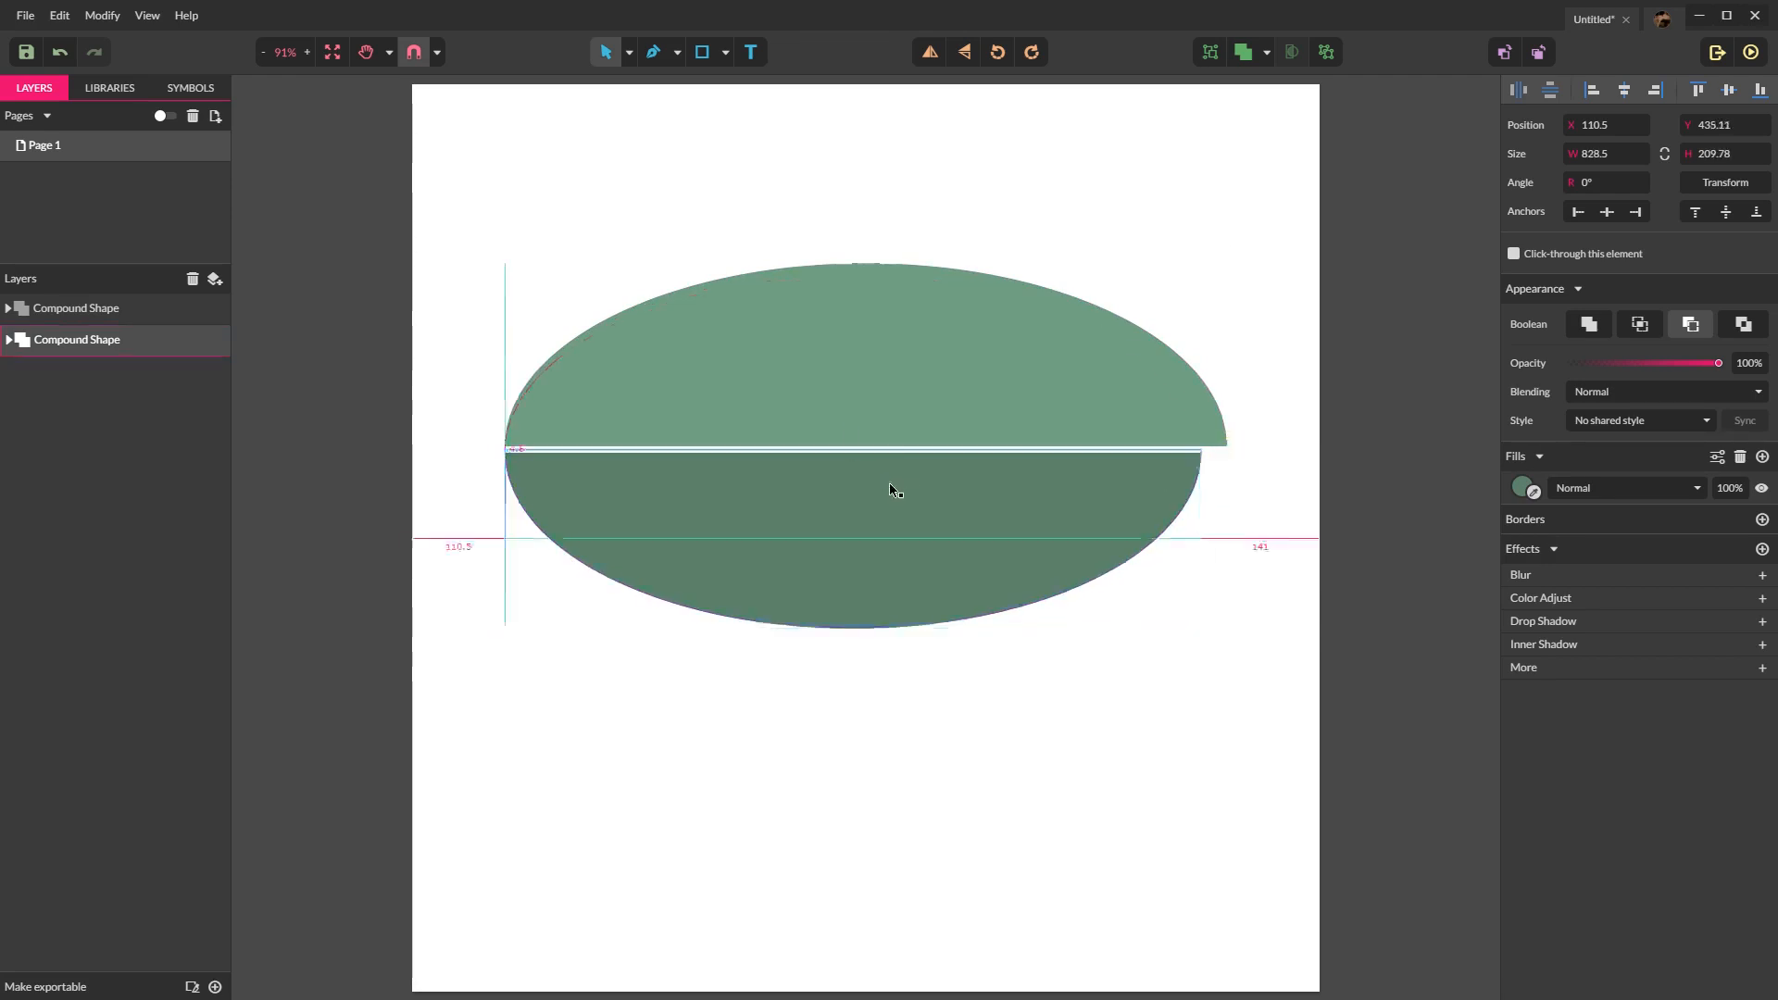
{"action": "left_click", "coordinate": [1195, 645]}
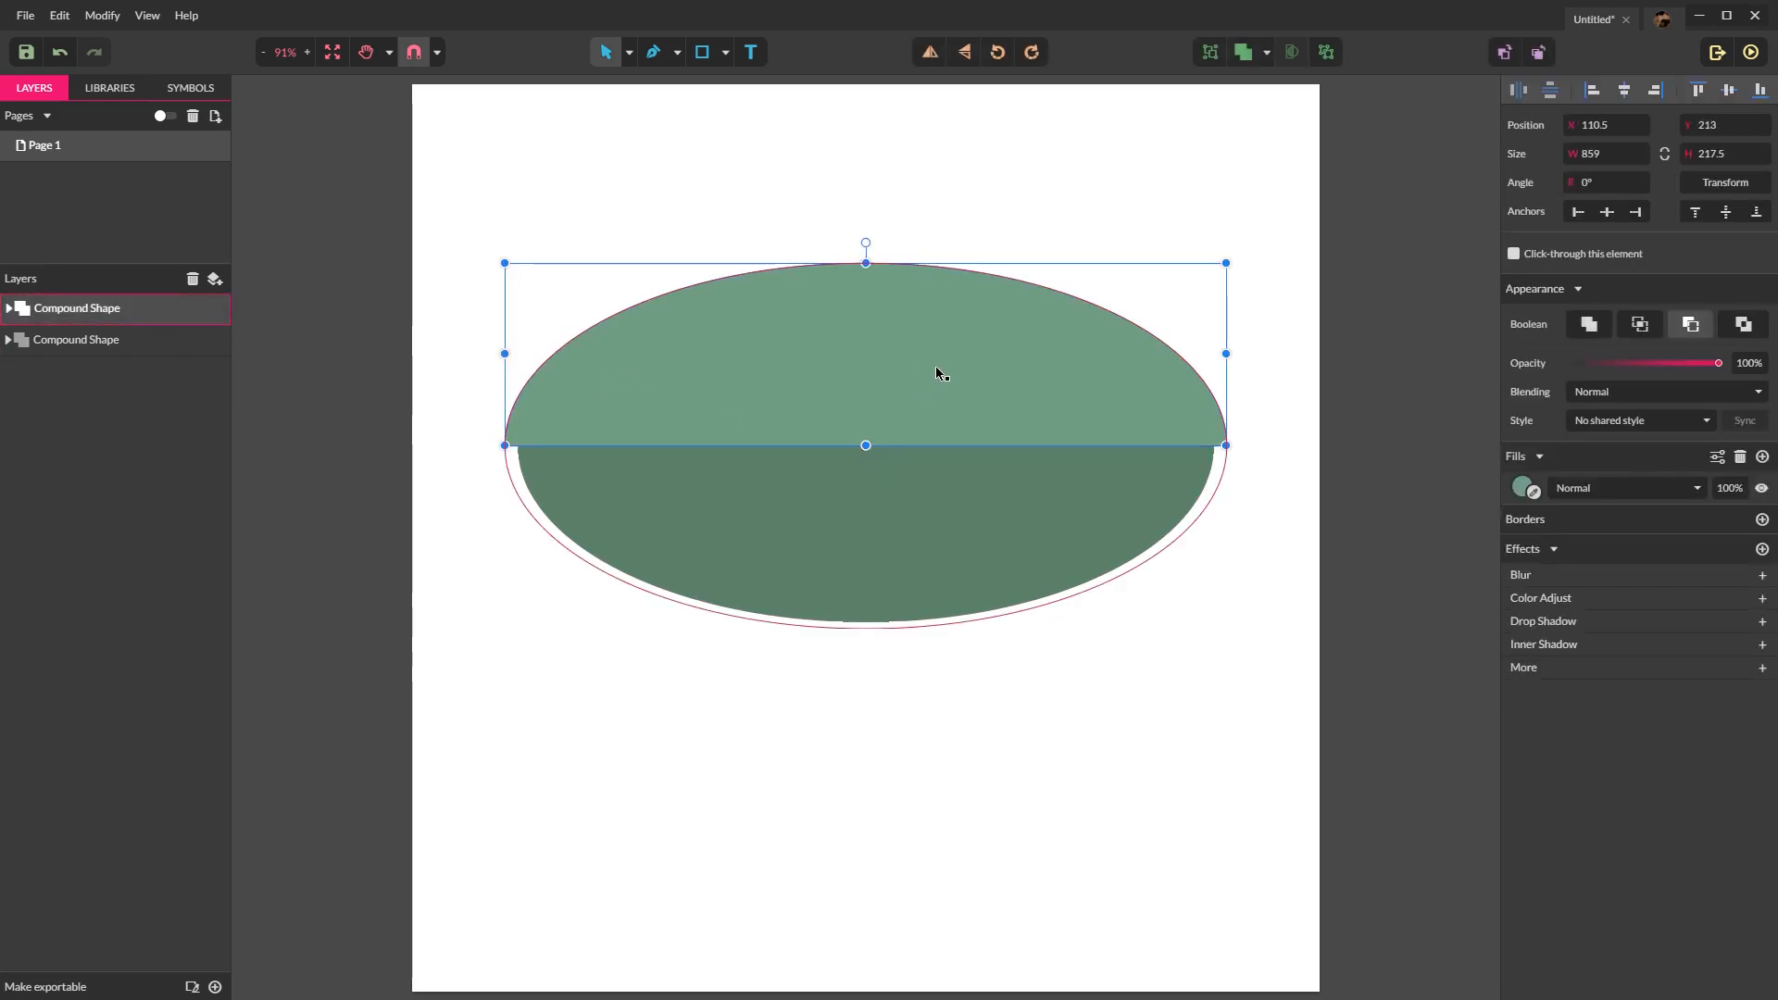
Step: Convert the upper dome from a compound shape into an editable path
{"action": "right_click", "coordinate": [937, 372]}
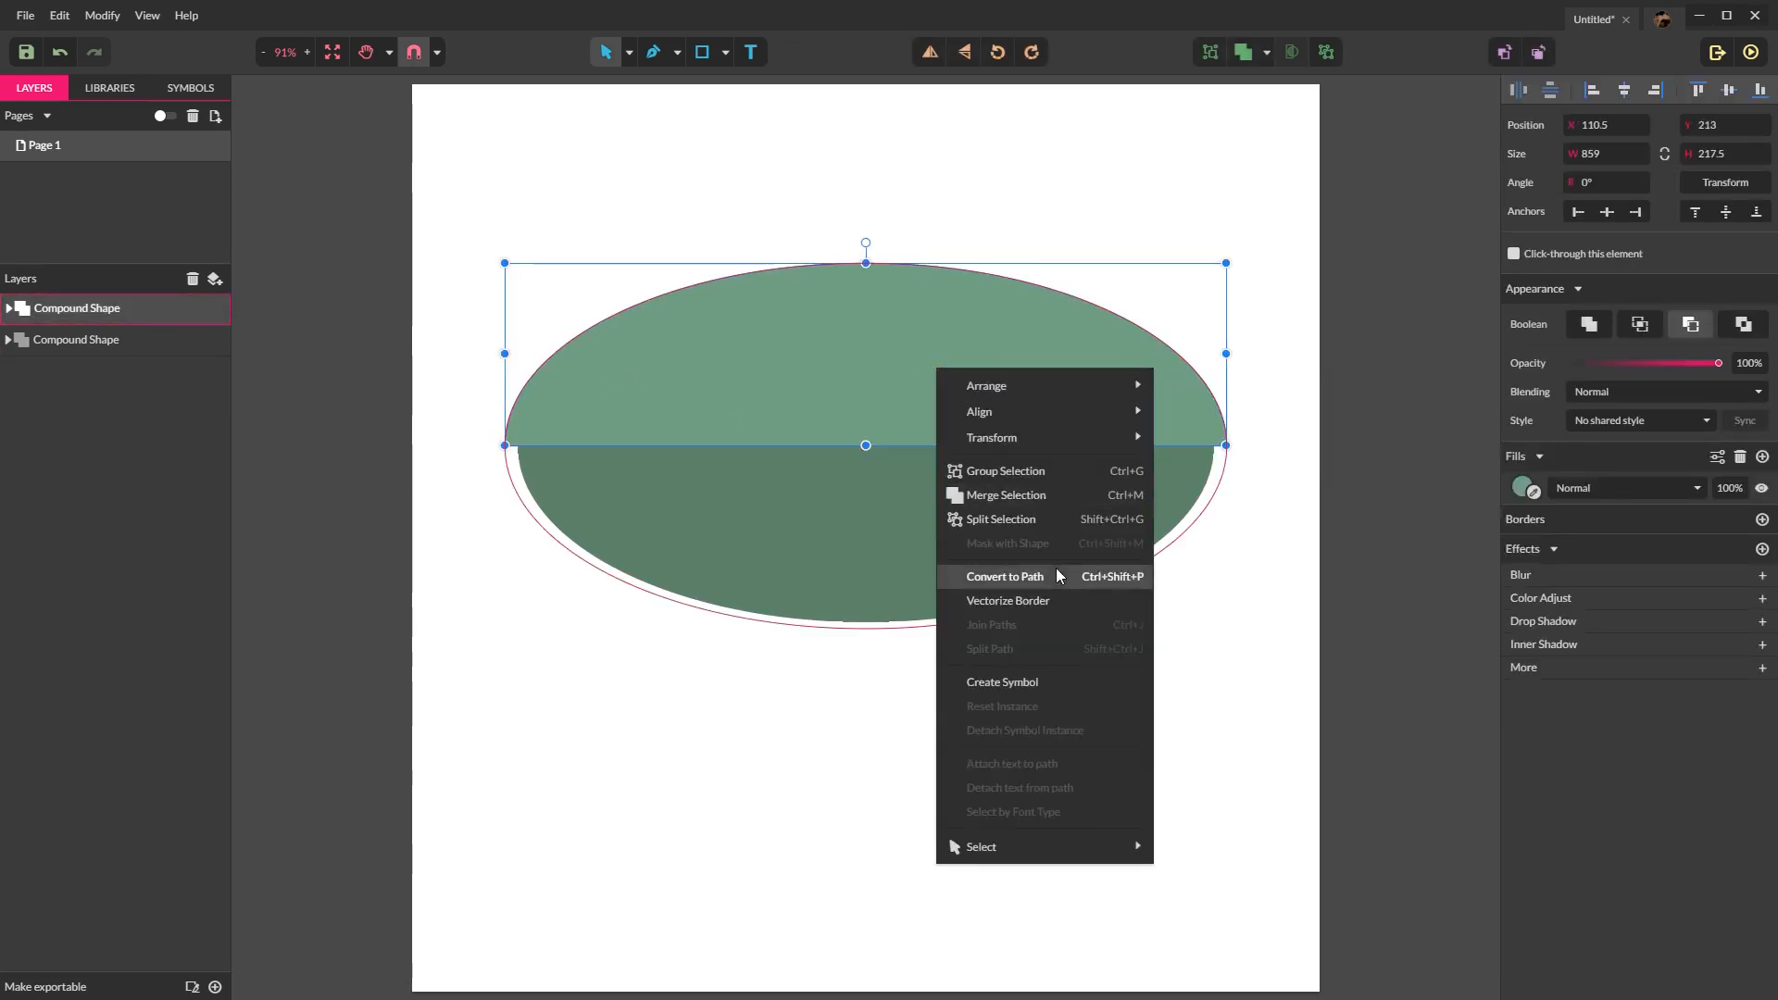
{"action": "left_click", "coordinate": [962, 376]}
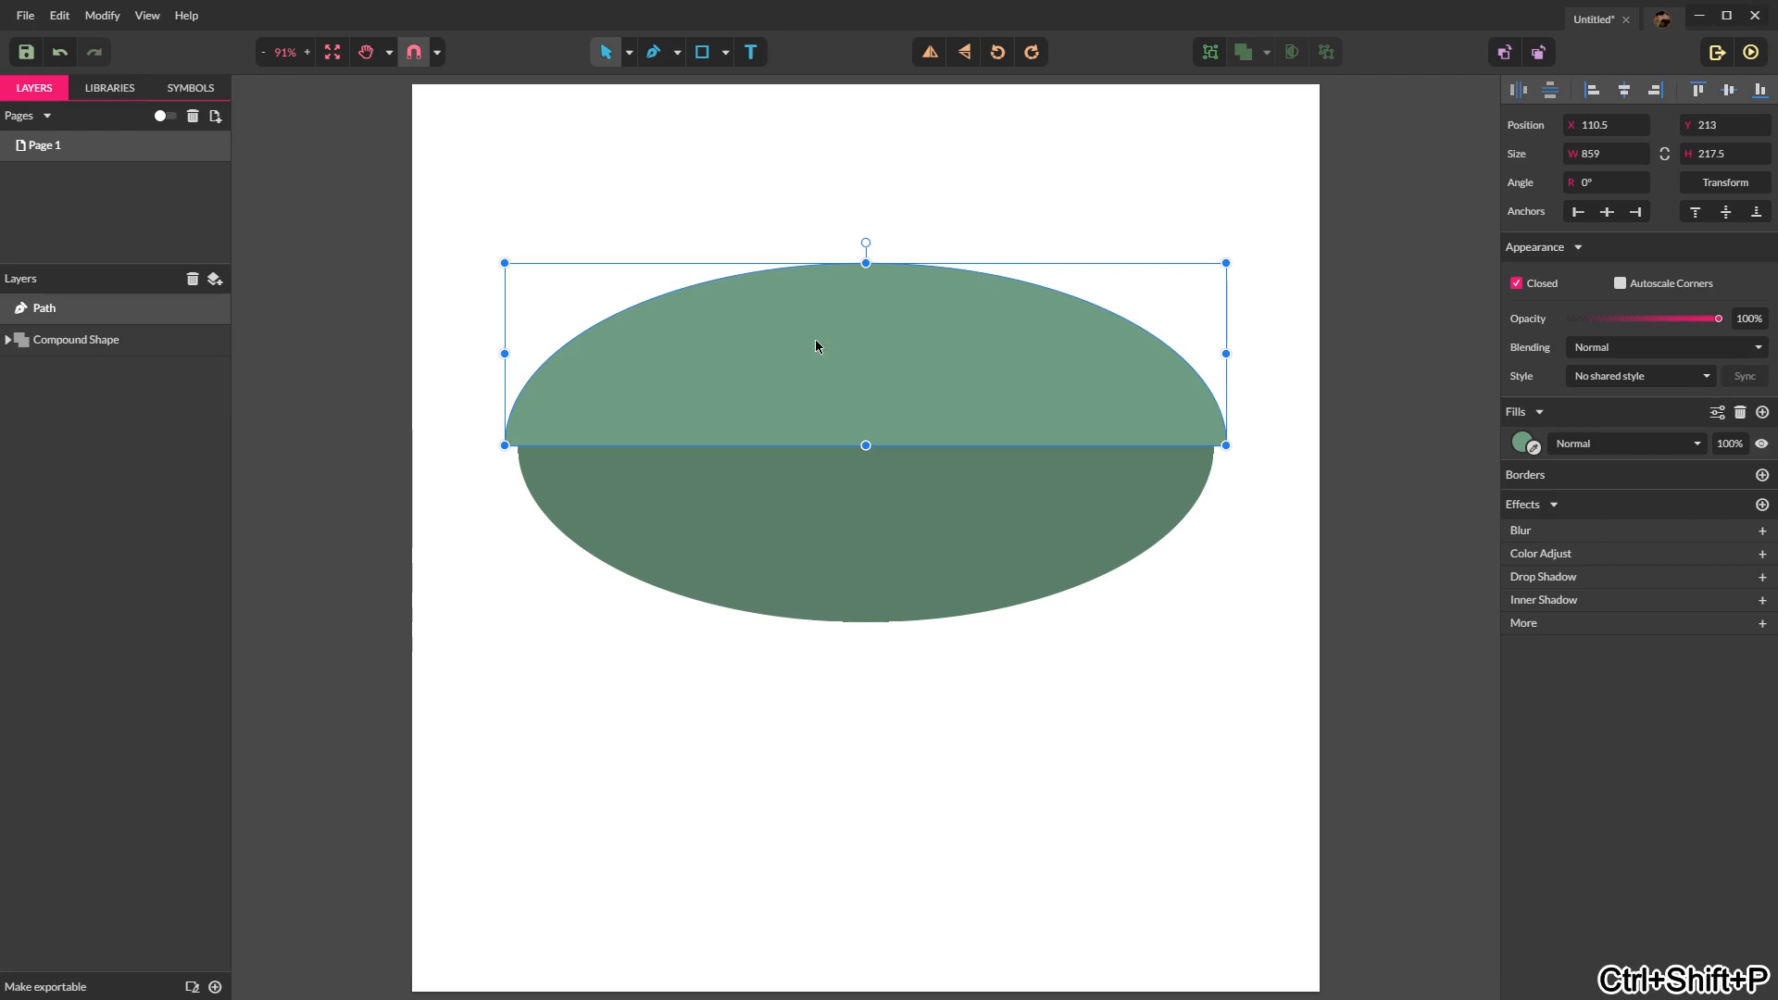
{"action": "left_click", "coordinate": [630, 52]}
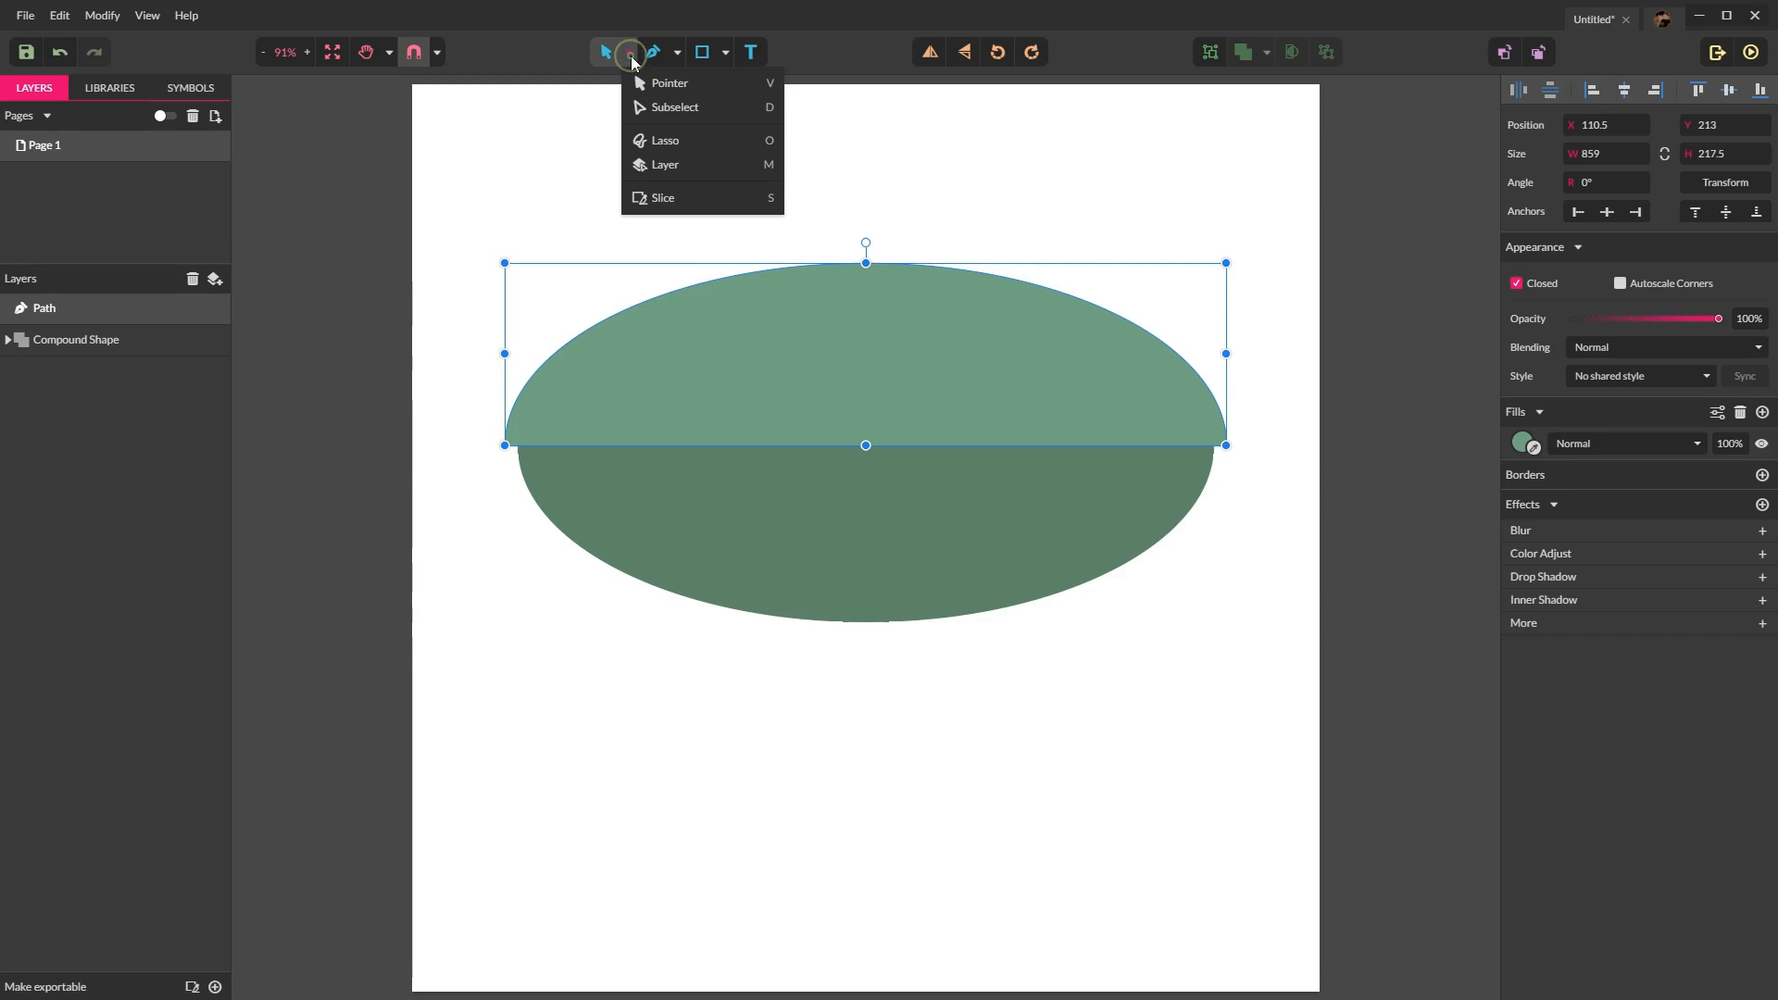
{"action": "mouse_move", "coordinate": [675, 83]}
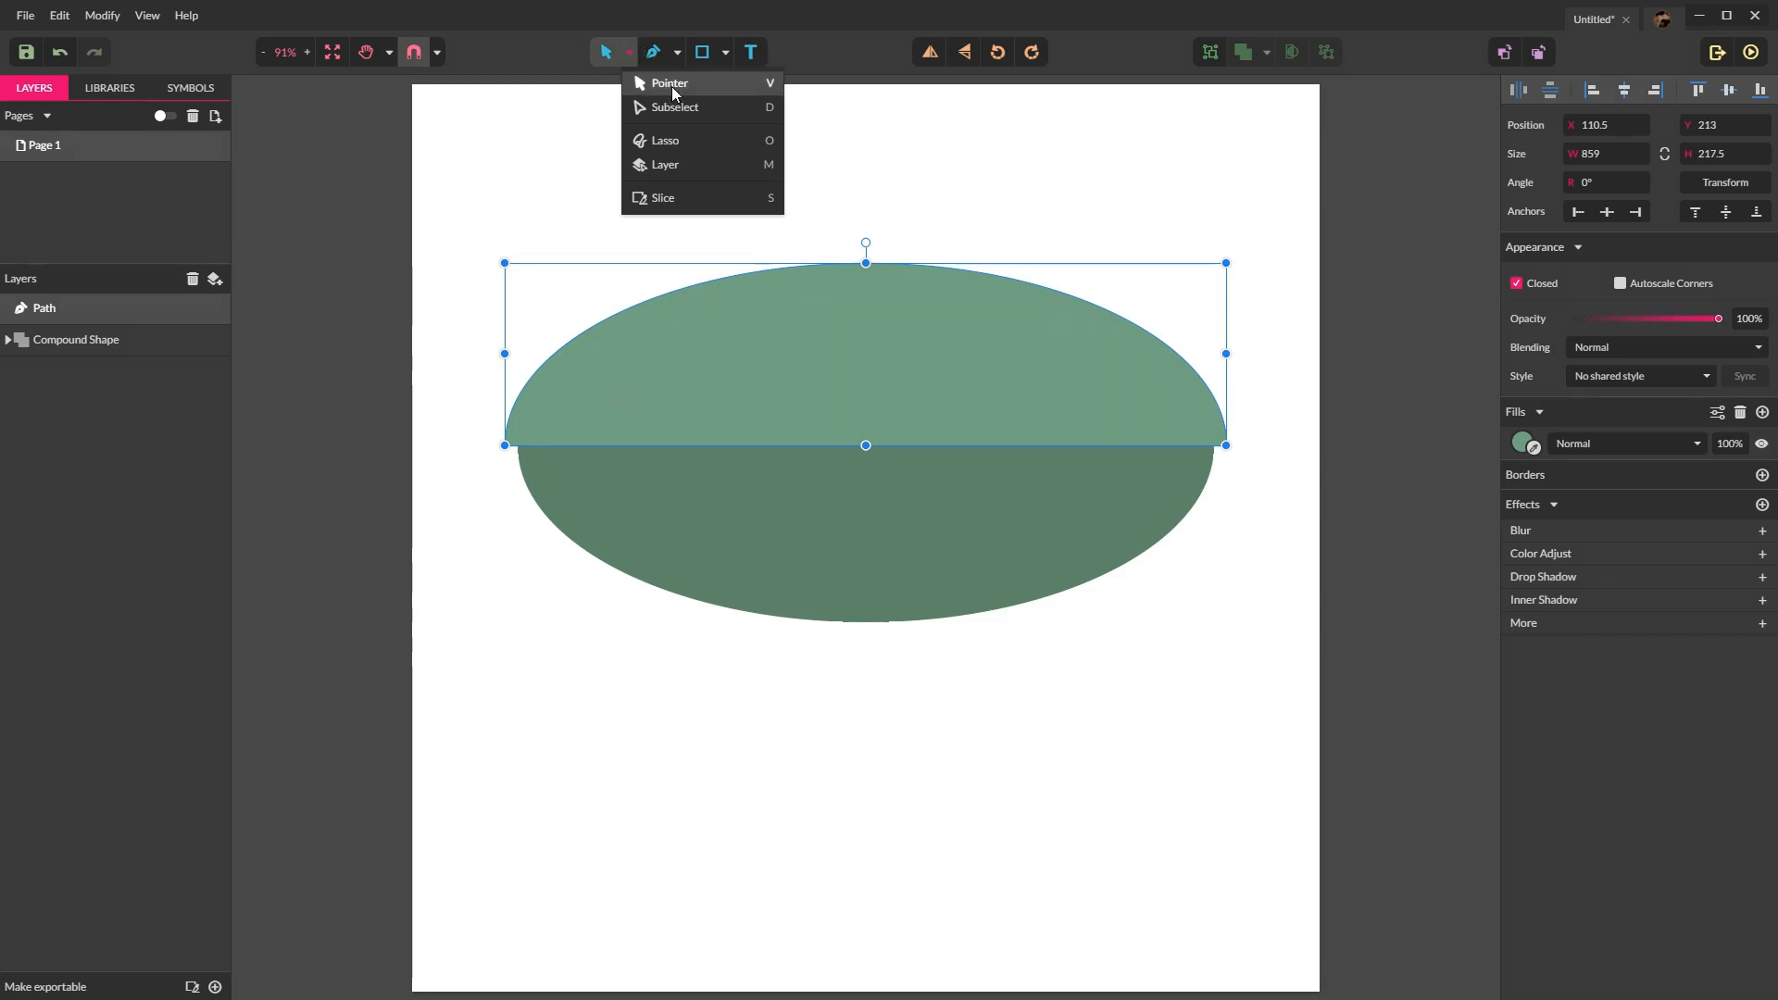
{"action": "mouse_move", "coordinate": [1013, 133]}
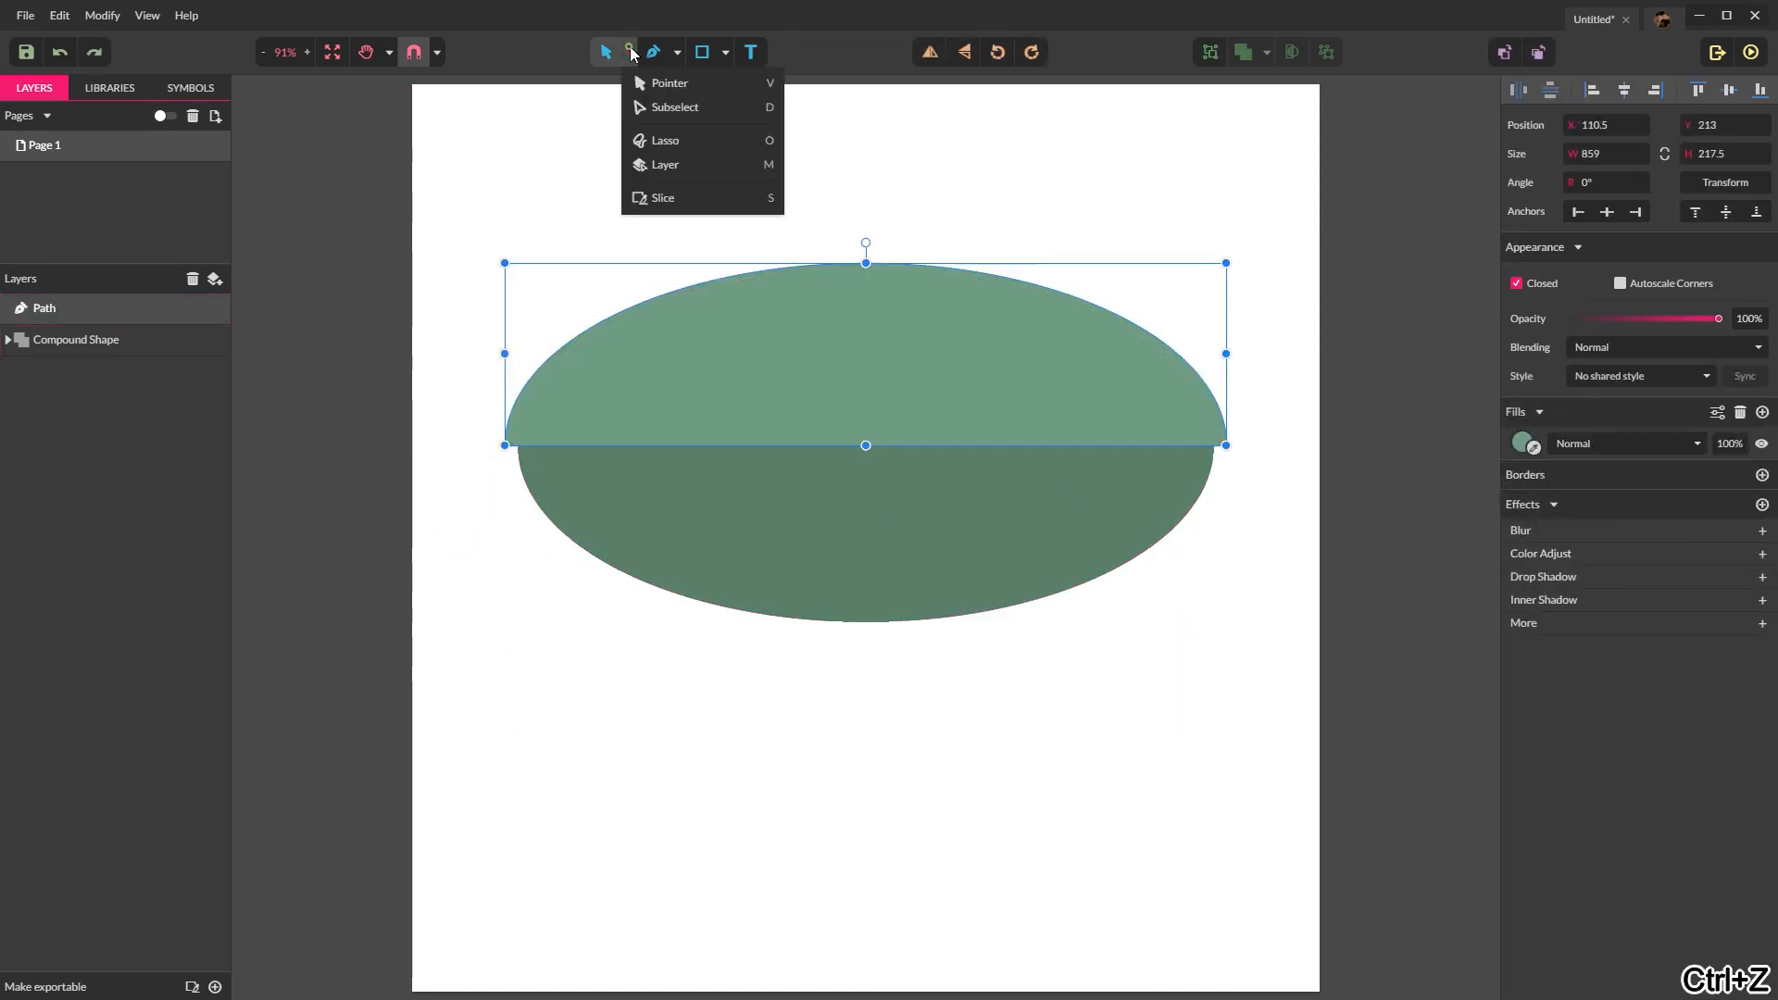
Step: Try the Subselect tool on the path's top point, then return to the Pointer tool
{"action": "left_click", "coordinate": [668, 81]}
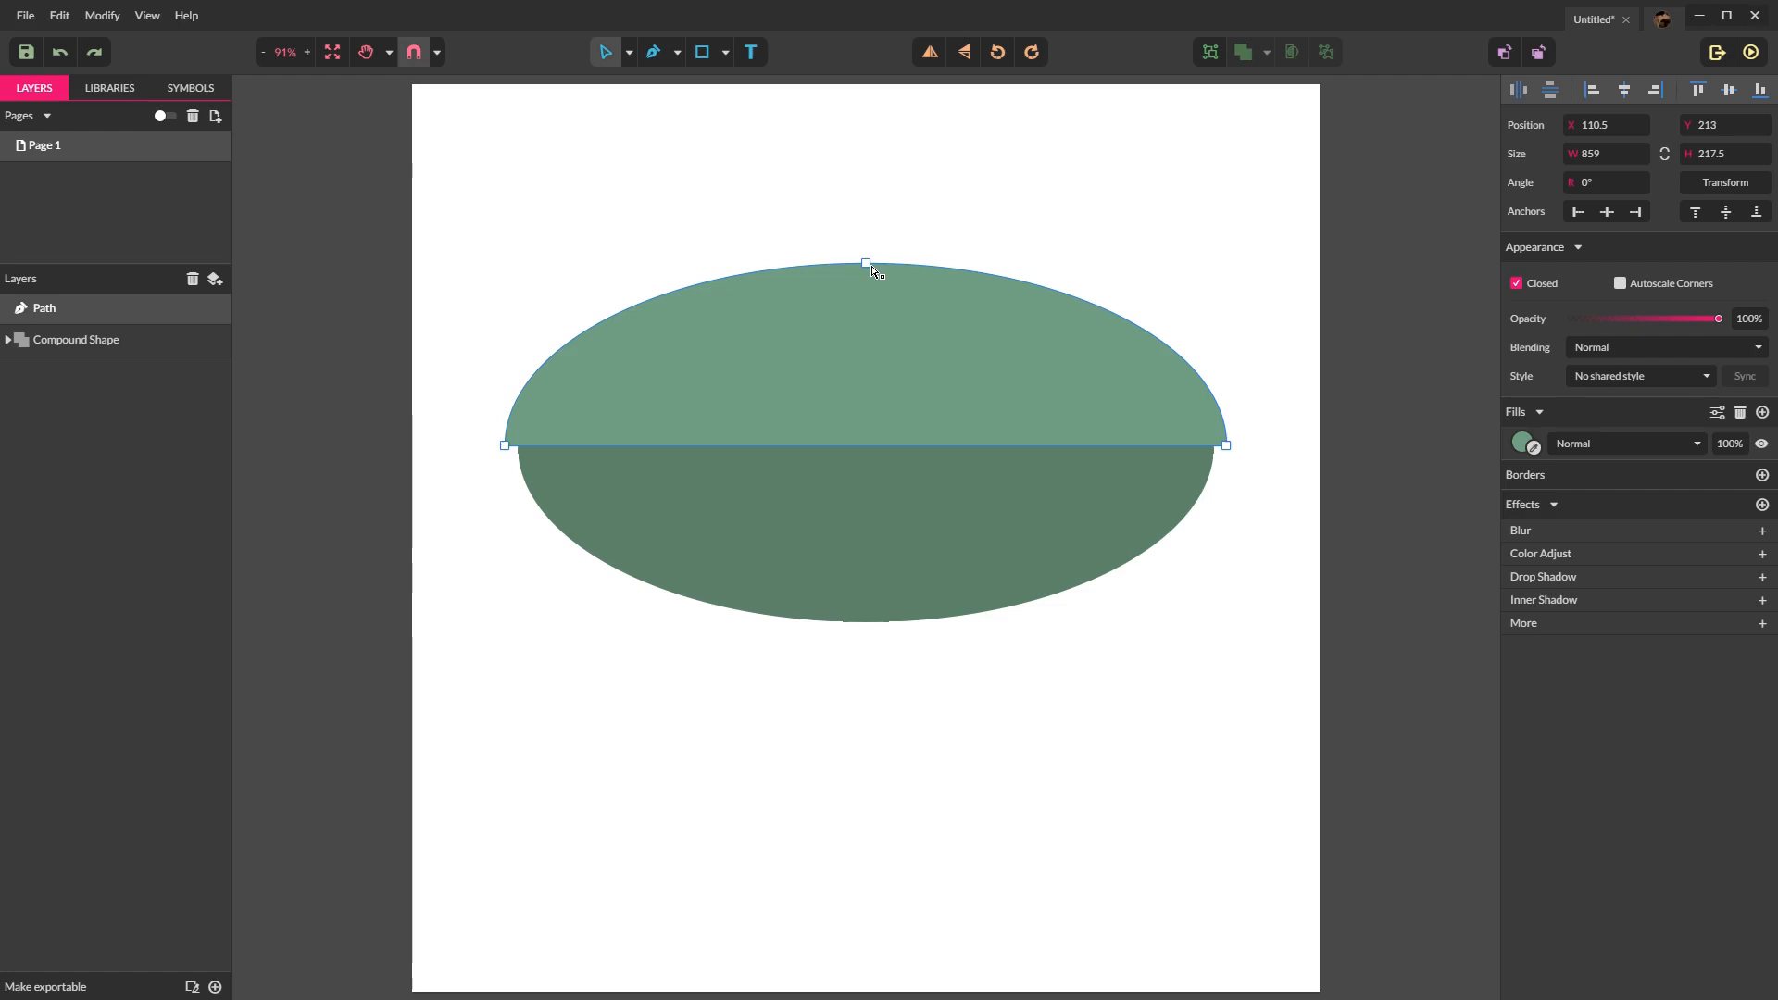
{"action": "left_click", "coordinate": [865, 263]}
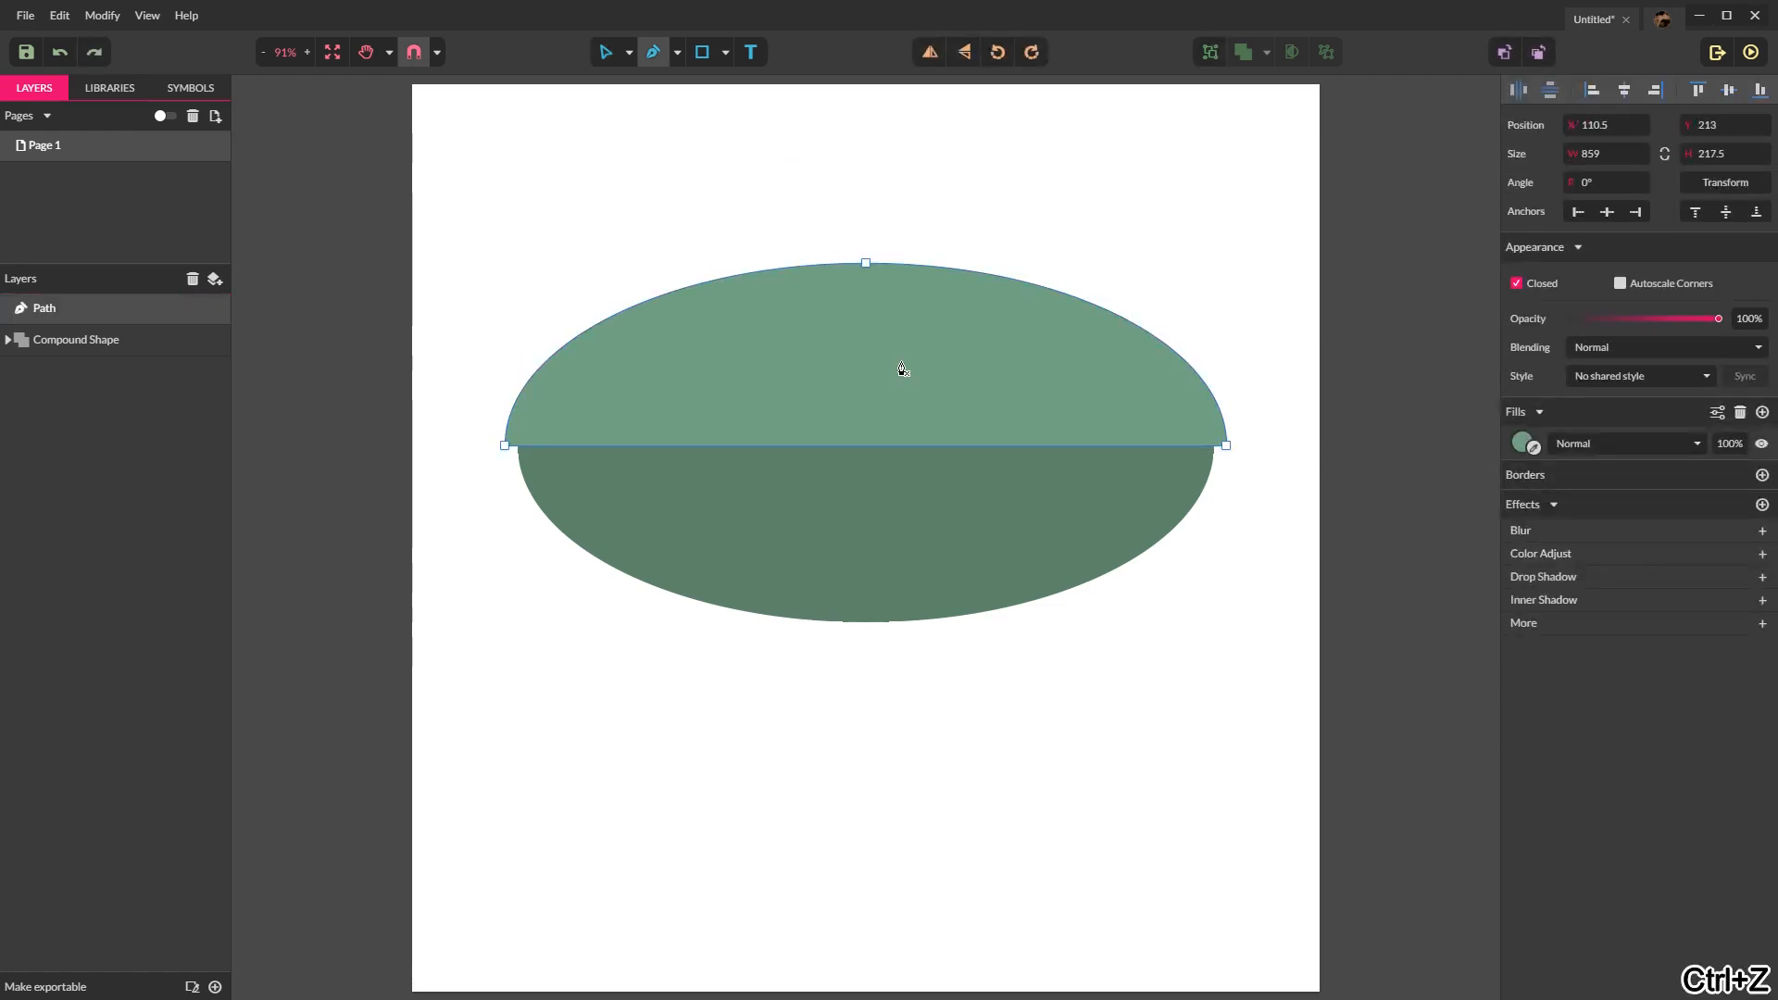
{"action": "left_click", "coordinate": [606, 51]}
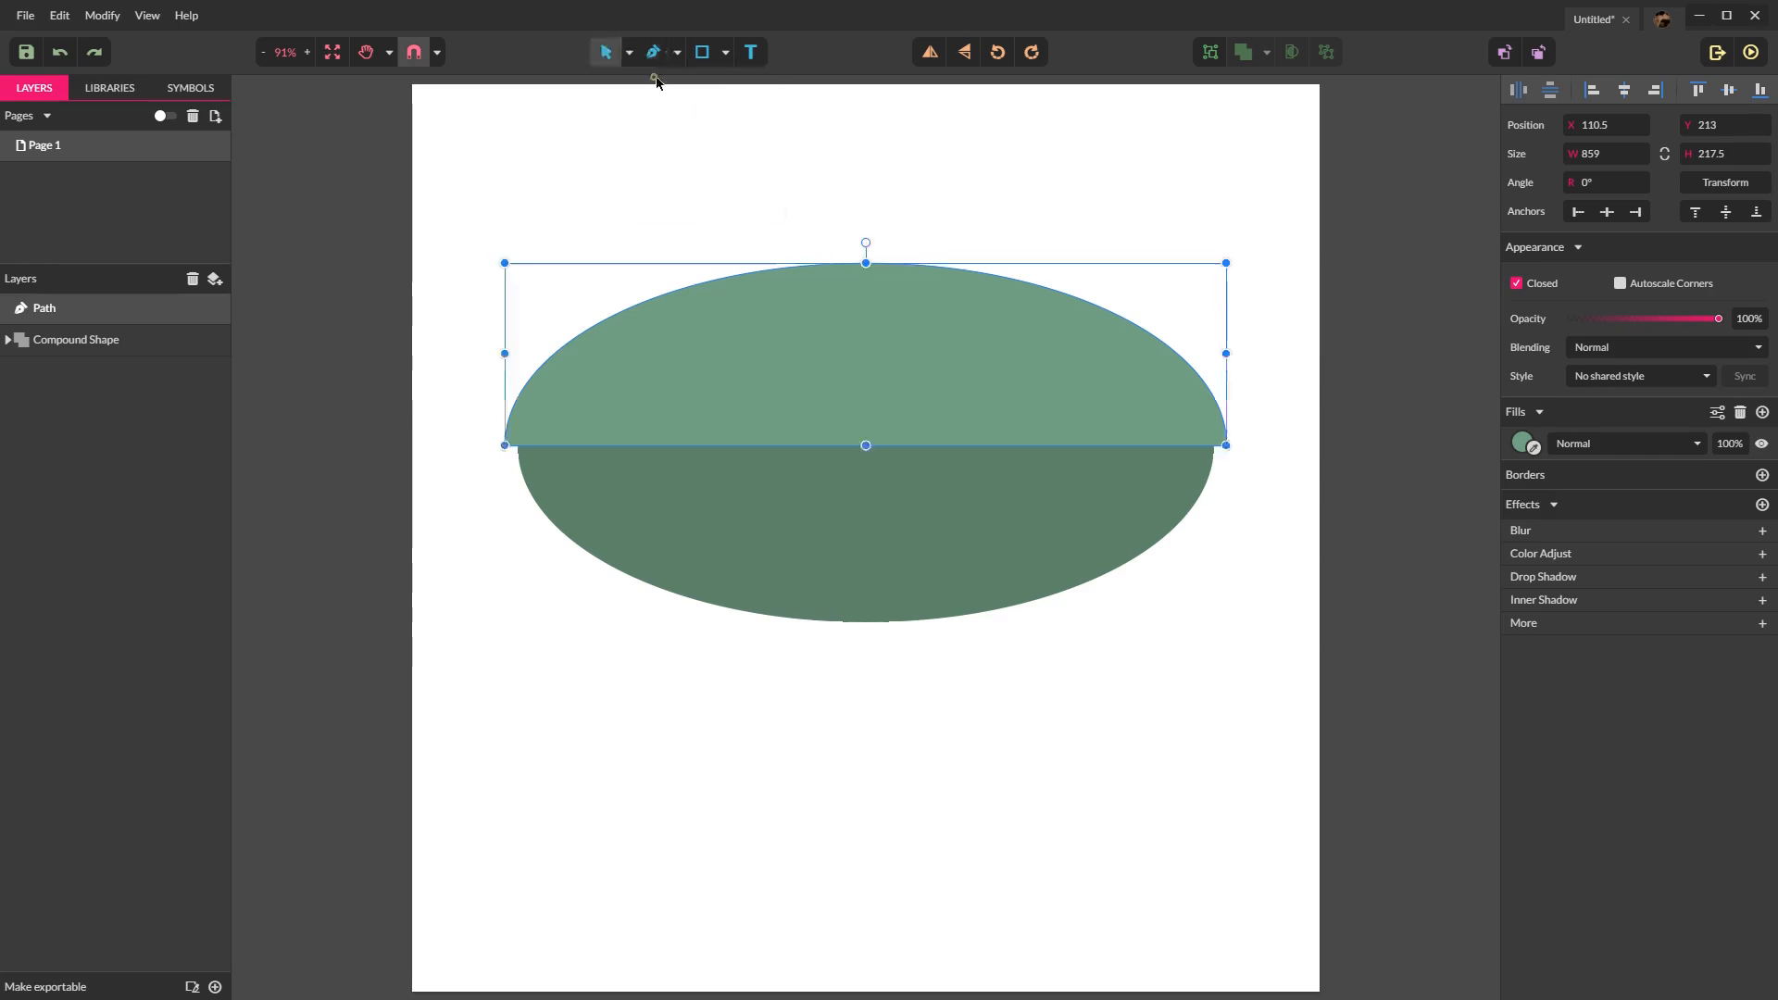
{"action": "mouse_move", "coordinate": [949, 352]}
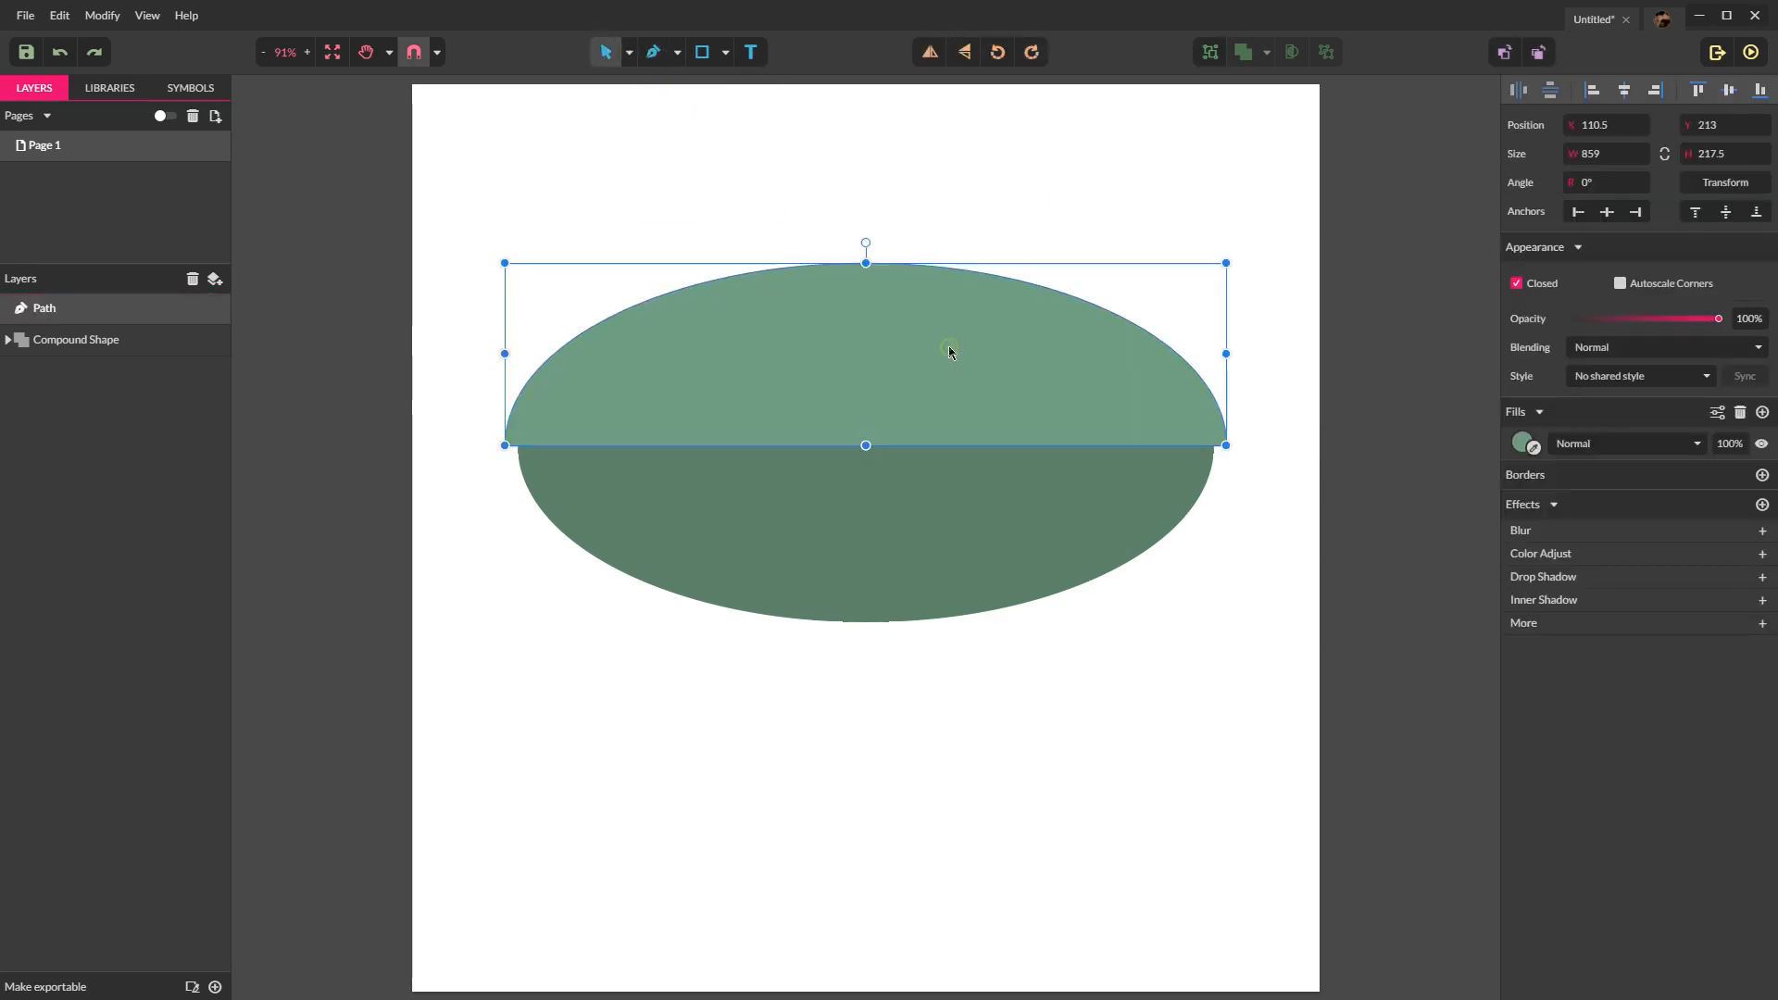
Step: Add a node midway along the dome's bottom edge so it bows gently downward, undoing a stray point
{"action": "right_click", "coordinate": [951, 357]}
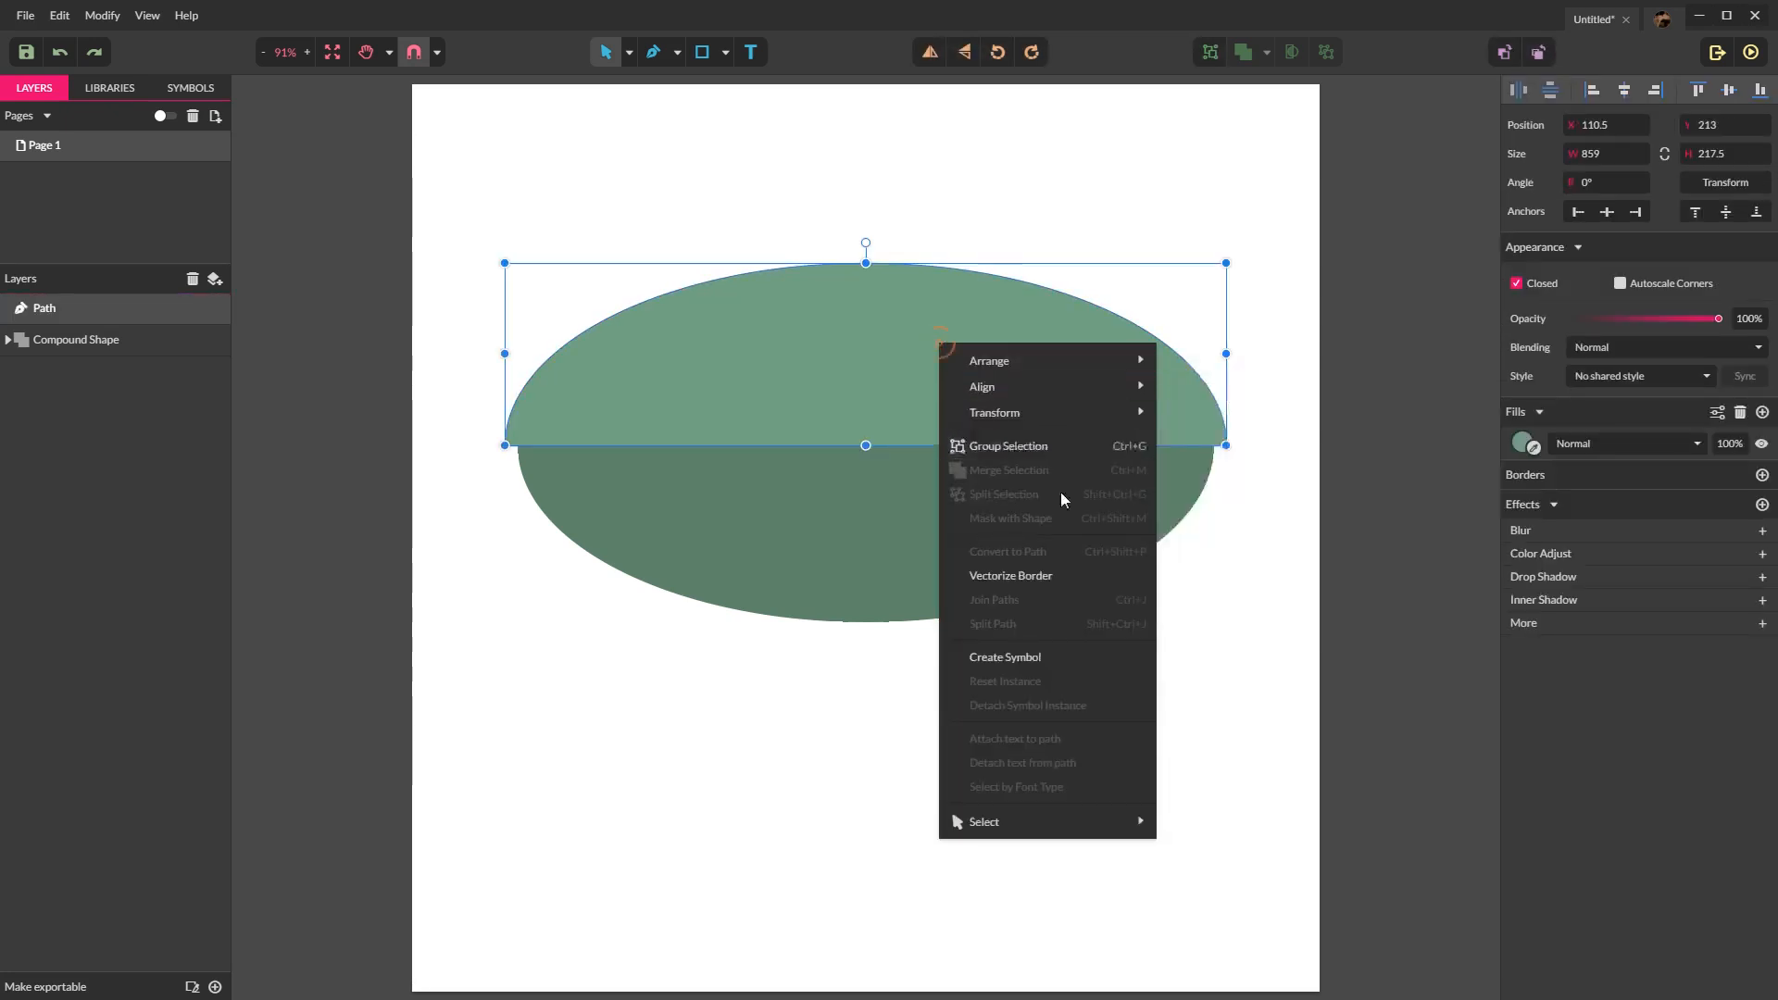
{"action": "left_click", "coordinate": [904, 352]}
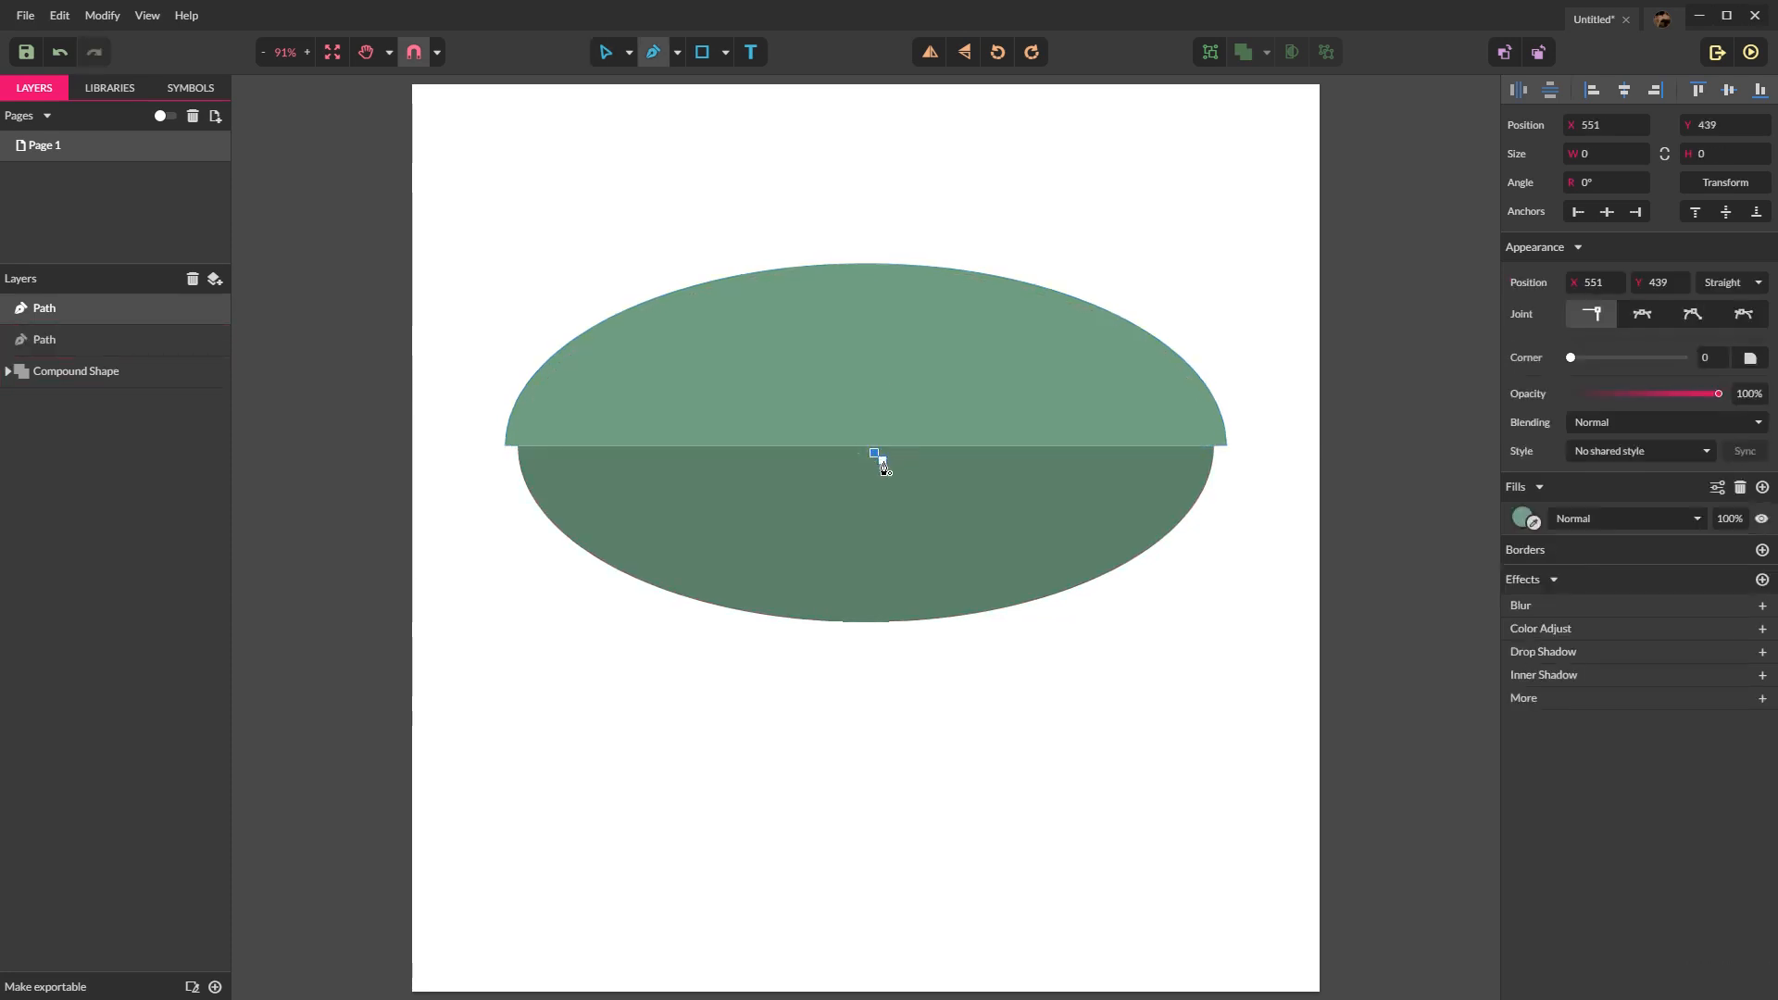
{"action": "key", "text": "Ctrl+z"}
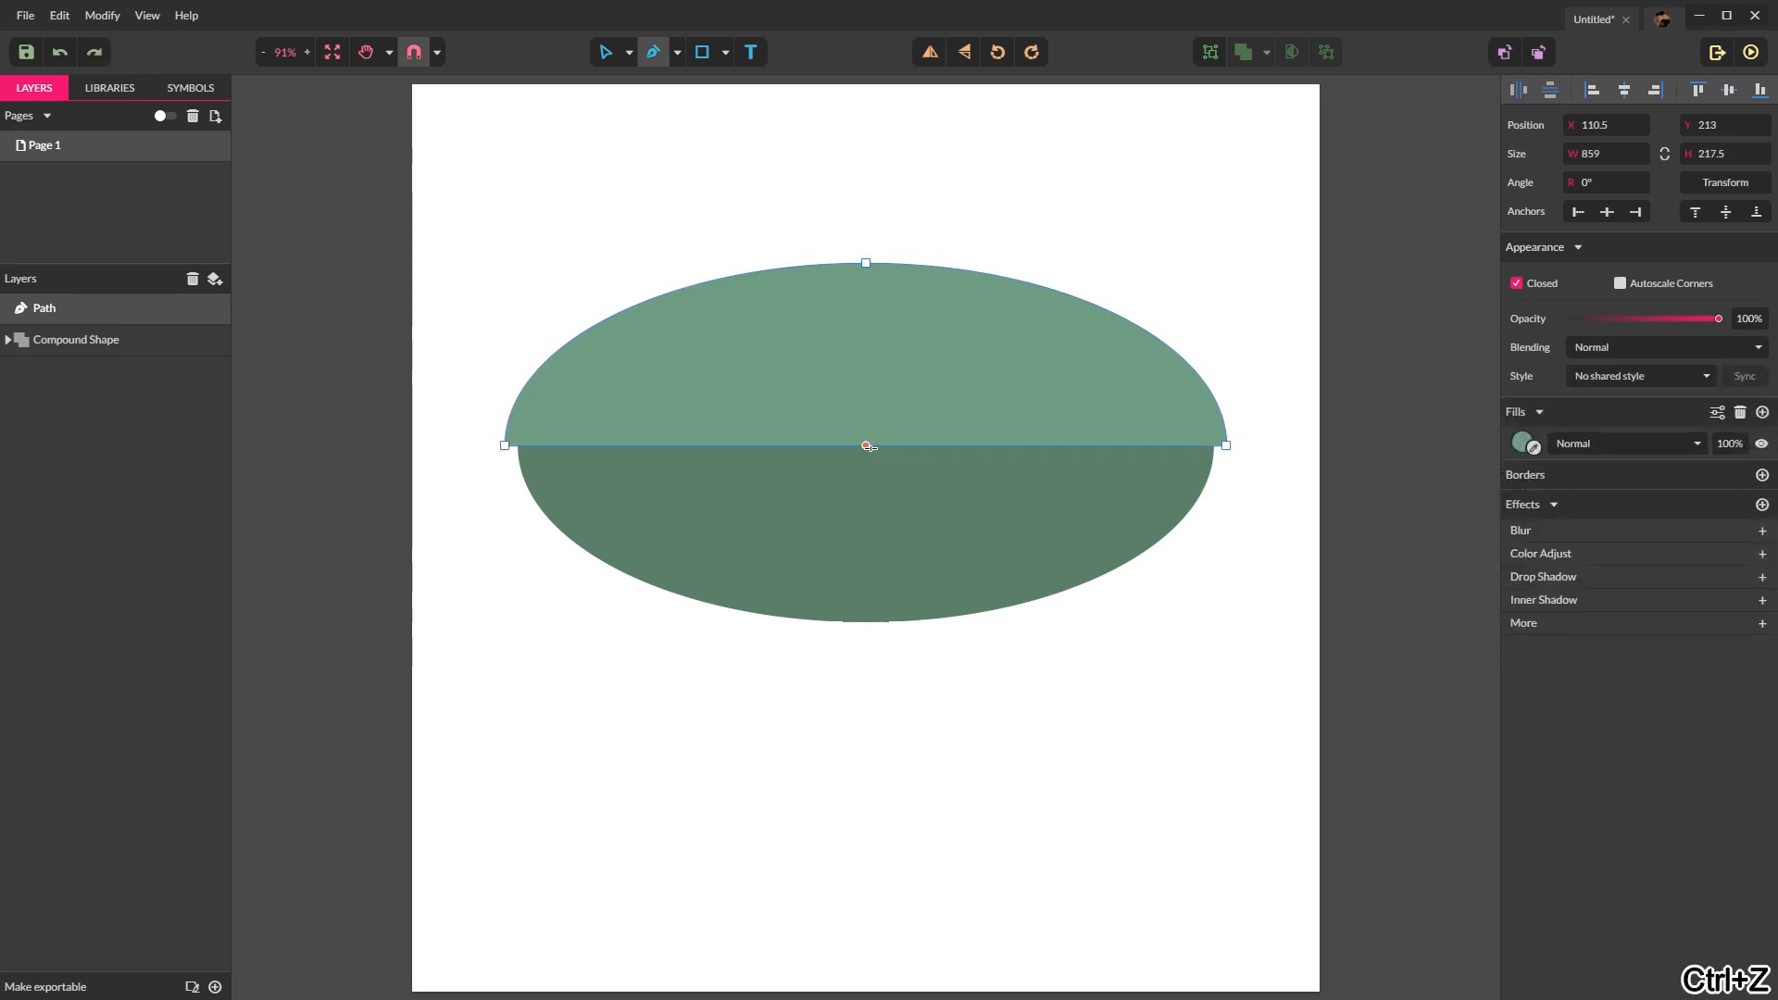
{"action": "left_click", "coordinate": [865, 444]}
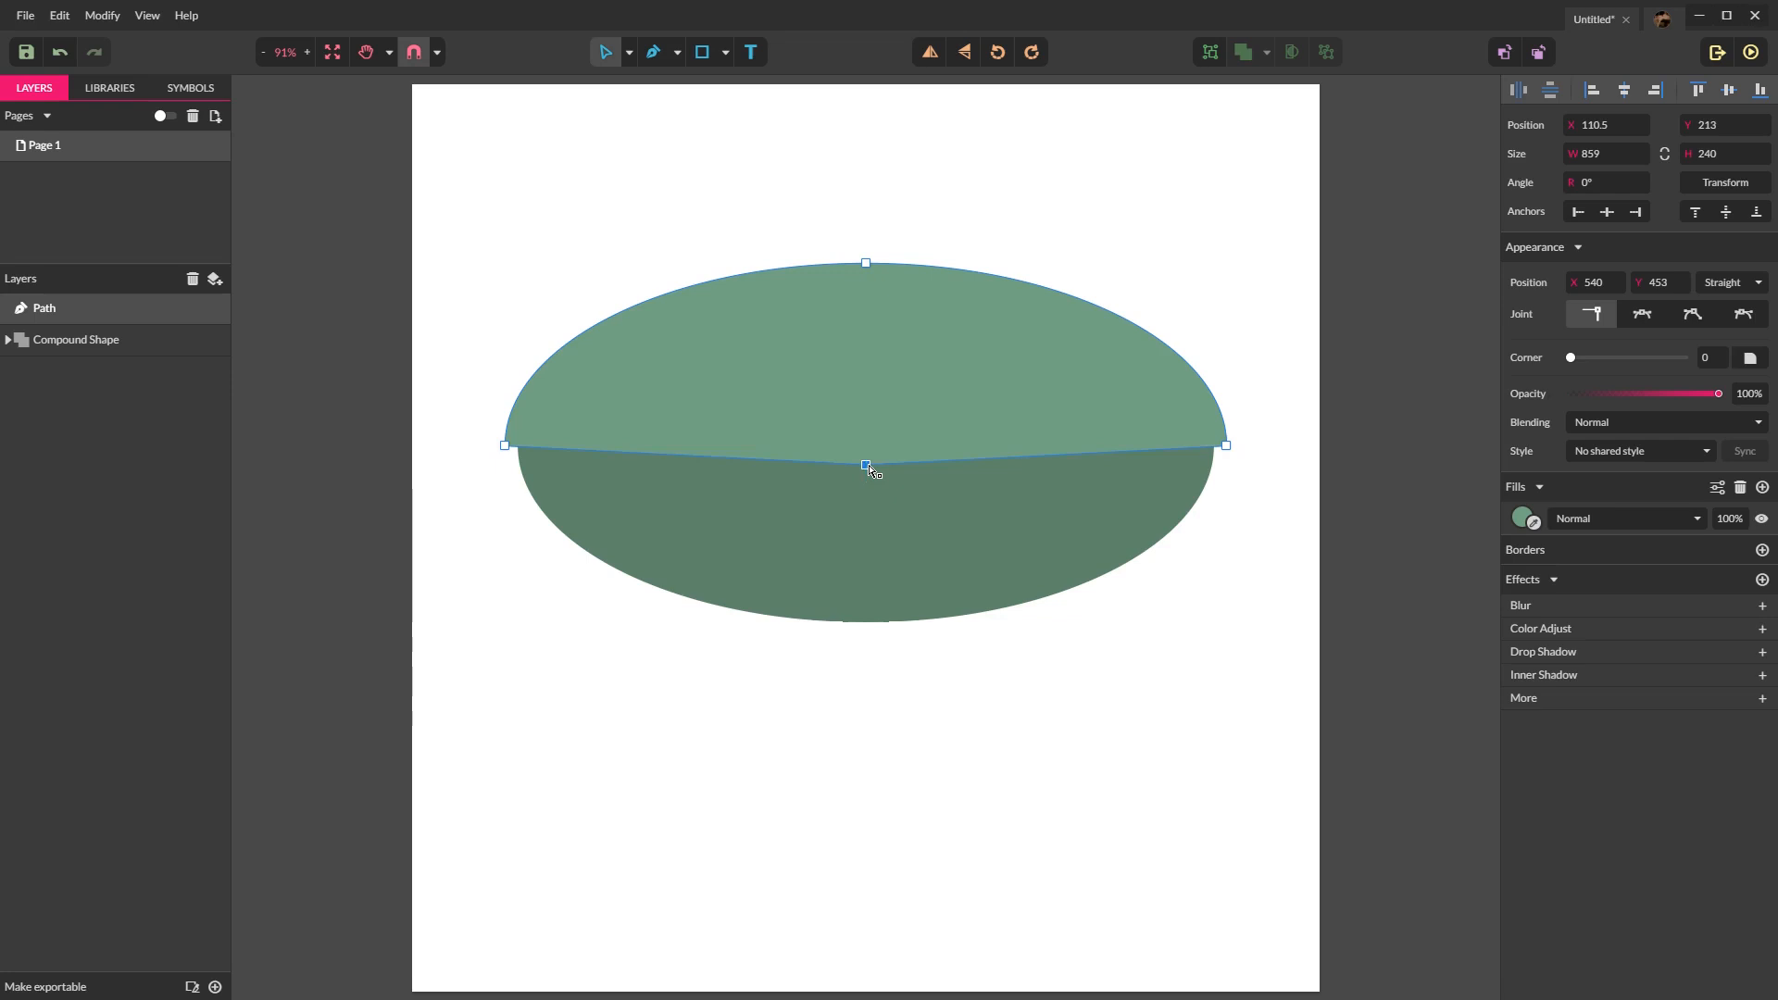
{"action": "left_click", "coordinate": [1640, 315]}
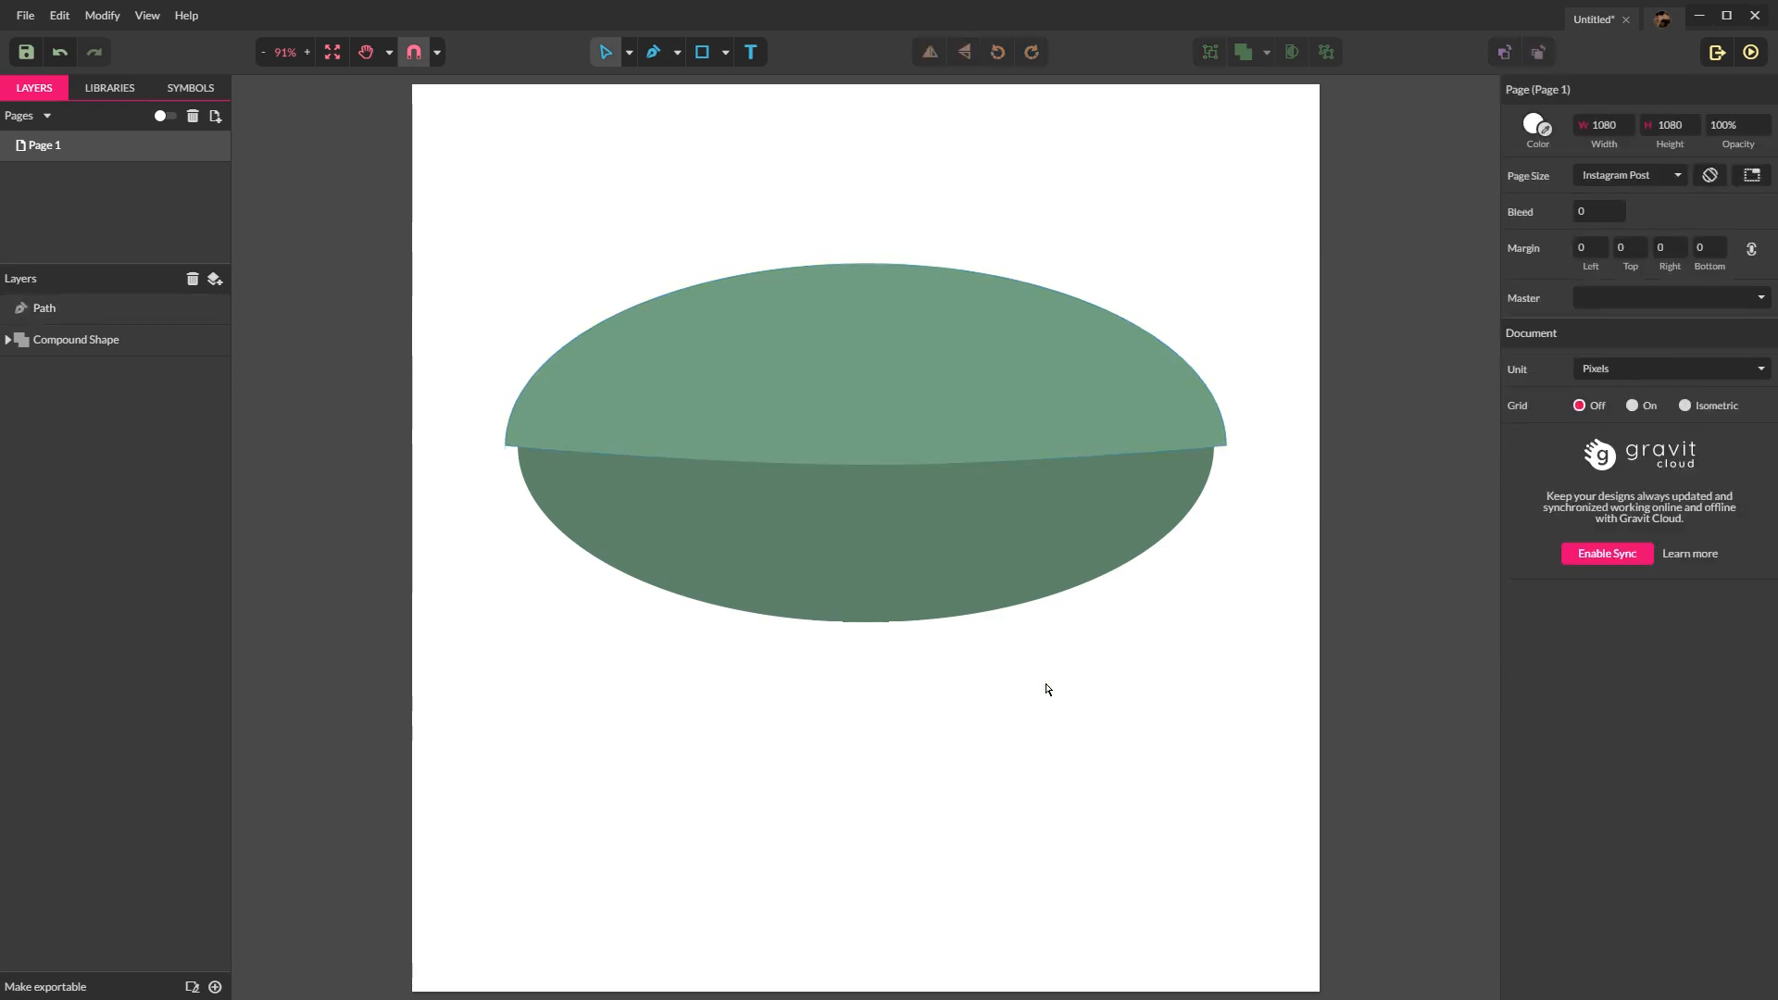
{"action": "mouse_move", "coordinate": [659, 215]}
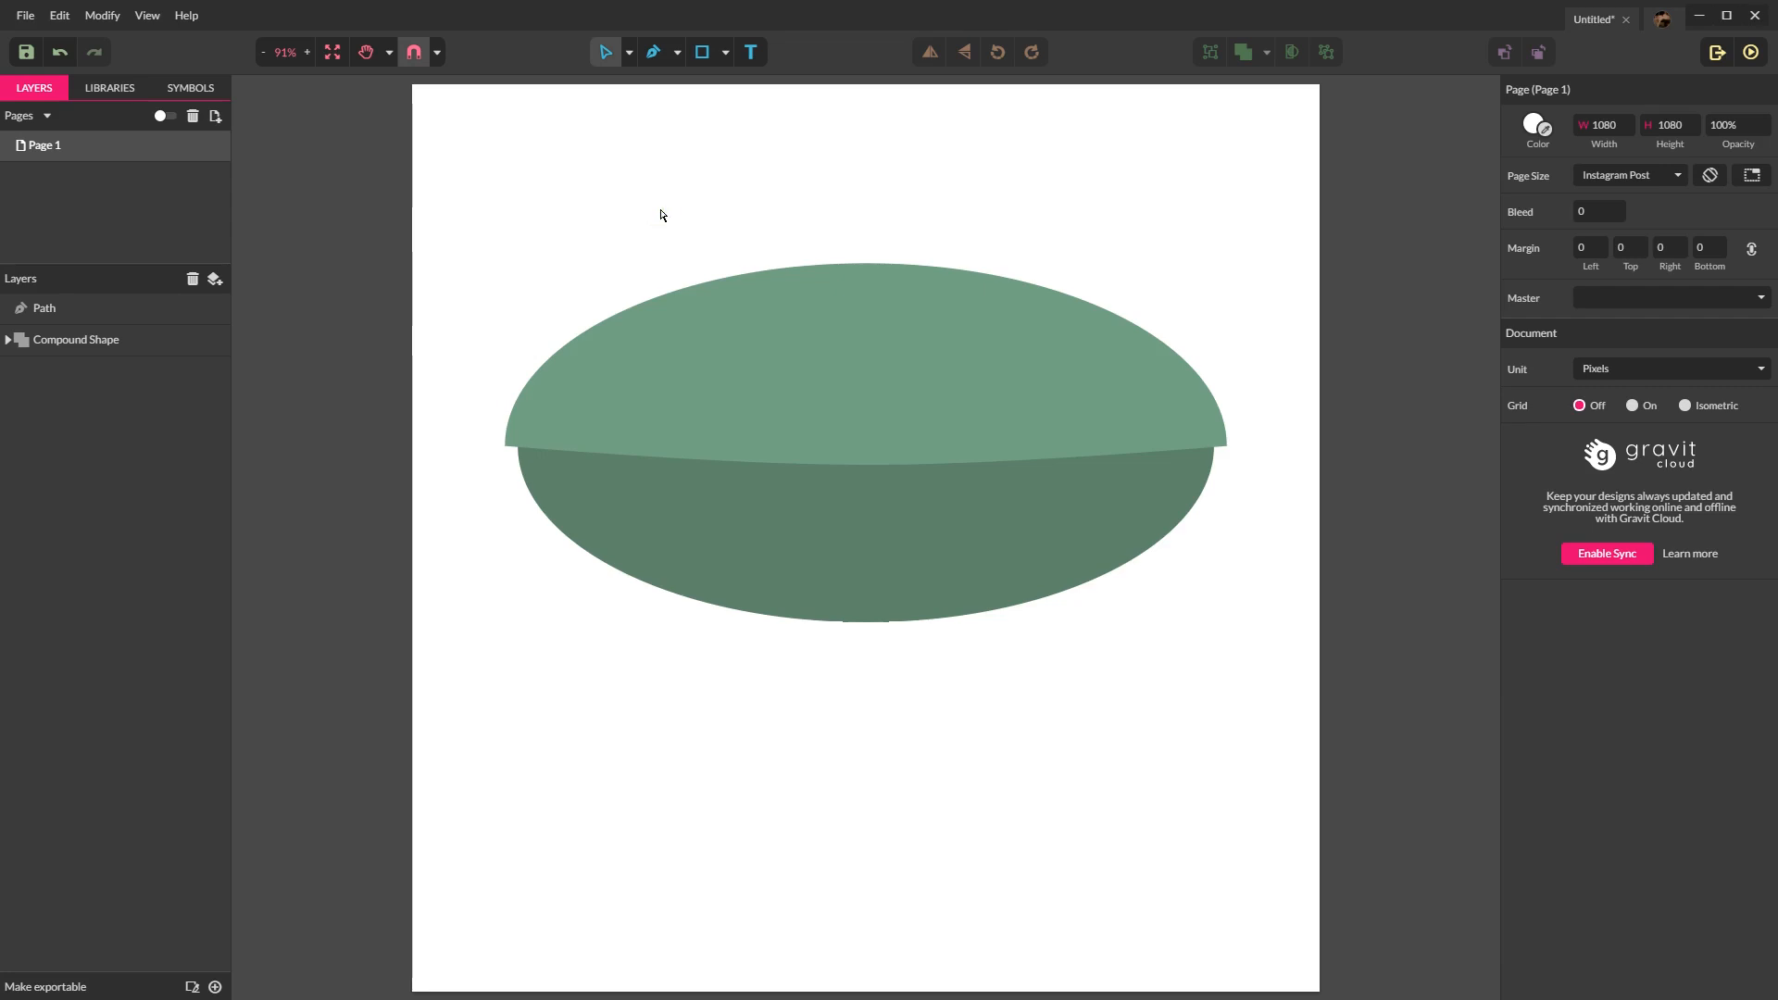
Step: Draw a small tall oval on the upper half of the body
{"action": "left_click_drag", "start_coordinate": [664, 165], "coordinate": [700, 250]}
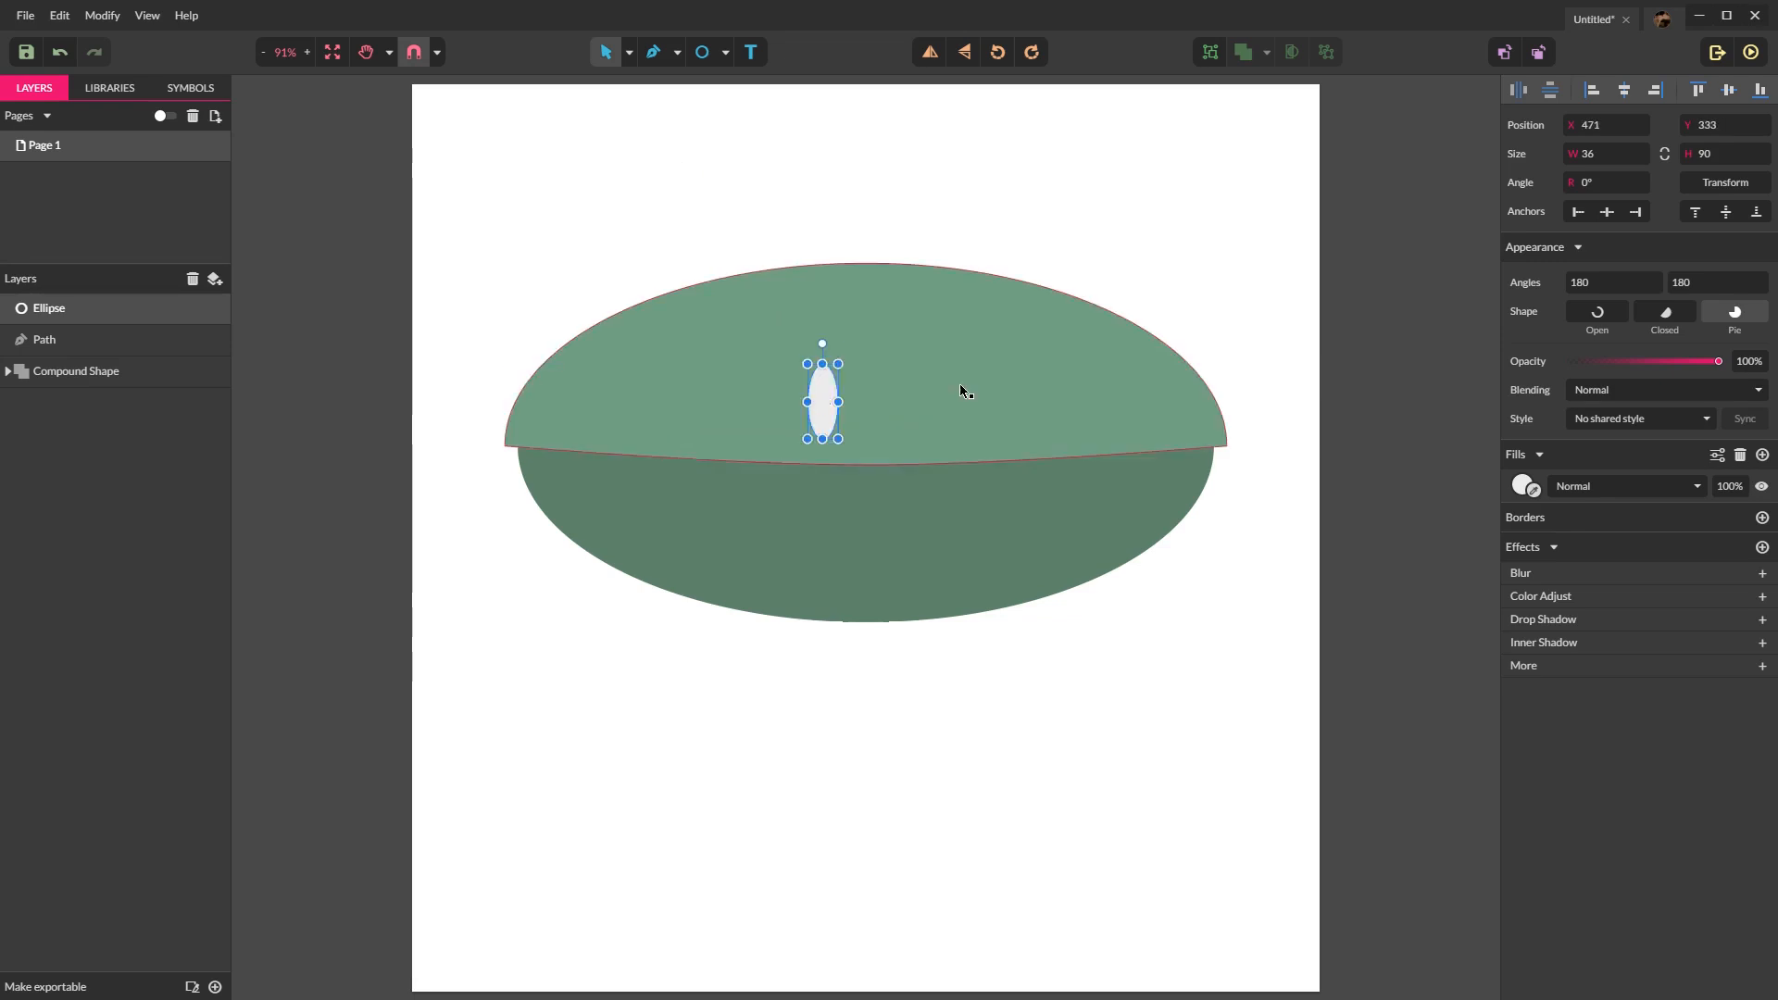
Step: Recolour the small oval near-black and fade its fill to about 20% opacity
{"action": "left_click", "coordinate": [1525, 485]}
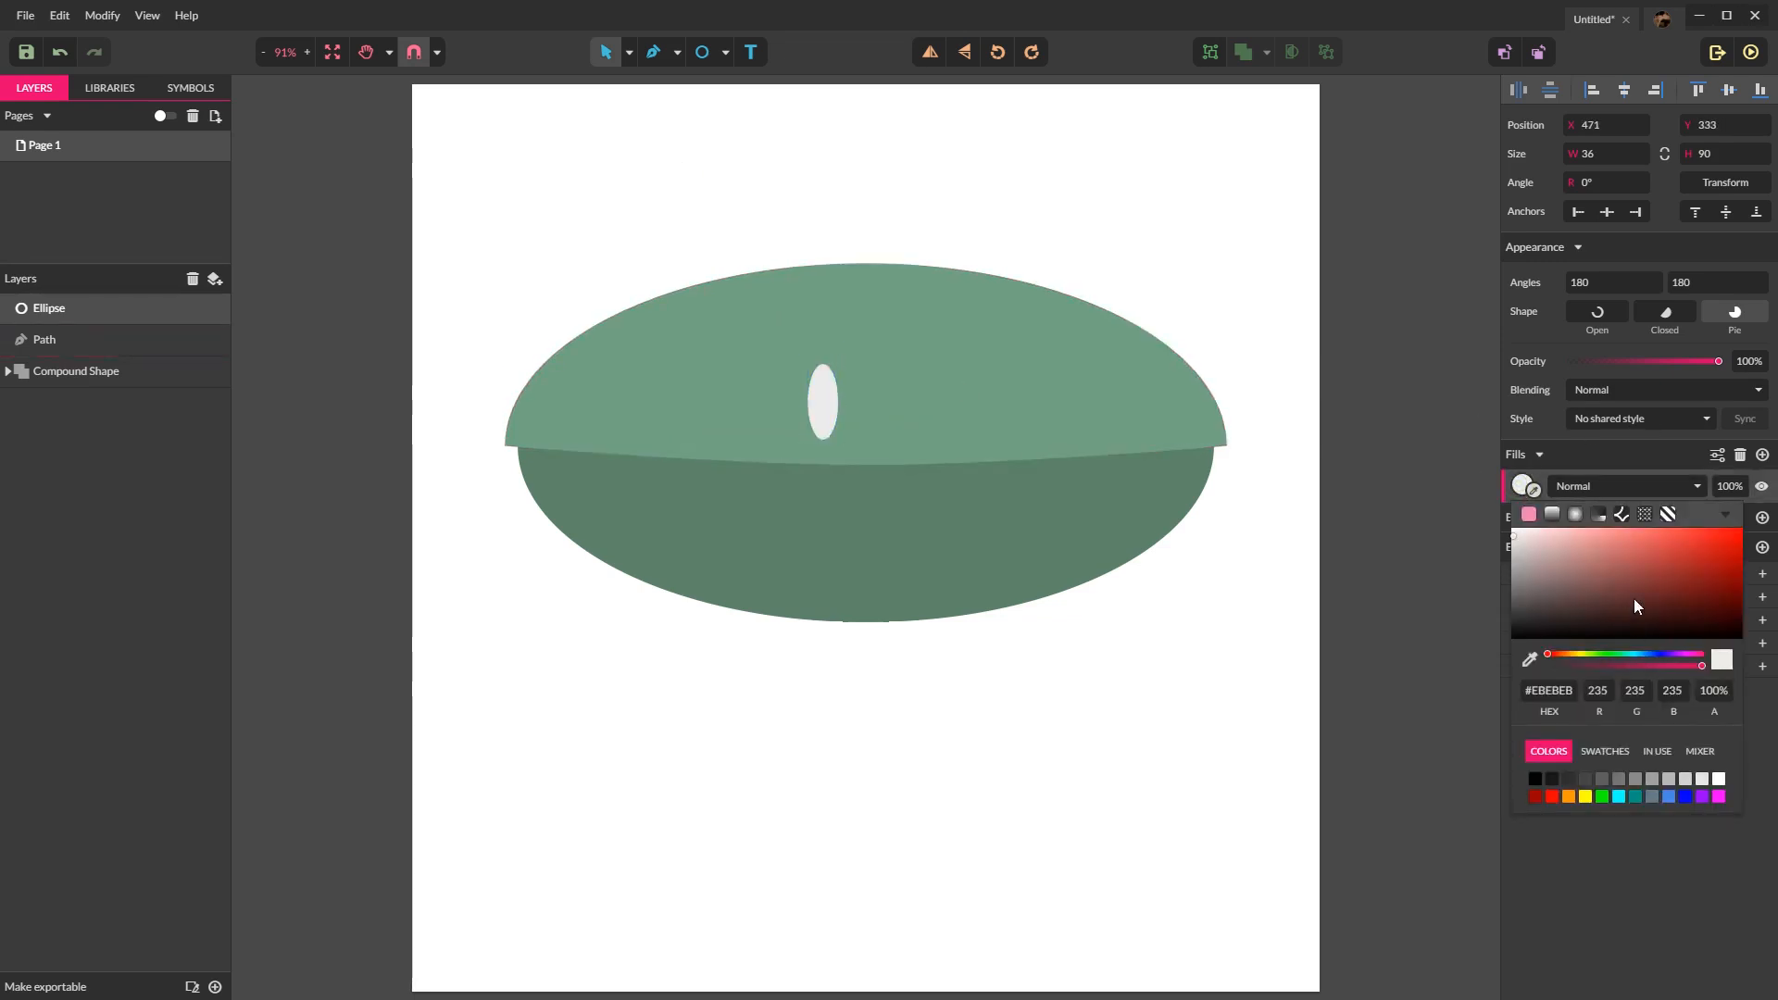
{"action": "left_click", "coordinate": [1616, 619]}
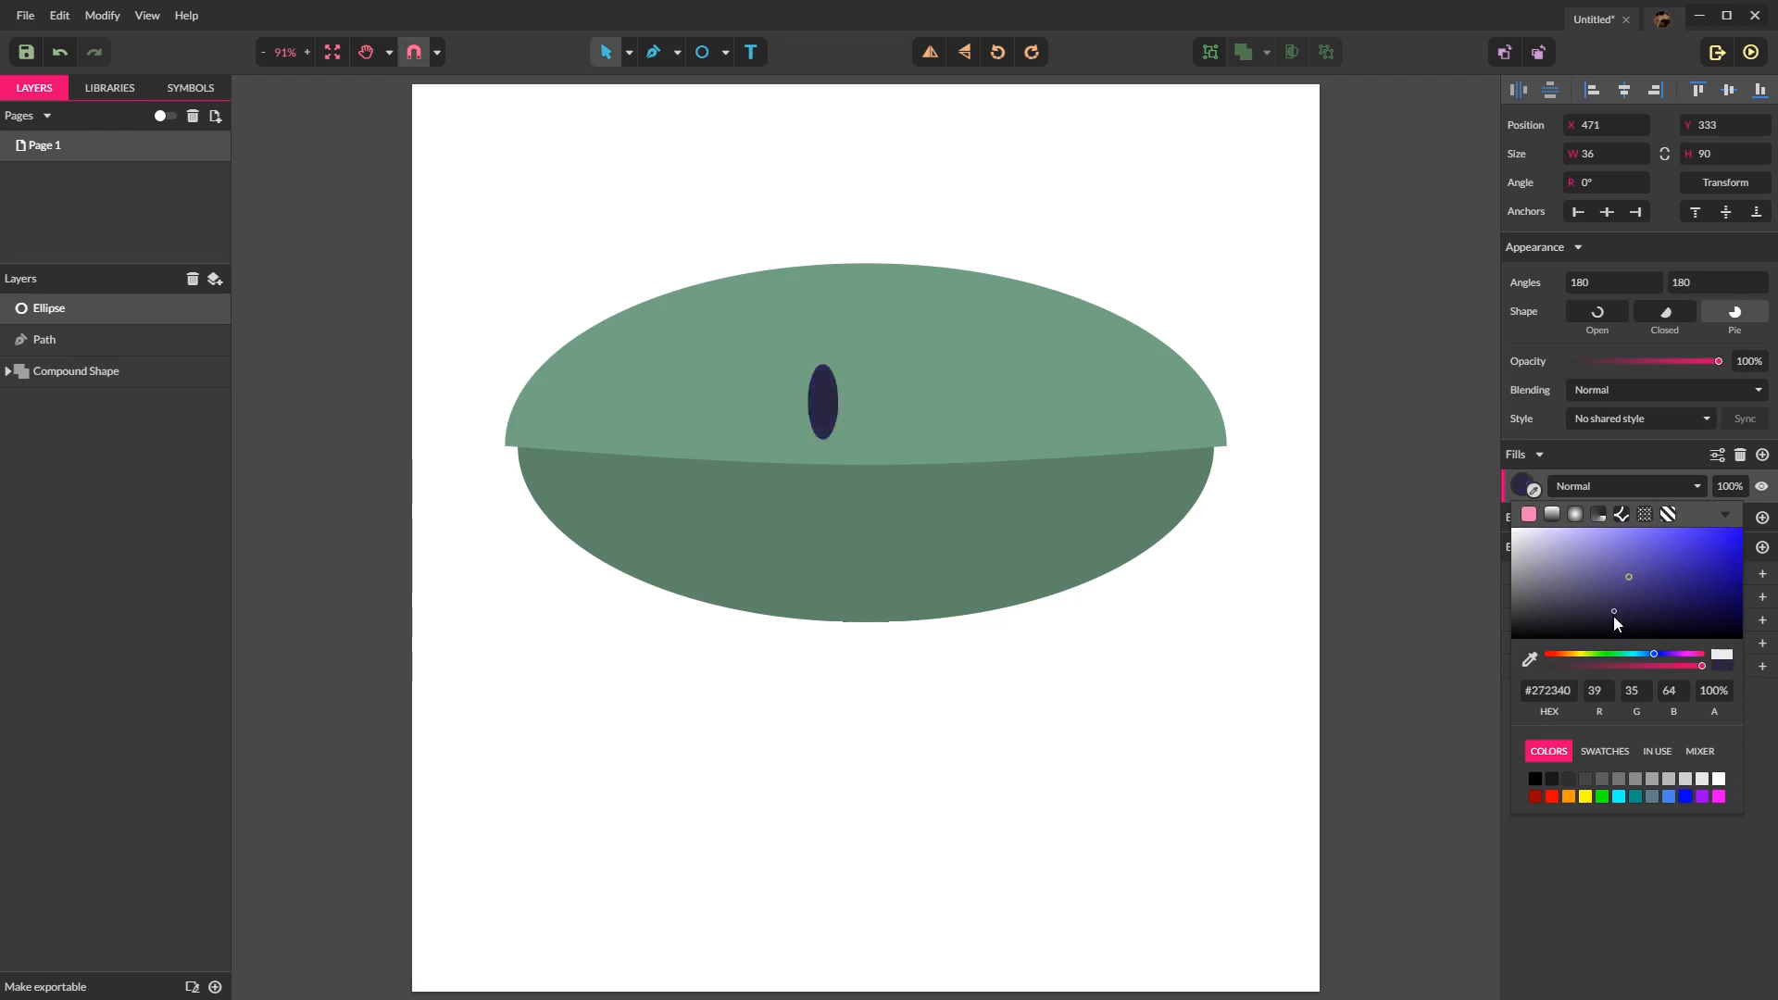
{"action": "left_click", "coordinate": [1598, 624]}
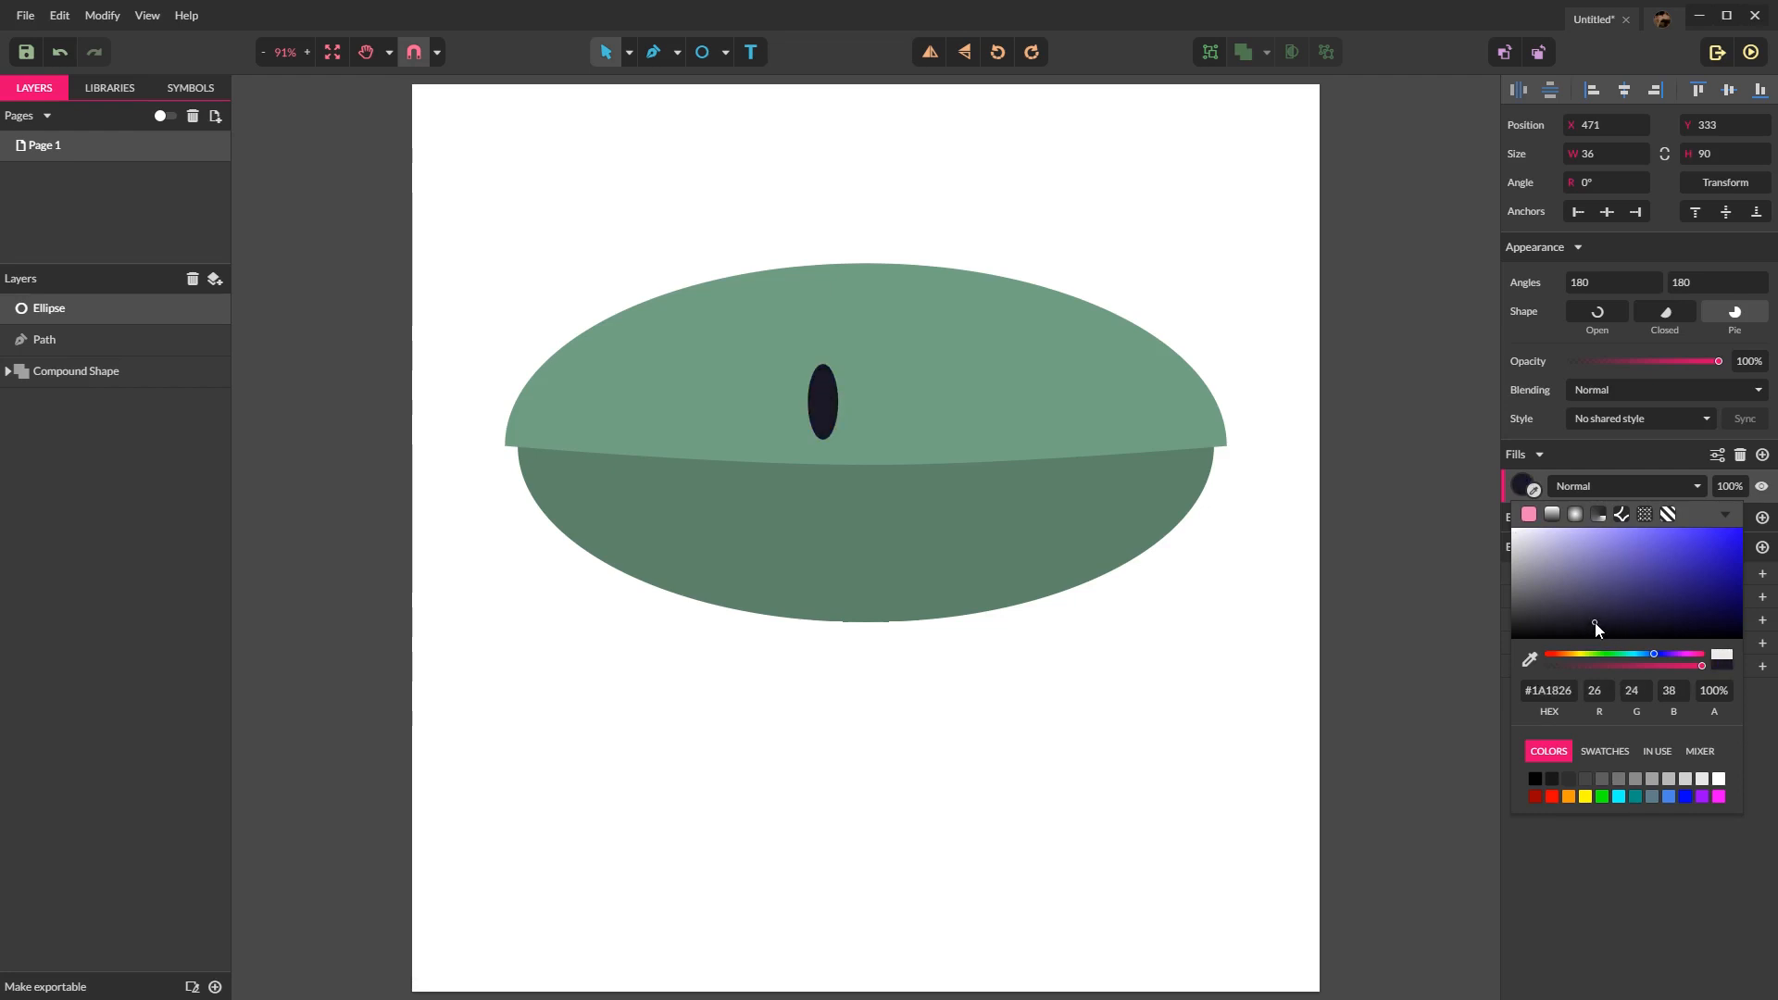
{"action": "left_click", "coordinate": [821, 400]}
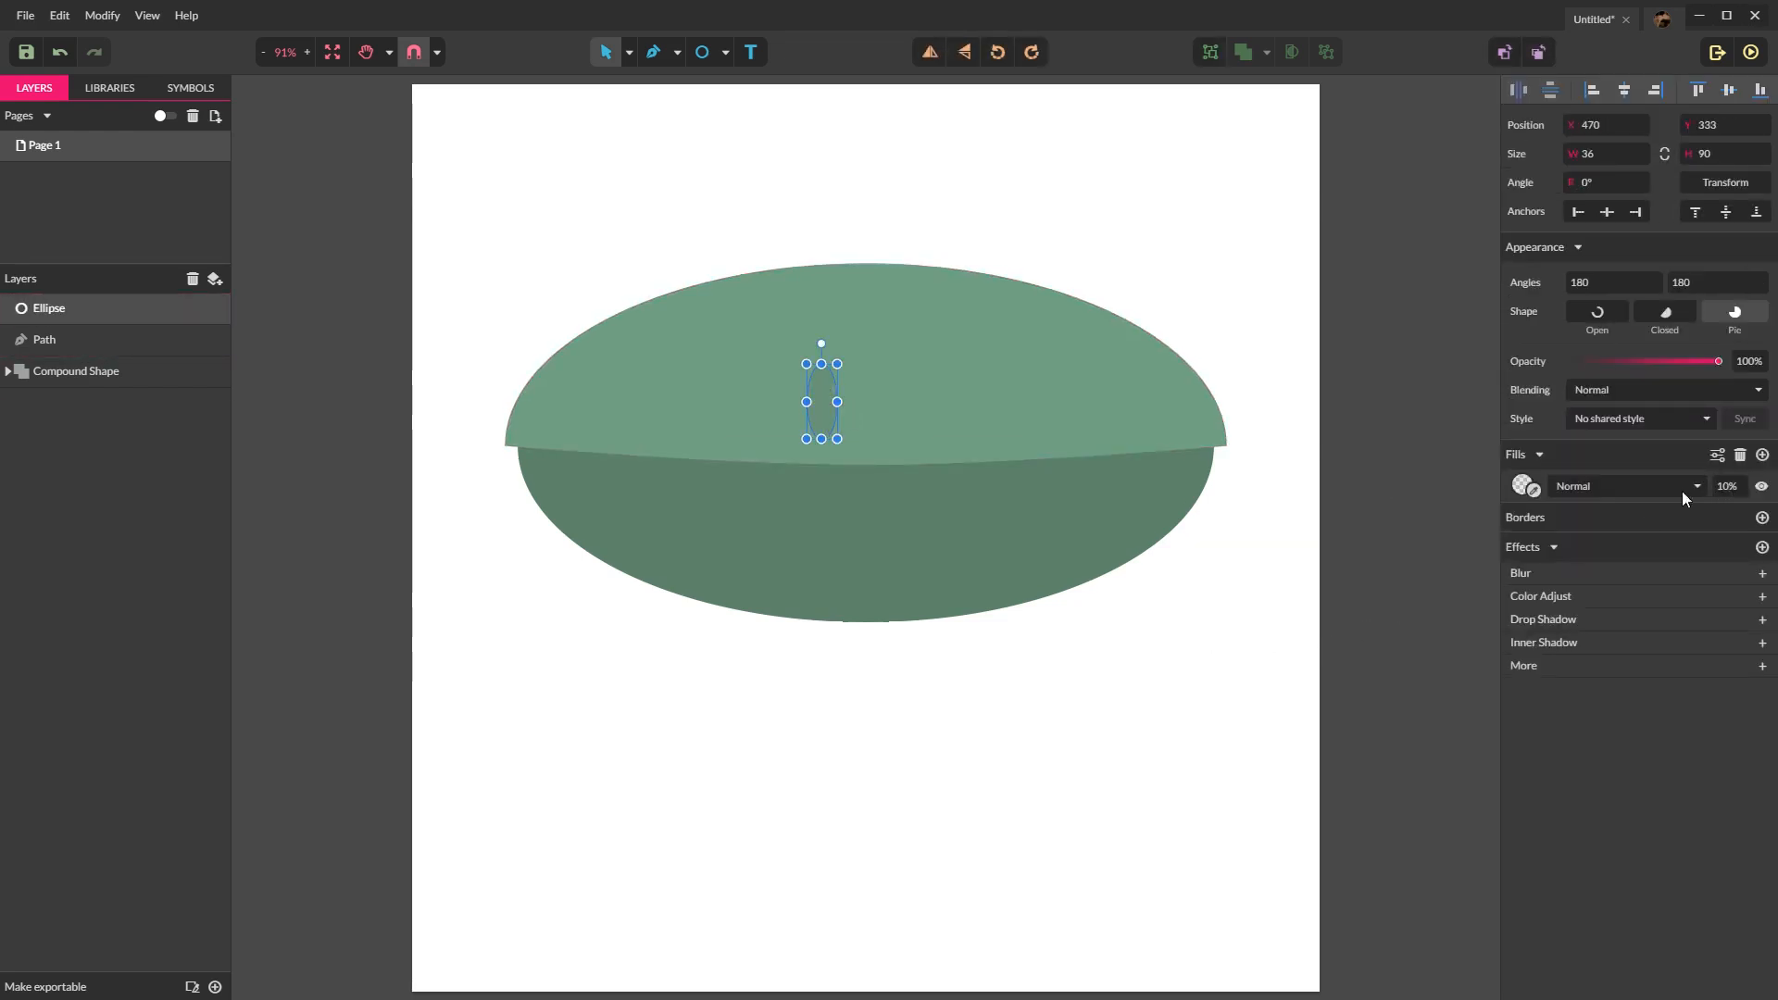
Step: Duplicate the translucent dark oval to place a second one beside it on the dome
{"action": "left_click", "coordinate": [76, 370]}
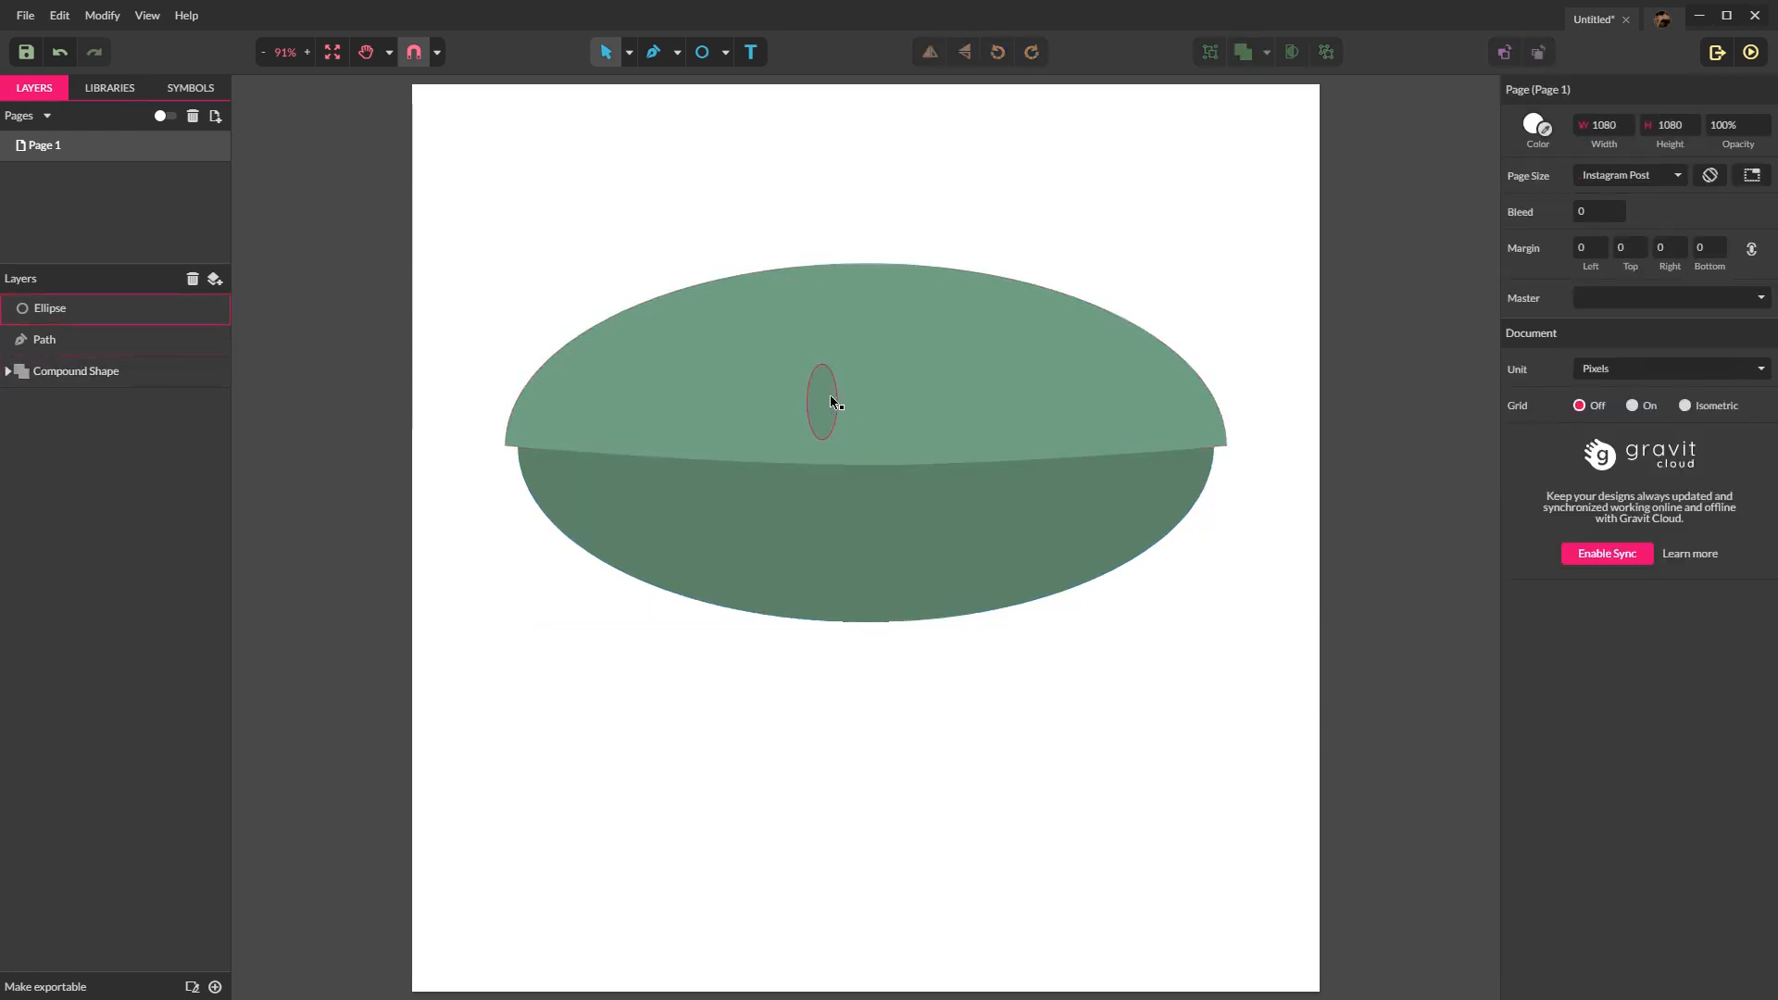
{"action": "left_click", "coordinate": [821, 402]}
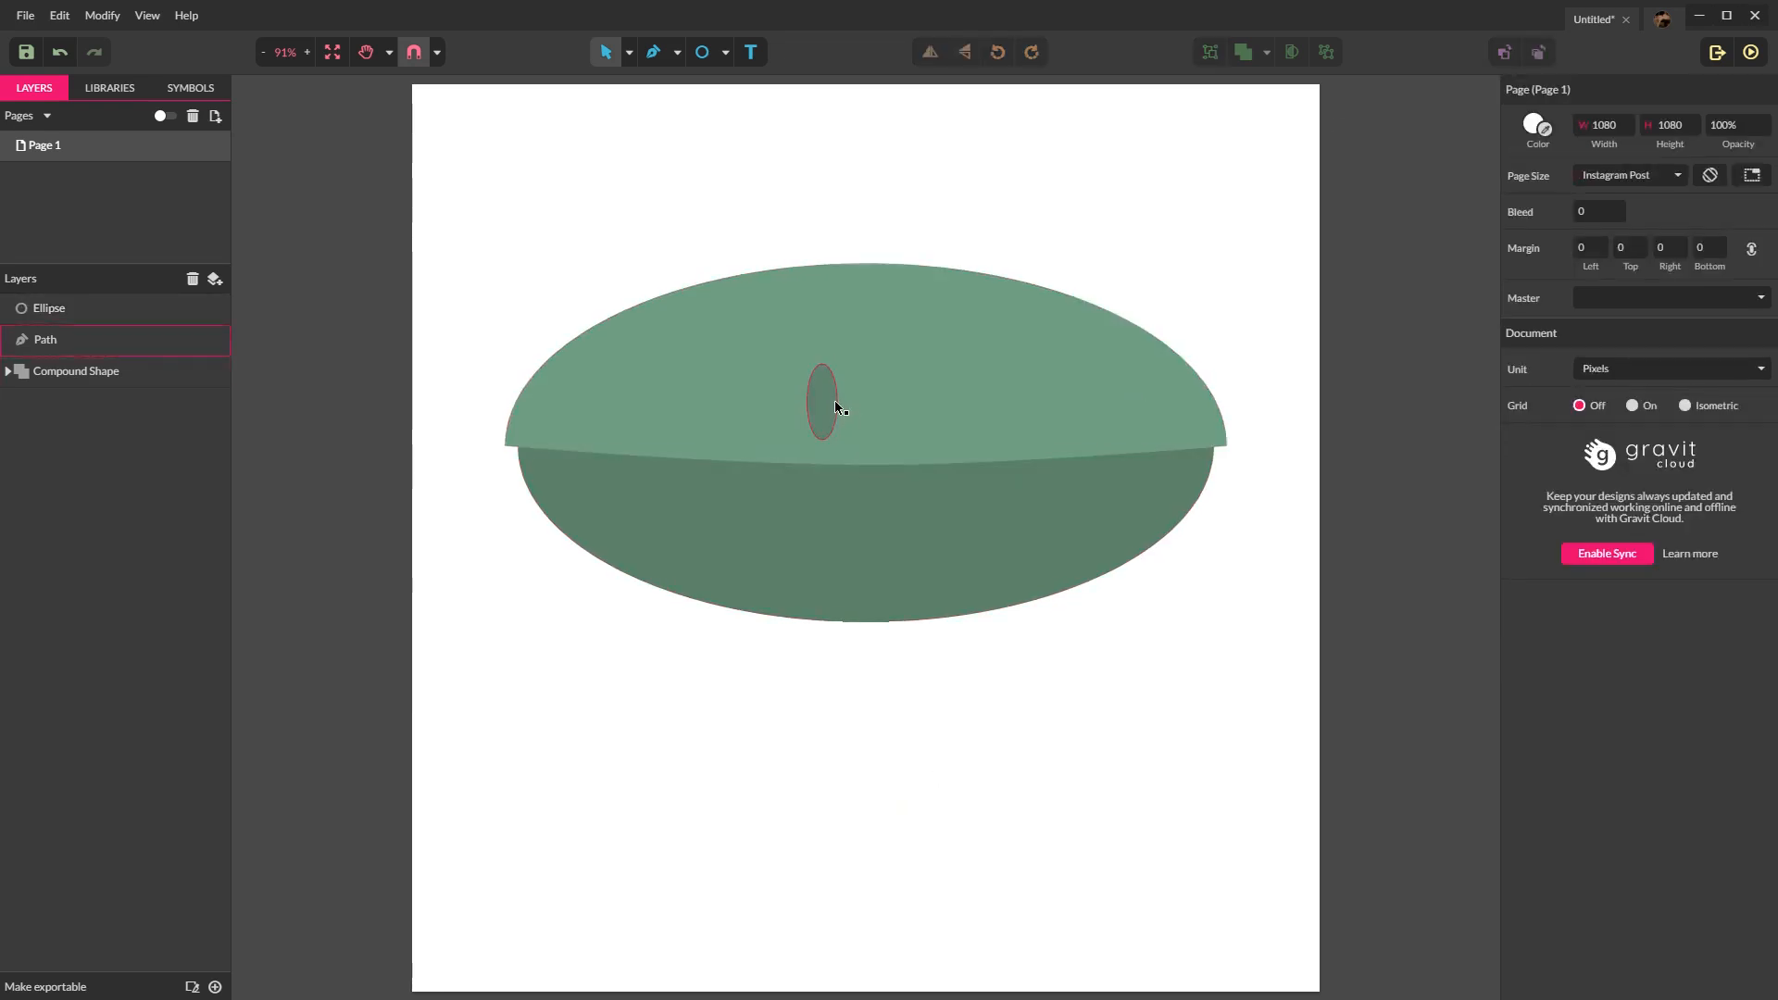
{"action": "left_click", "coordinate": [821, 400]}
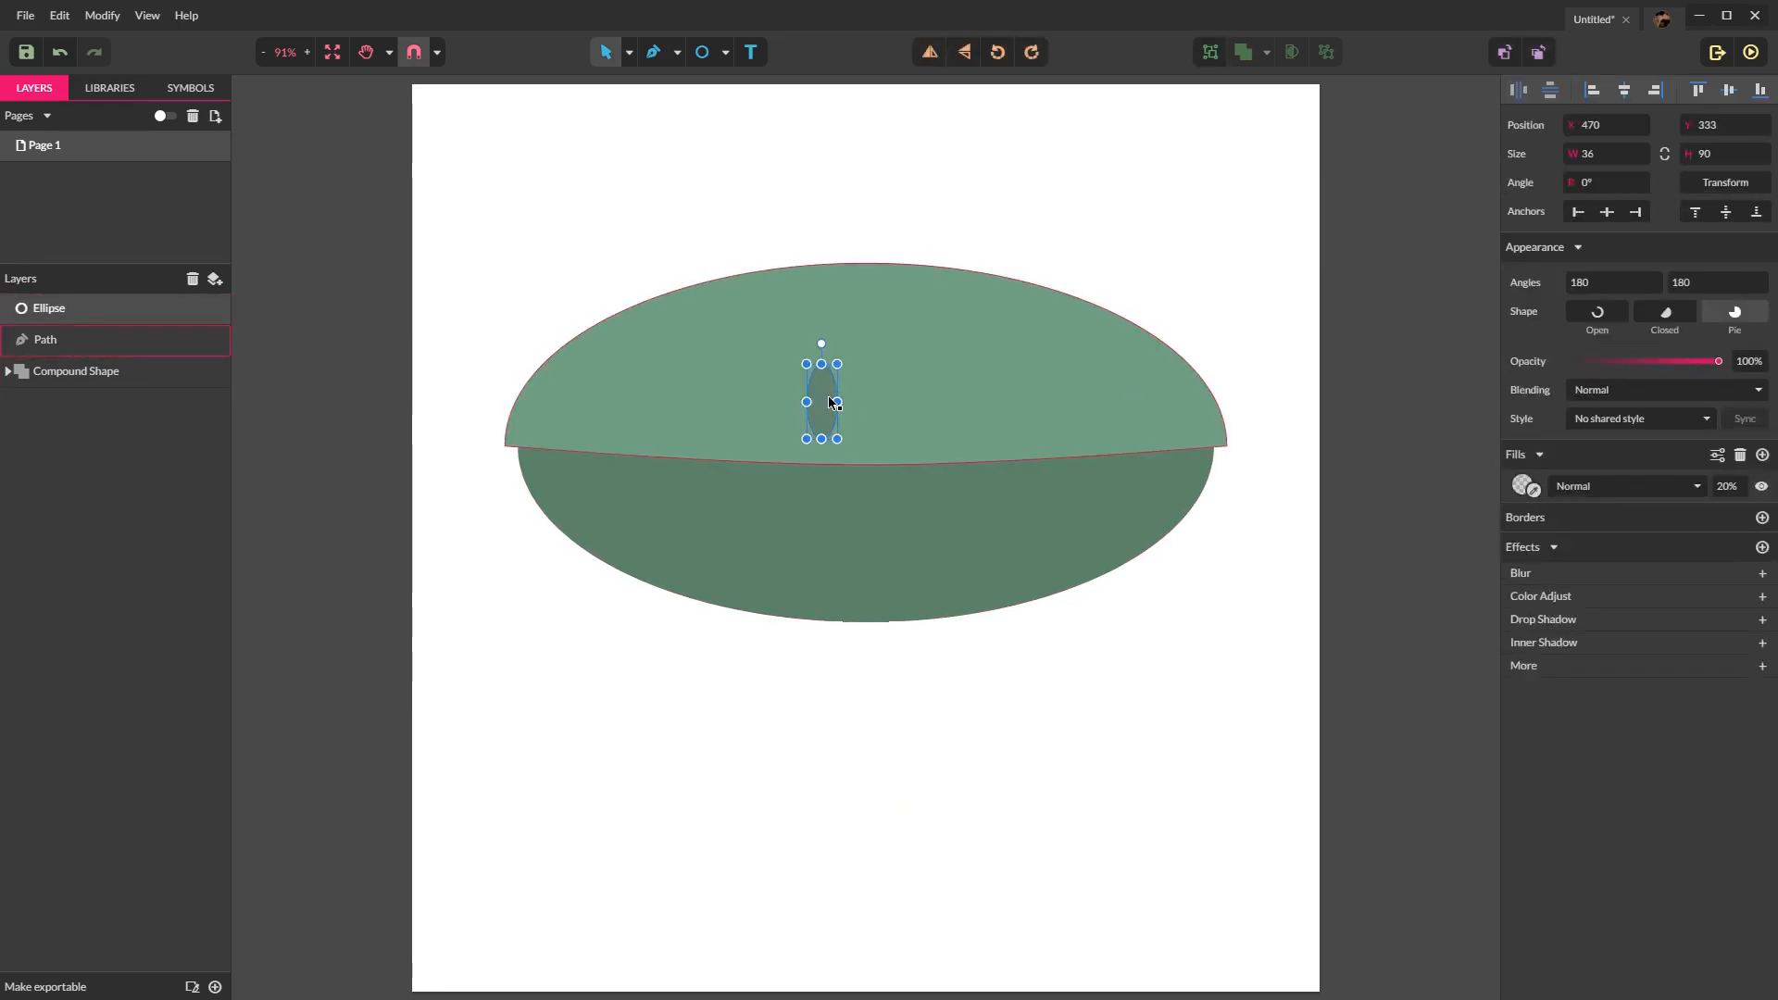
{"action": "key", "text": "ctrl+v"}
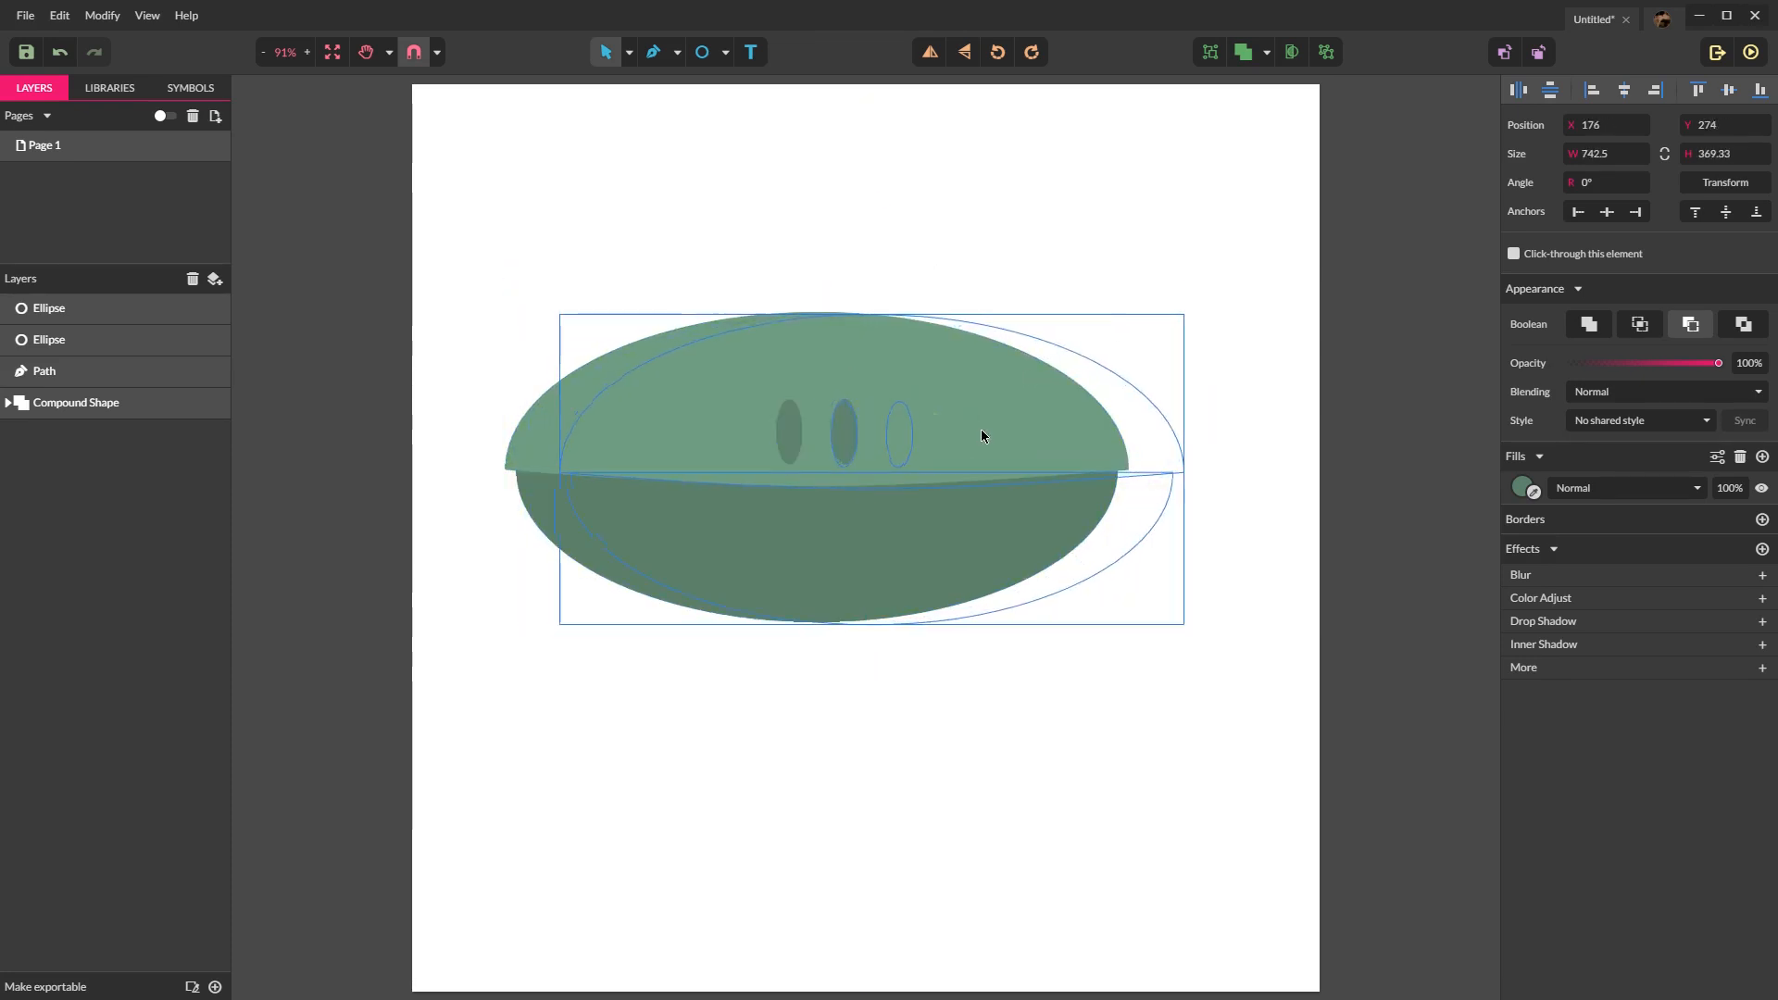
{"action": "left_click", "coordinate": [866, 158]}
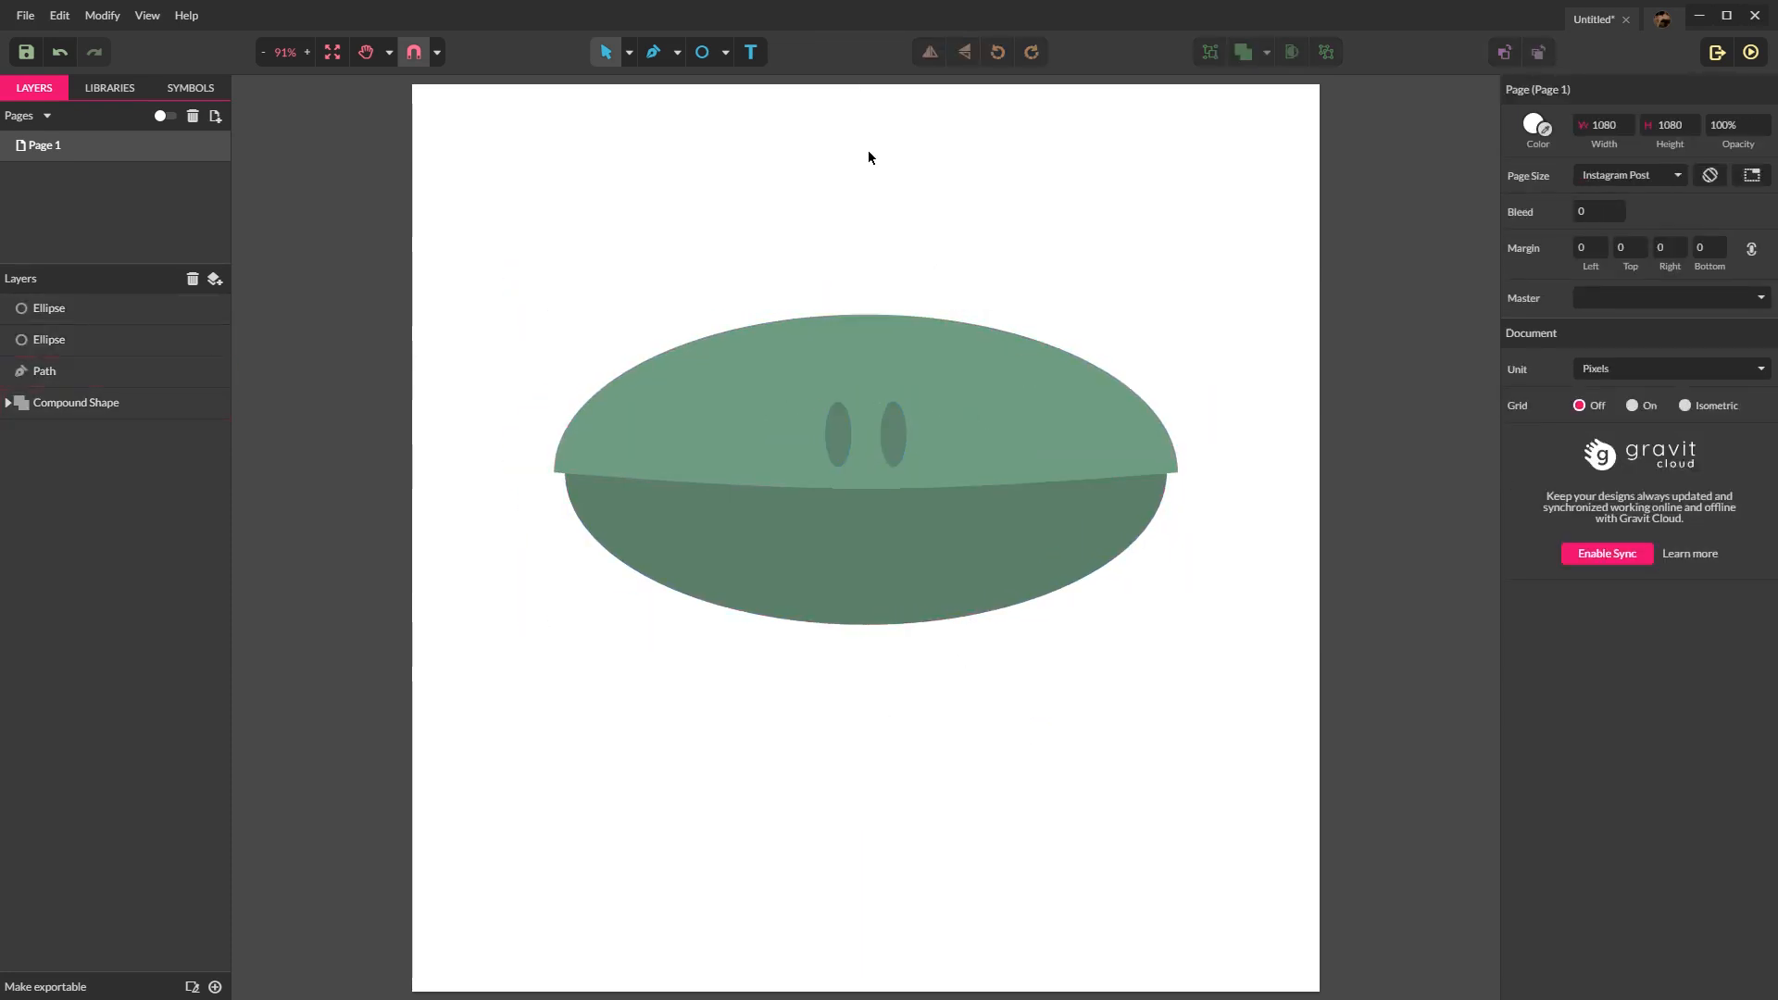
{"action": "left_click", "coordinate": [76, 402]}
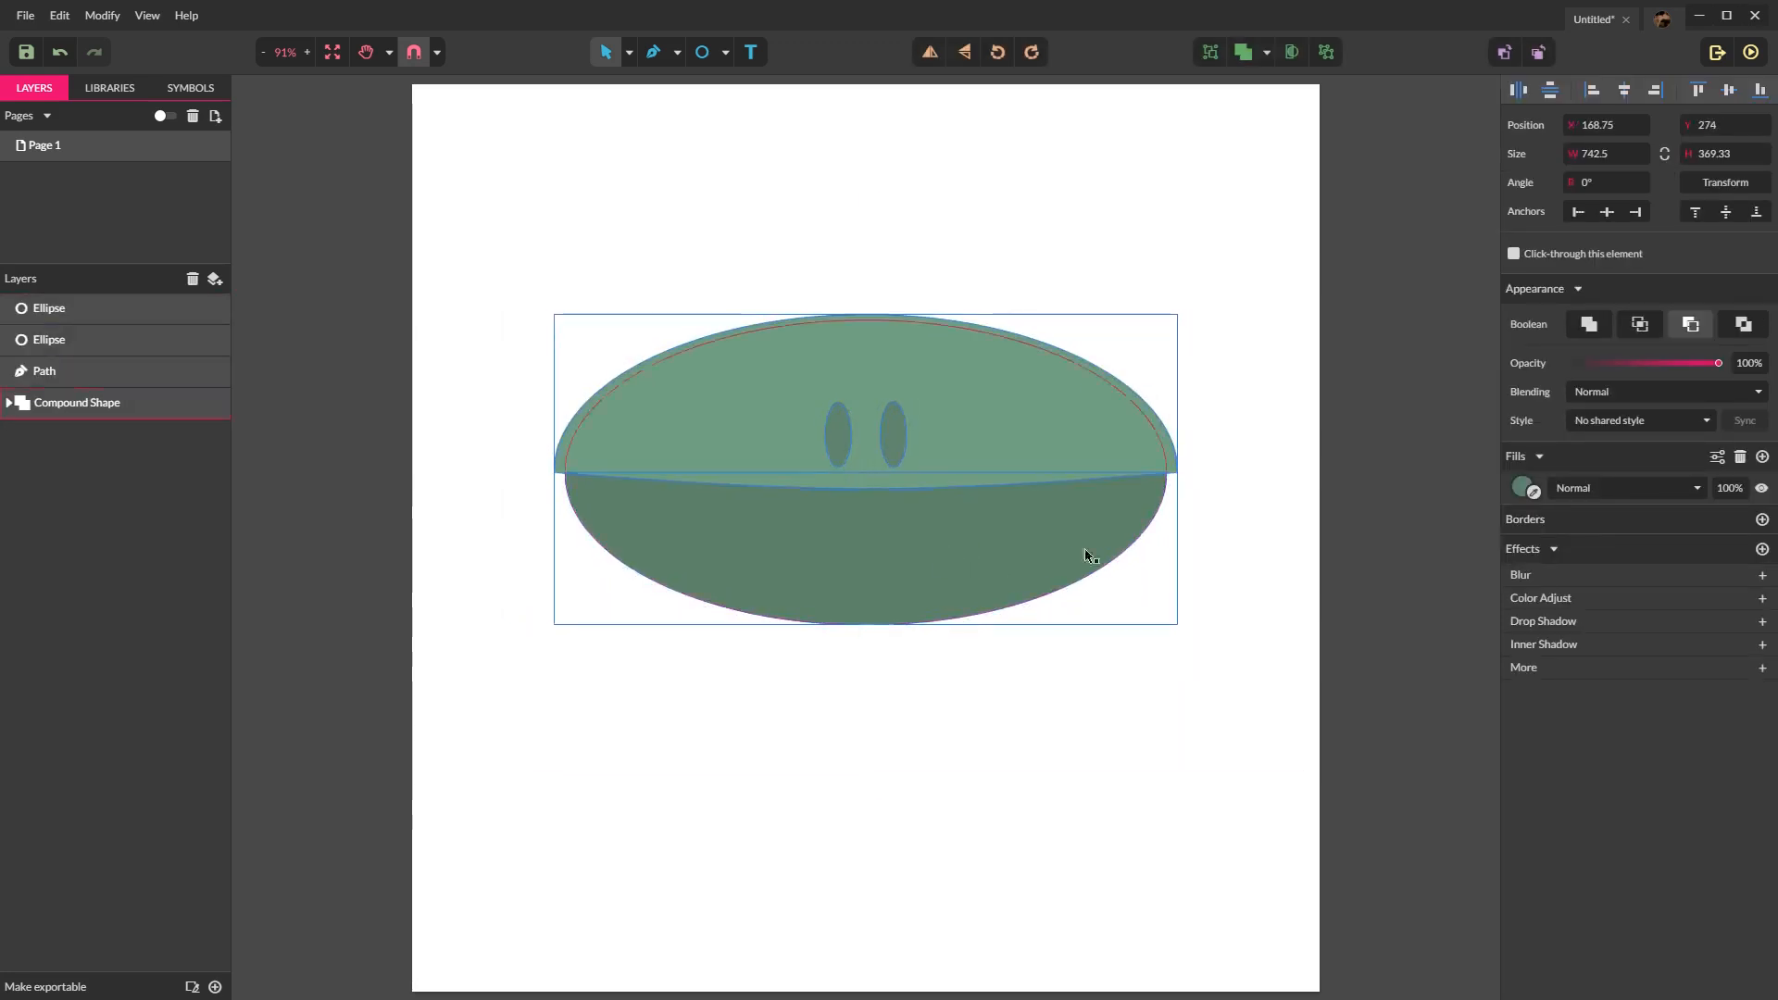
{"action": "left_click", "coordinate": [630, 197]}
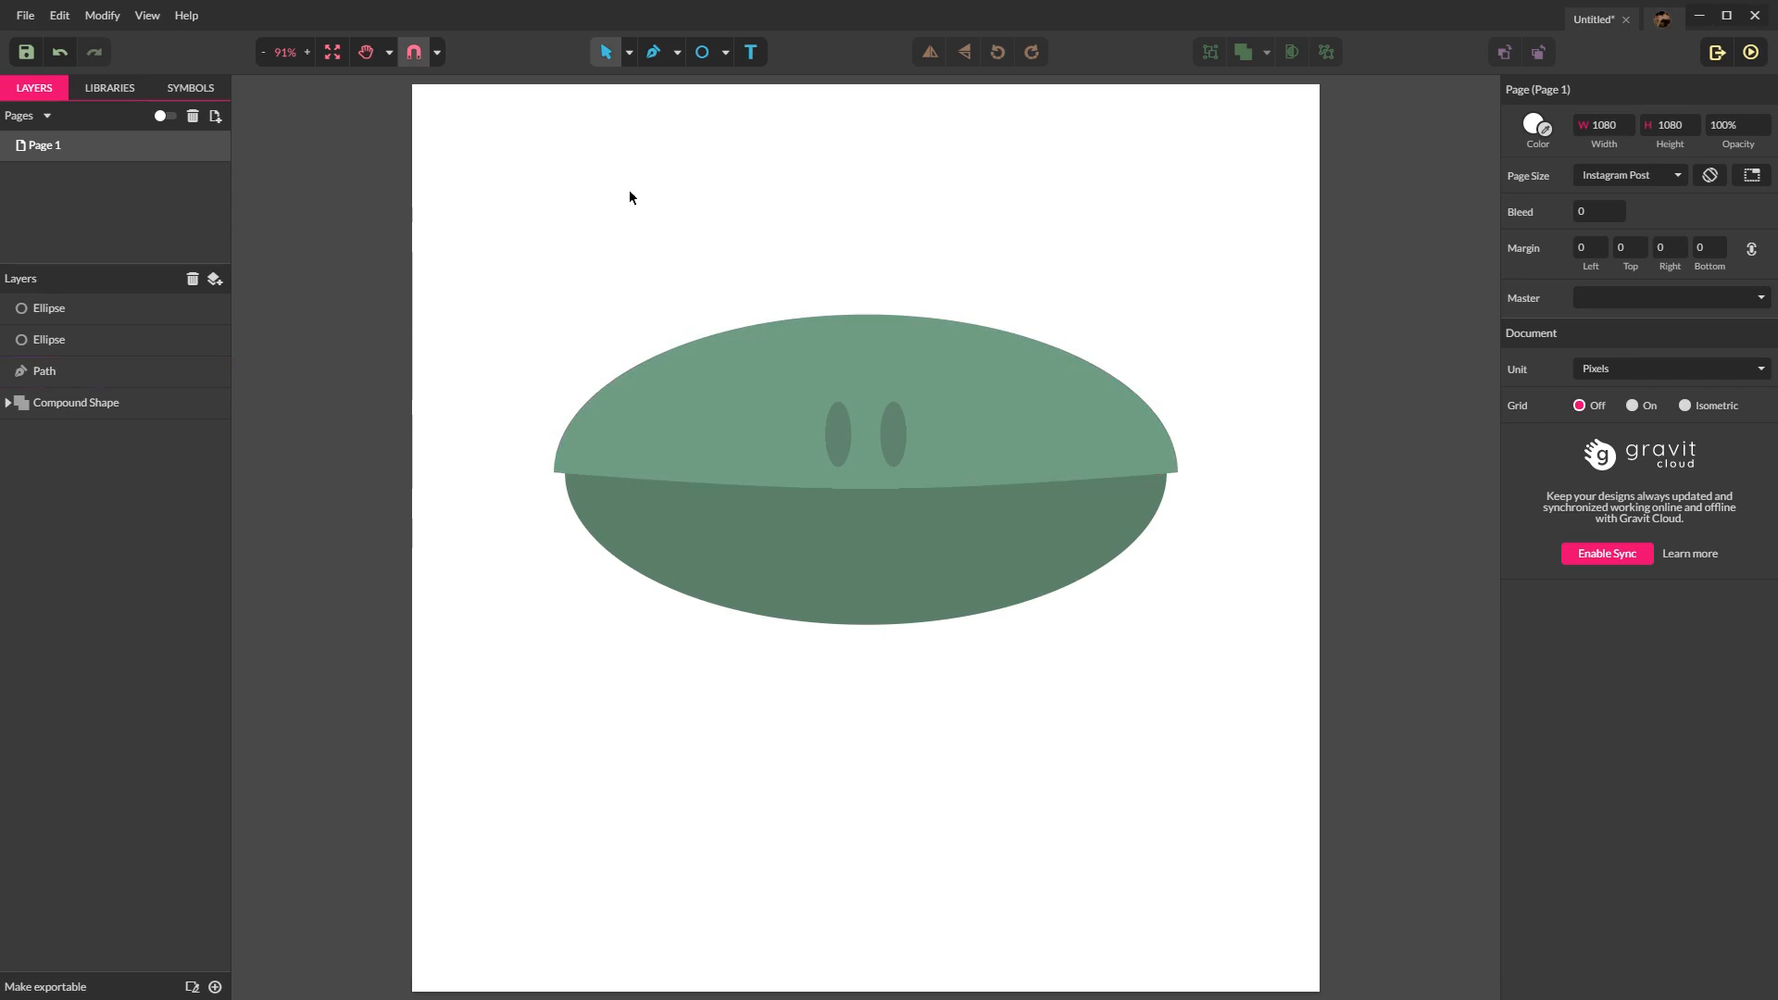
{"action": "left_click", "coordinate": [700, 52]}
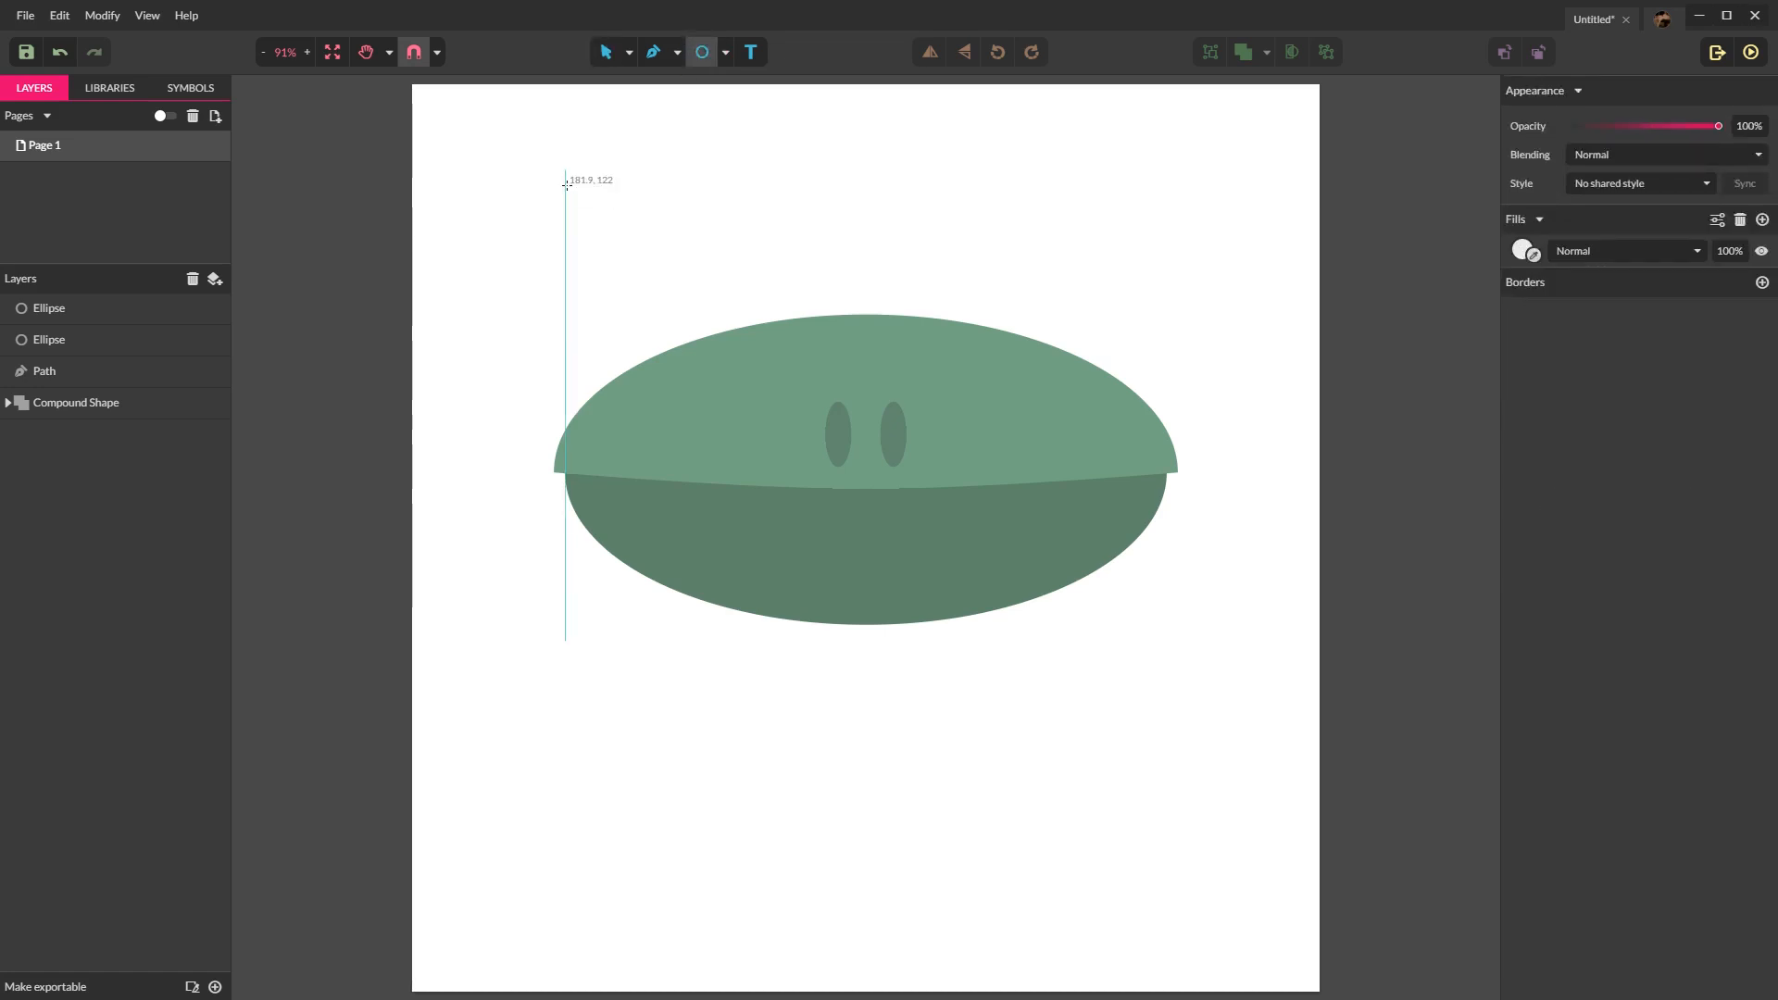
Step: Draw the green eye circle, send it behind the head and paste a copy on top of it
{"action": "left_click_drag", "start_coordinate": [563, 184], "coordinate": [709, 314]}
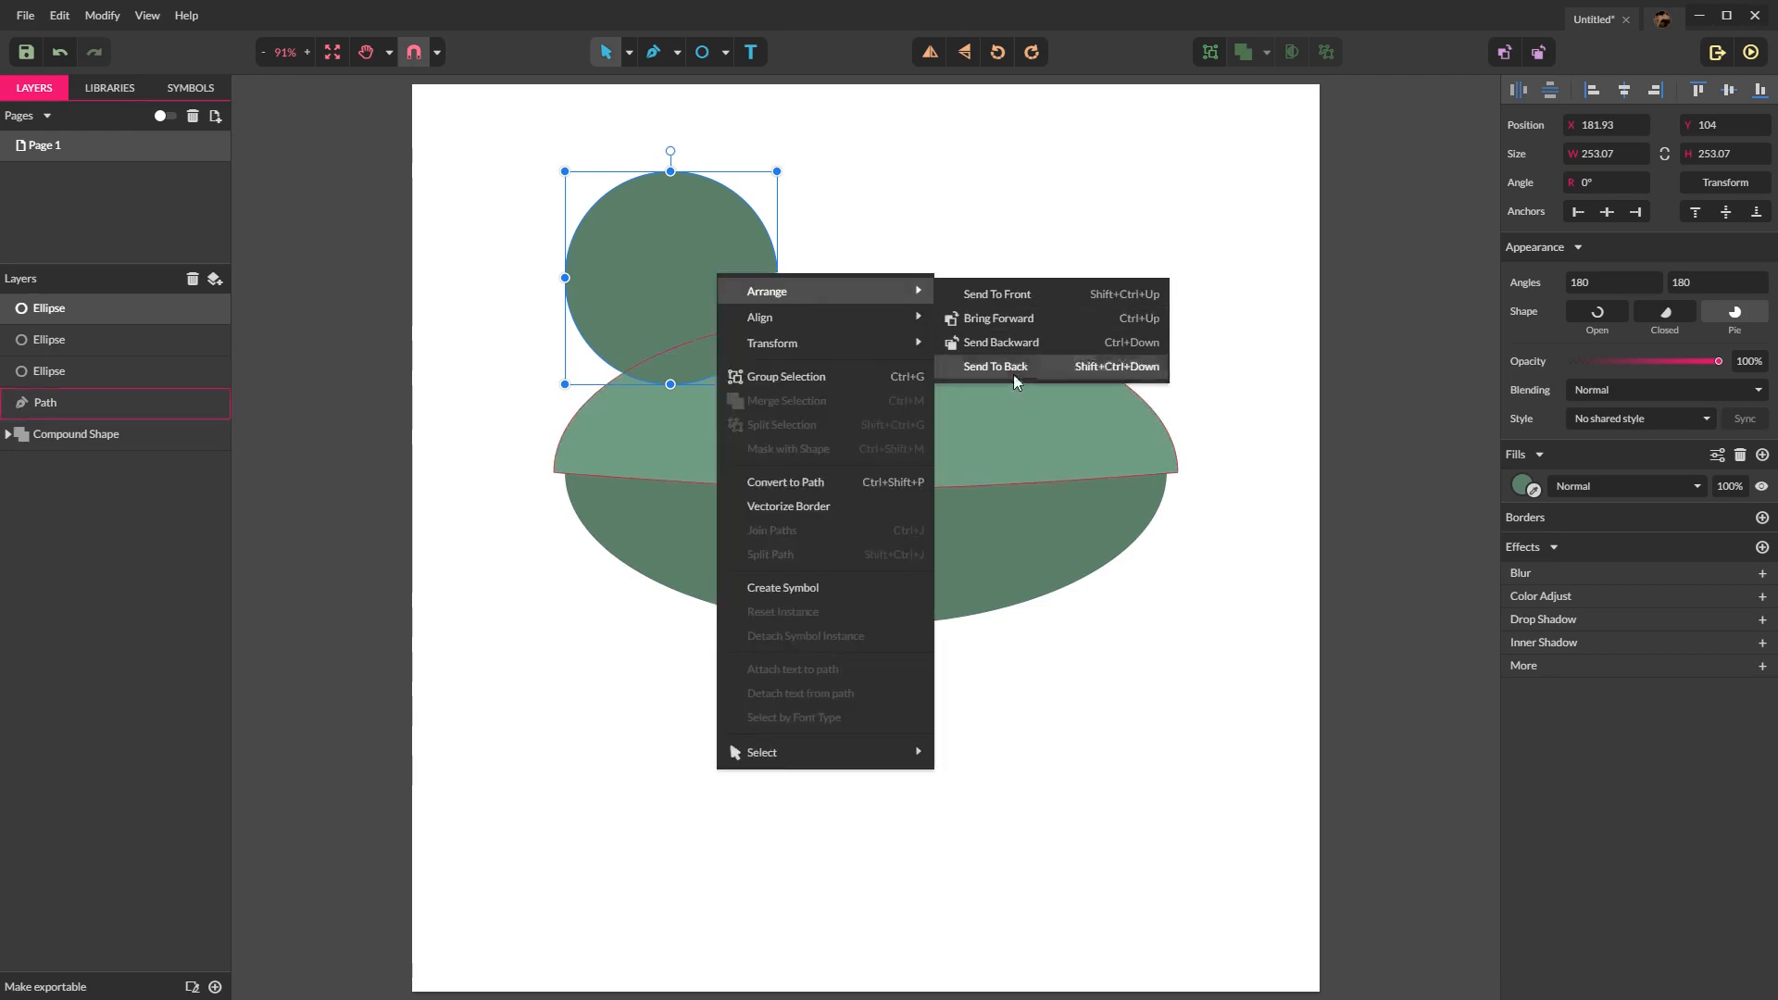
{"action": "left_click", "coordinate": [995, 365]}
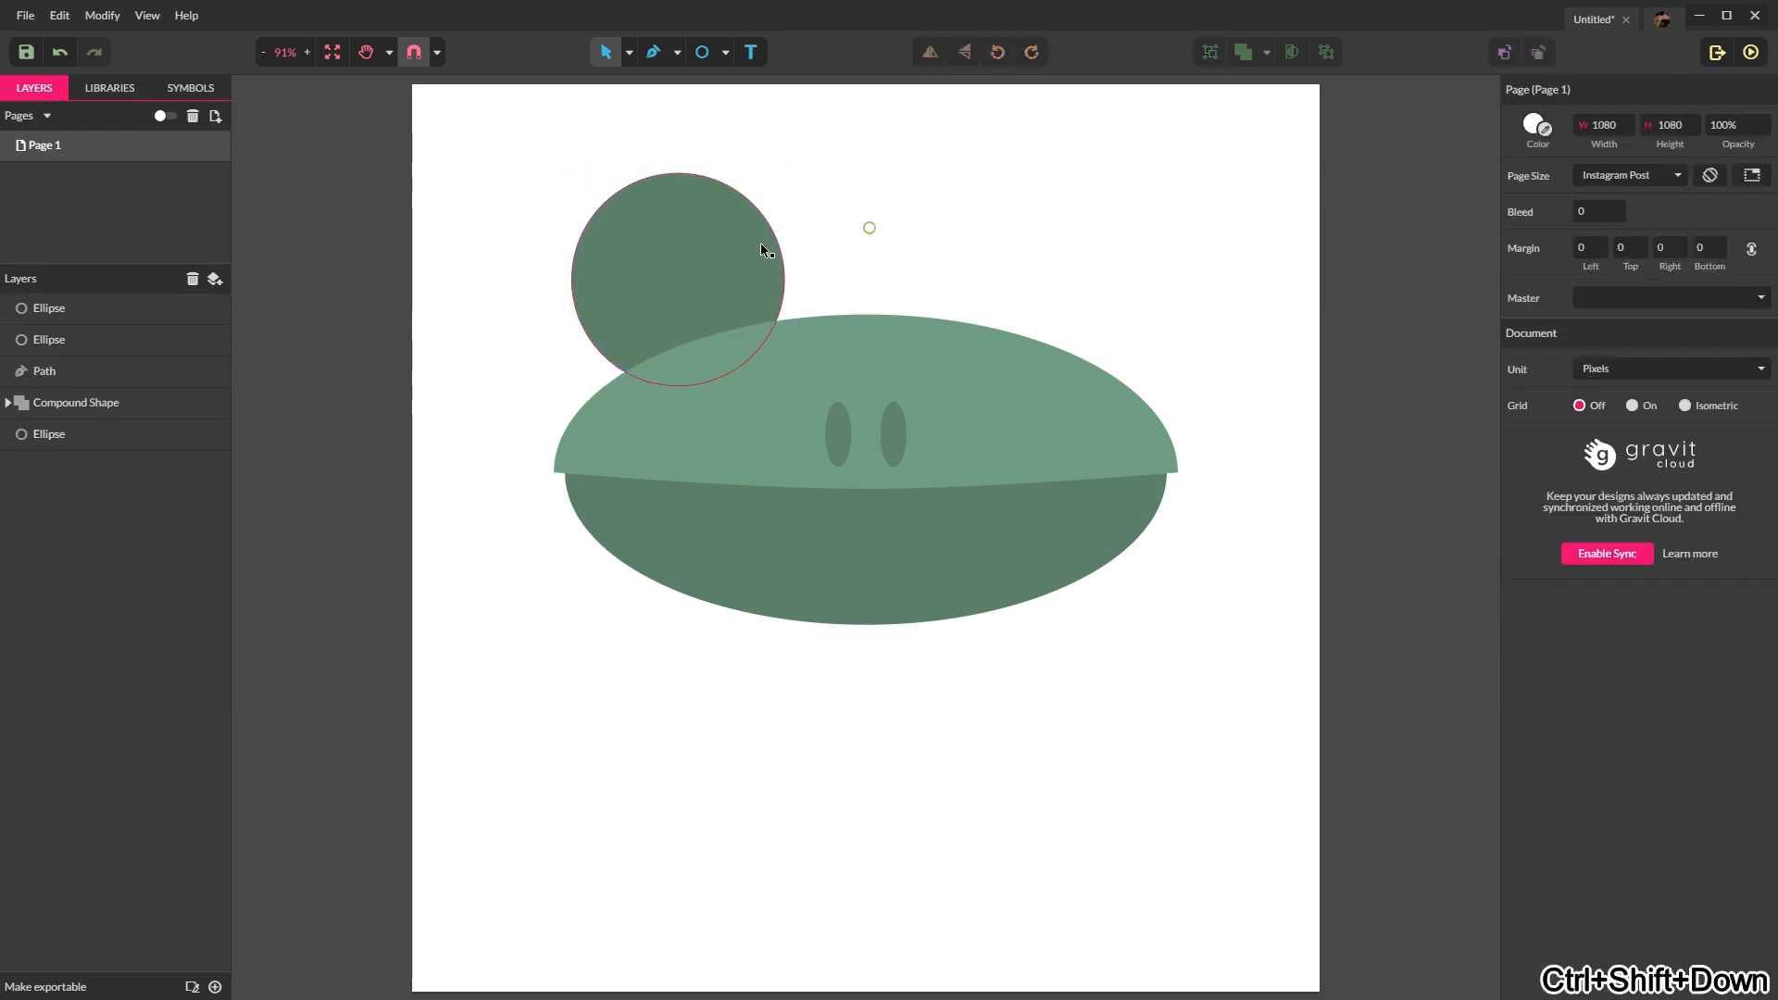
{"action": "left_click", "coordinate": [678, 279]}
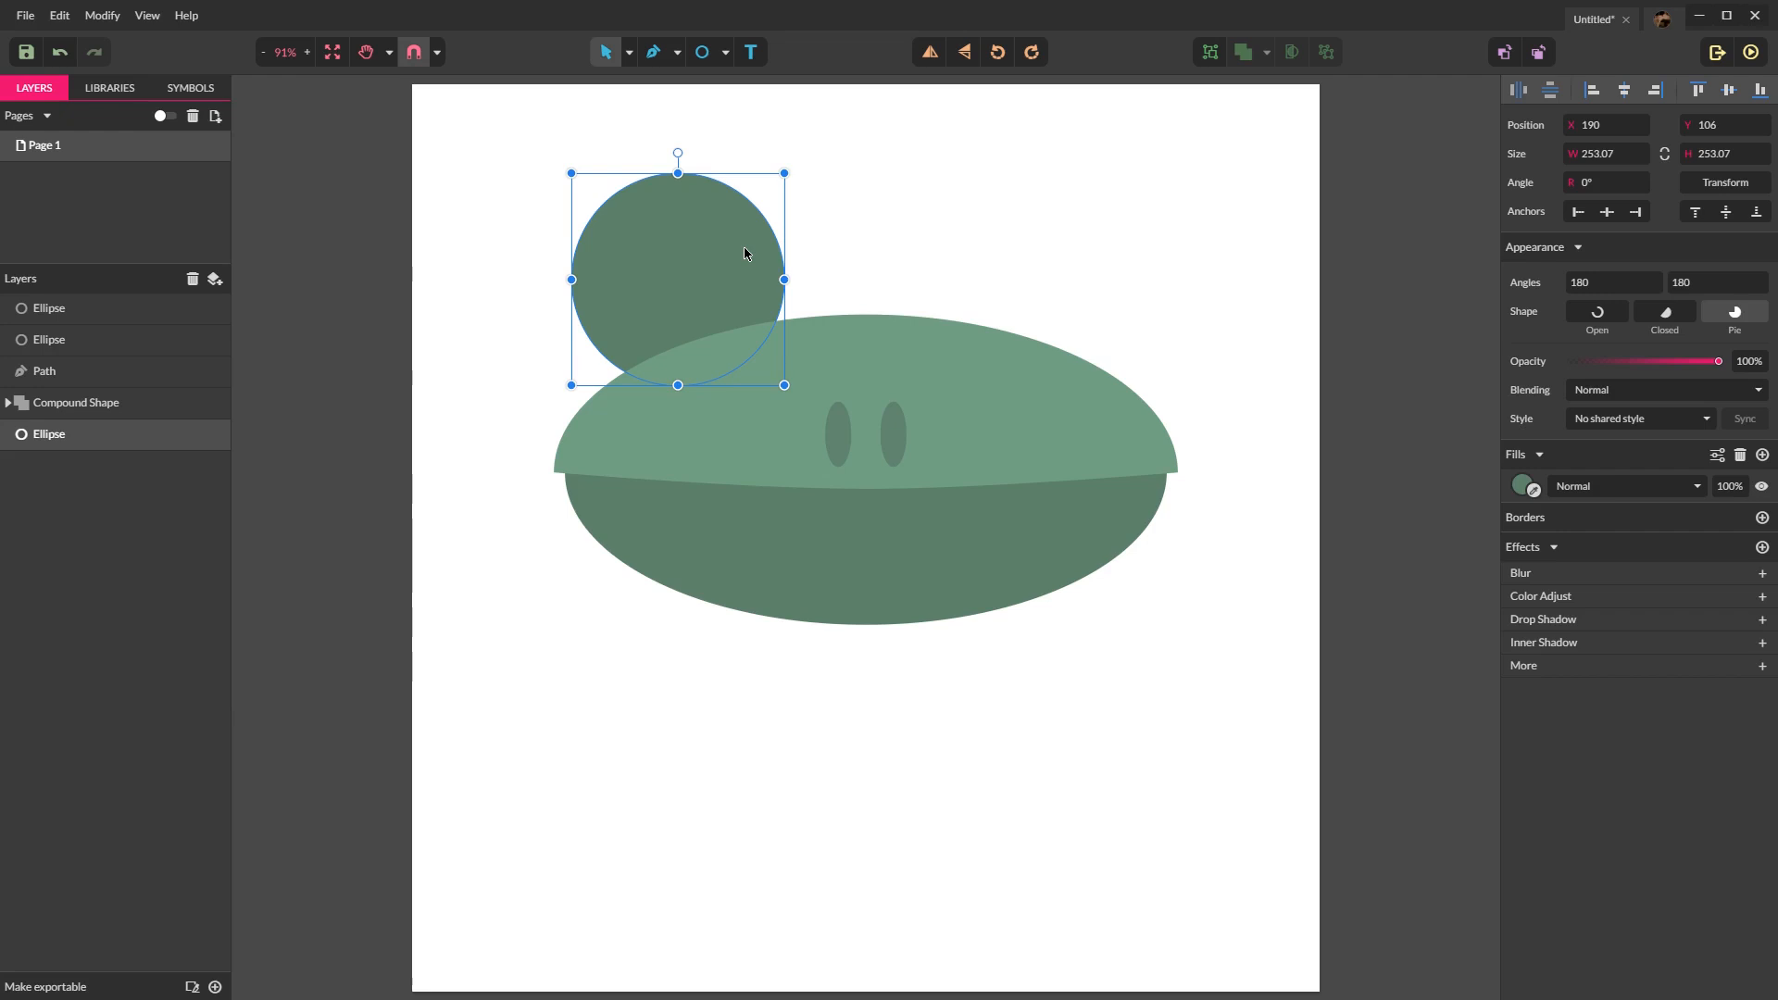
{"action": "key", "text": "ctrl+v"}
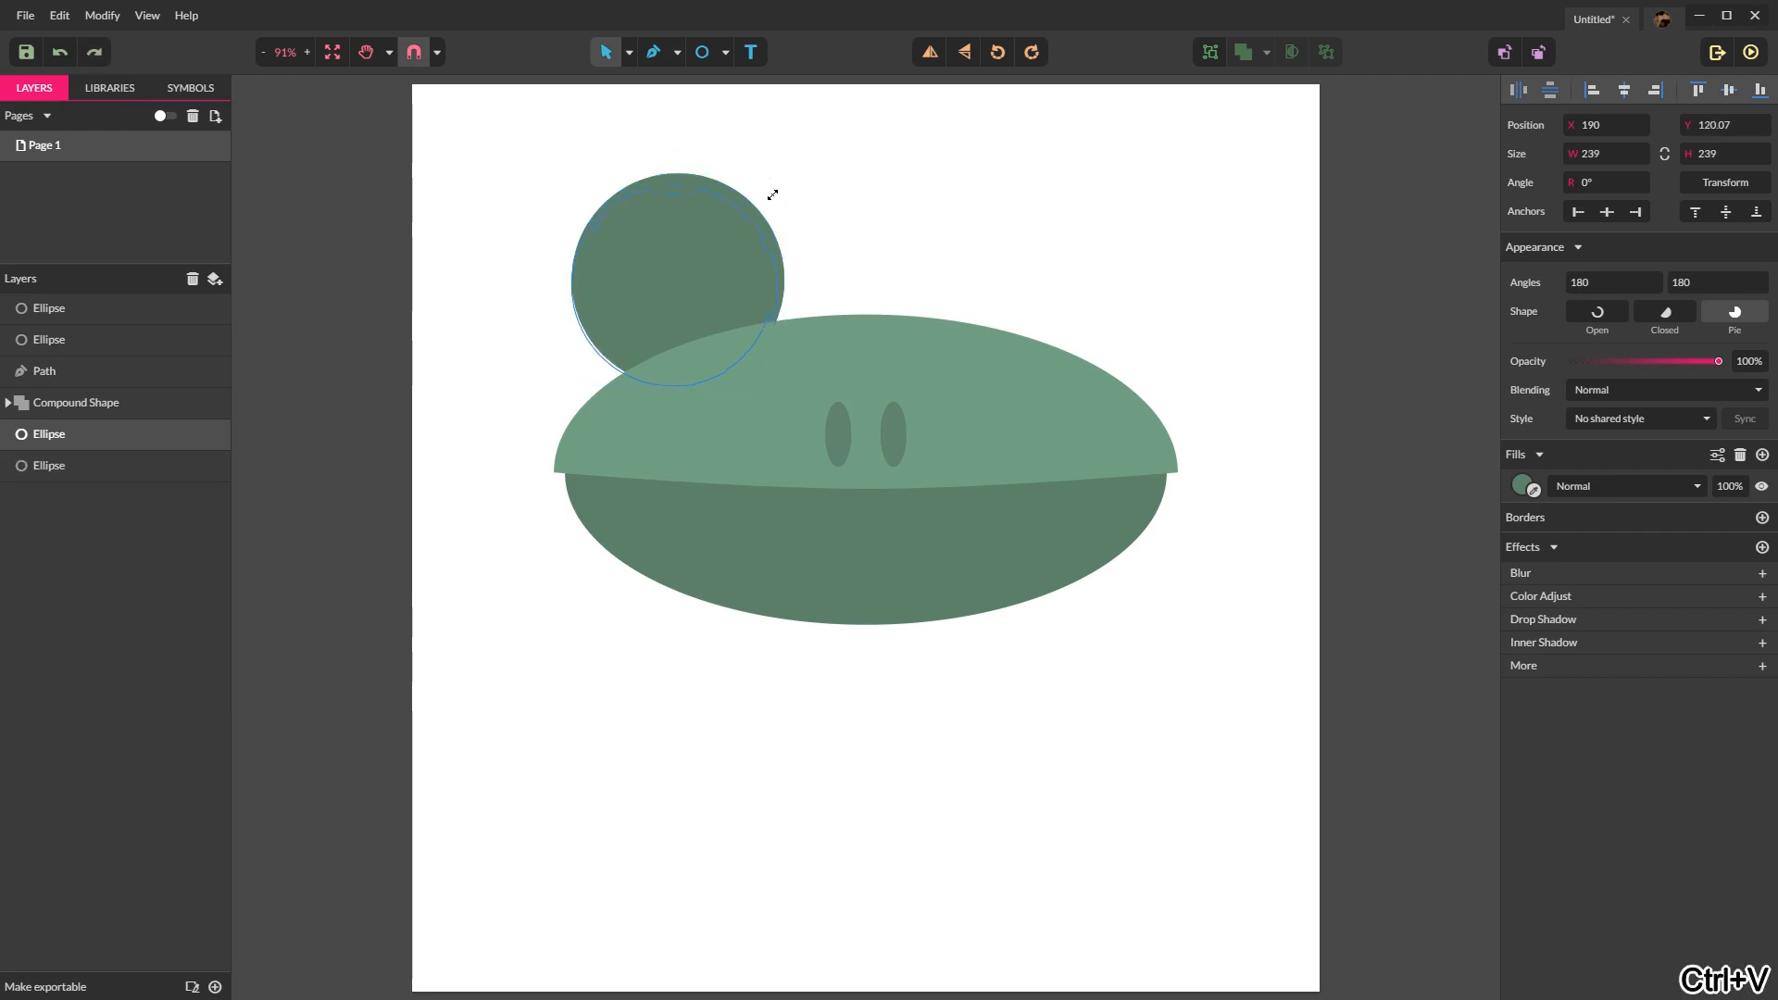
Step: Shrink the pasted circle inside the eye and fill it near-black (#191626) as the pupil
{"action": "left_click_drag", "start_coordinate": [772, 192], "coordinate": [750, 215]}
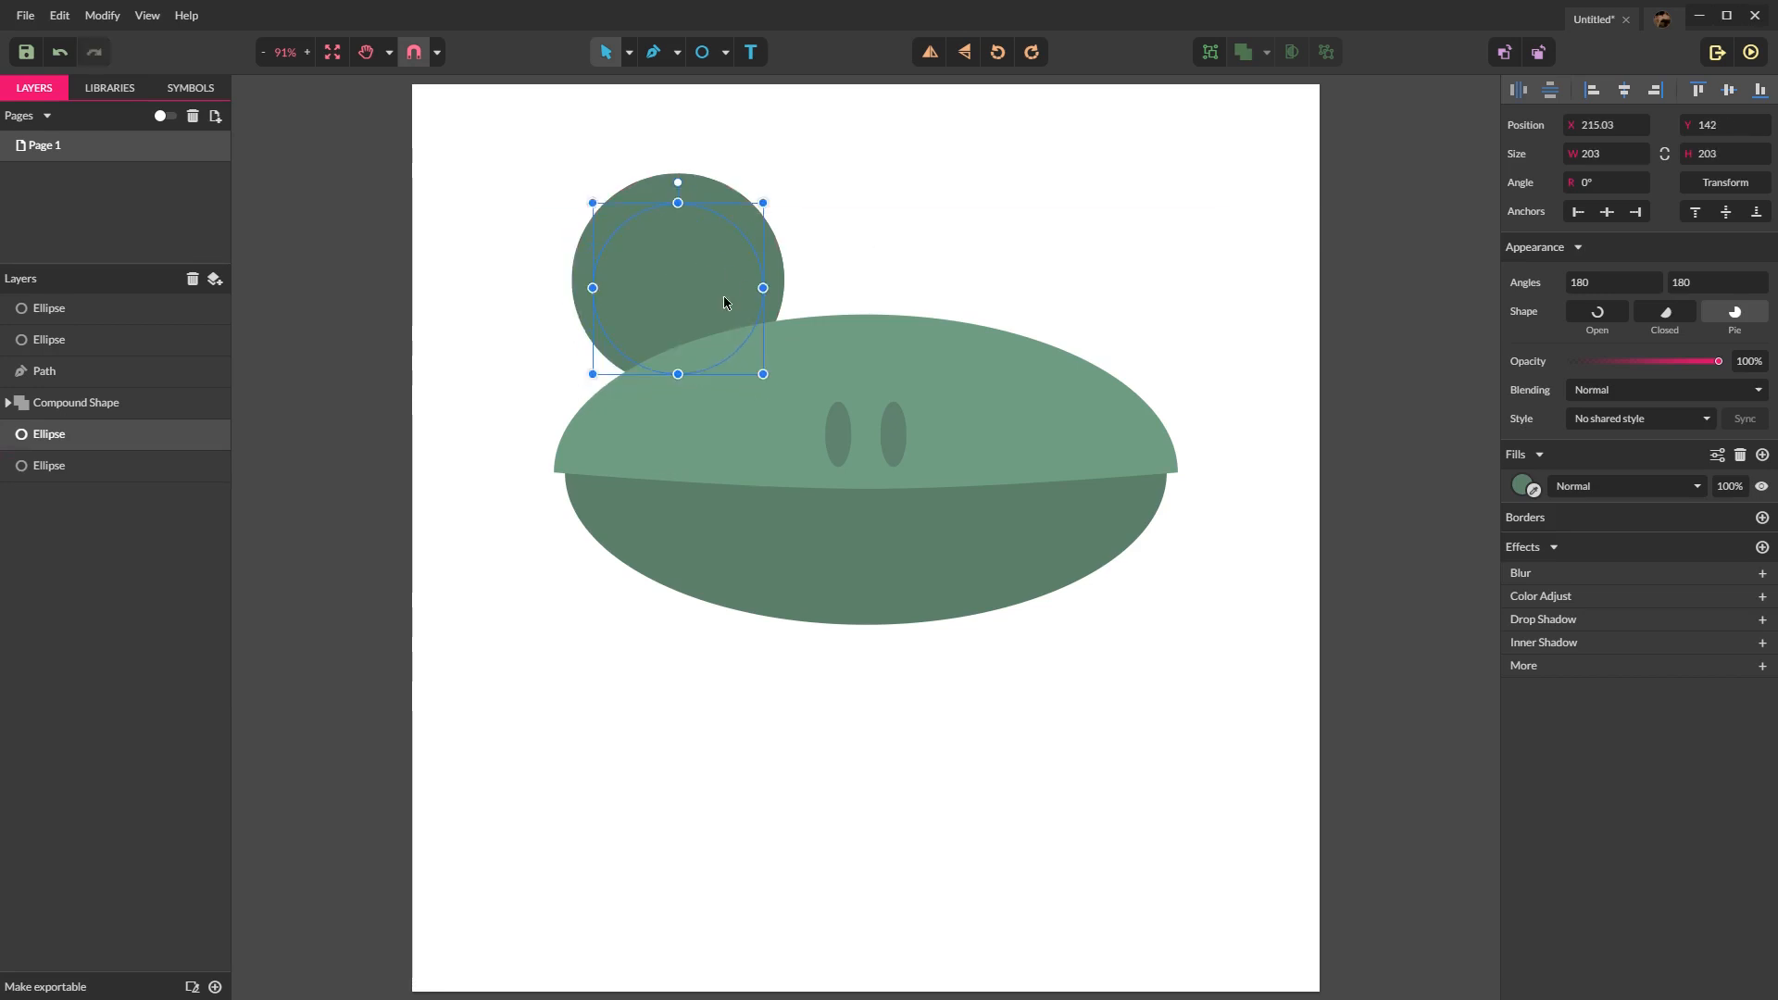
{"action": "left_click", "coordinate": [1522, 485]}
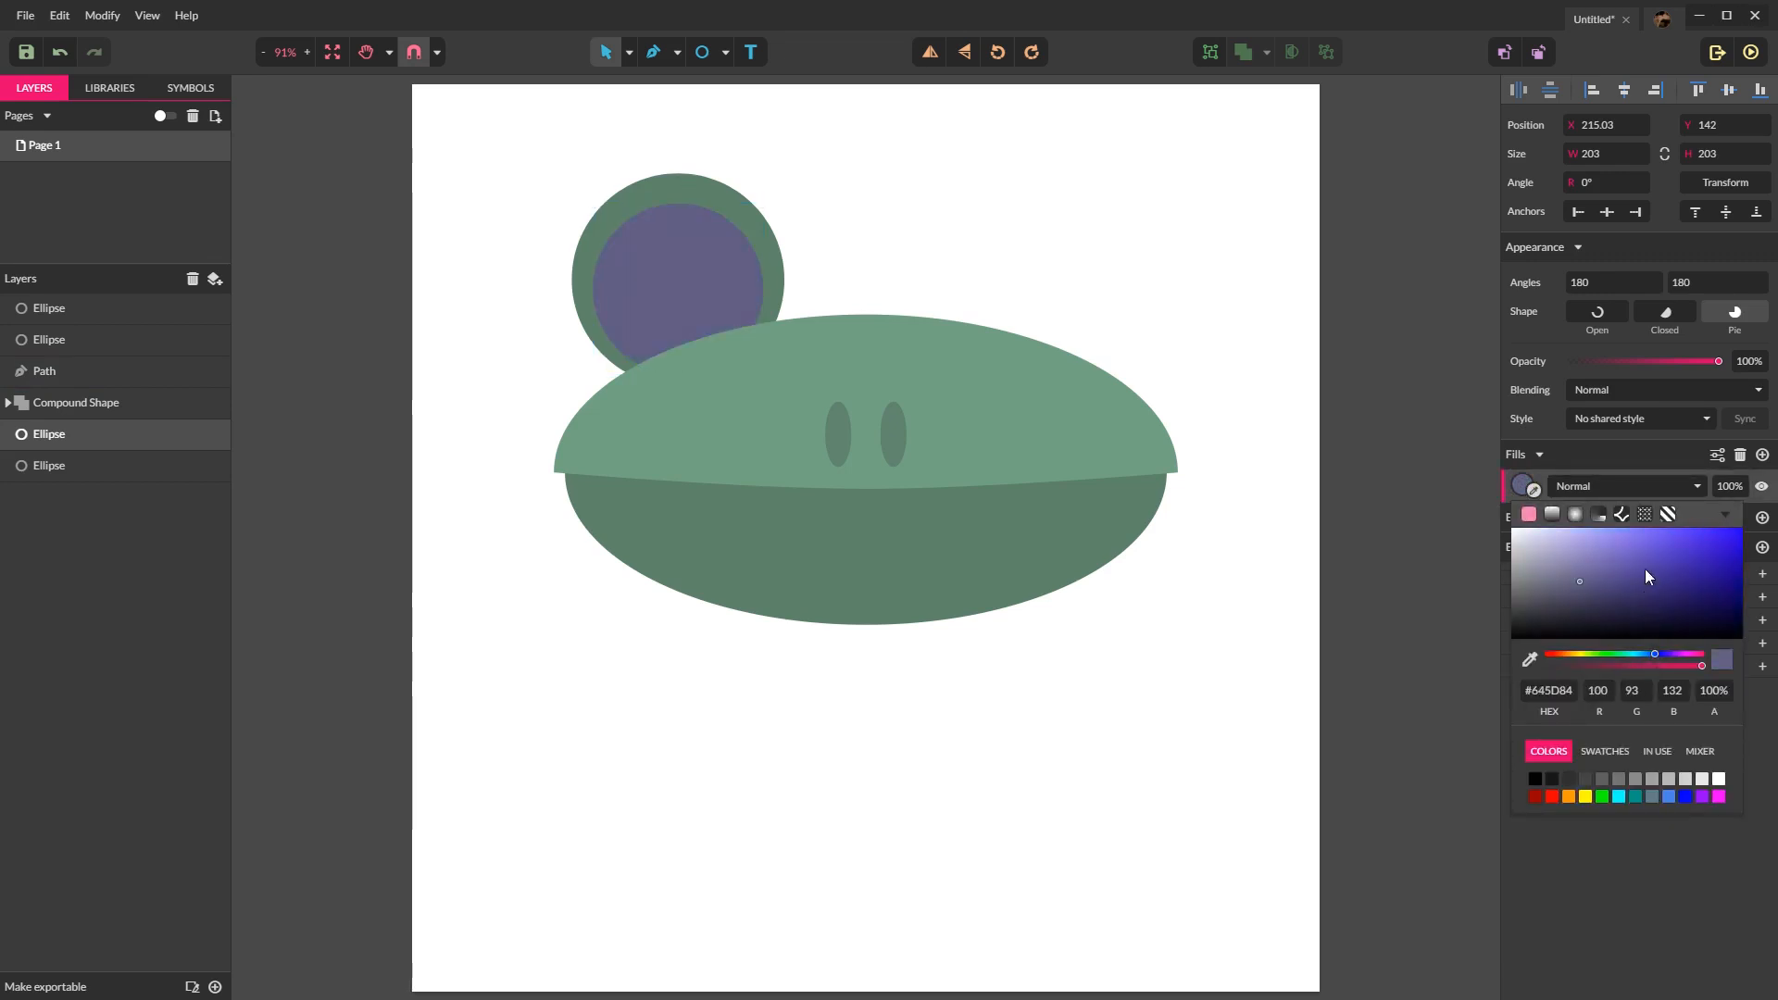
{"action": "left_click", "coordinate": [1610, 628]}
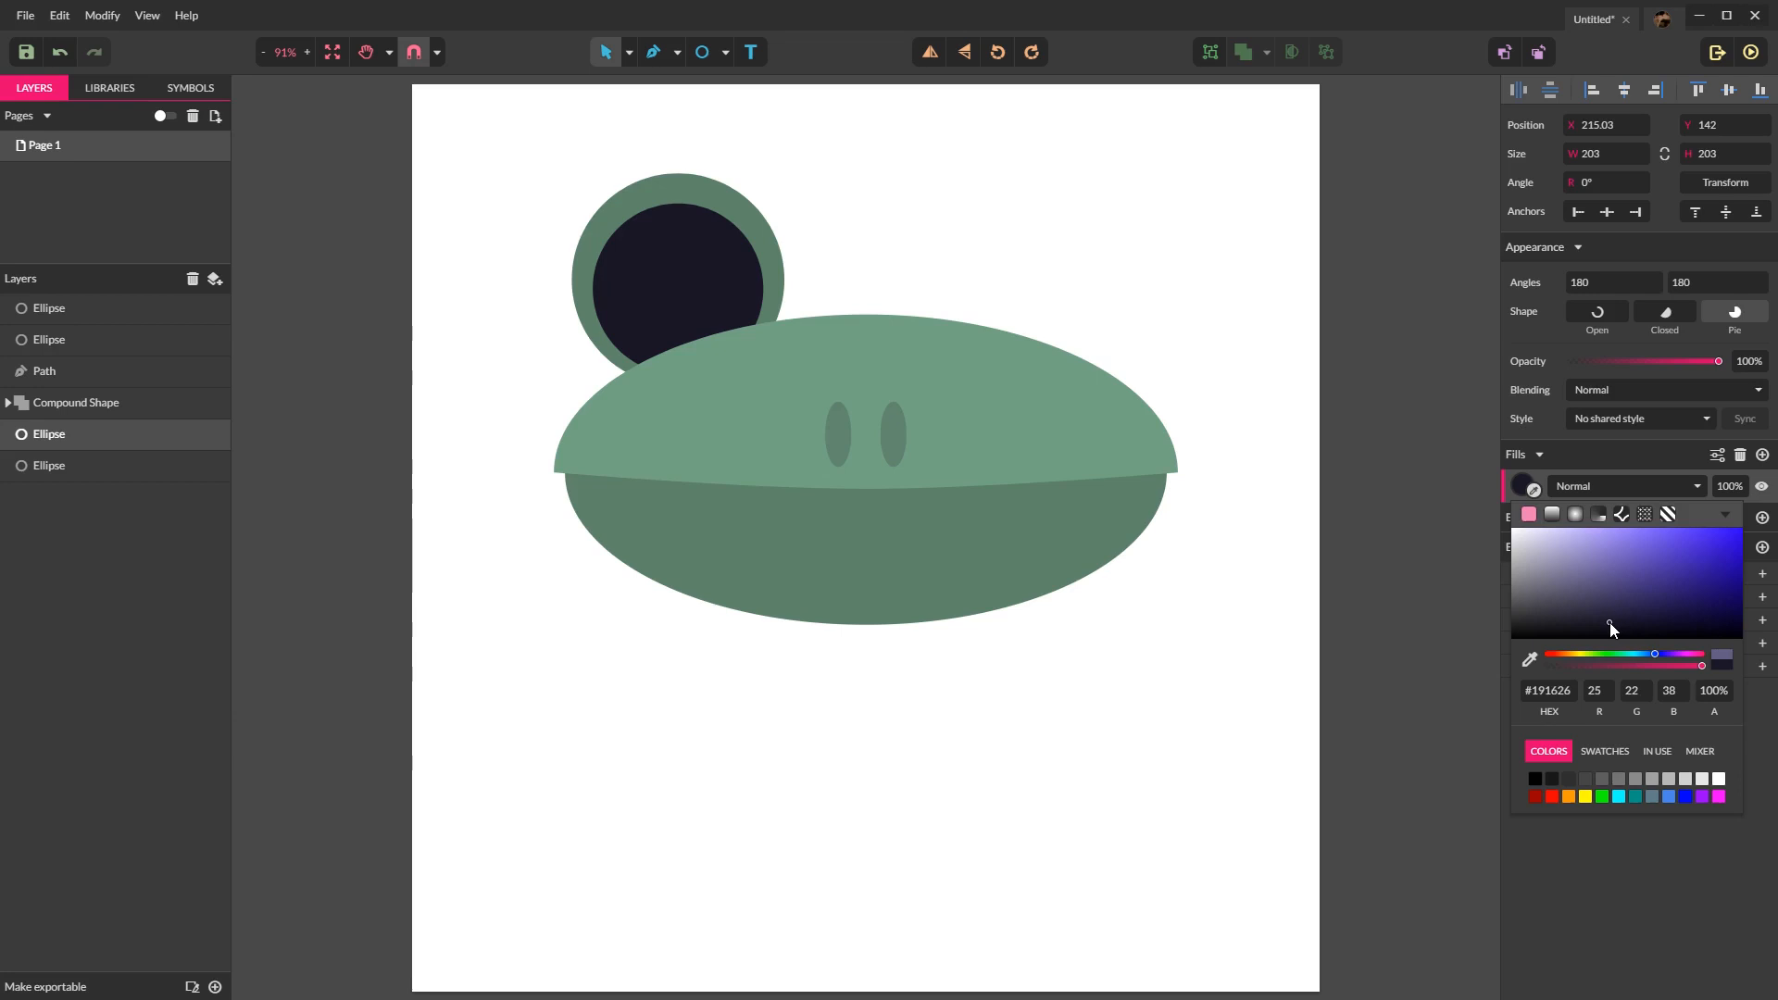
{"action": "left_click", "coordinate": [678, 282]}
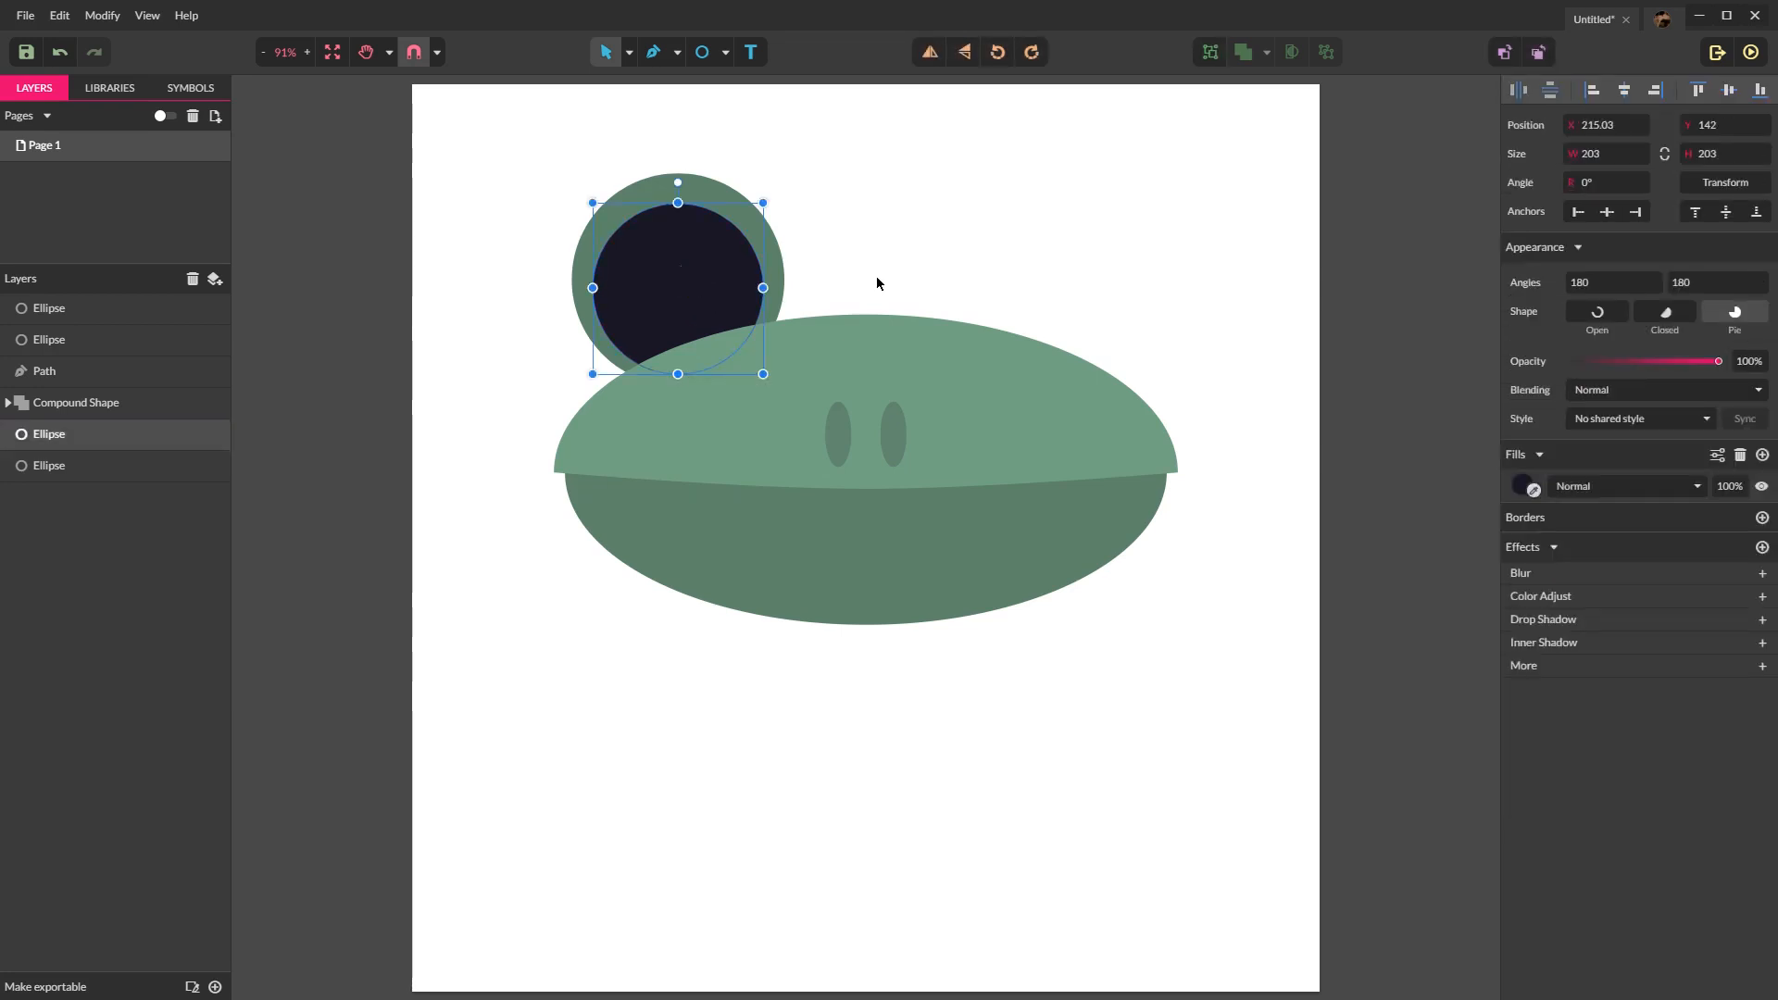
Step: Duplicate the pupil, shrink it into a small highlight and fill it white
{"action": "key", "text": "ctrl+v"}
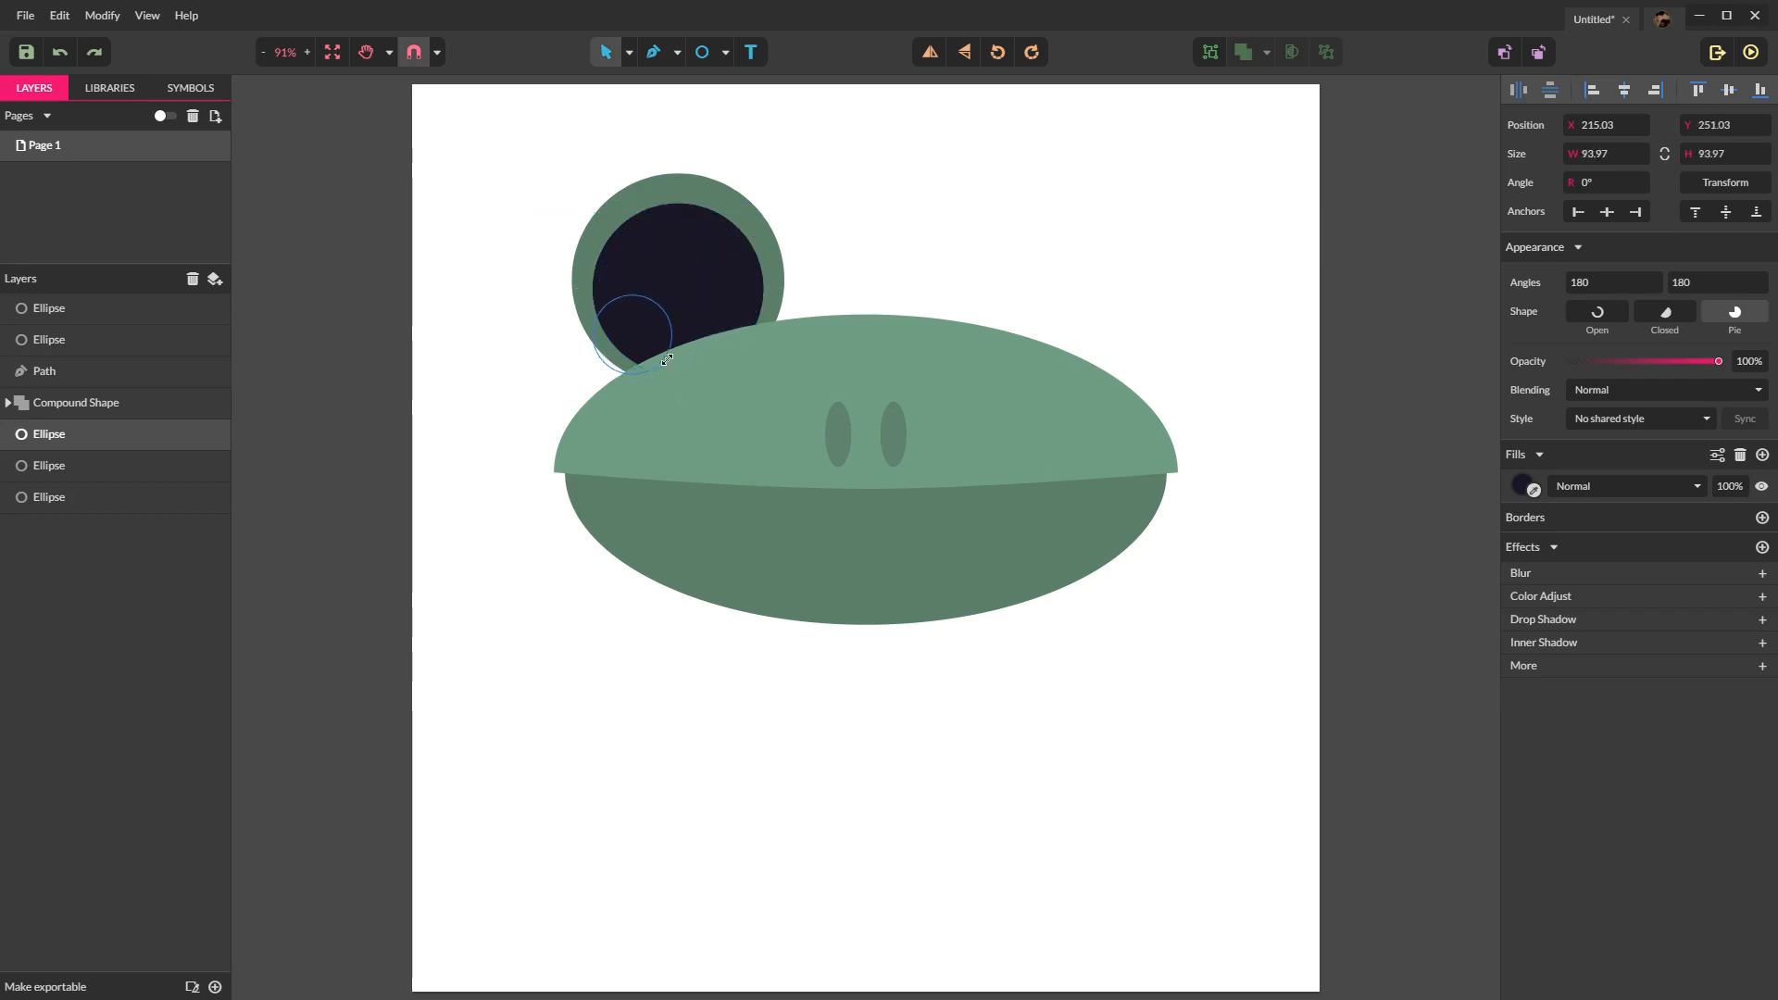
{"action": "left_click_drag", "start_coordinate": [668, 357], "coordinate": [652, 365]}
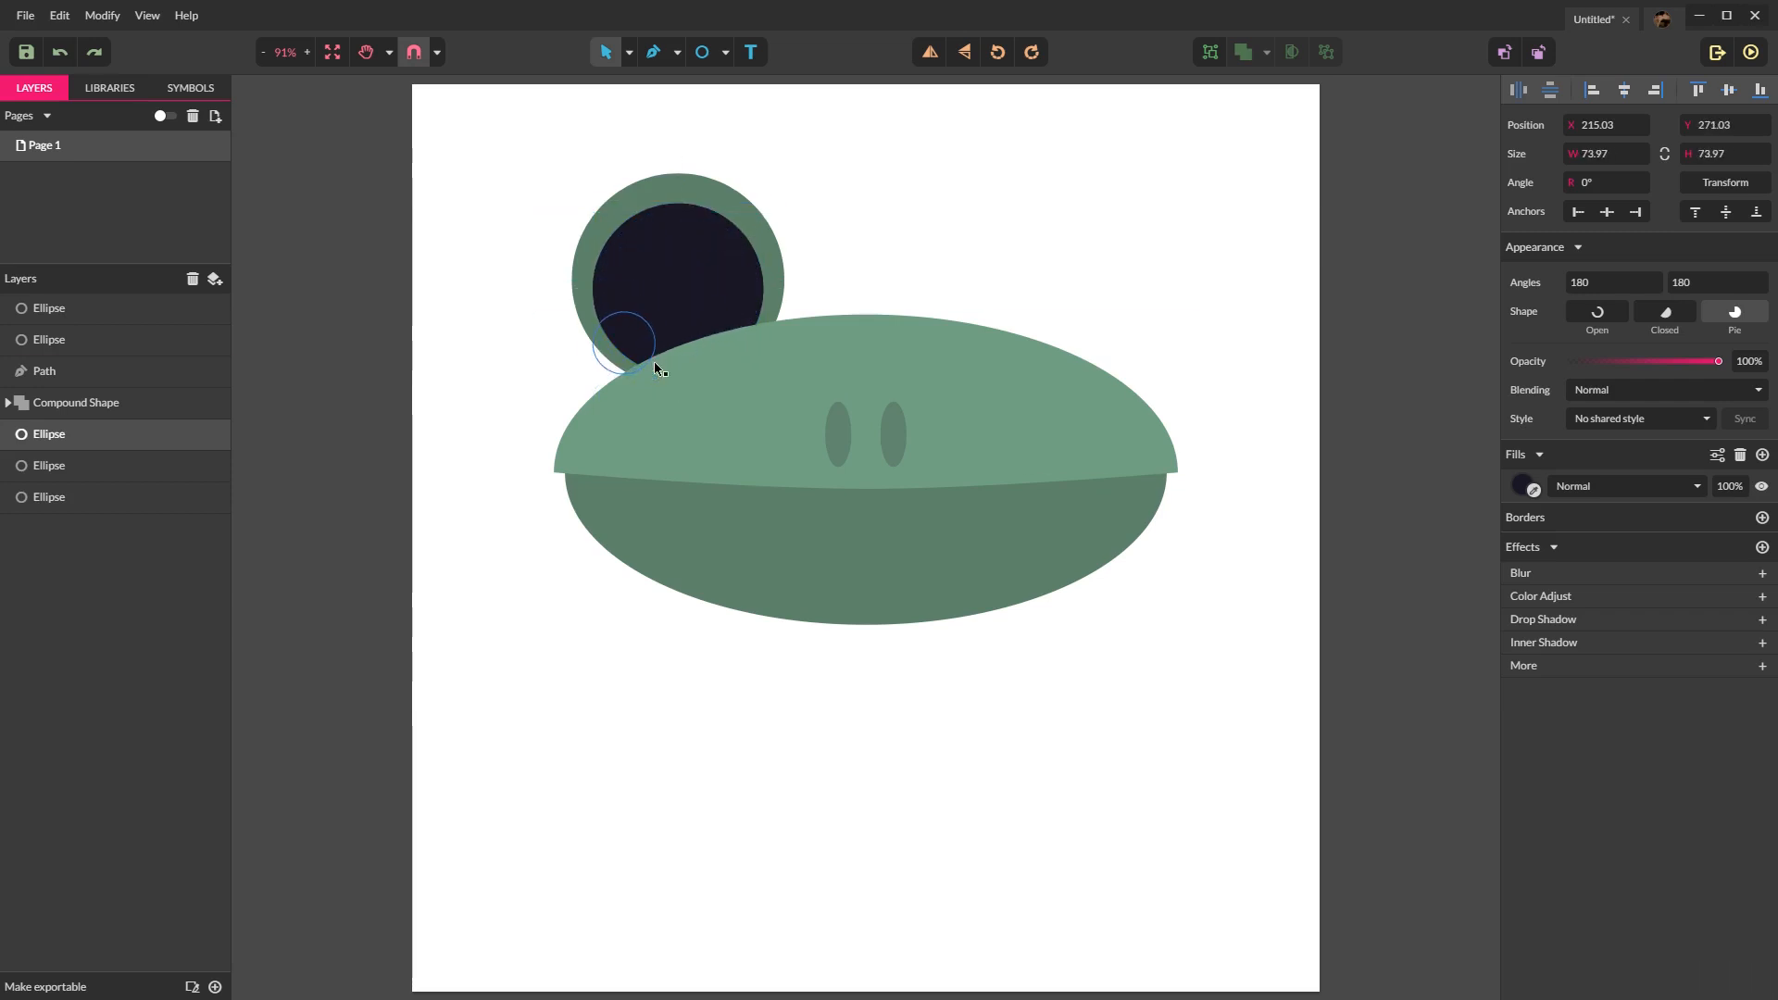
{"action": "left_click_drag", "start_coordinate": [624, 346], "coordinate": [686, 329]}
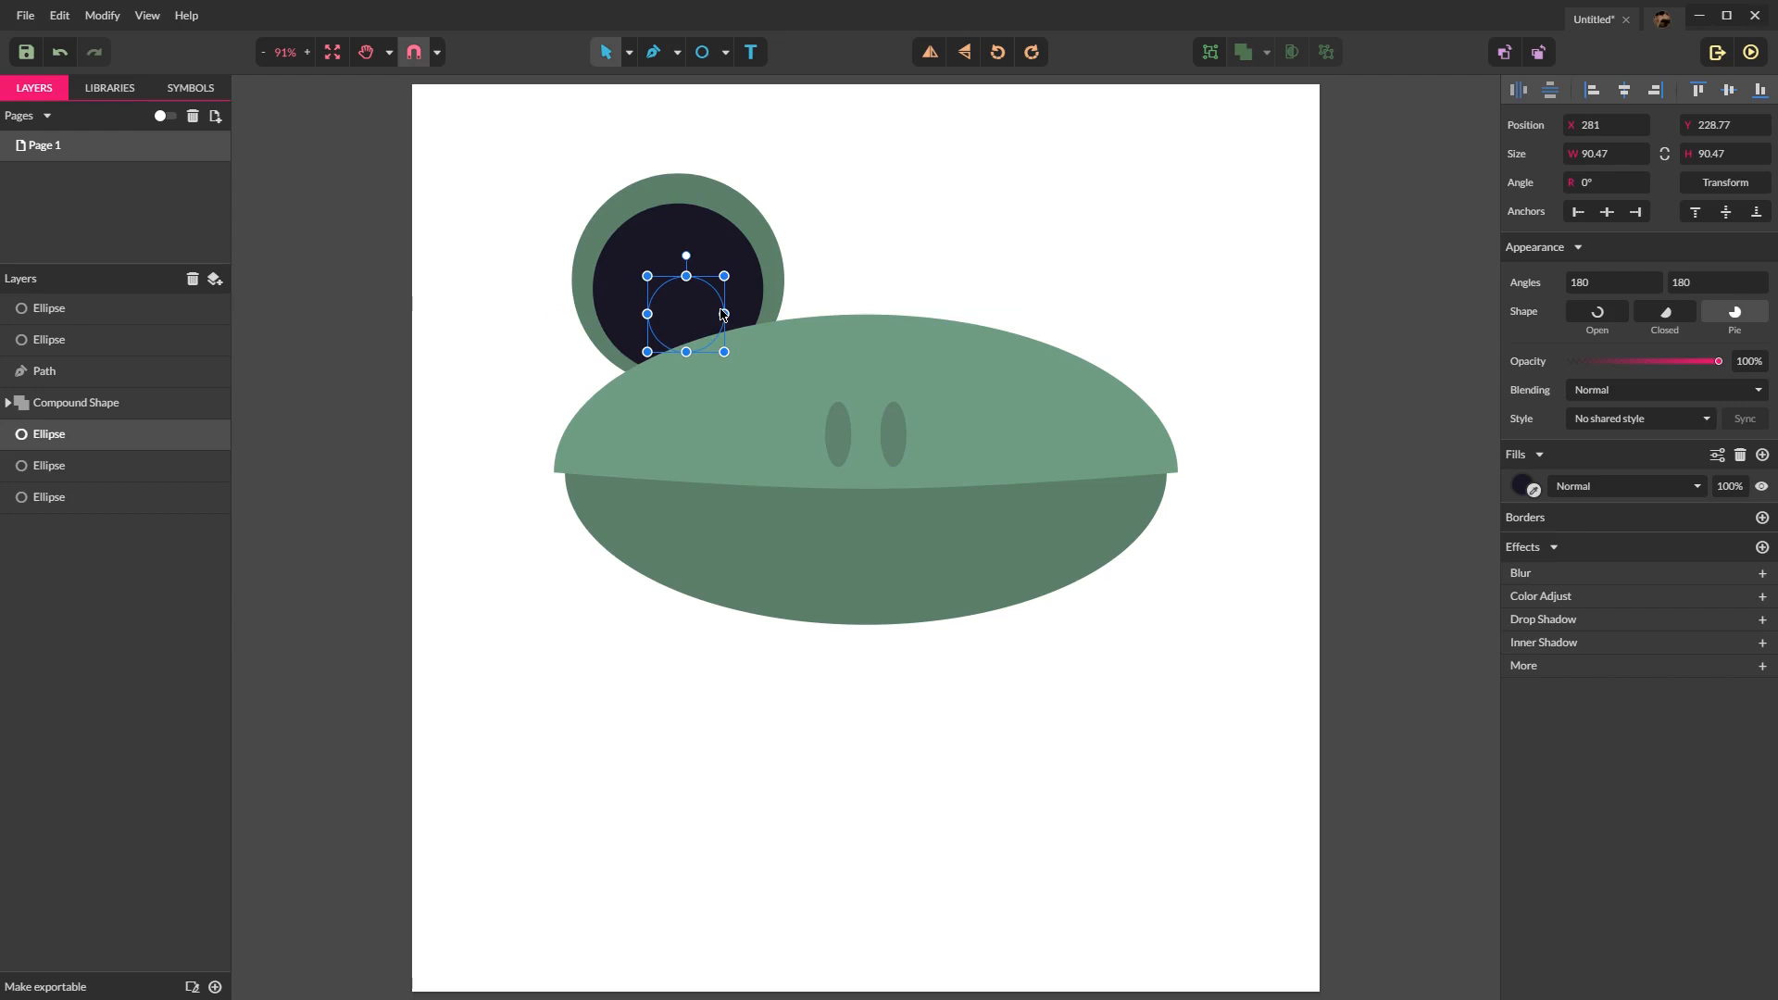
{"action": "left_click", "coordinate": [1525, 486]}
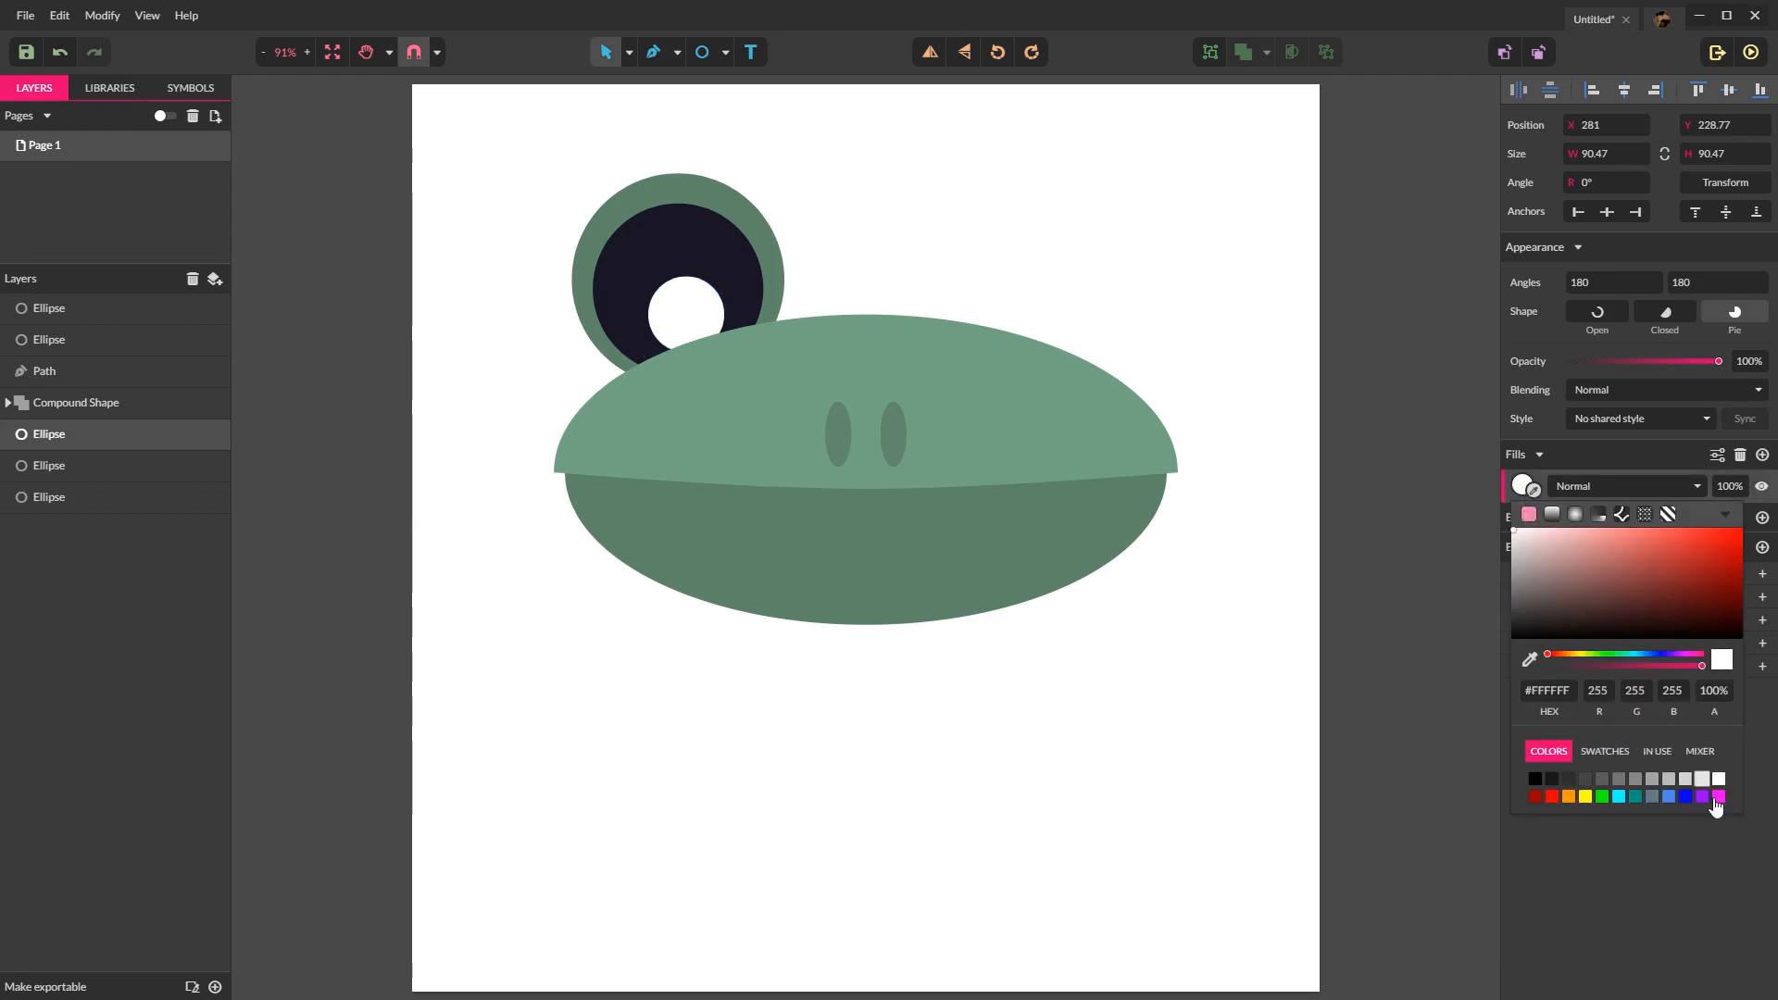
{"action": "left_click", "coordinate": [1052, 635]}
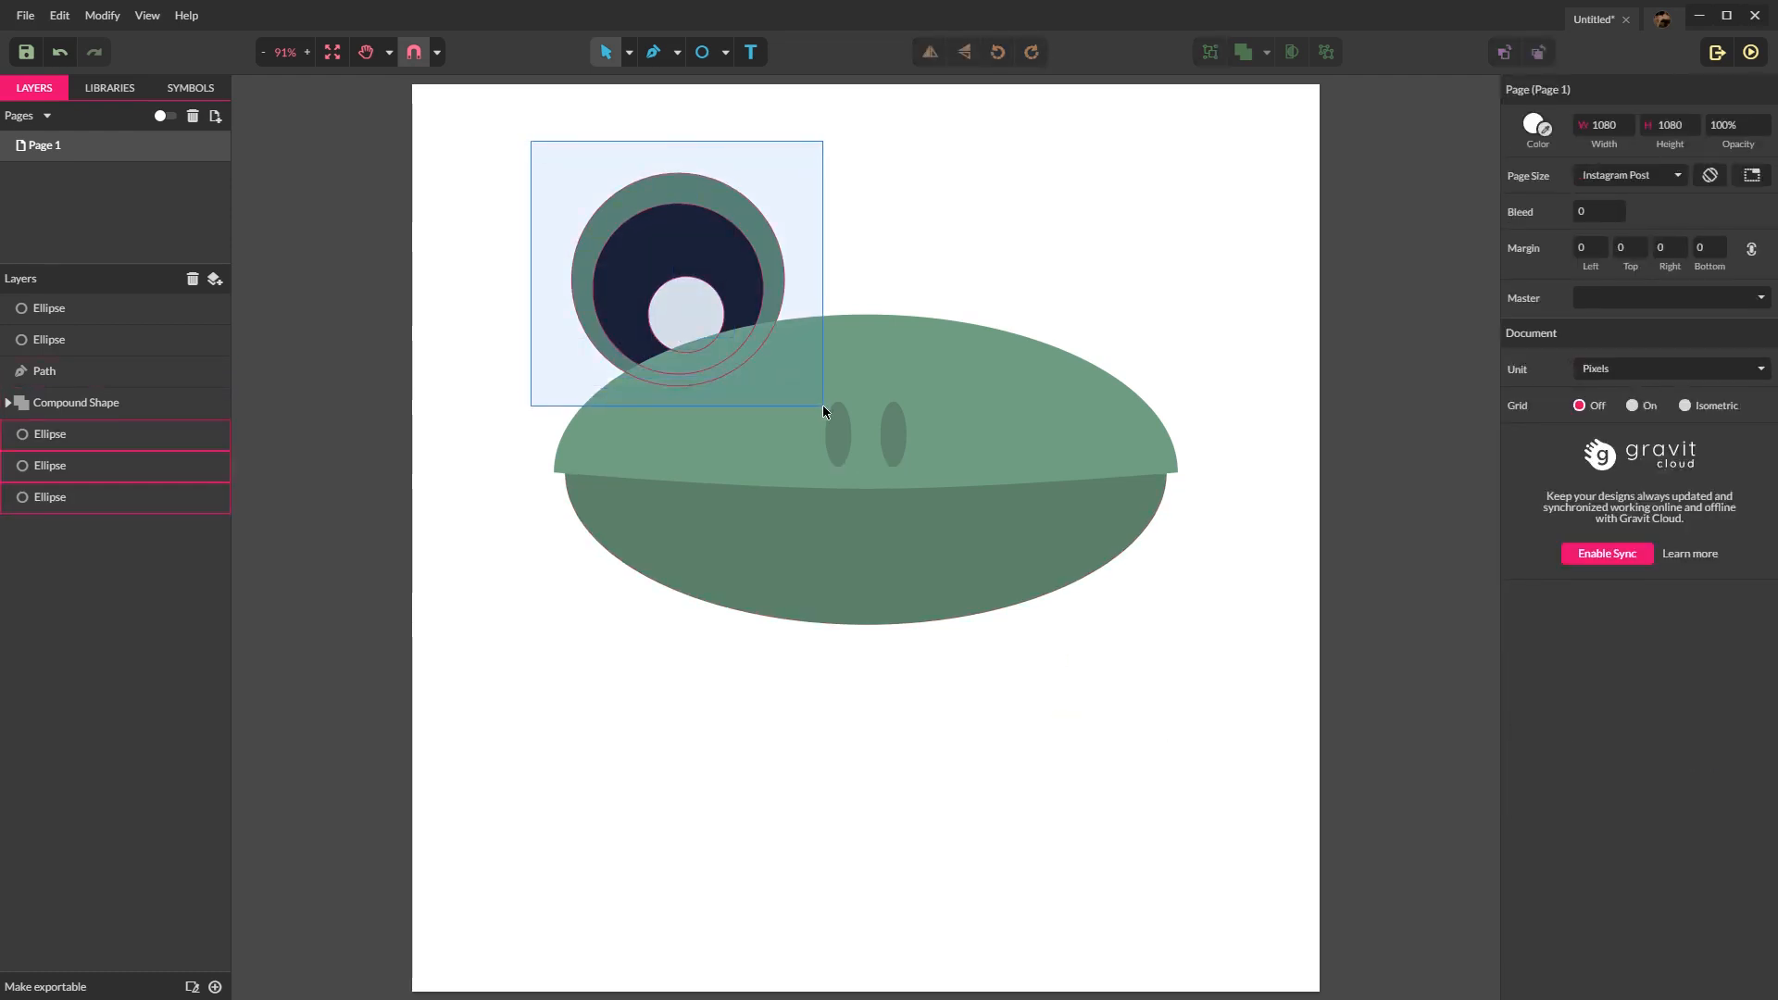
Step: Duplicate the left eye to the right side of the head and add a circle between the eyes
{"action": "key", "text": "ctrl+v"}
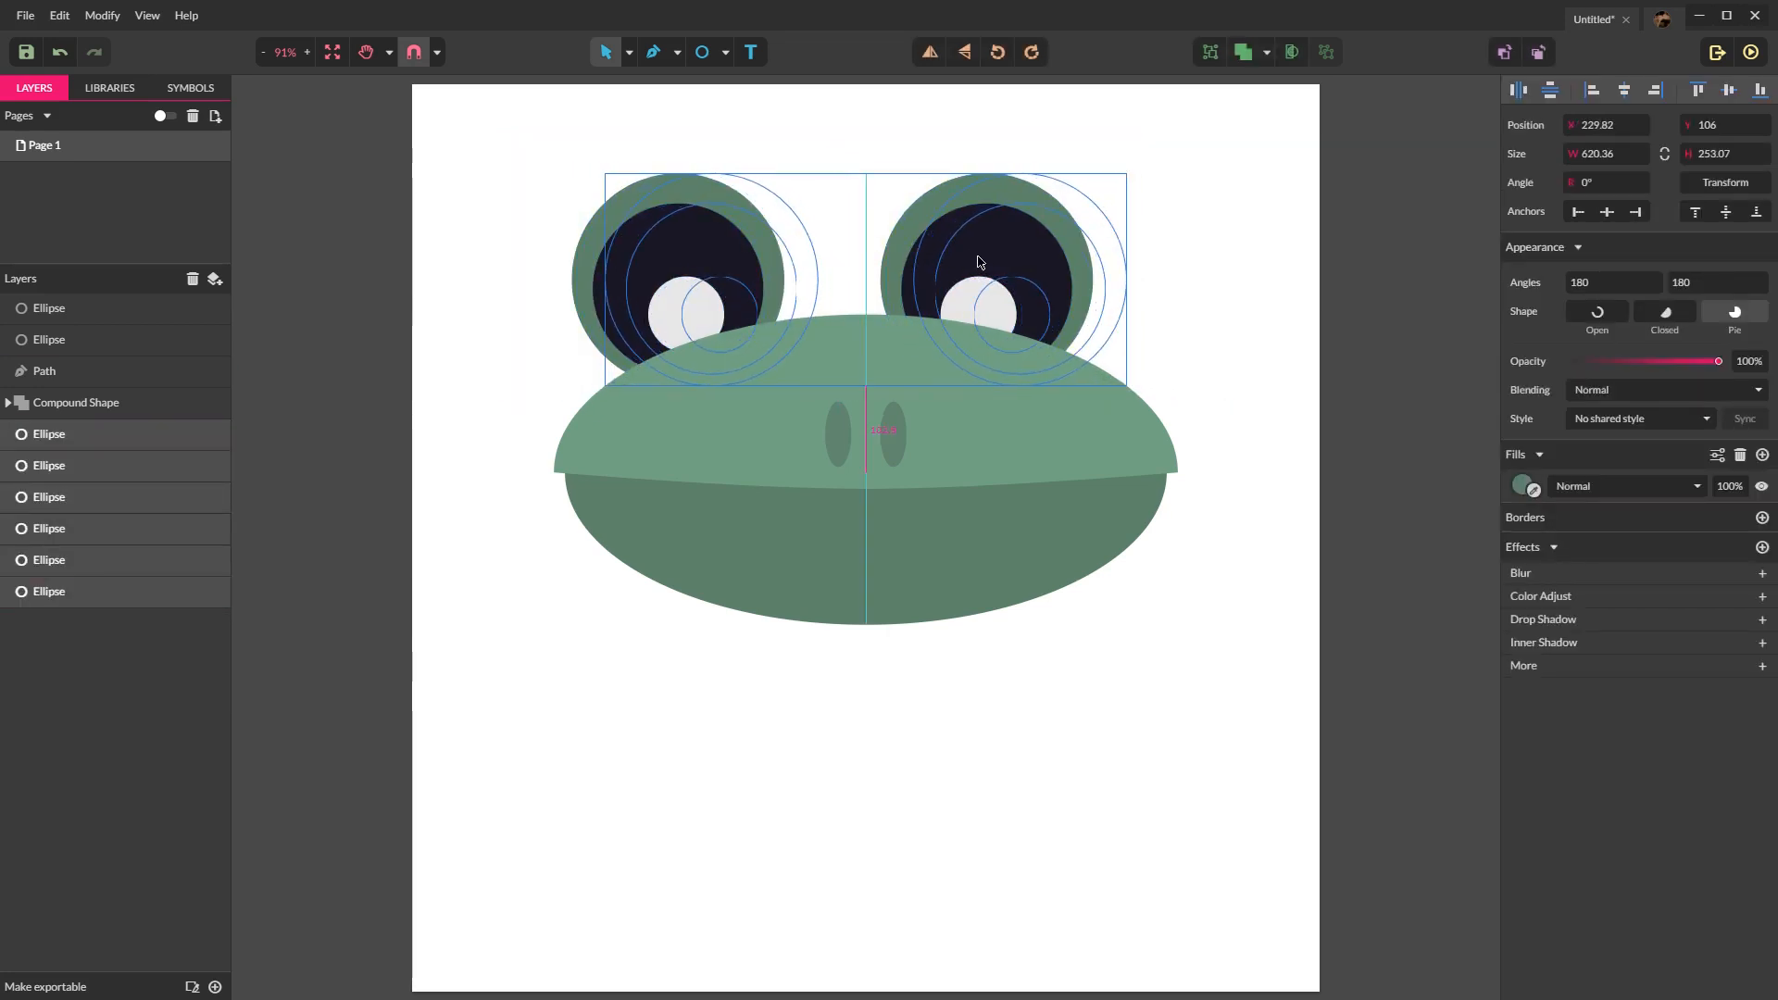
{"action": "left_click", "coordinate": [1139, 669]}
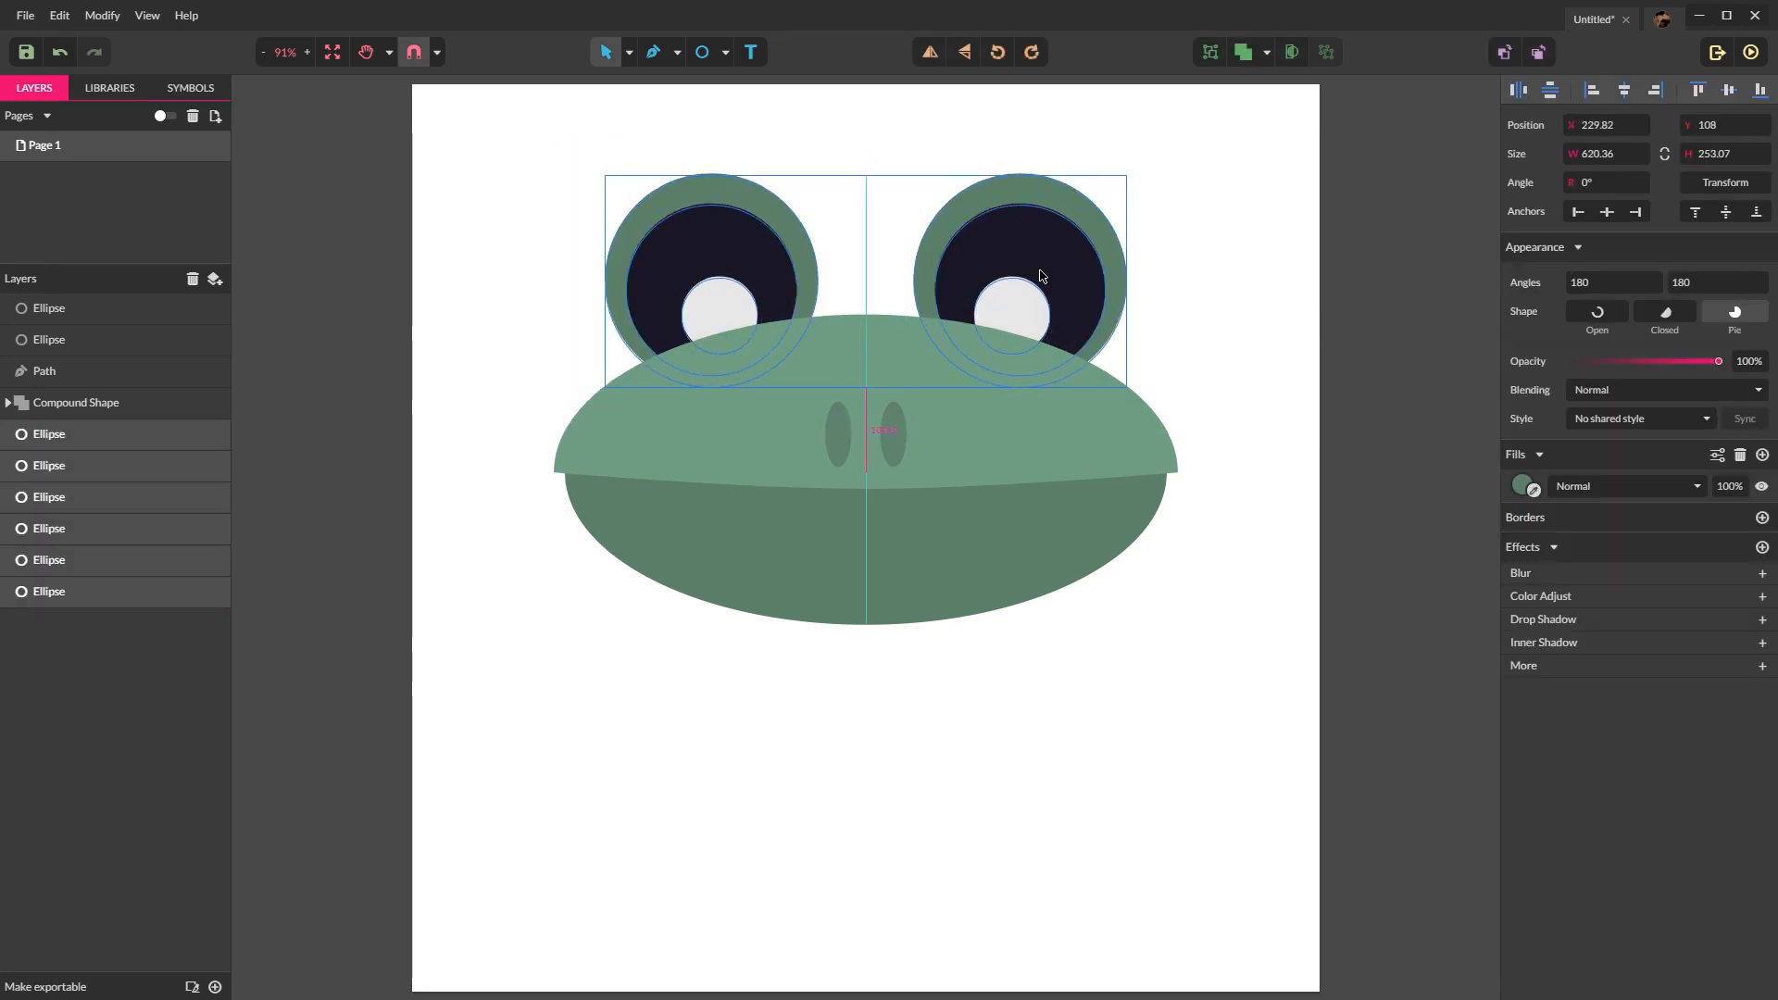
{"action": "left_click", "coordinate": [1100, 735]}
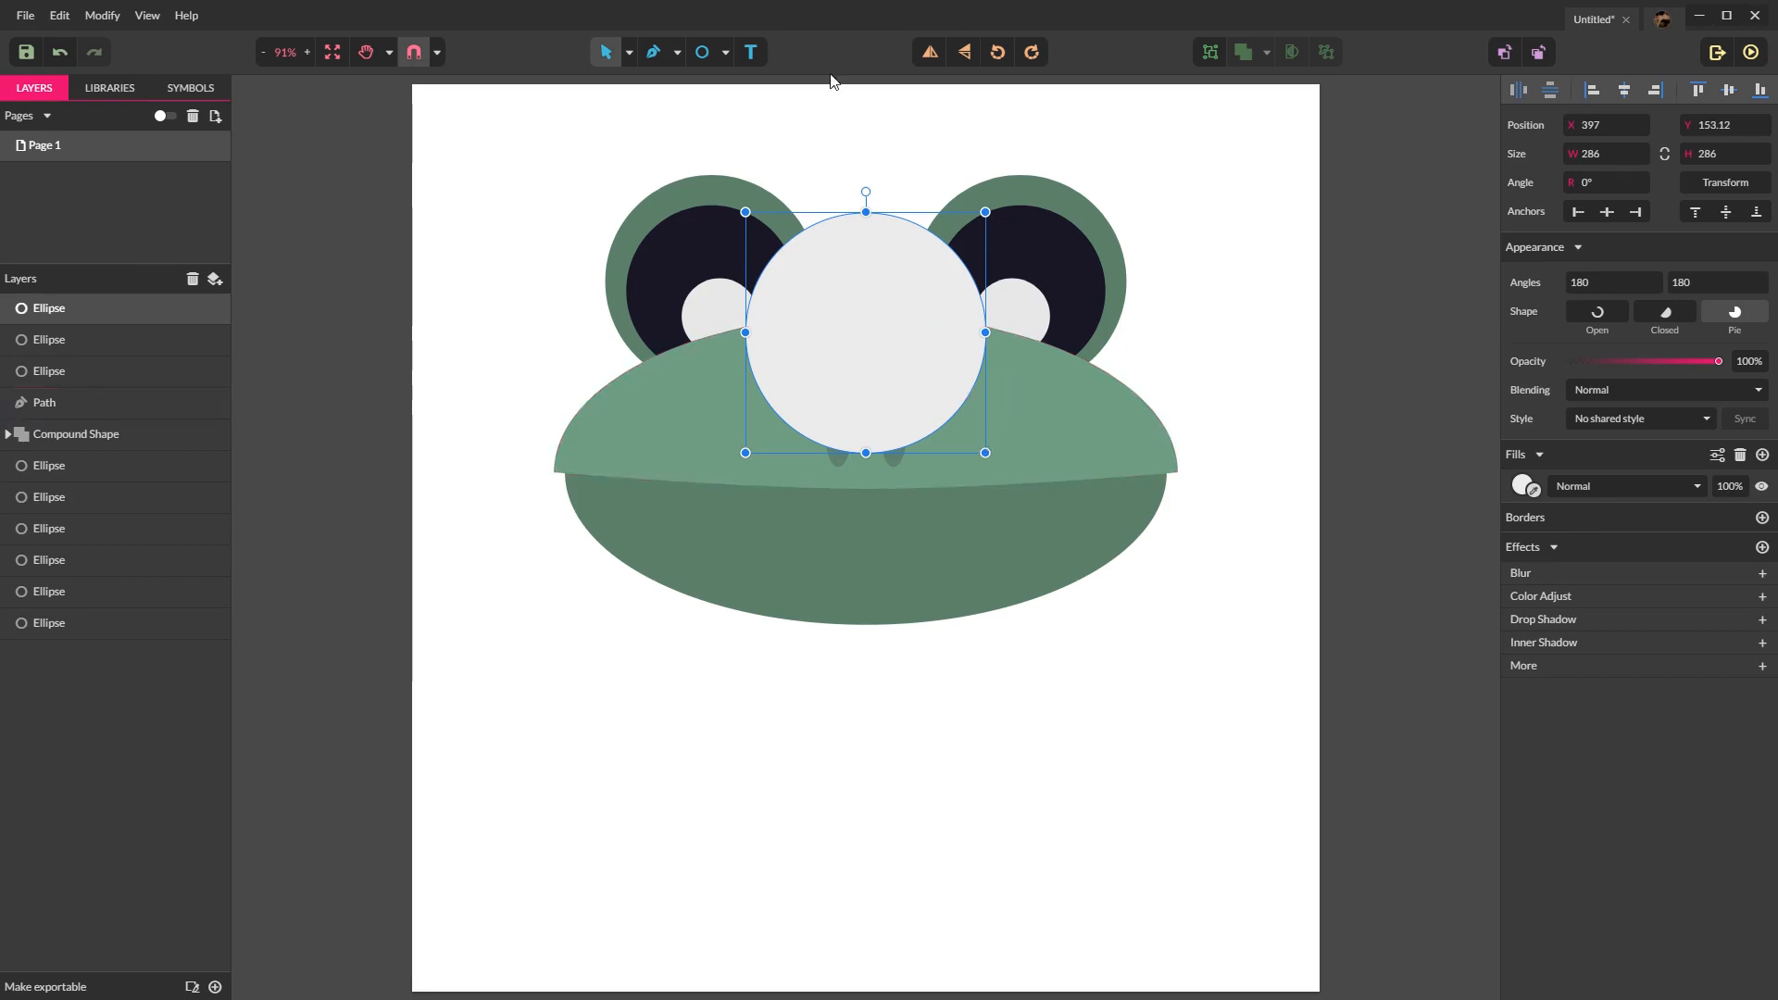
Step: Send the middle circle behind the head and fill it with the head green as a bump
{"action": "key", "text": "Ctrl+Shift+Down"}
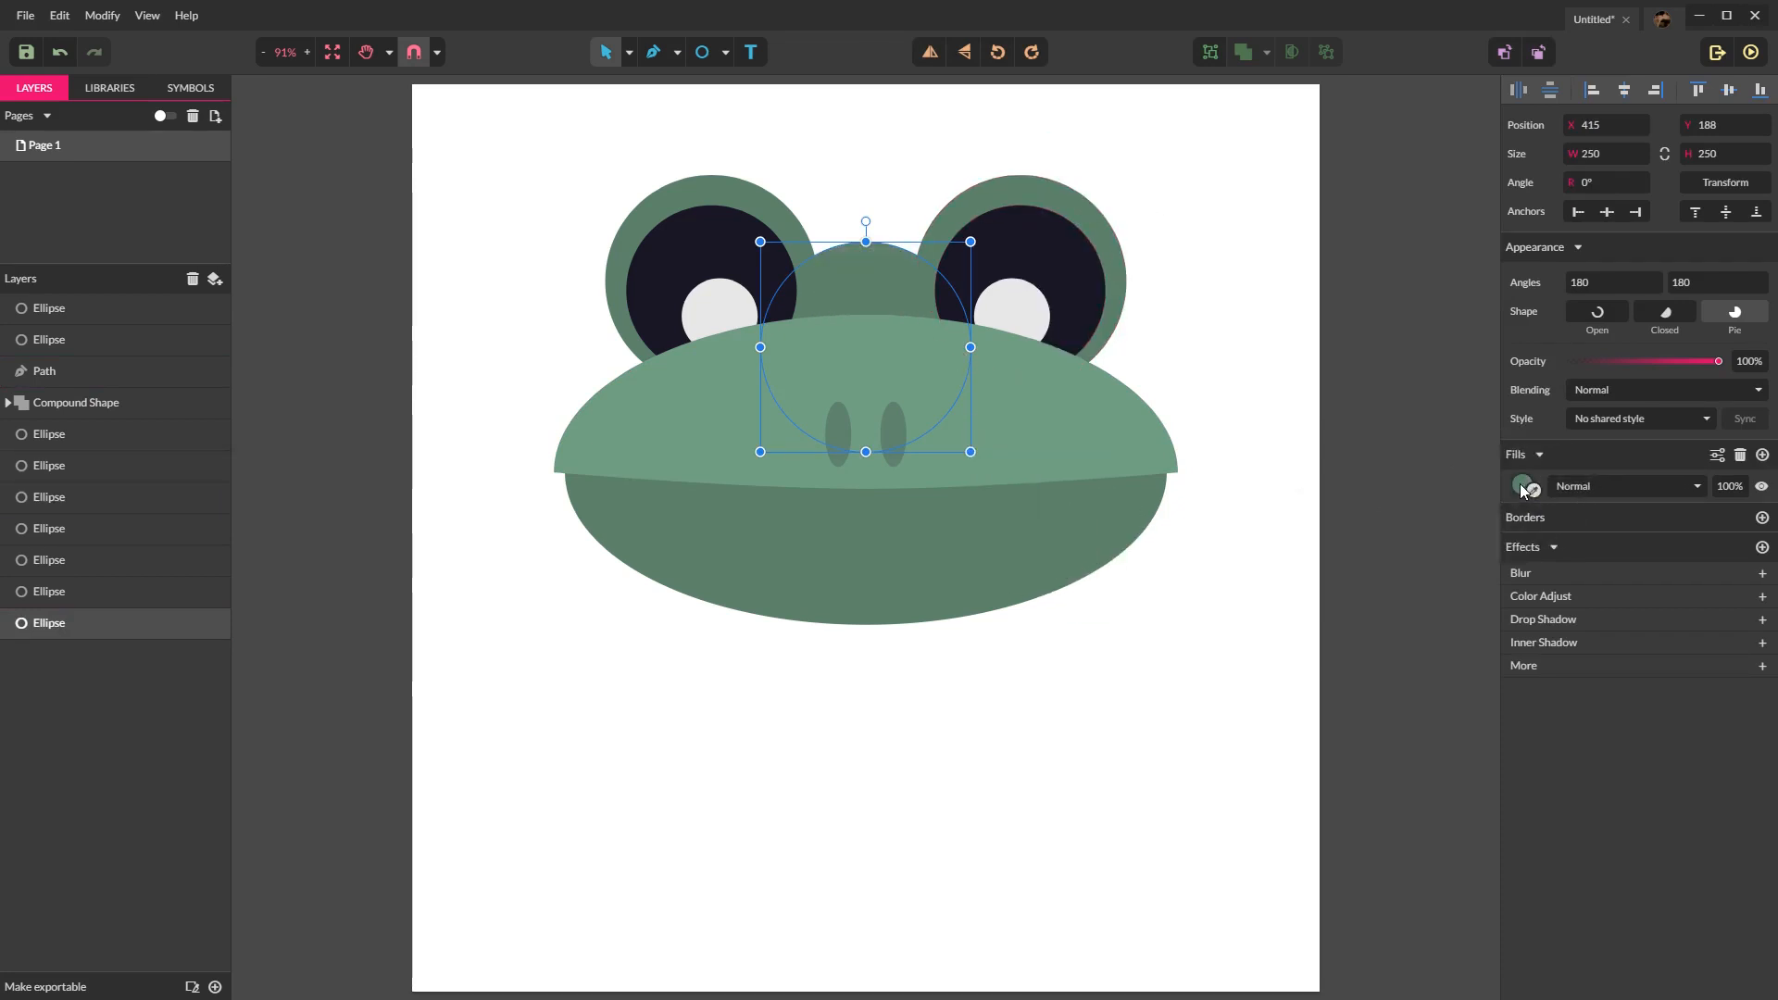
{"action": "left_click", "coordinate": [1523, 485]}
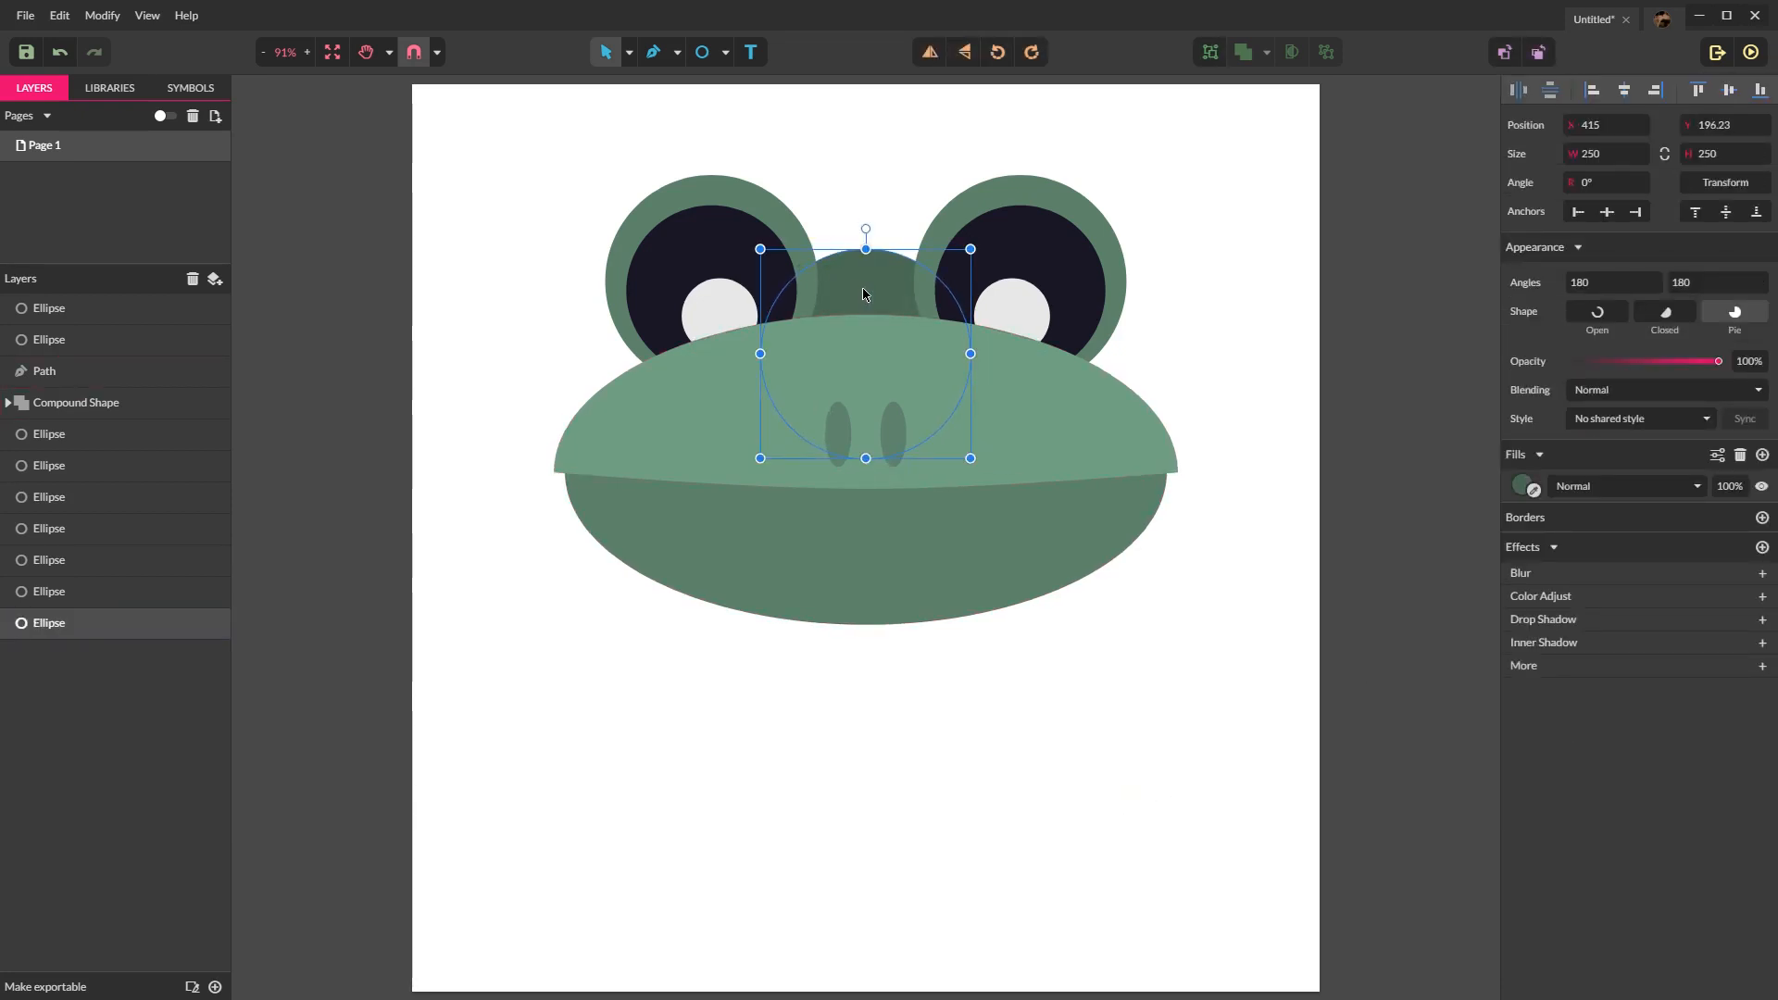
{"action": "left_click", "coordinate": [1130, 742]}
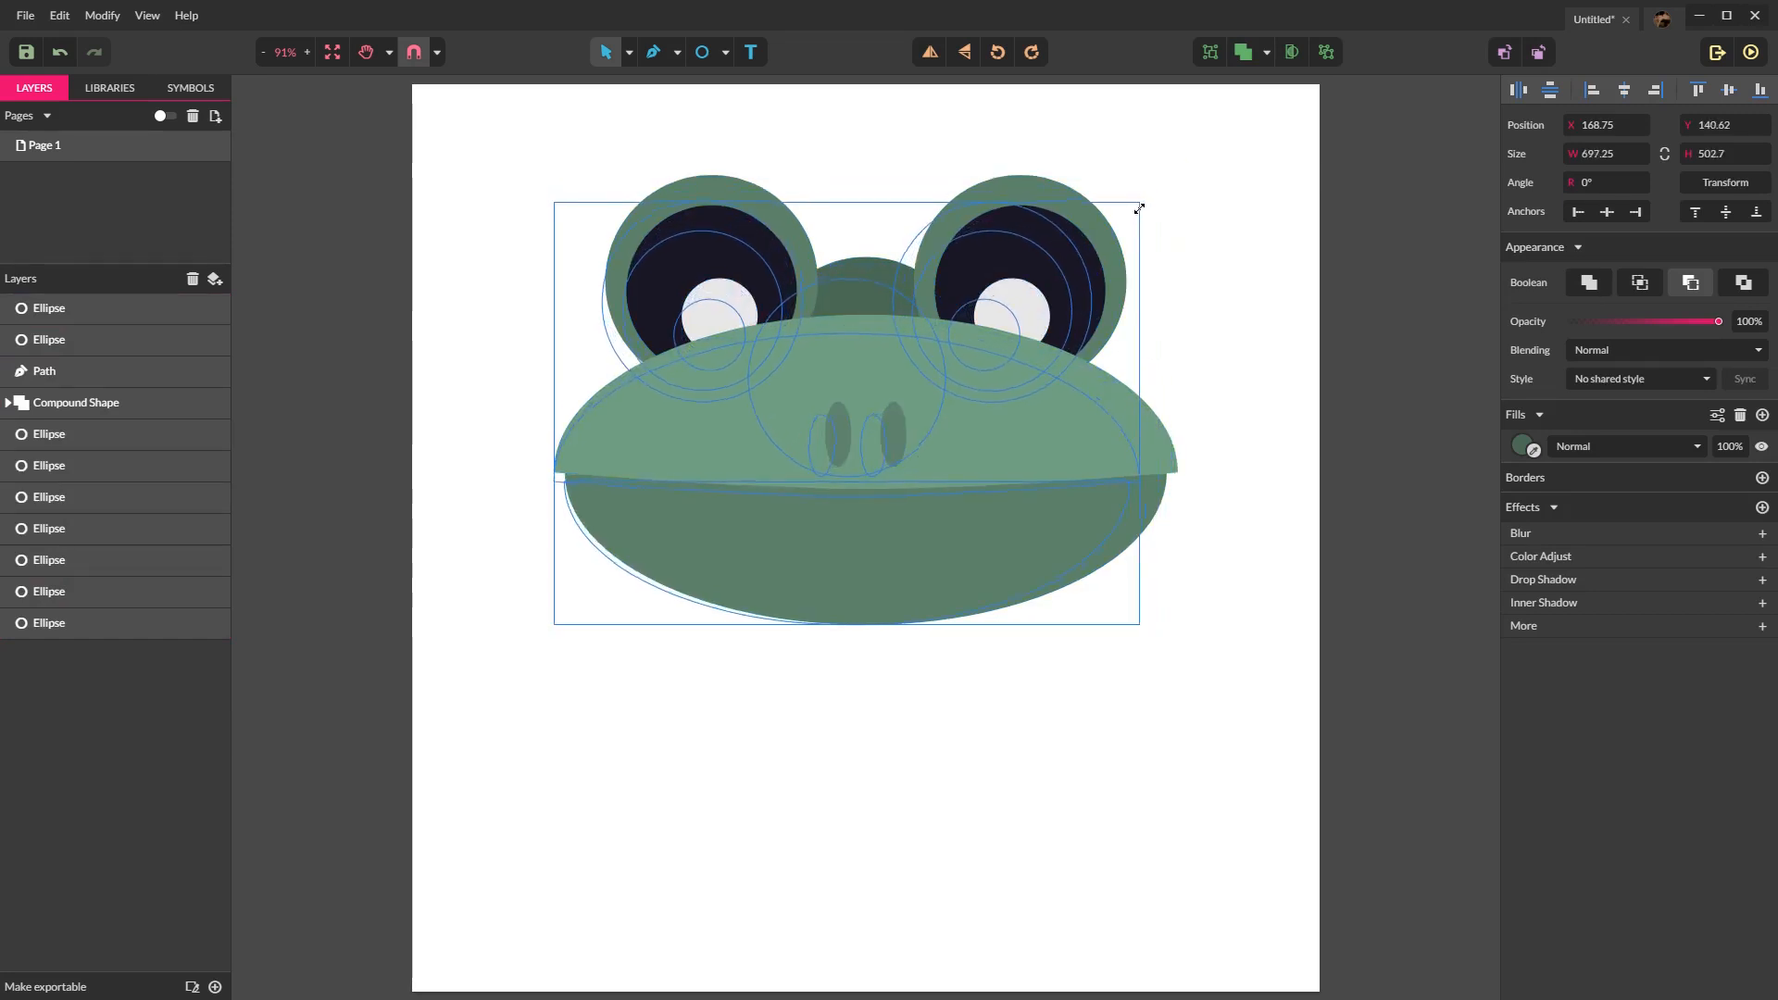
Step: Select the whole frog face and centre it on the page
{"action": "left_click", "coordinate": [1078, 711]}
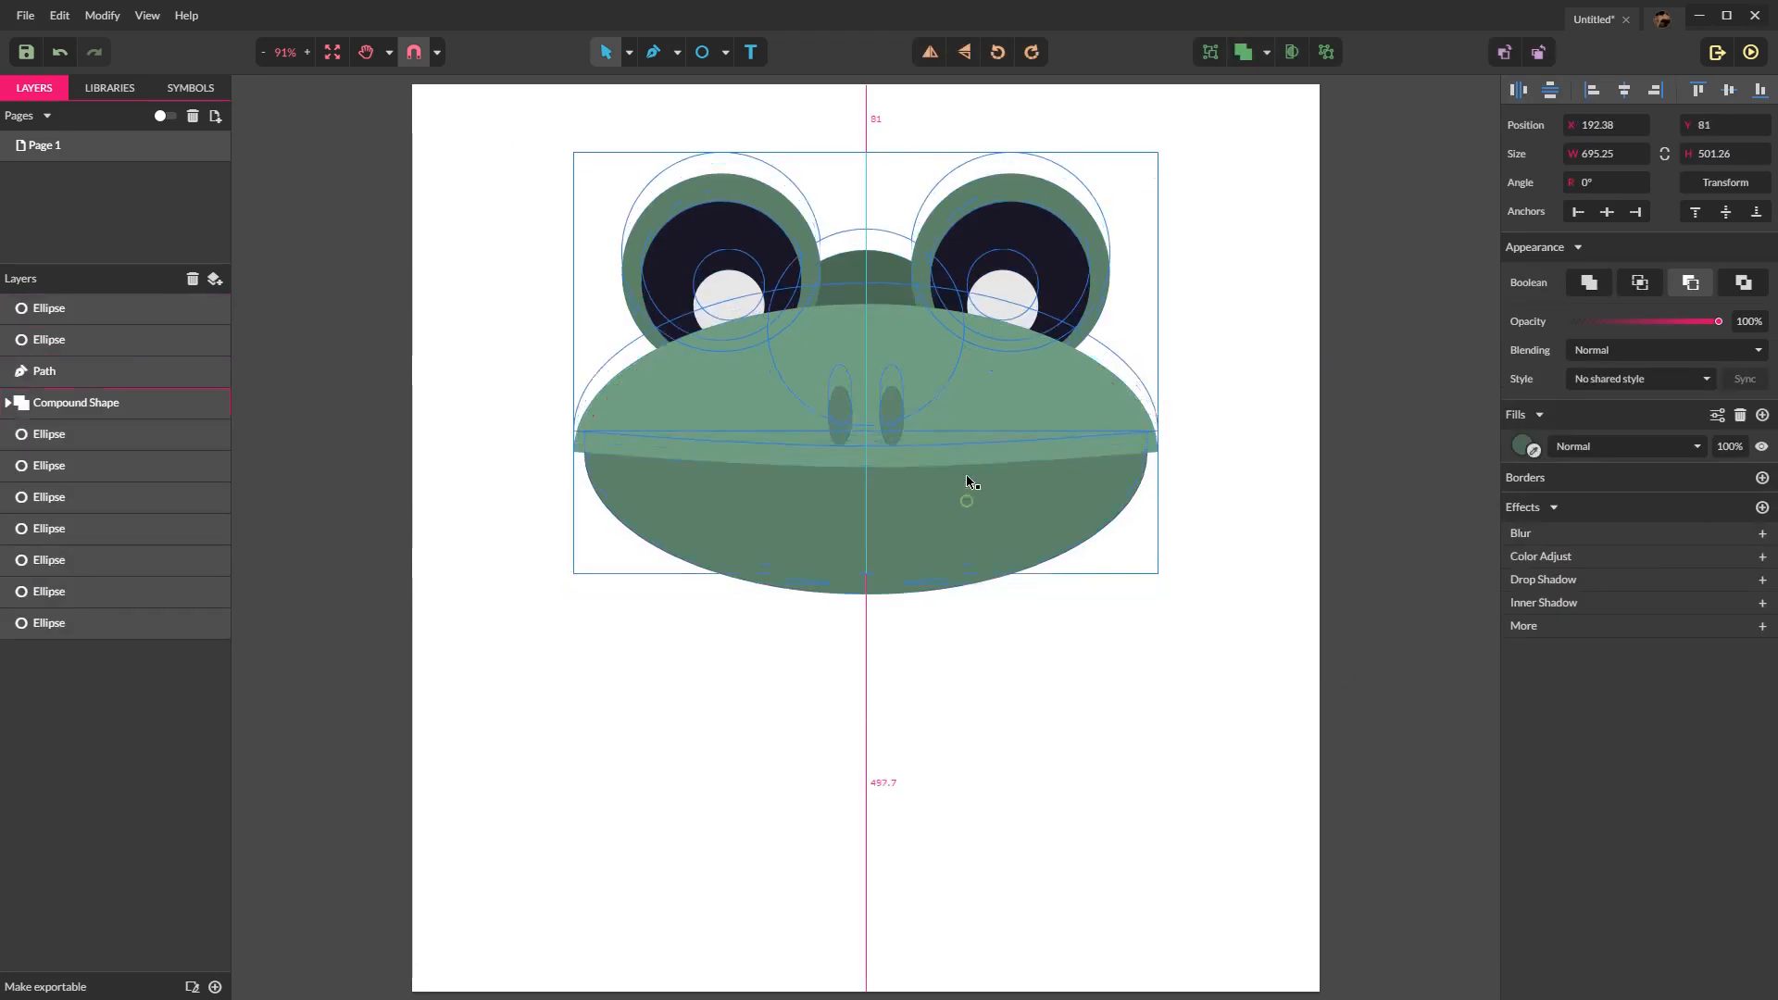
{"action": "left_click", "coordinate": [1043, 676]}
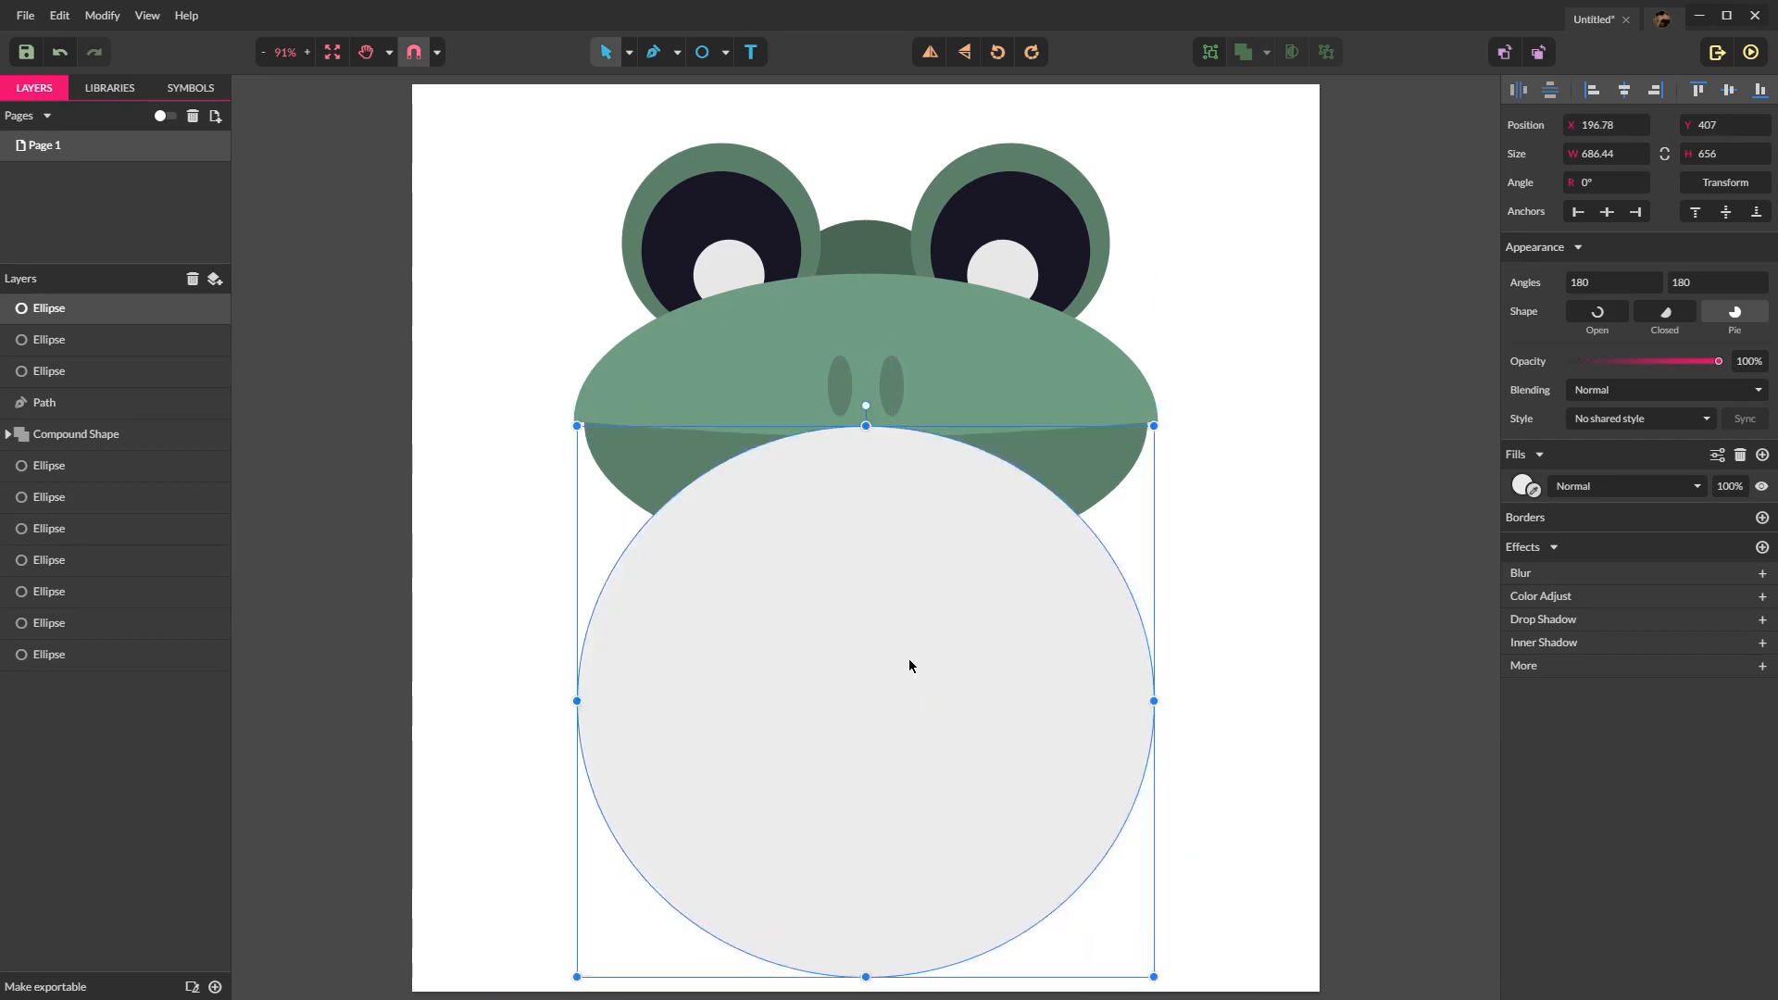
Step: Send the big body circle behind the head, centre it and add a smaller copy
{"action": "key", "text": "Ctrl+Shift+Down"}
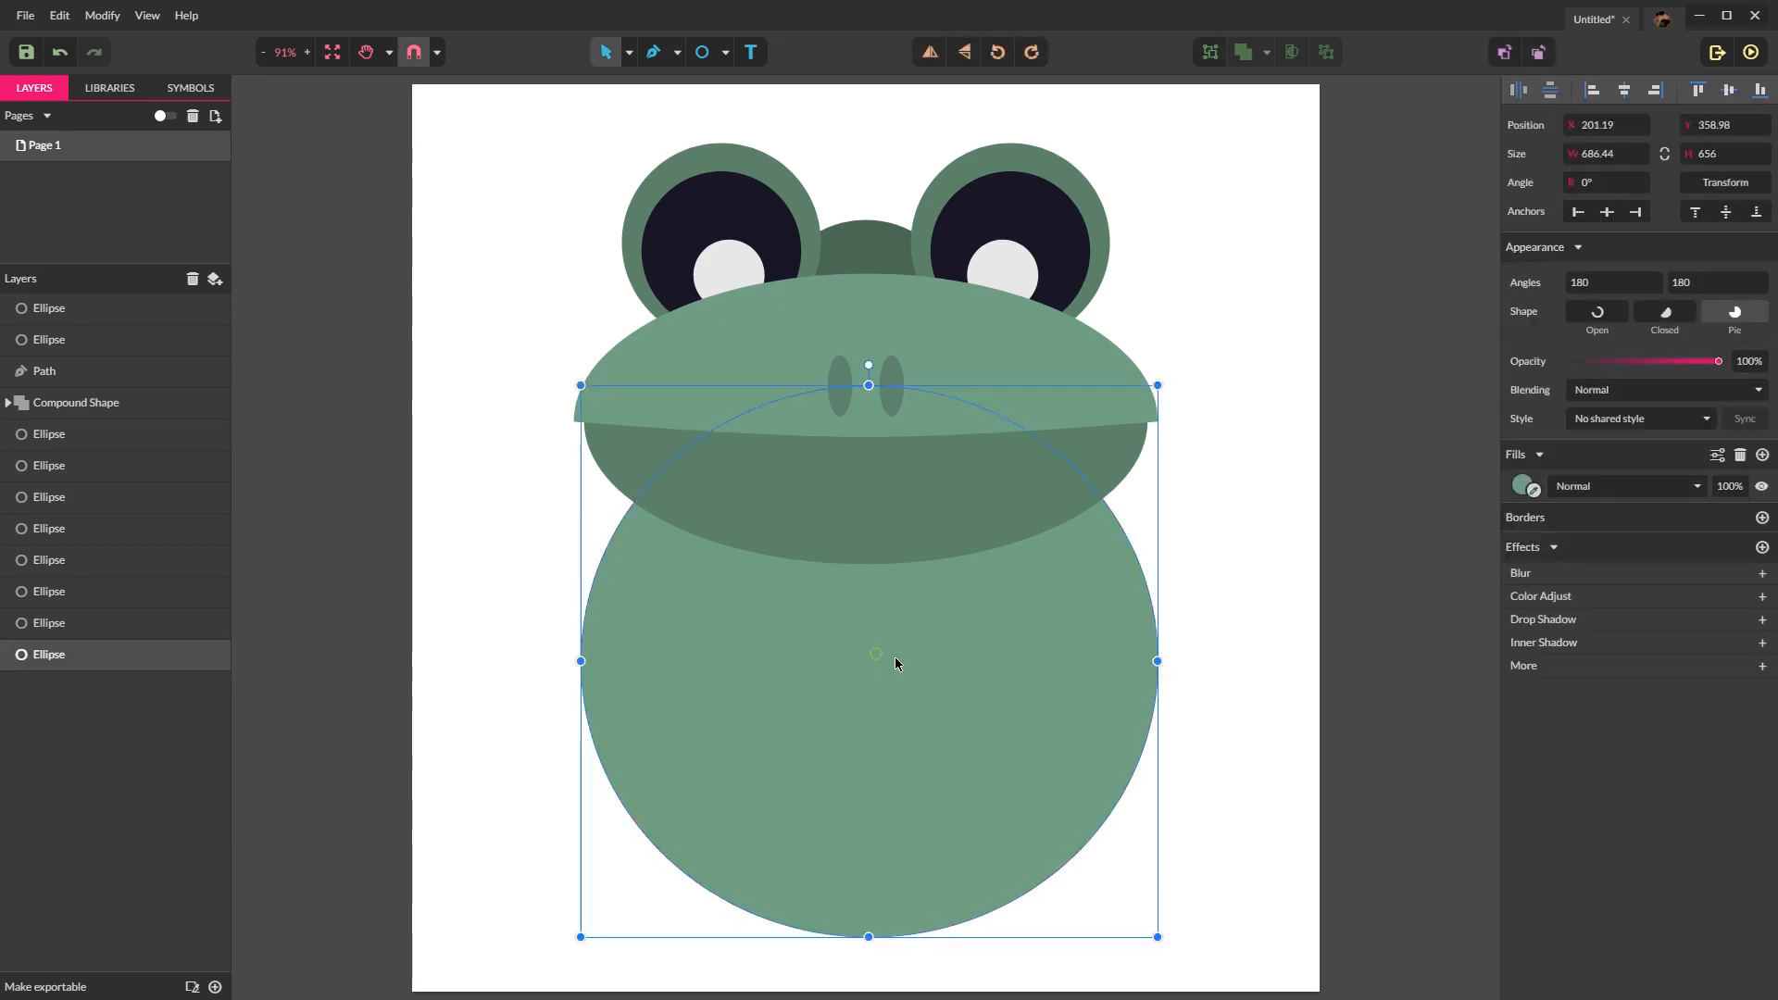
{"action": "left_click", "coordinate": [1195, 587]}
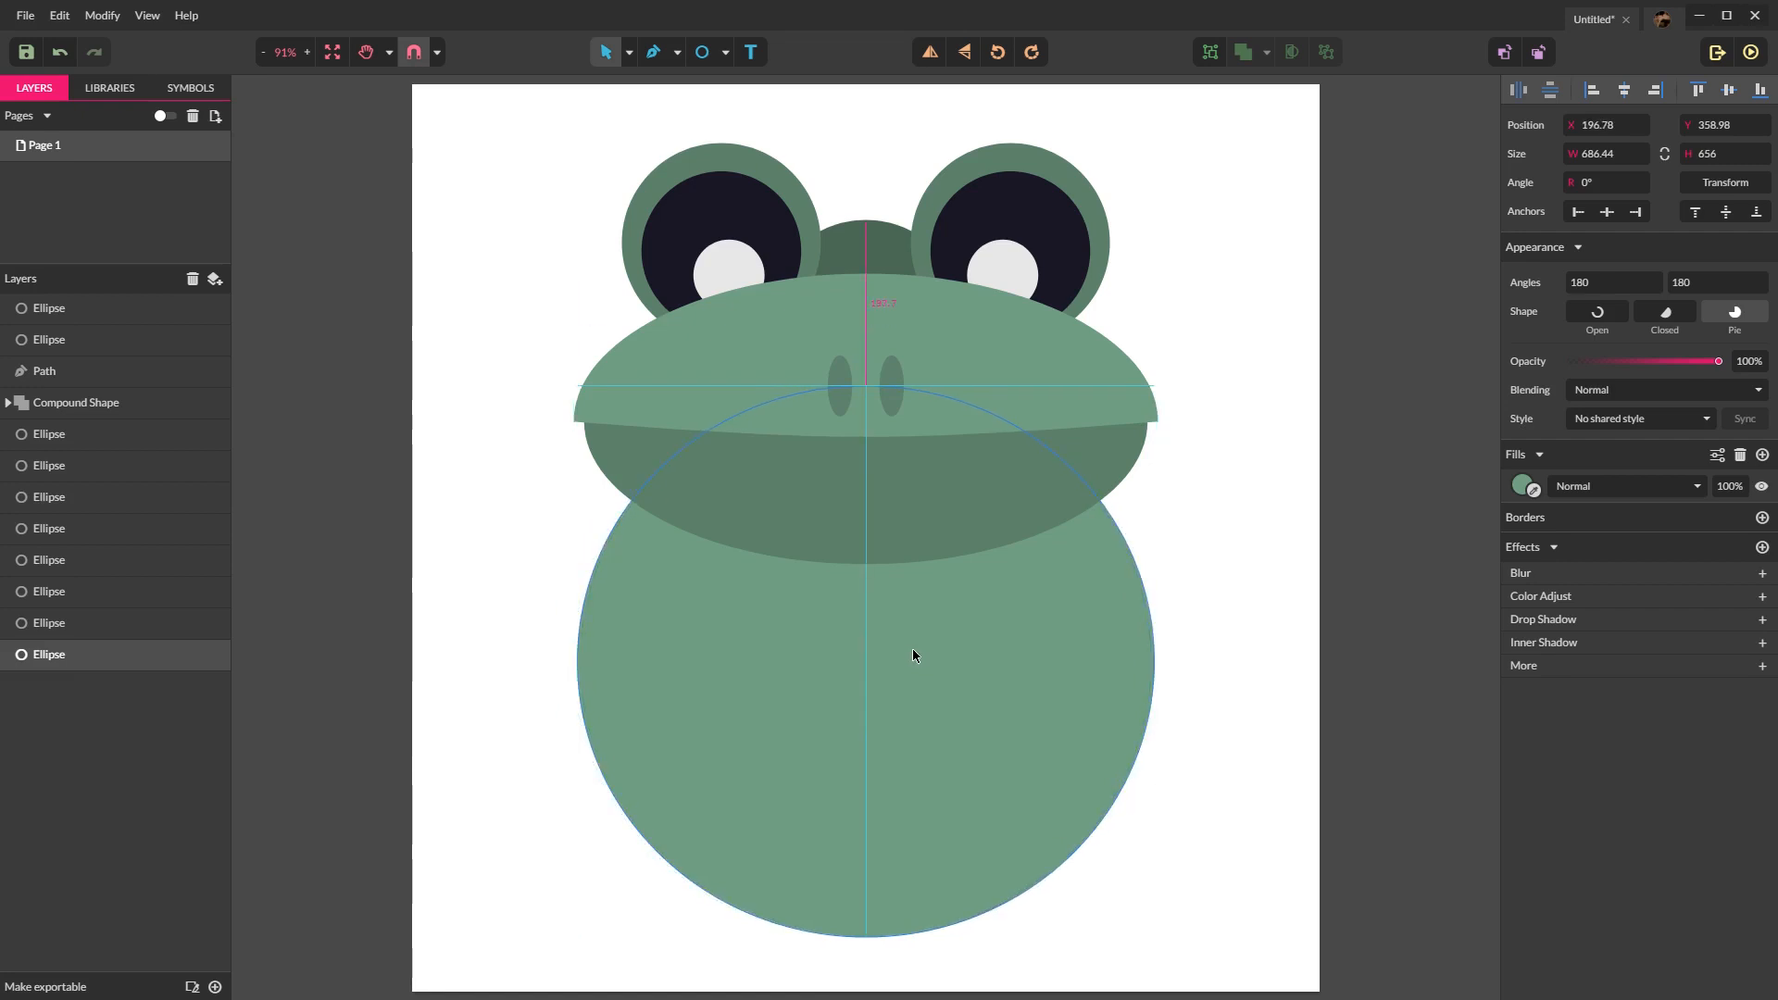
{"action": "left_click", "coordinate": [983, 659]}
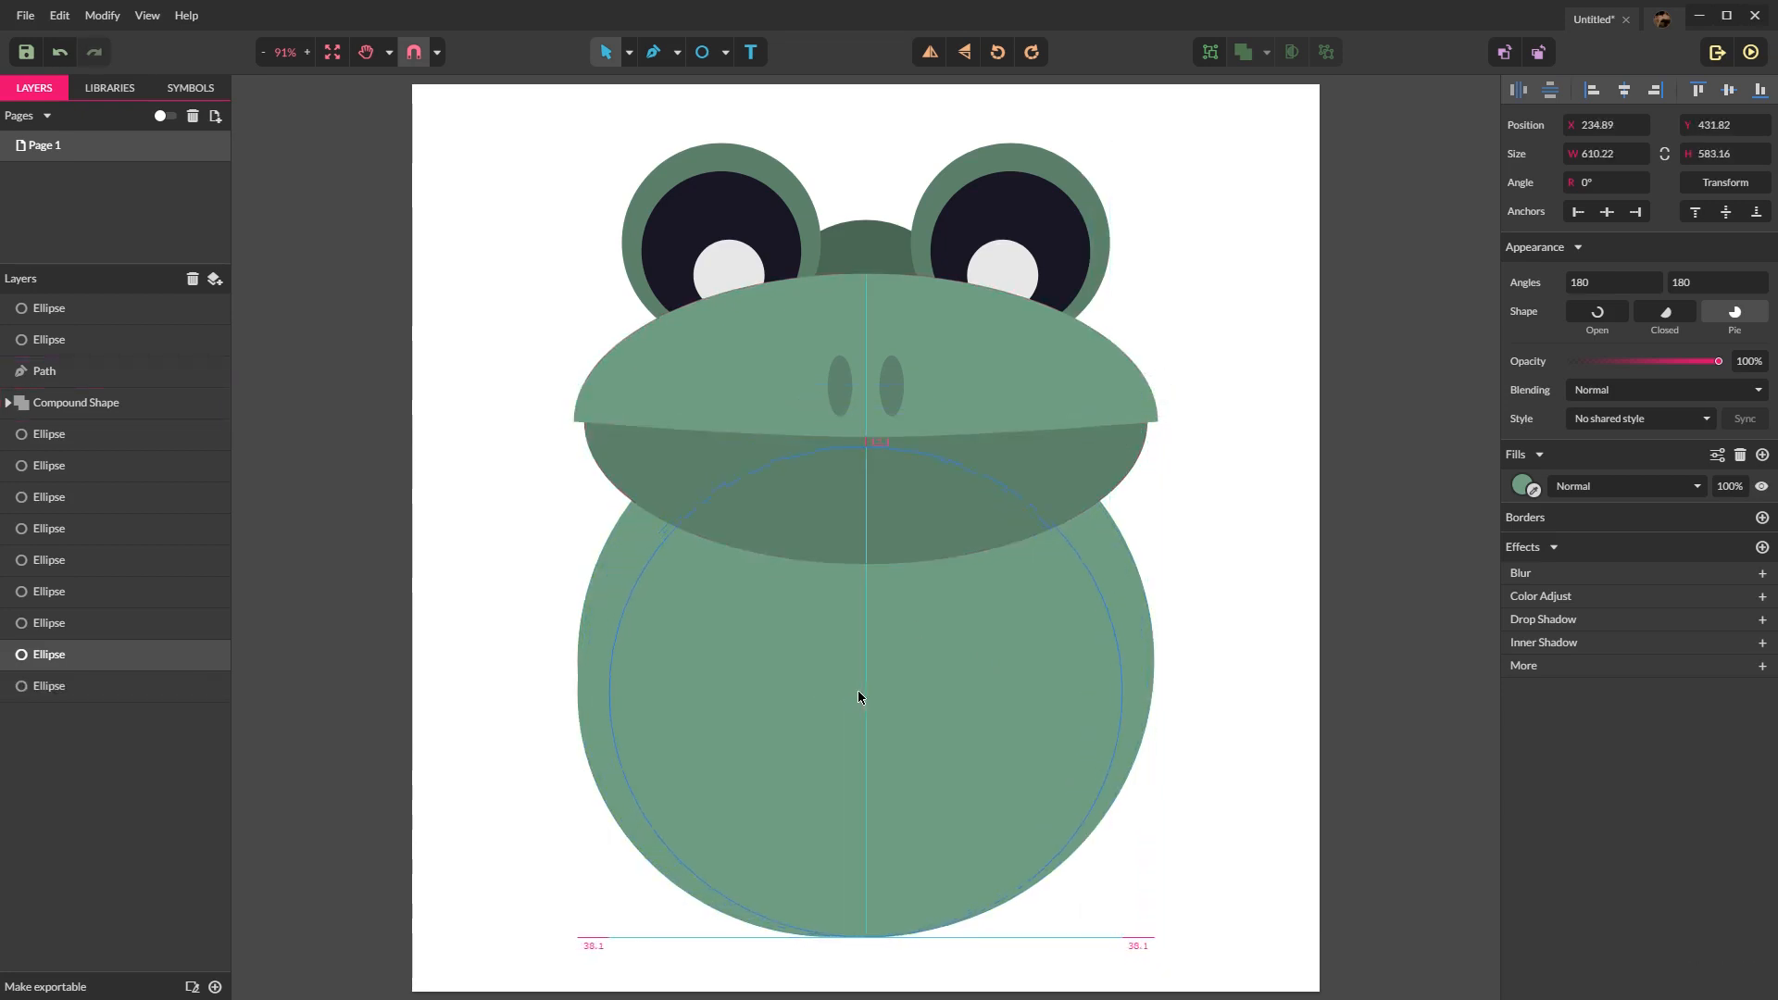
Step: Fill the inner copy with a lighter green to form the belly patch
{"action": "left_click", "coordinate": [858, 697]}
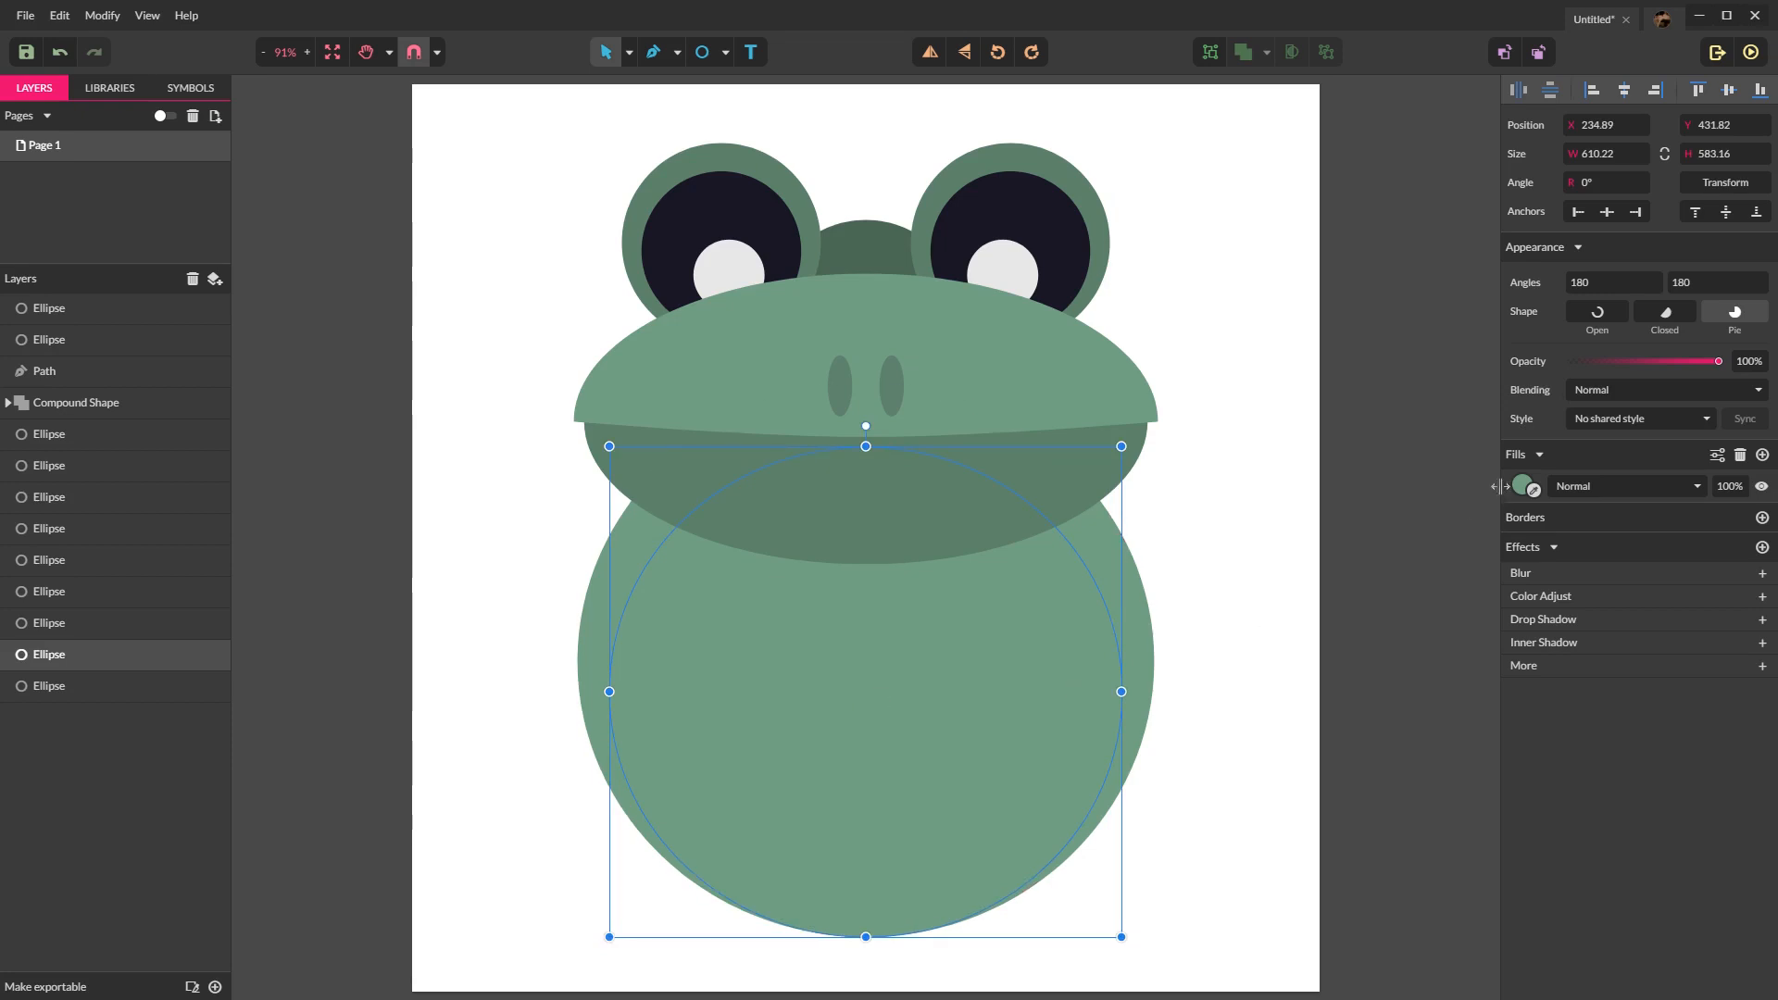
{"action": "left_click", "coordinate": [1523, 485]}
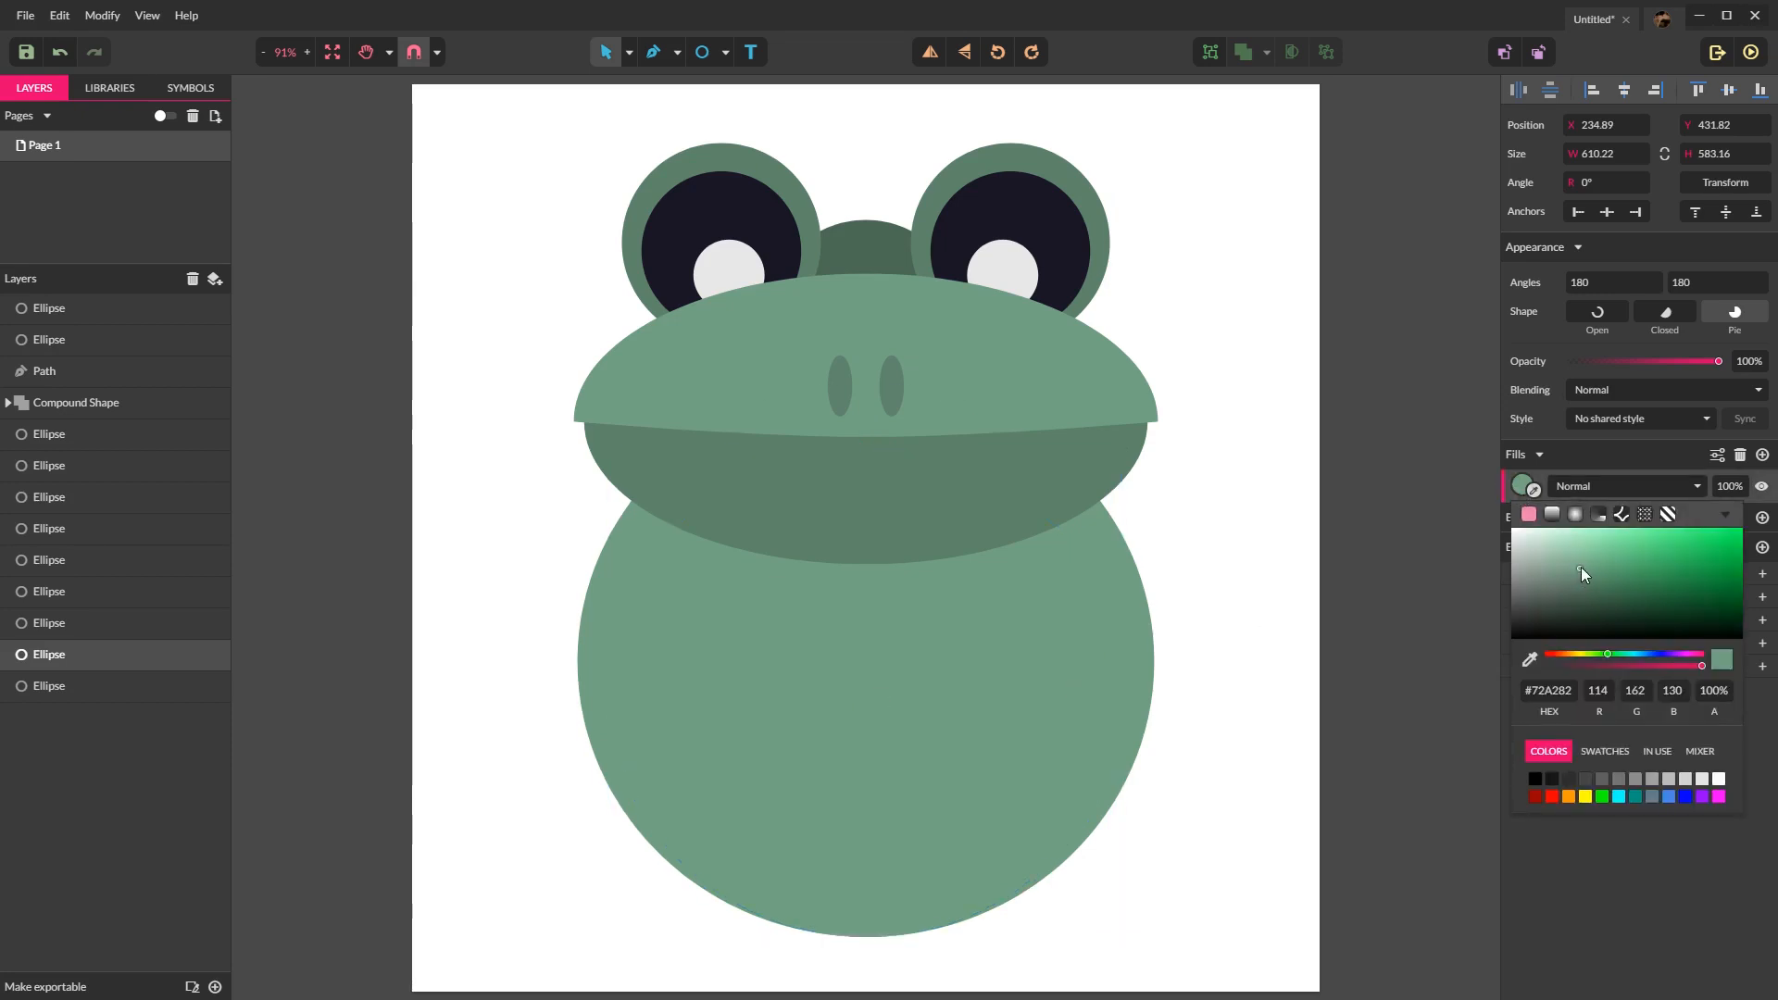
{"action": "left_click", "coordinate": [1575, 563]}
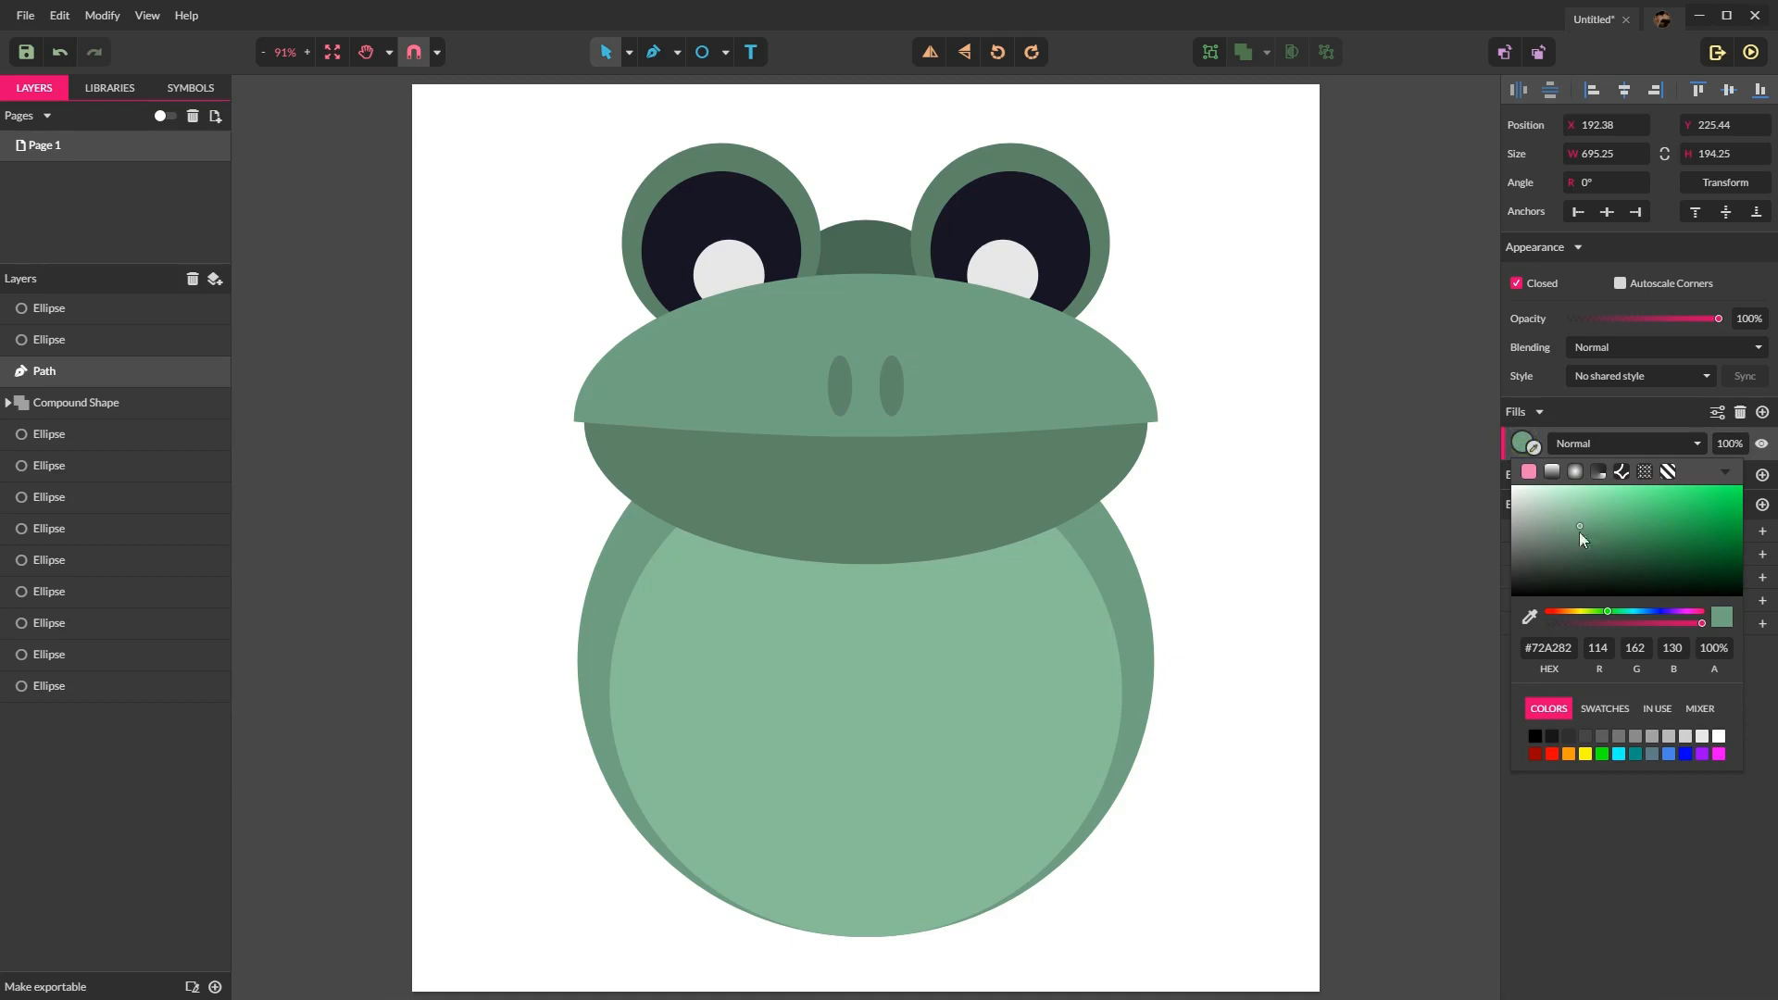
{"action": "mouse_move", "coordinate": [1582, 545]}
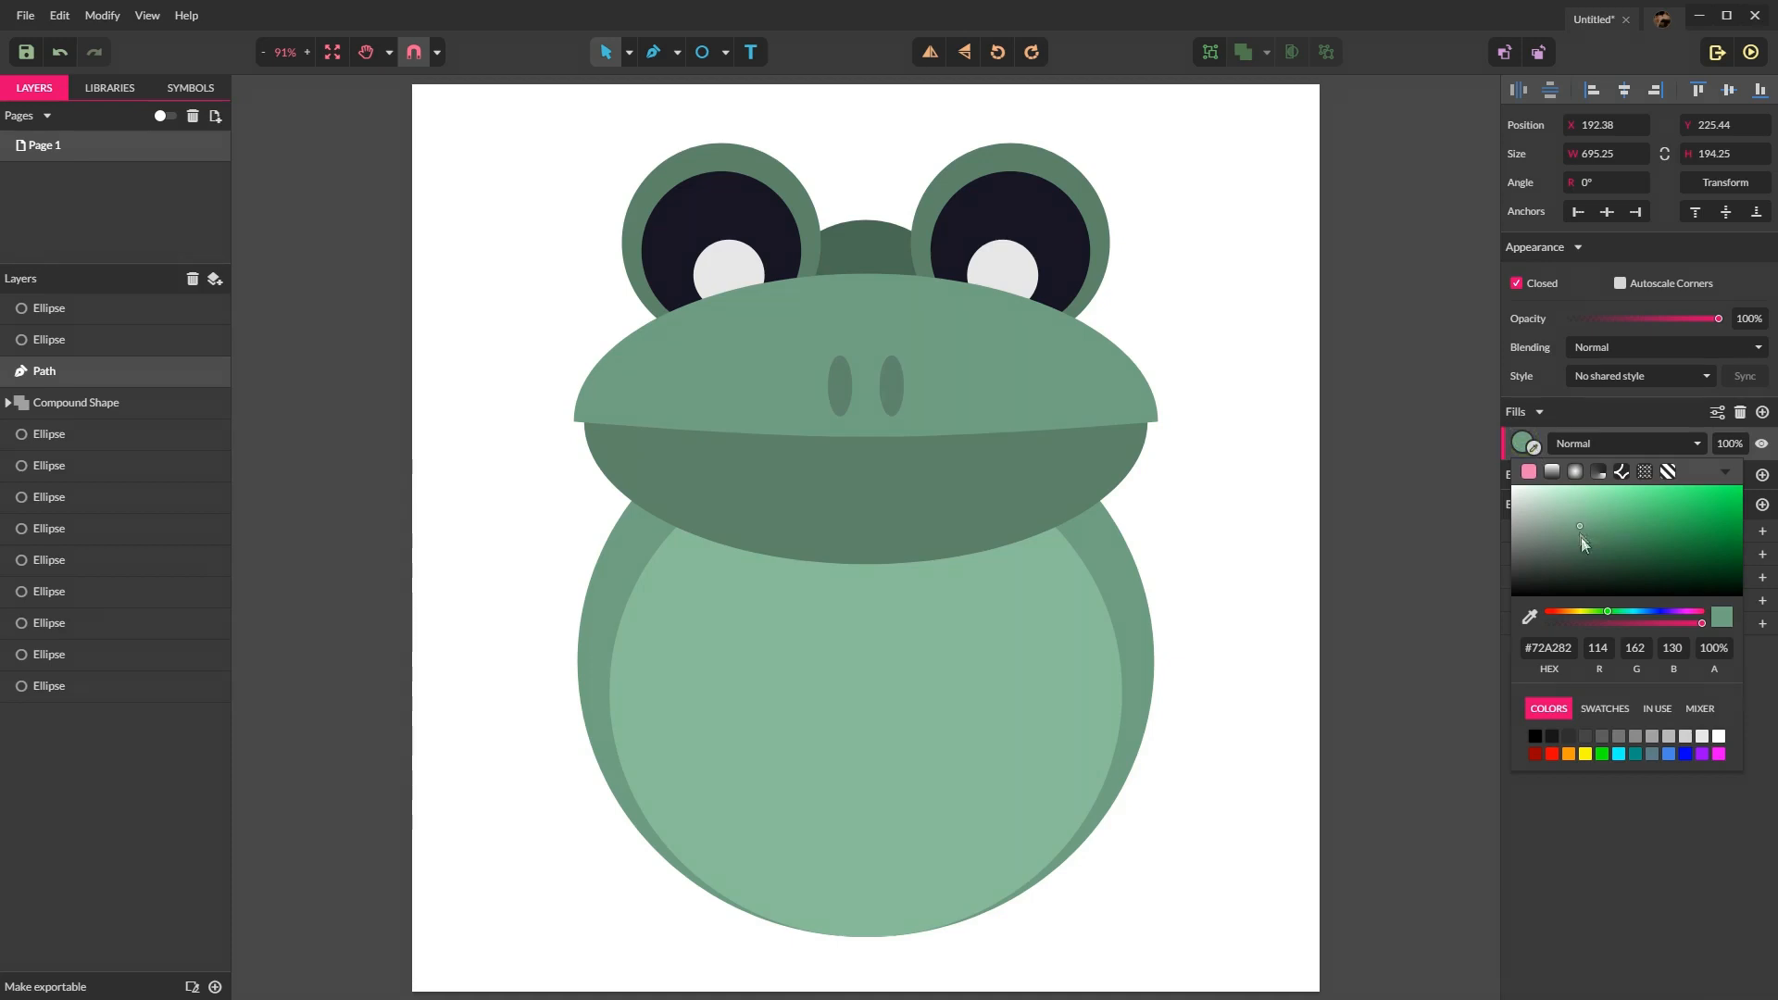
{"action": "left_click", "coordinate": [557, 678]}
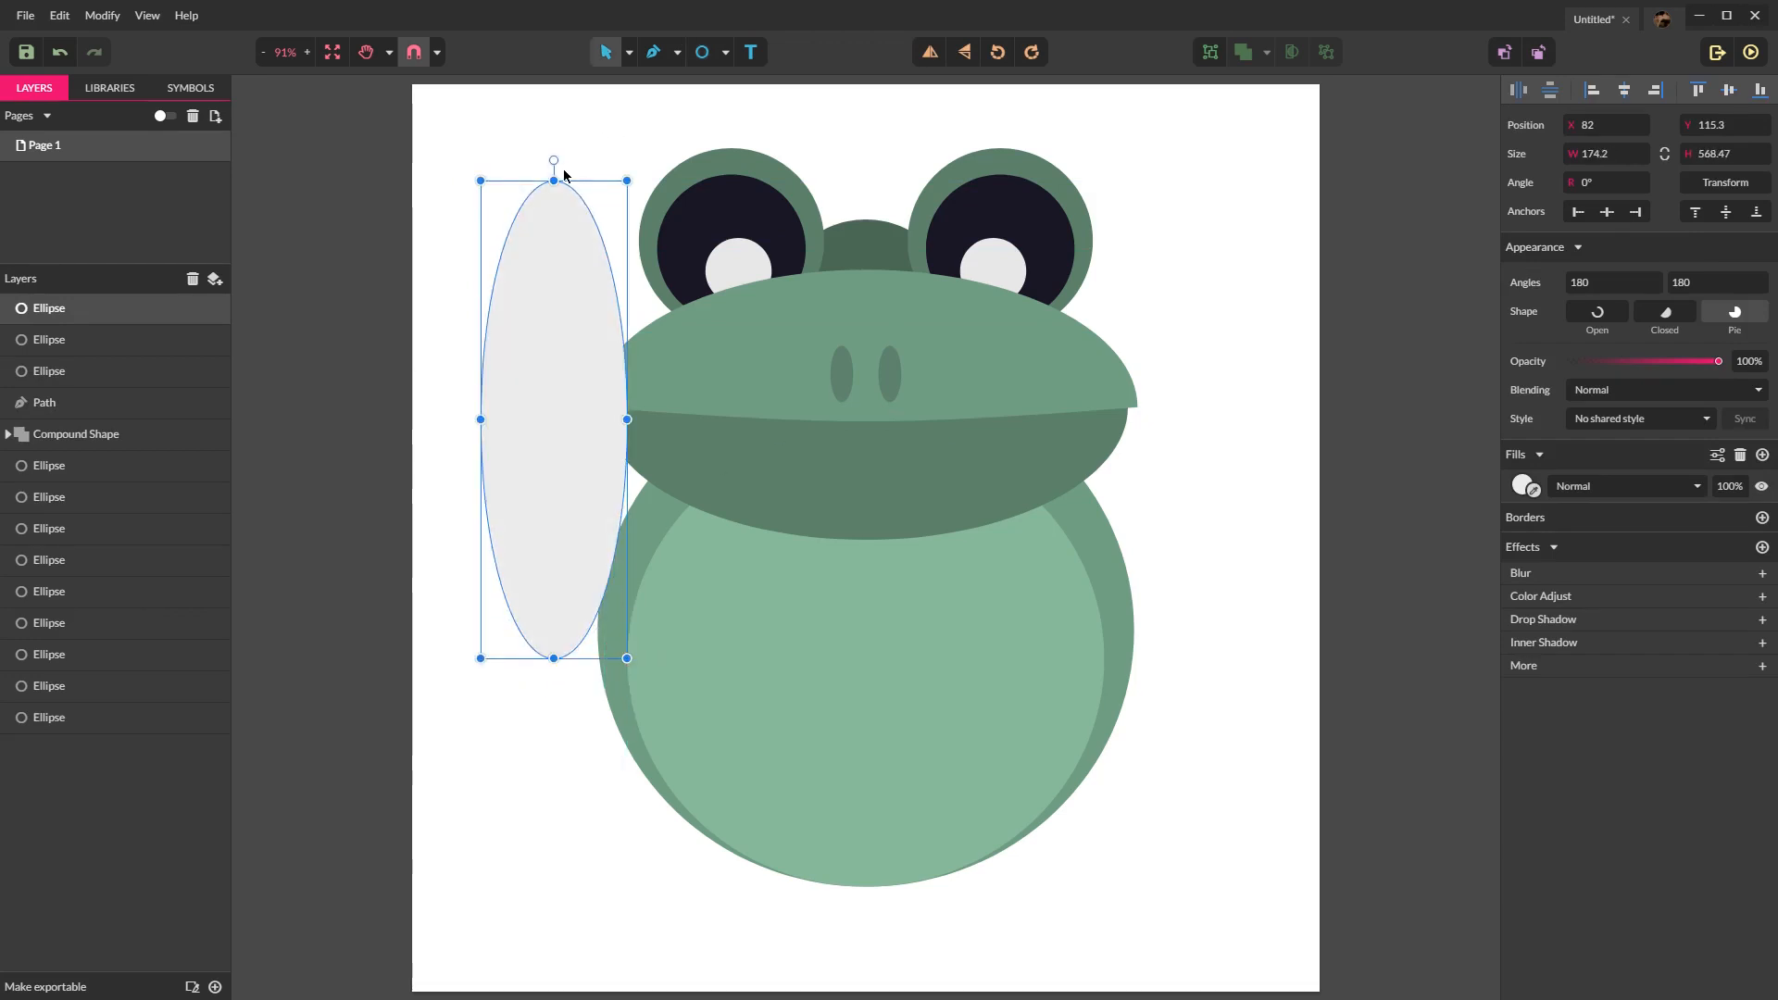
{"action": "mouse_move", "coordinate": [556, 169]}
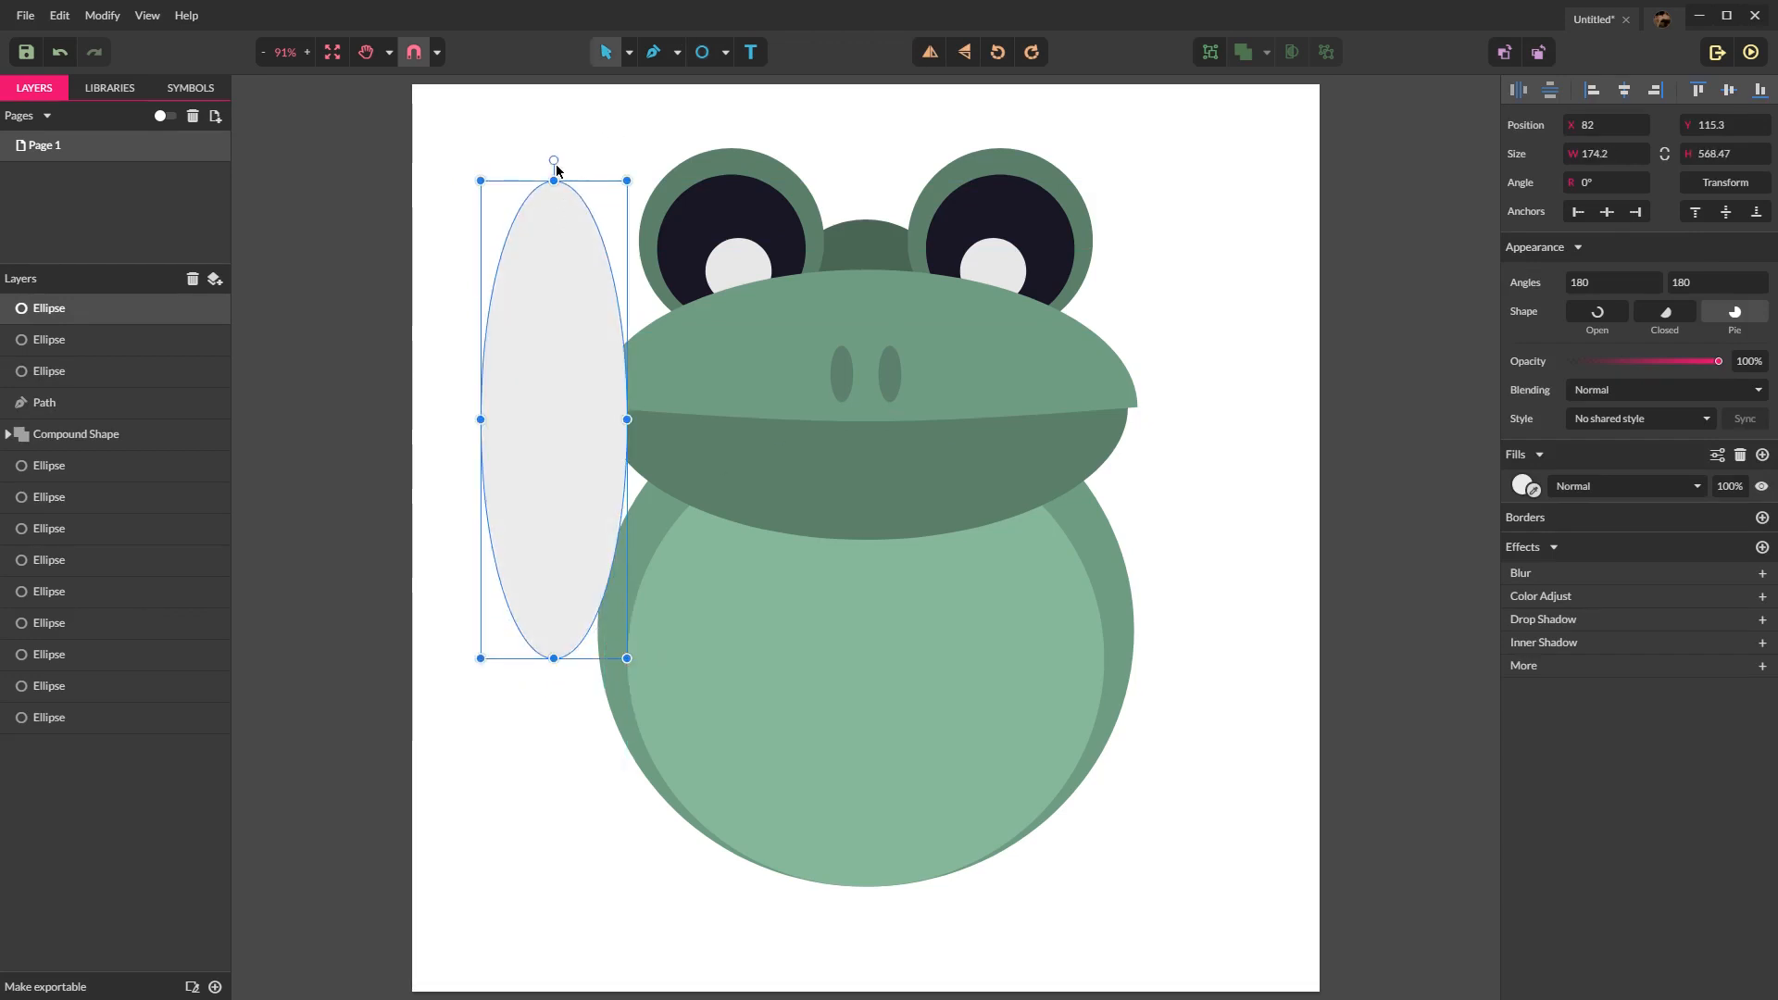
{"action": "mouse_move", "coordinate": [554, 159]}
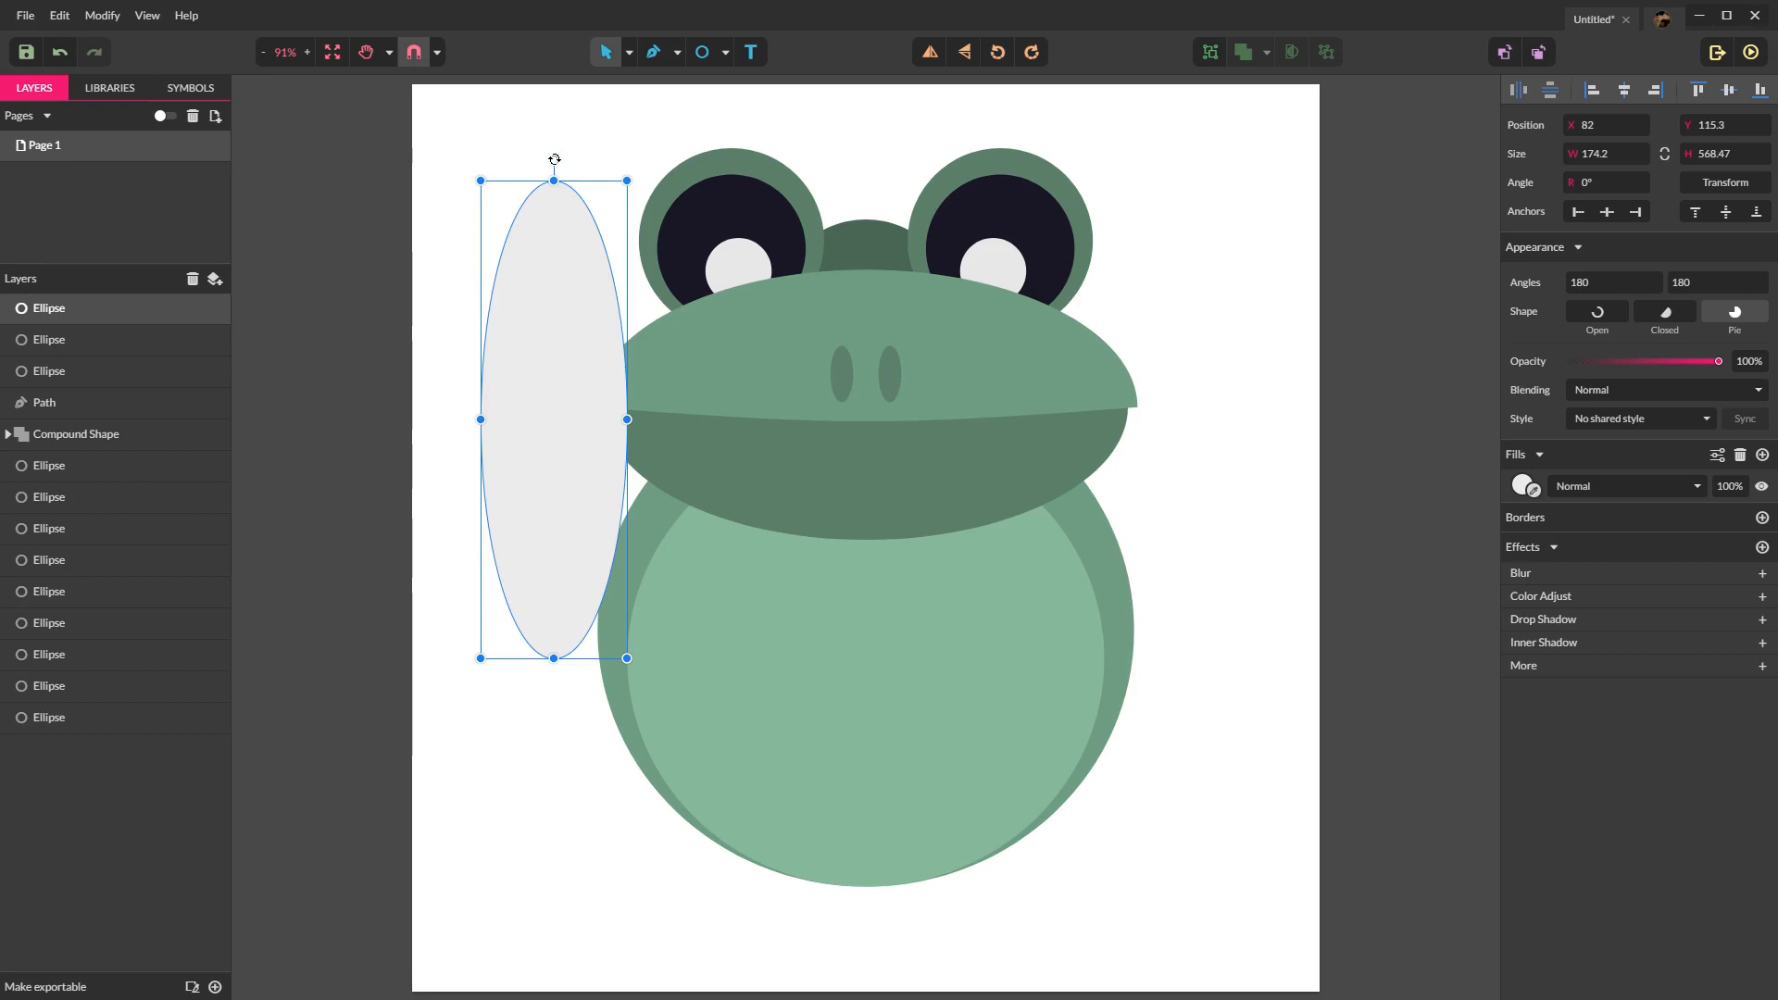
Step: Tilt the dark green oval to about 40.6°, send it back and resize it to roughly 493 × 561 as the left back leg
{"action": "left_click_drag", "start_coordinate": [554, 156], "coordinate": [498, 180]}
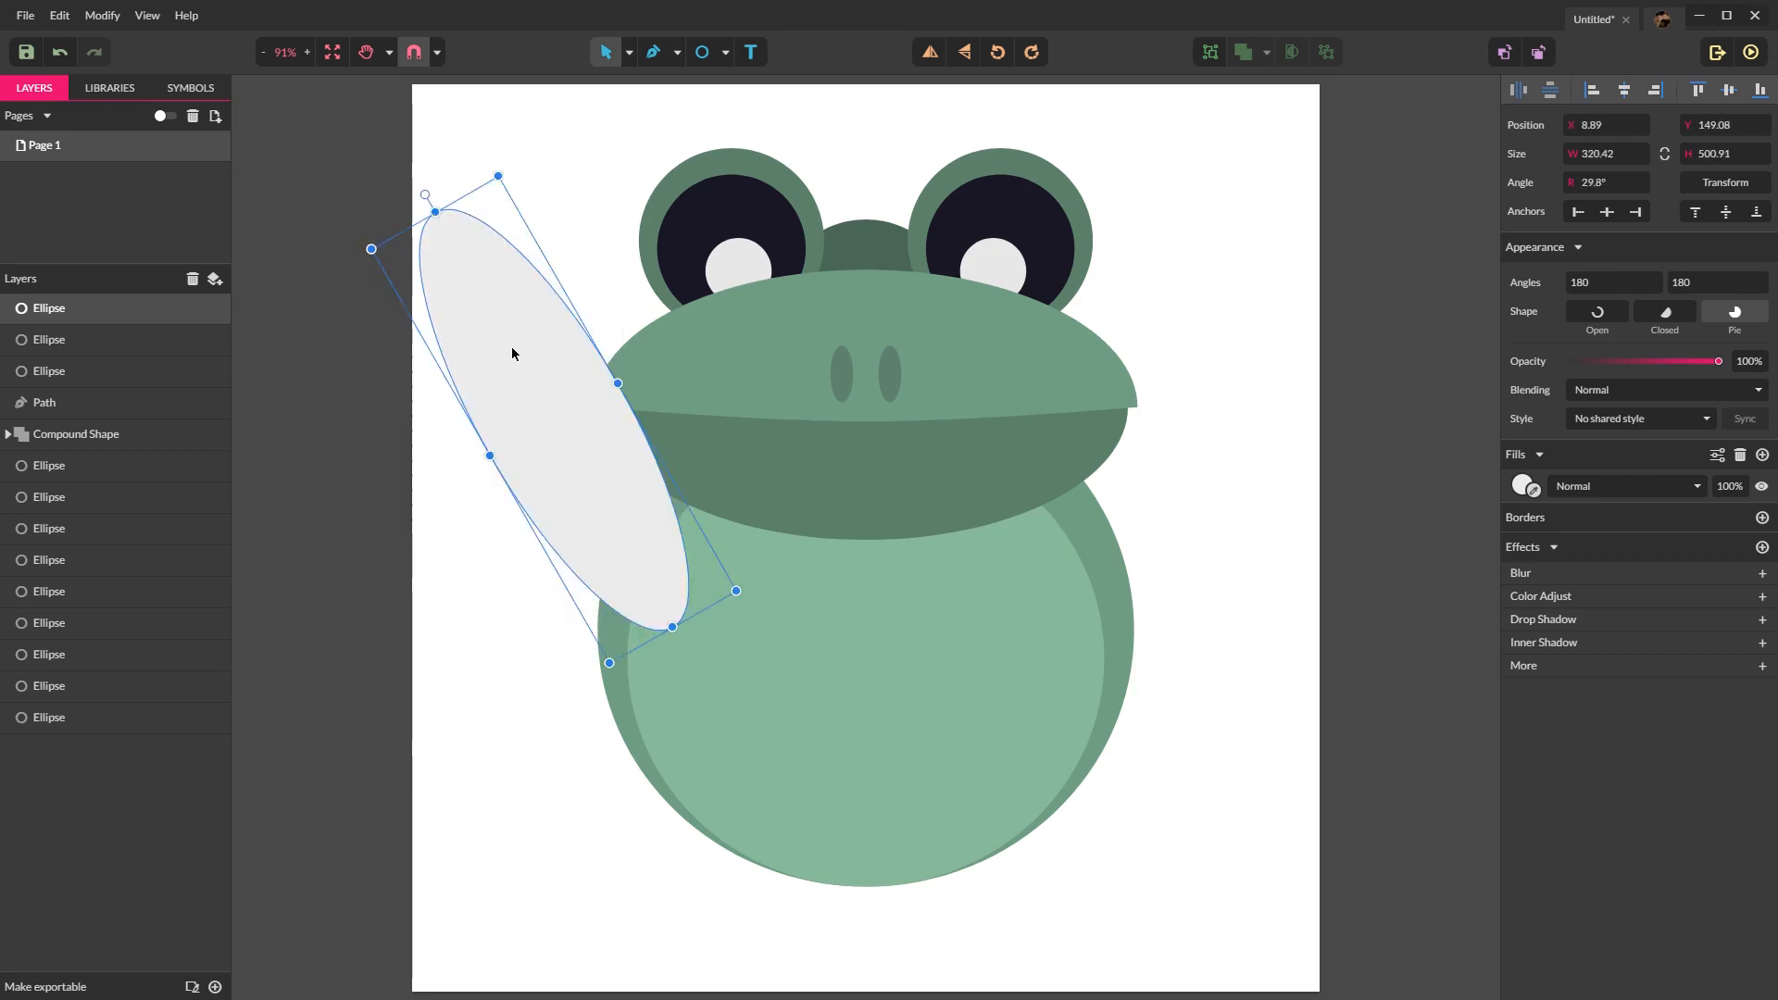
{"action": "key", "text": "Ctrl+Shift+Down"}
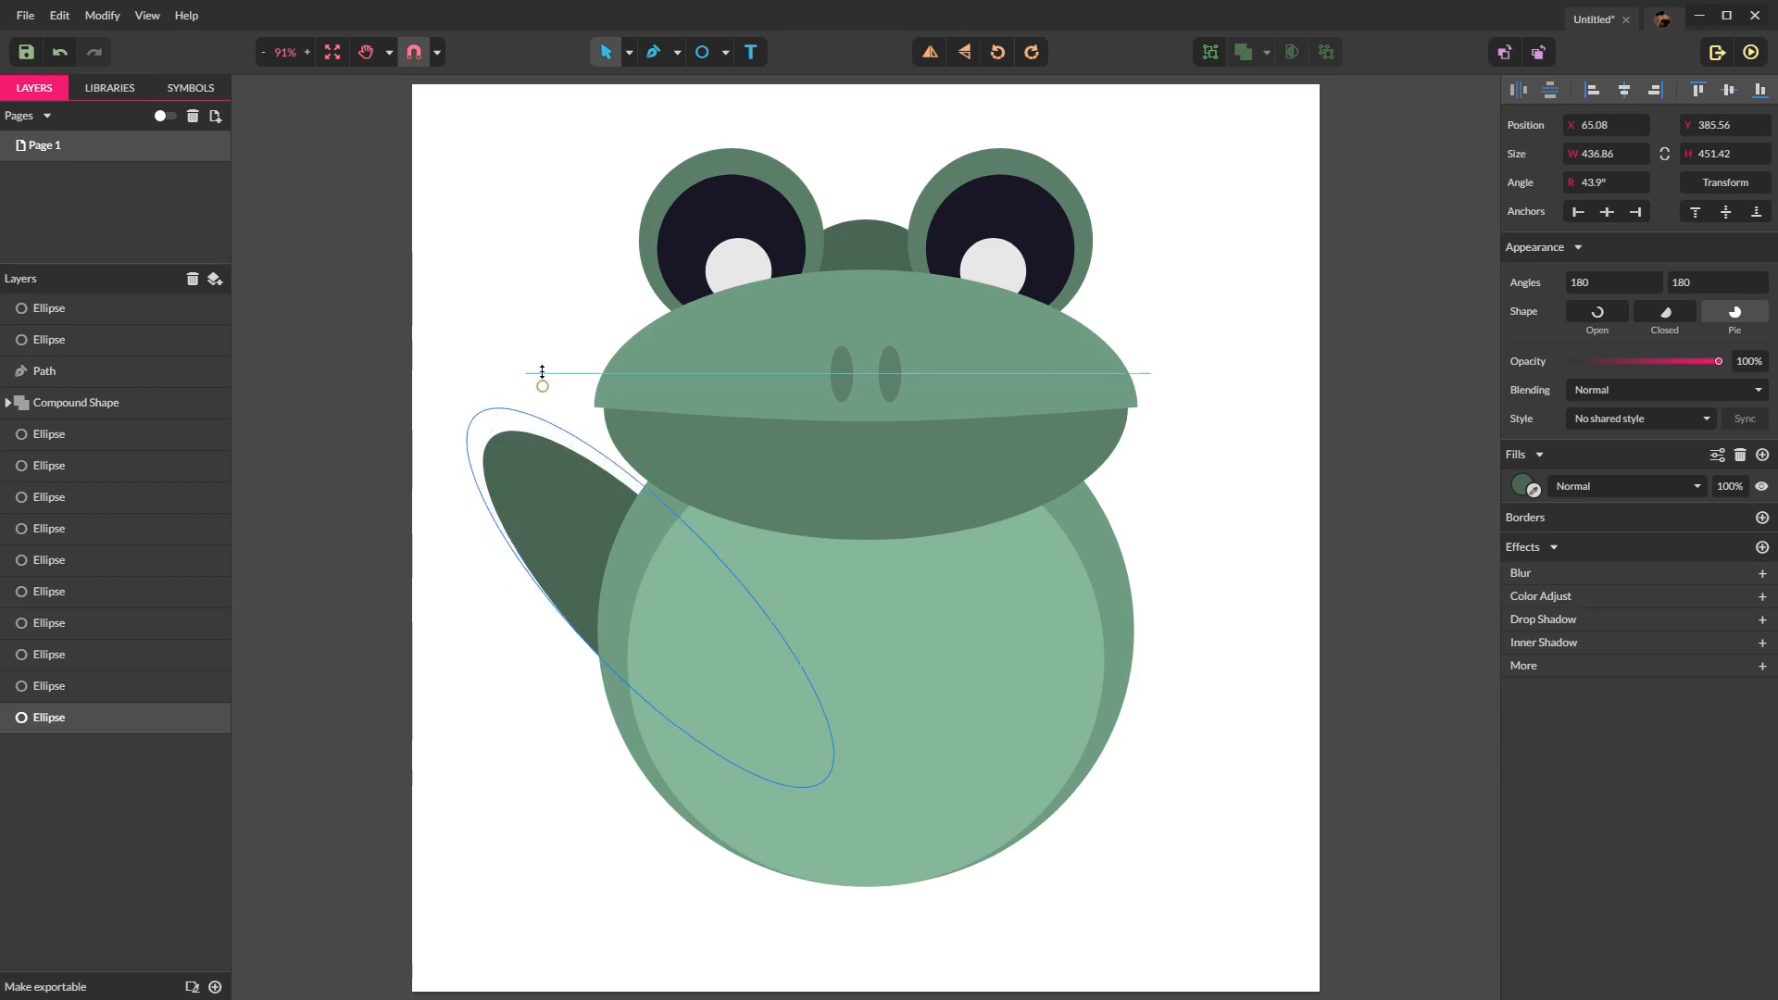
{"action": "left_click", "coordinate": [542, 279]}
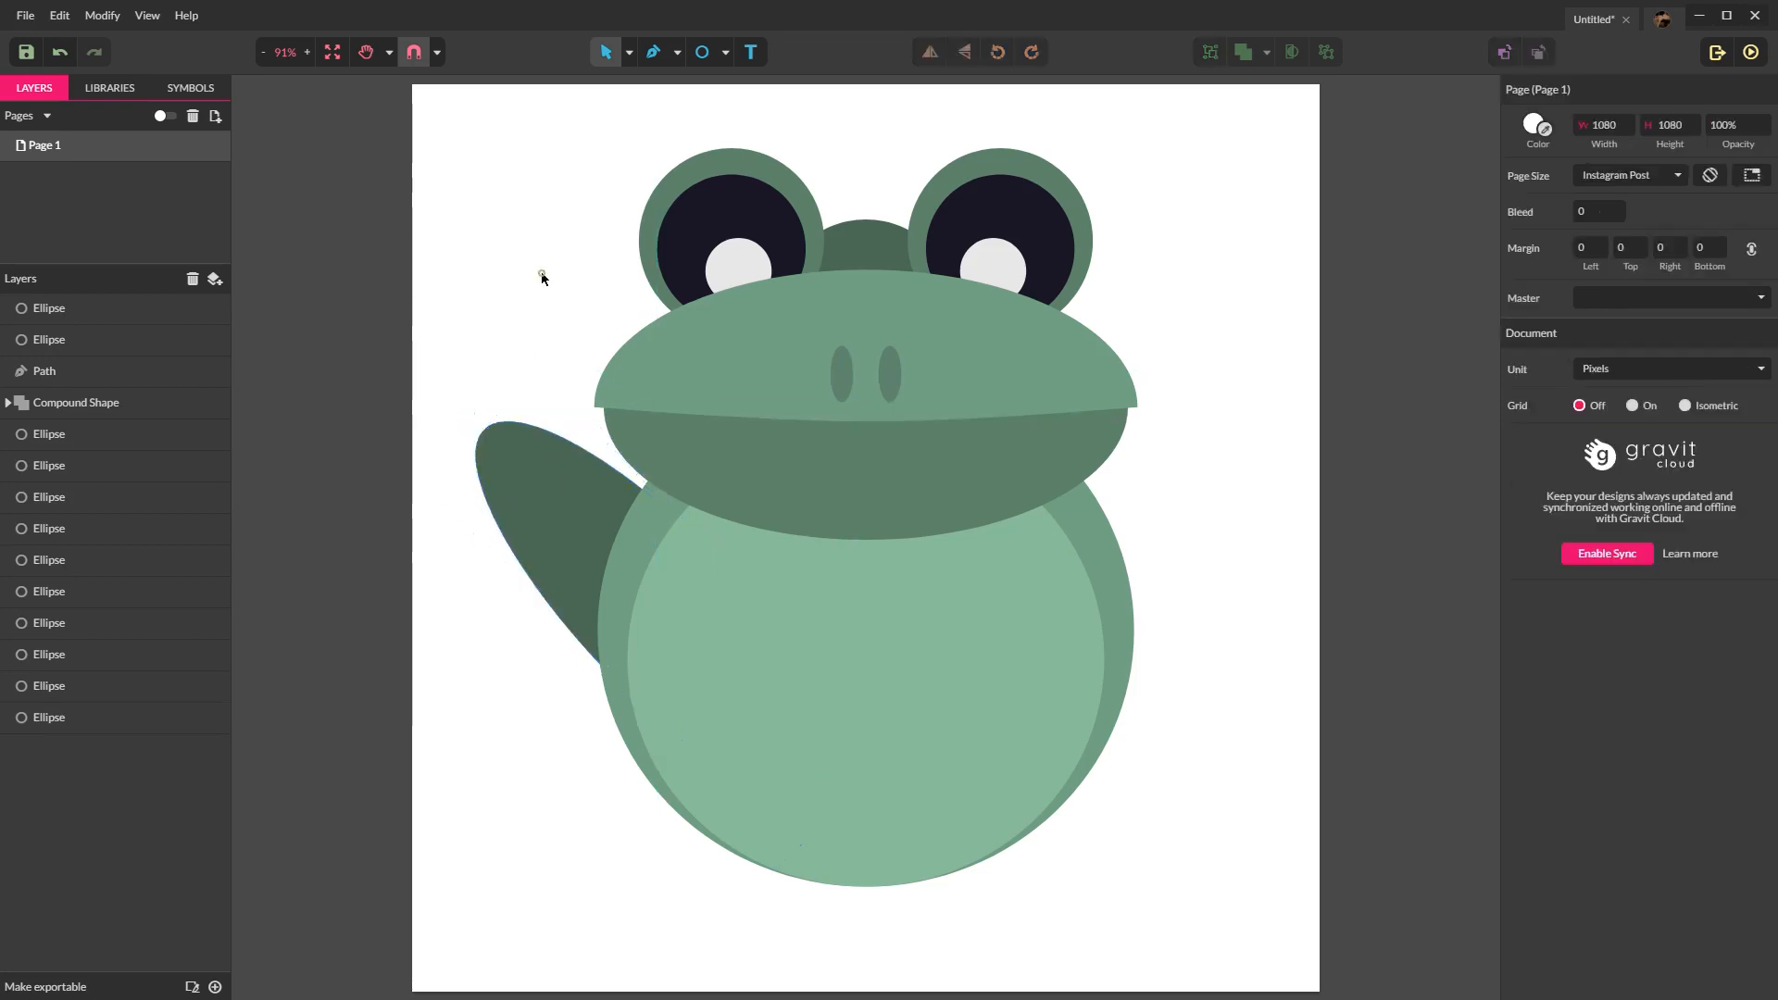
{"action": "left_click", "coordinate": [534, 534]}
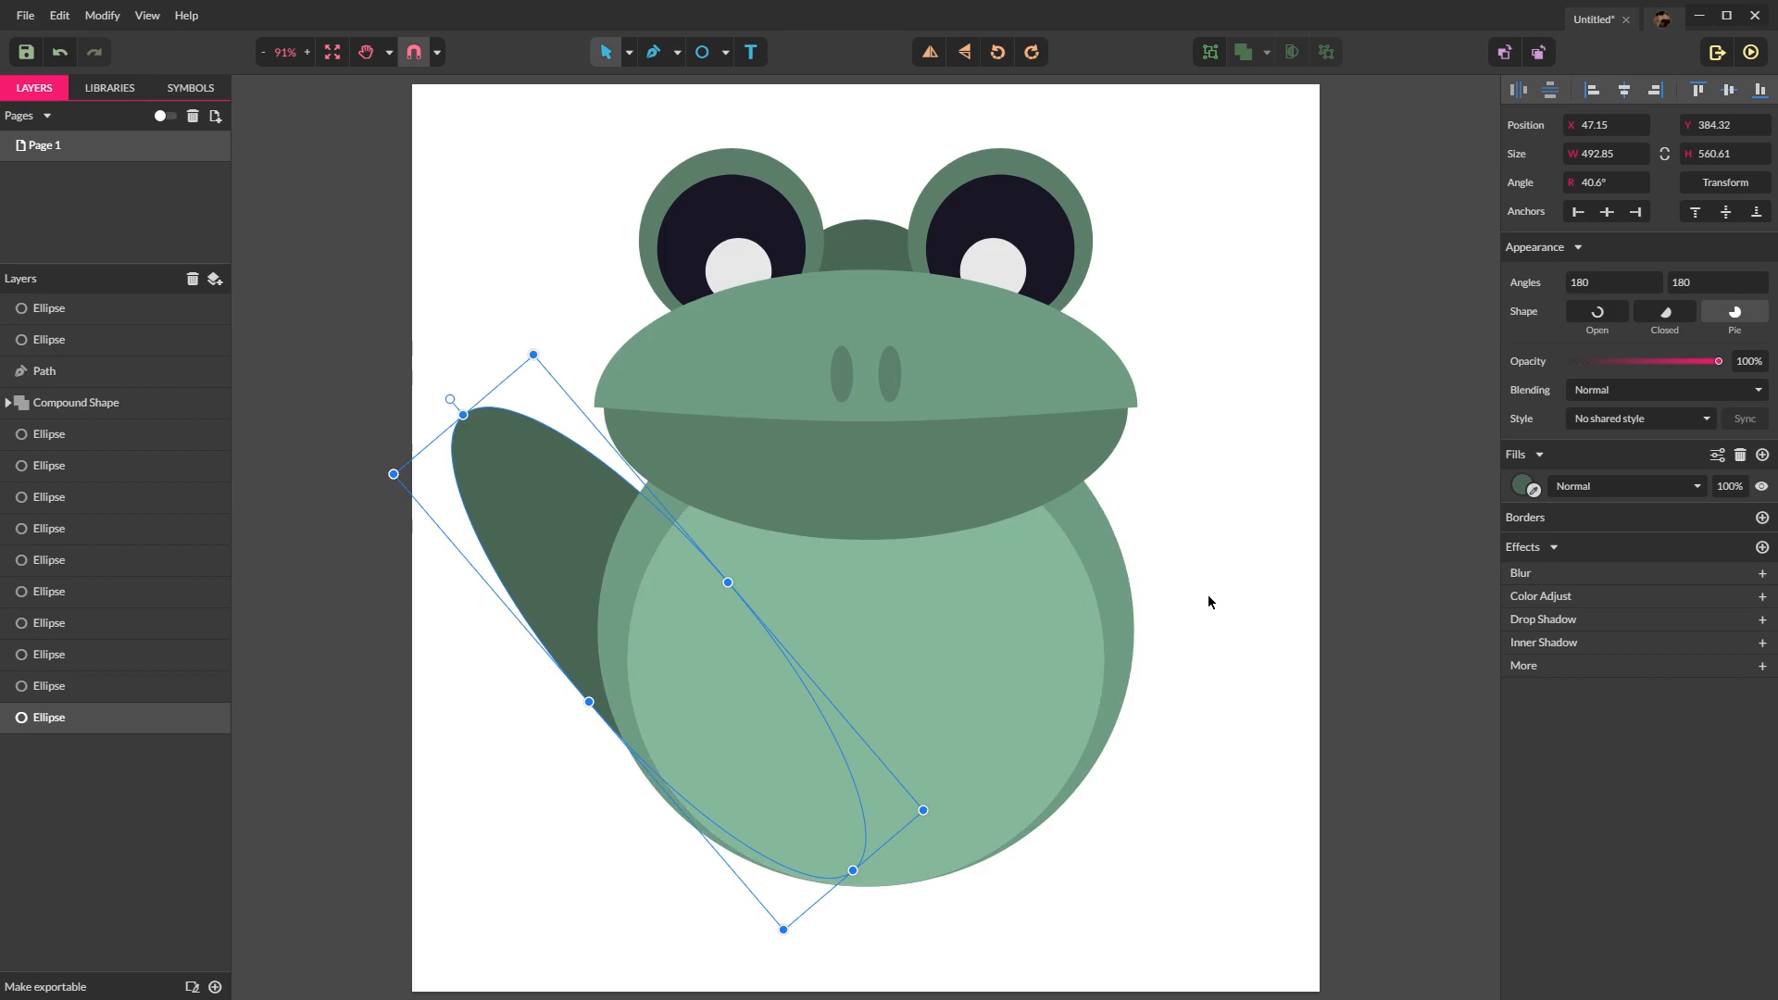
{"action": "left_click", "coordinate": [508, 526]}
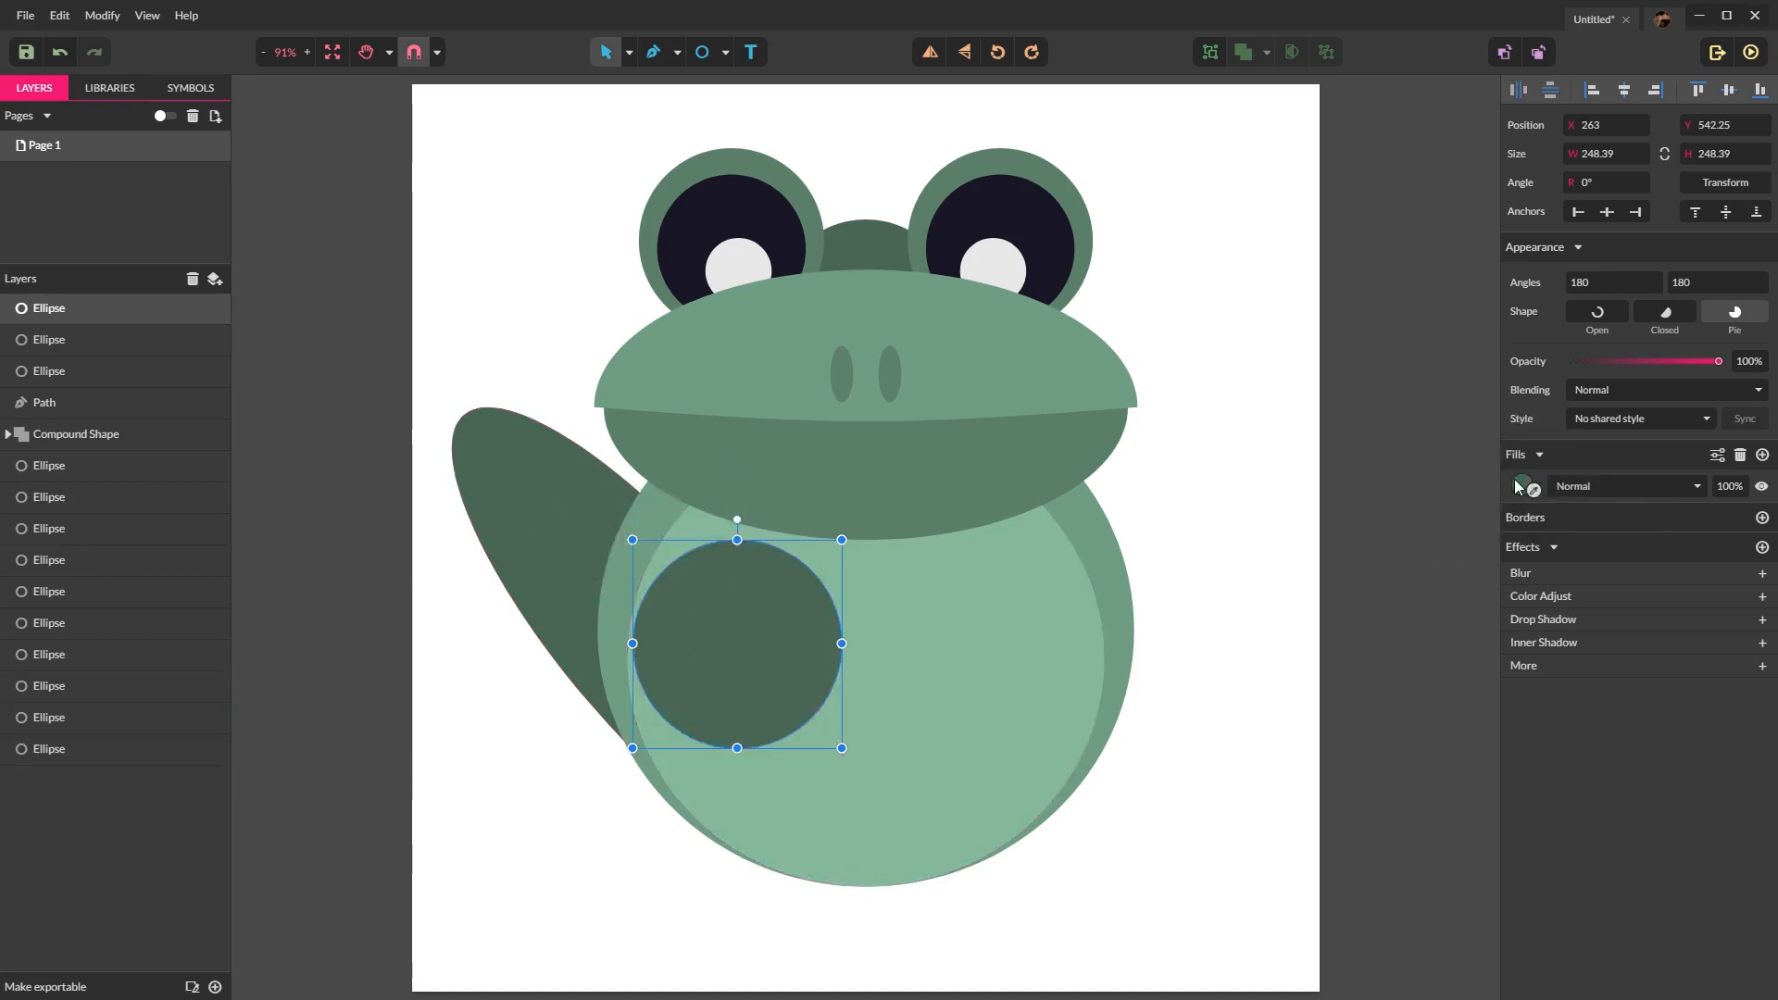
Step: Fill the new circle dark green and Boolean-subtract a rectangle to leave a half-circle foot
{"action": "left_click", "coordinate": [1524, 485]}
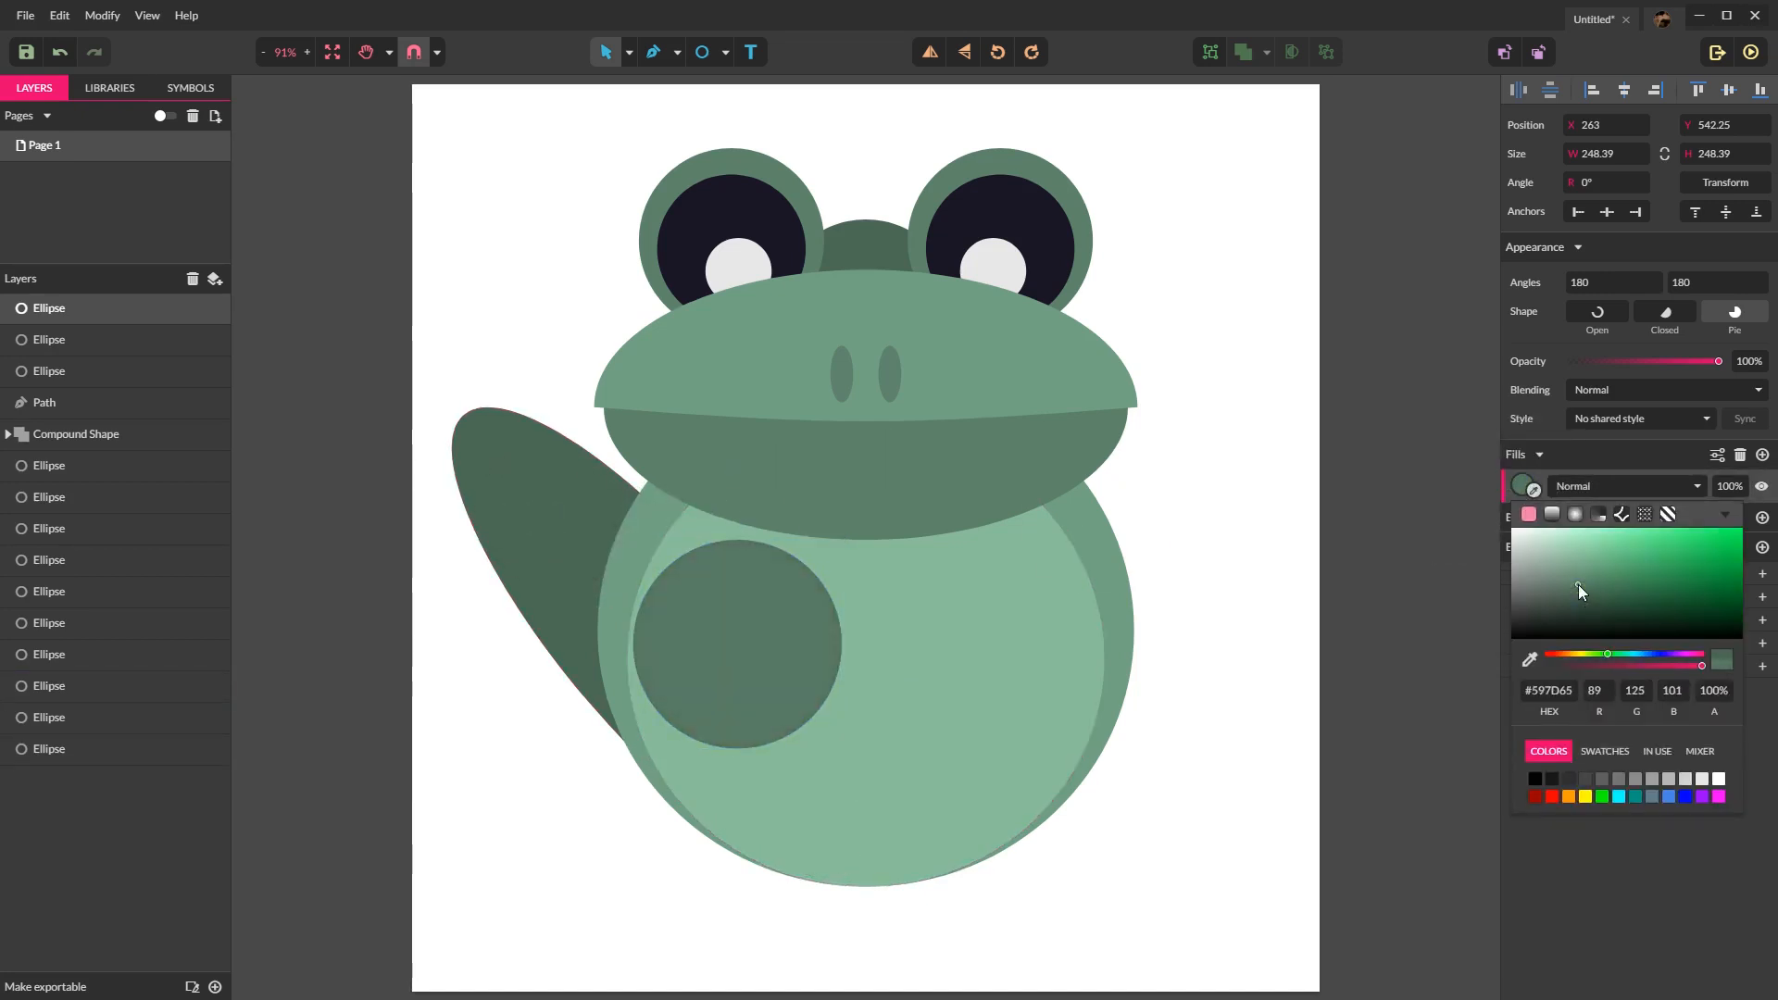
{"action": "left_click", "coordinate": [737, 643]}
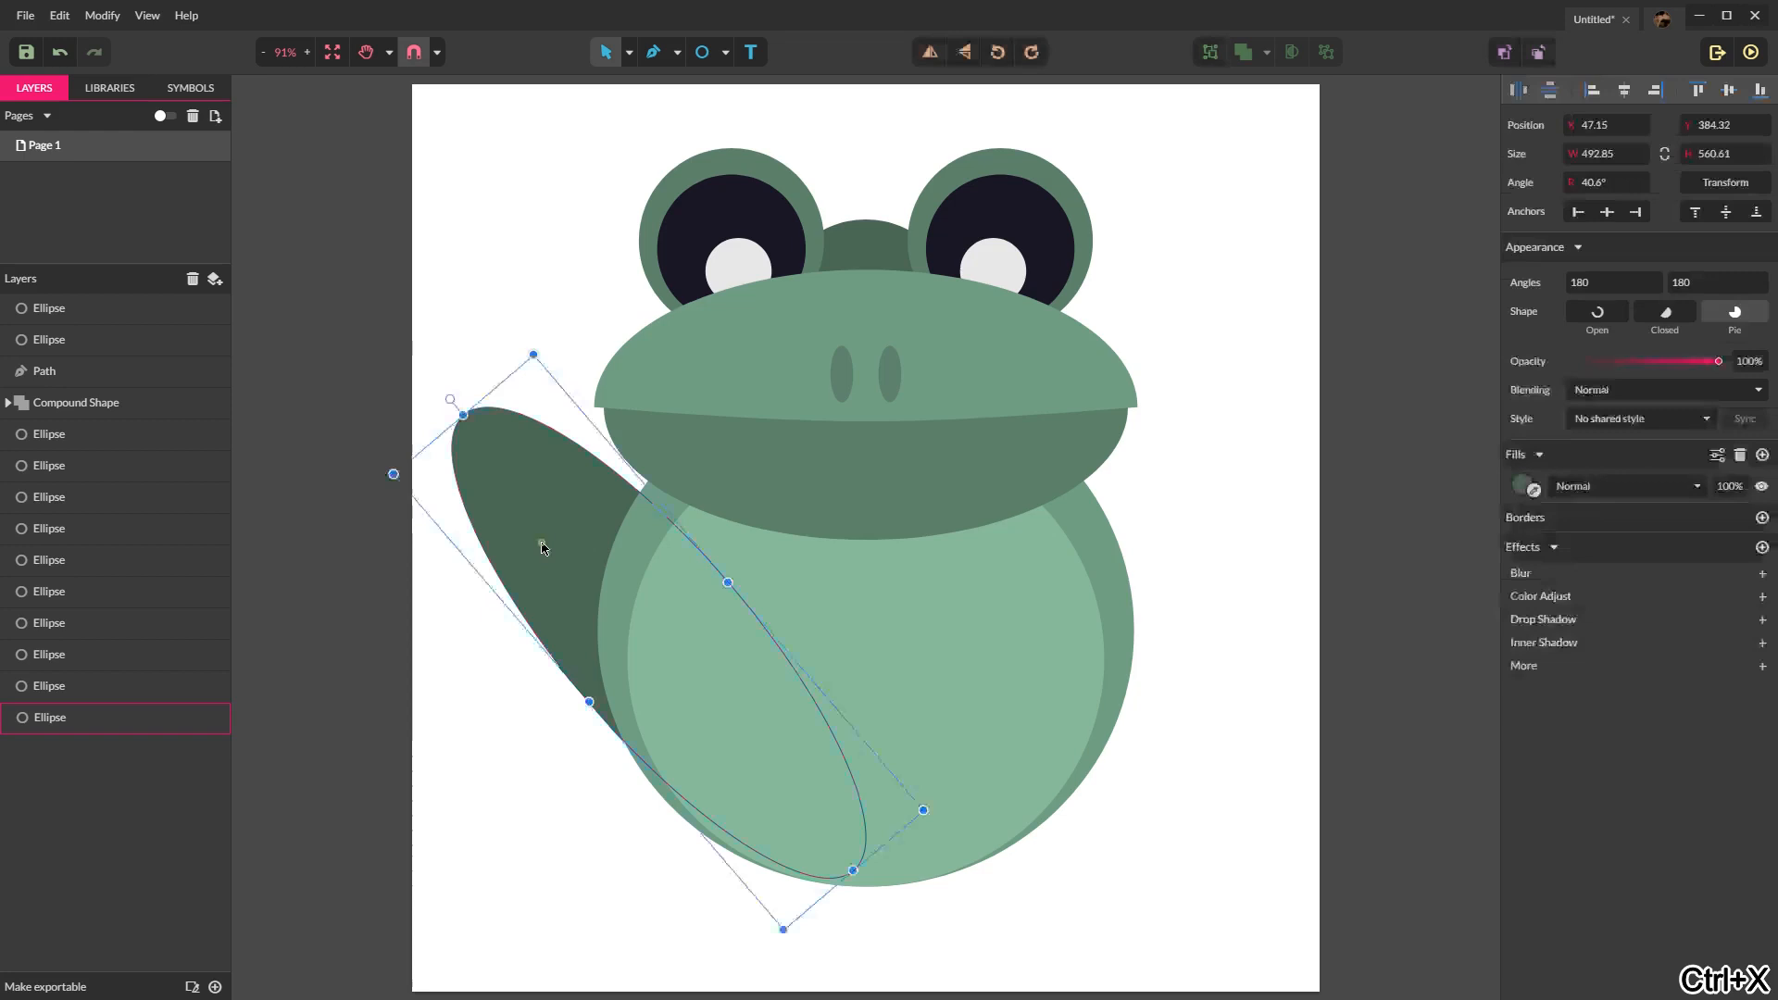
{"action": "key", "text": "ctrl+v"}
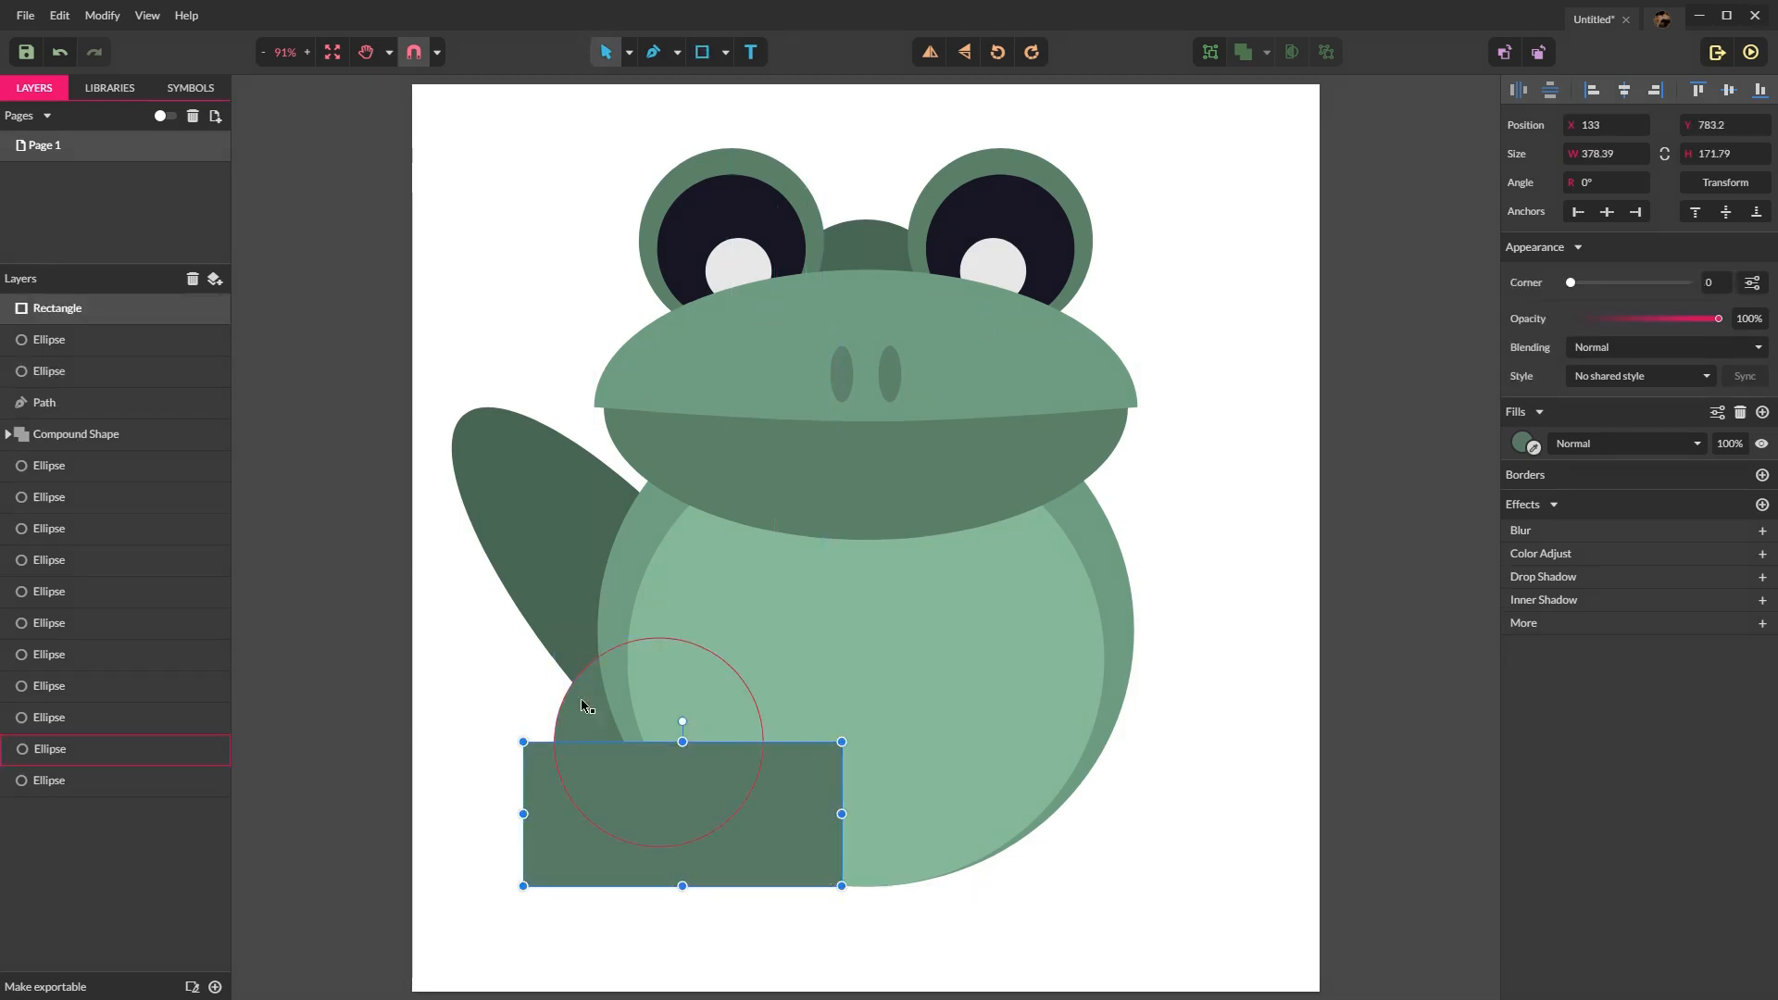
{"action": "left_click", "coordinate": [1265, 52]}
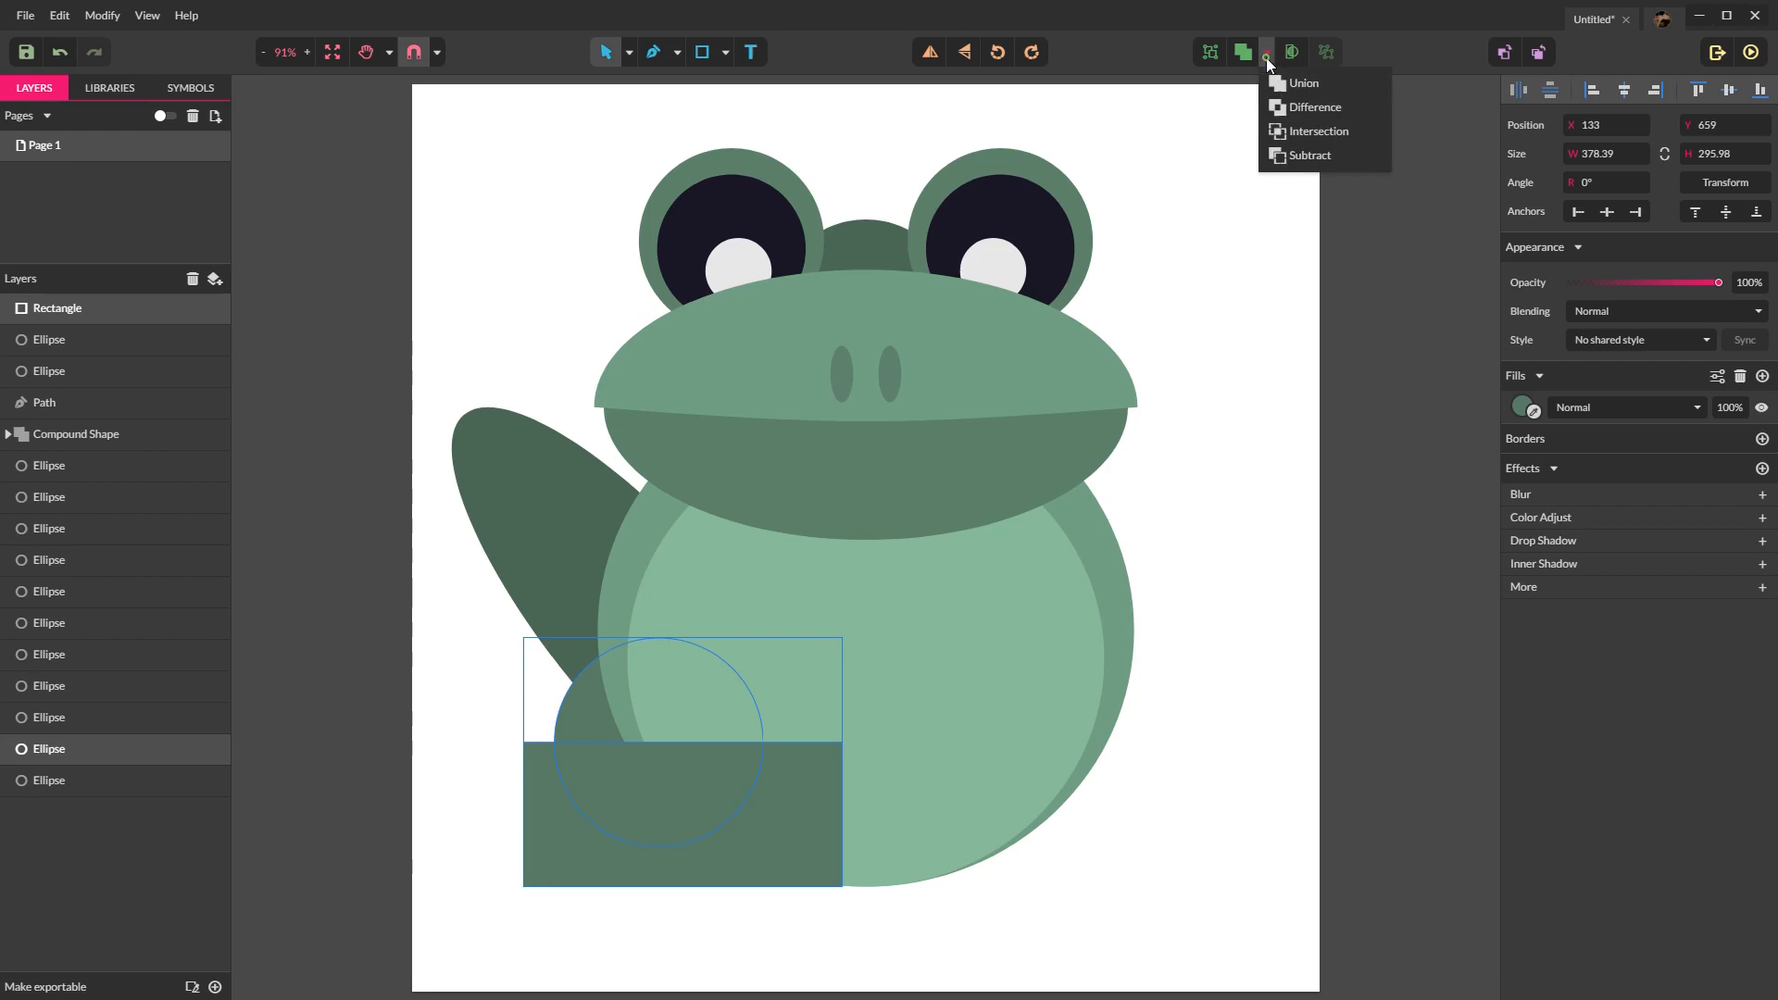
{"action": "left_click", "coordinate": [1319, 130]}
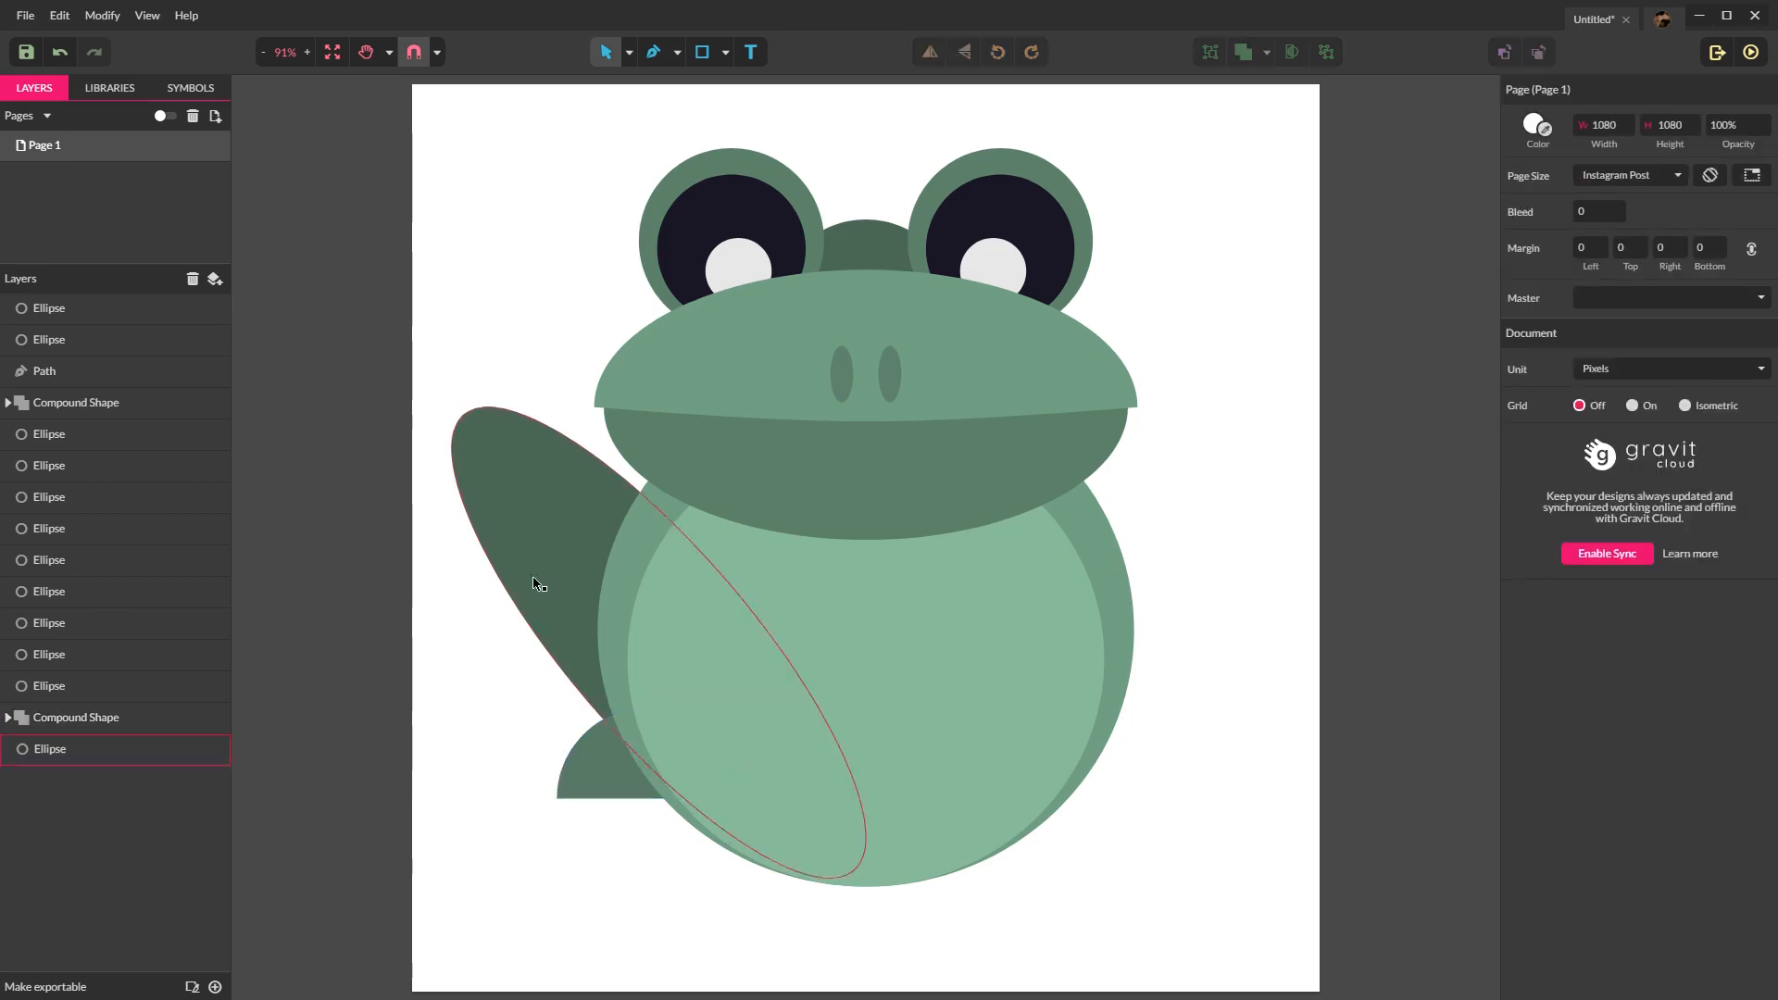
Step: Duplicate the back leg and foot for a mirrored right leg
{"action": "left_click", "coordinate": [78, 717]}
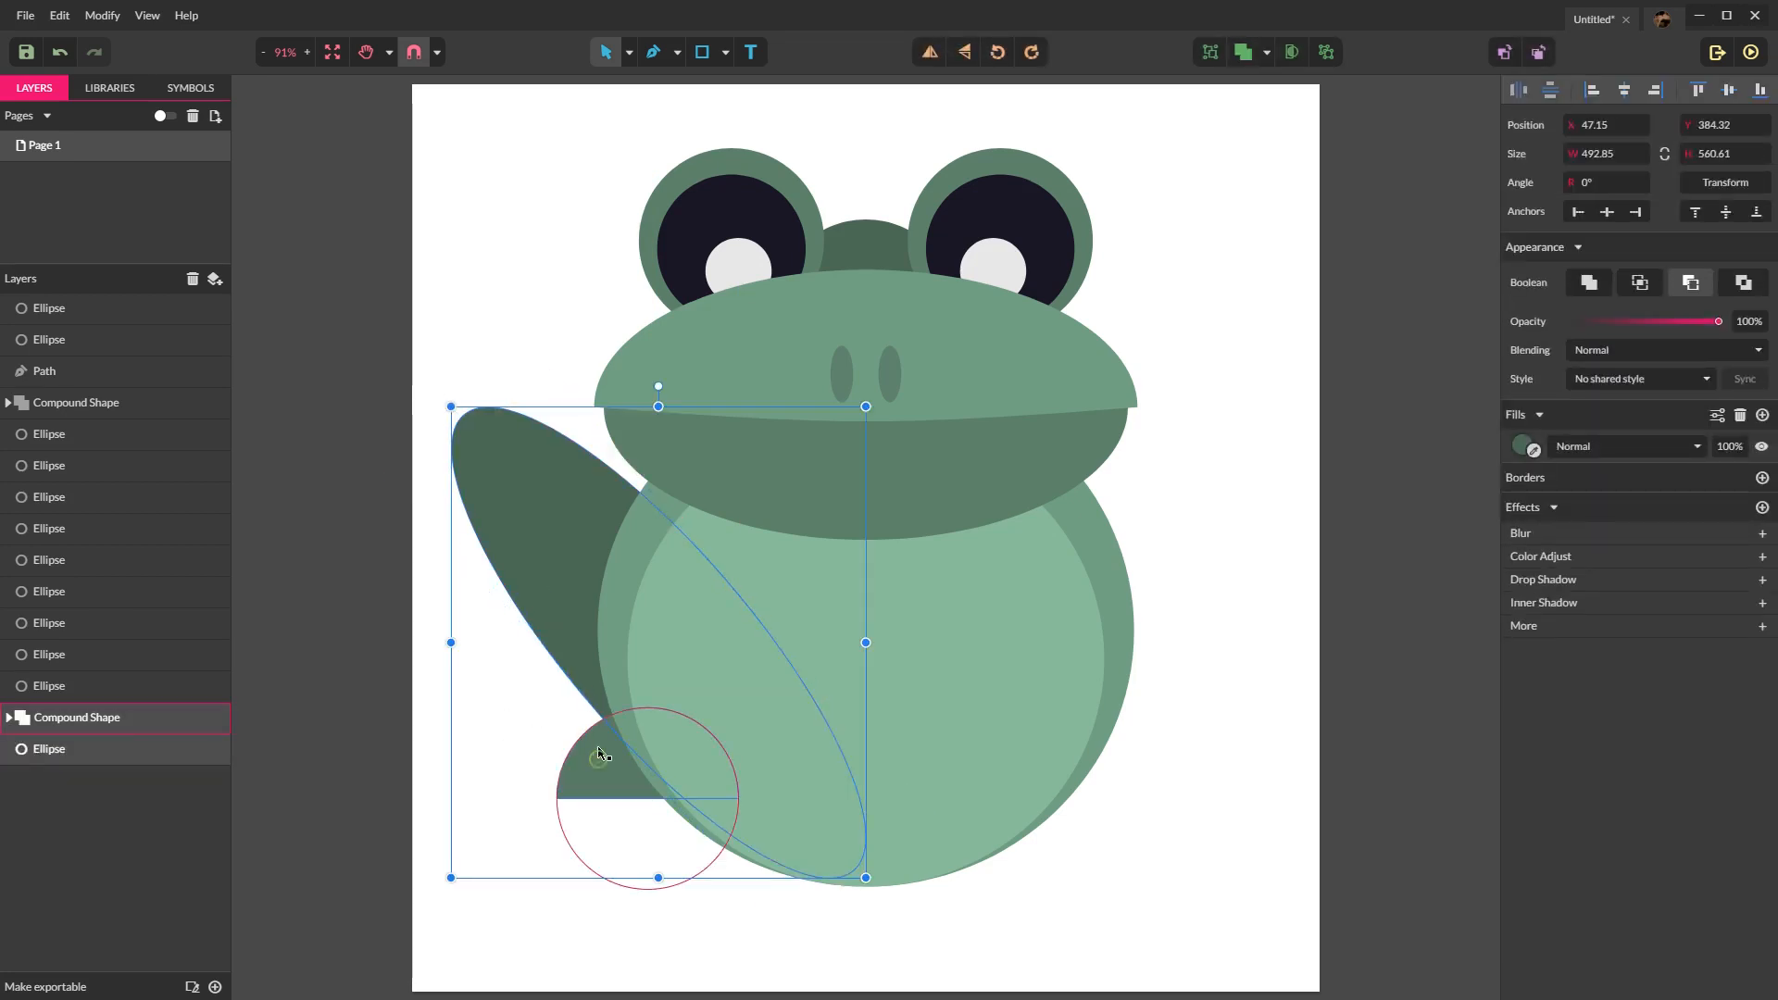
{"action": "key", "text": "ctrl+v"}
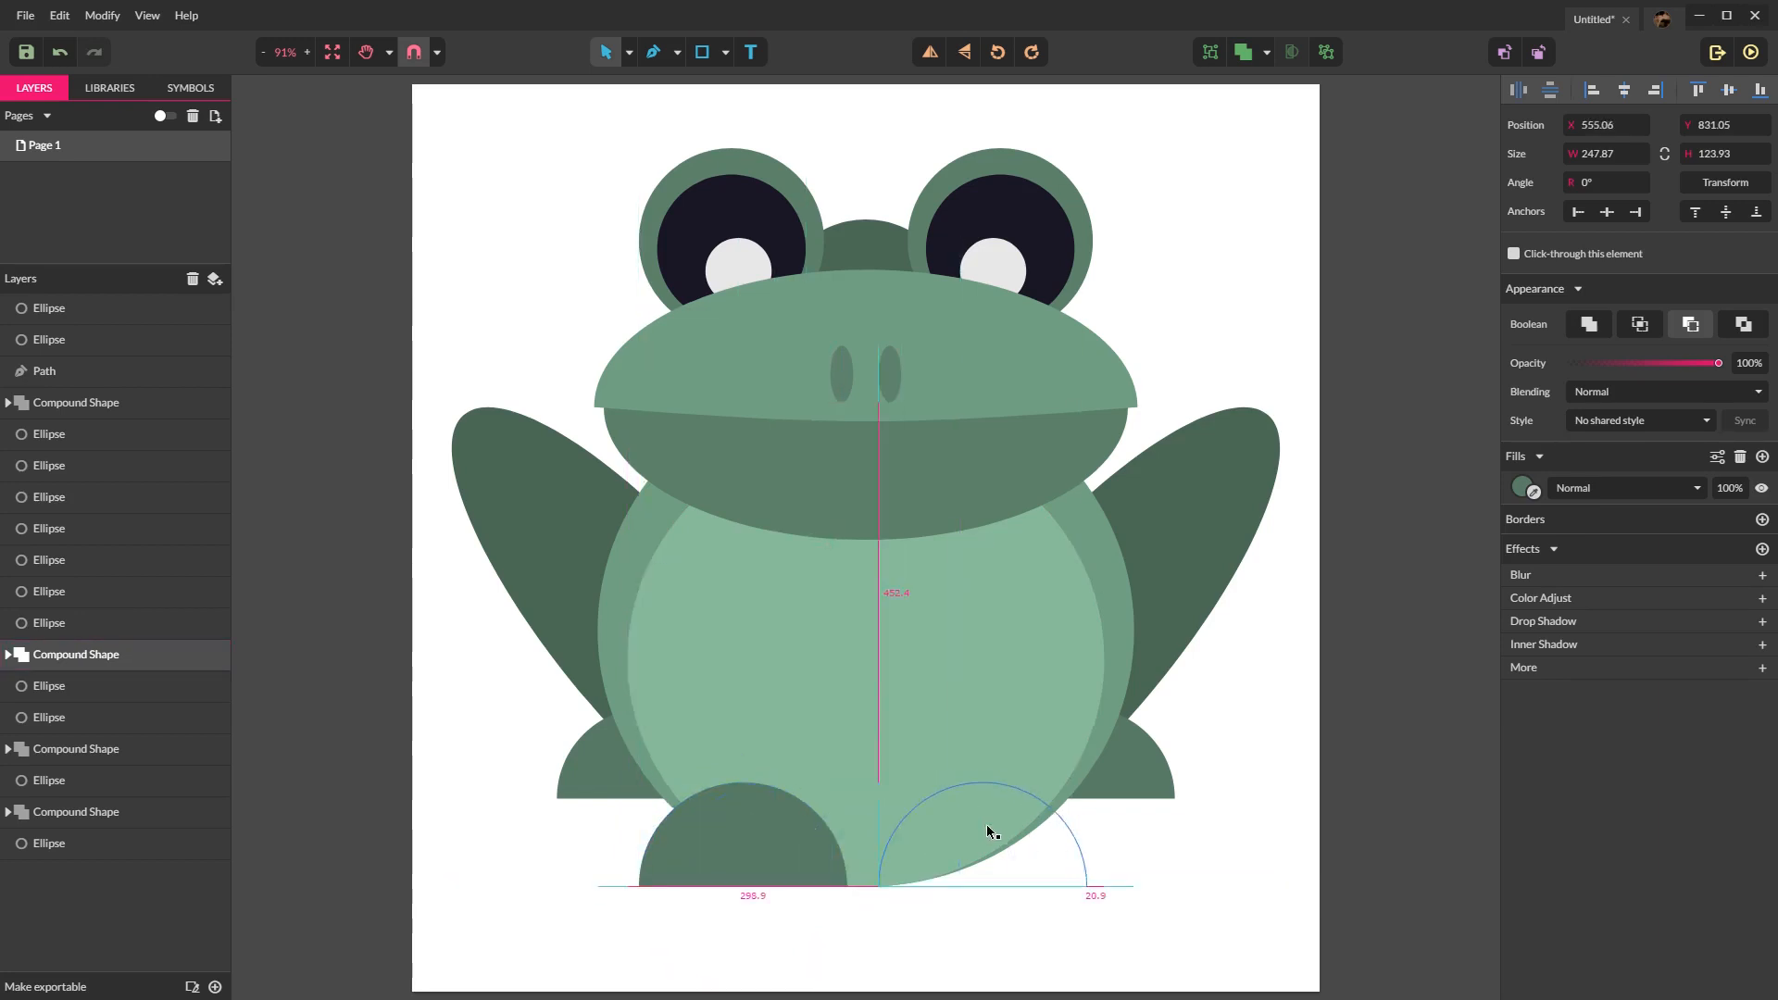
Step: Place two half-circle front feet side by side under the body
{"action": "left_click", "coordinate": [48, 685]}
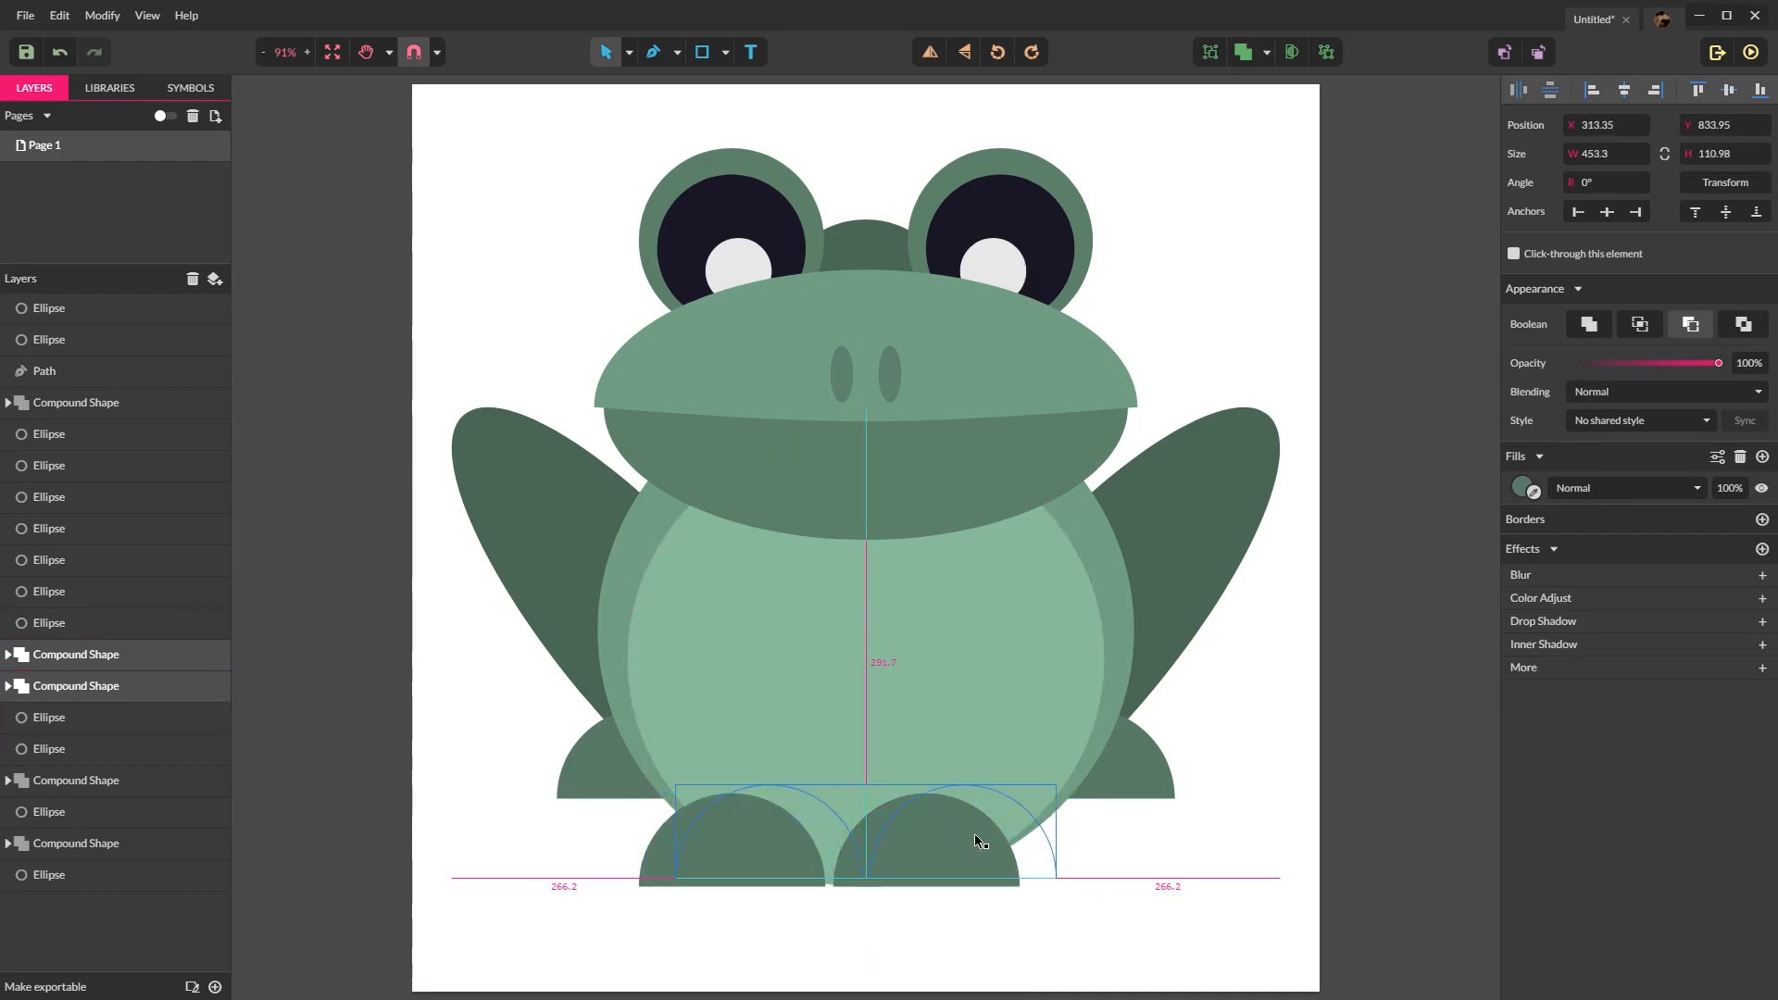
{"action": "left_click", "coordinate": [977, 841]}
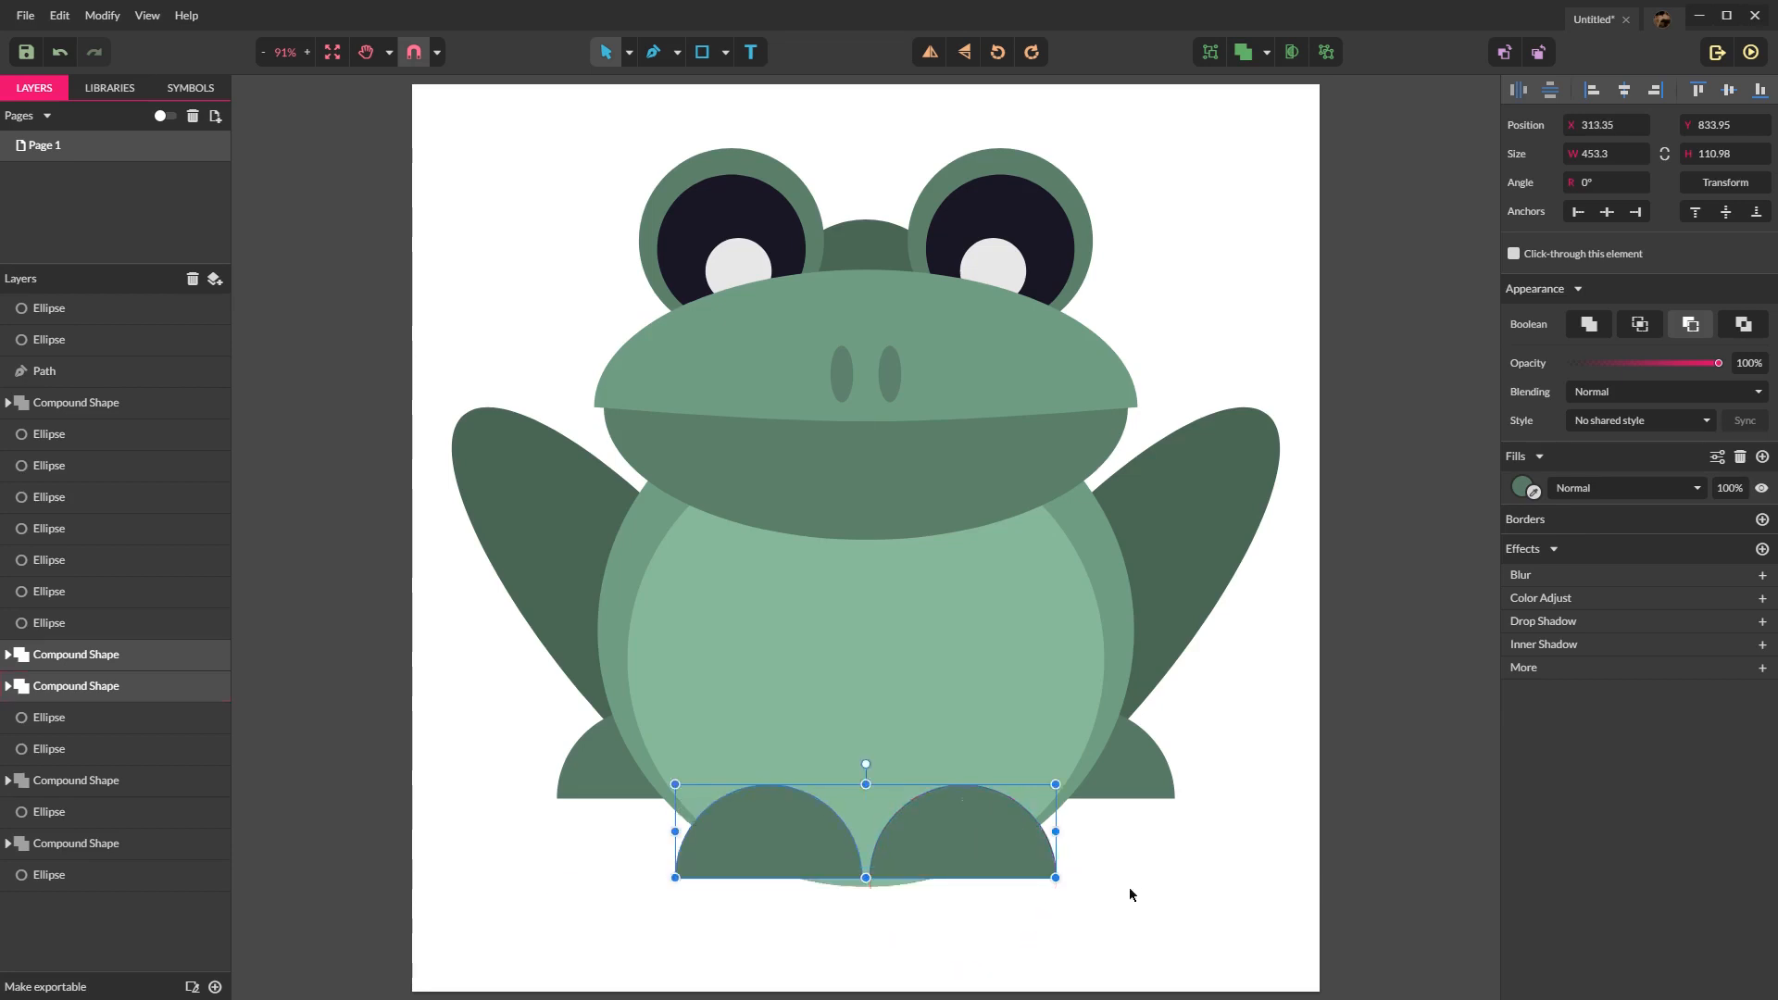
{"action": "left_click", "coordinate": [1148, 877]}
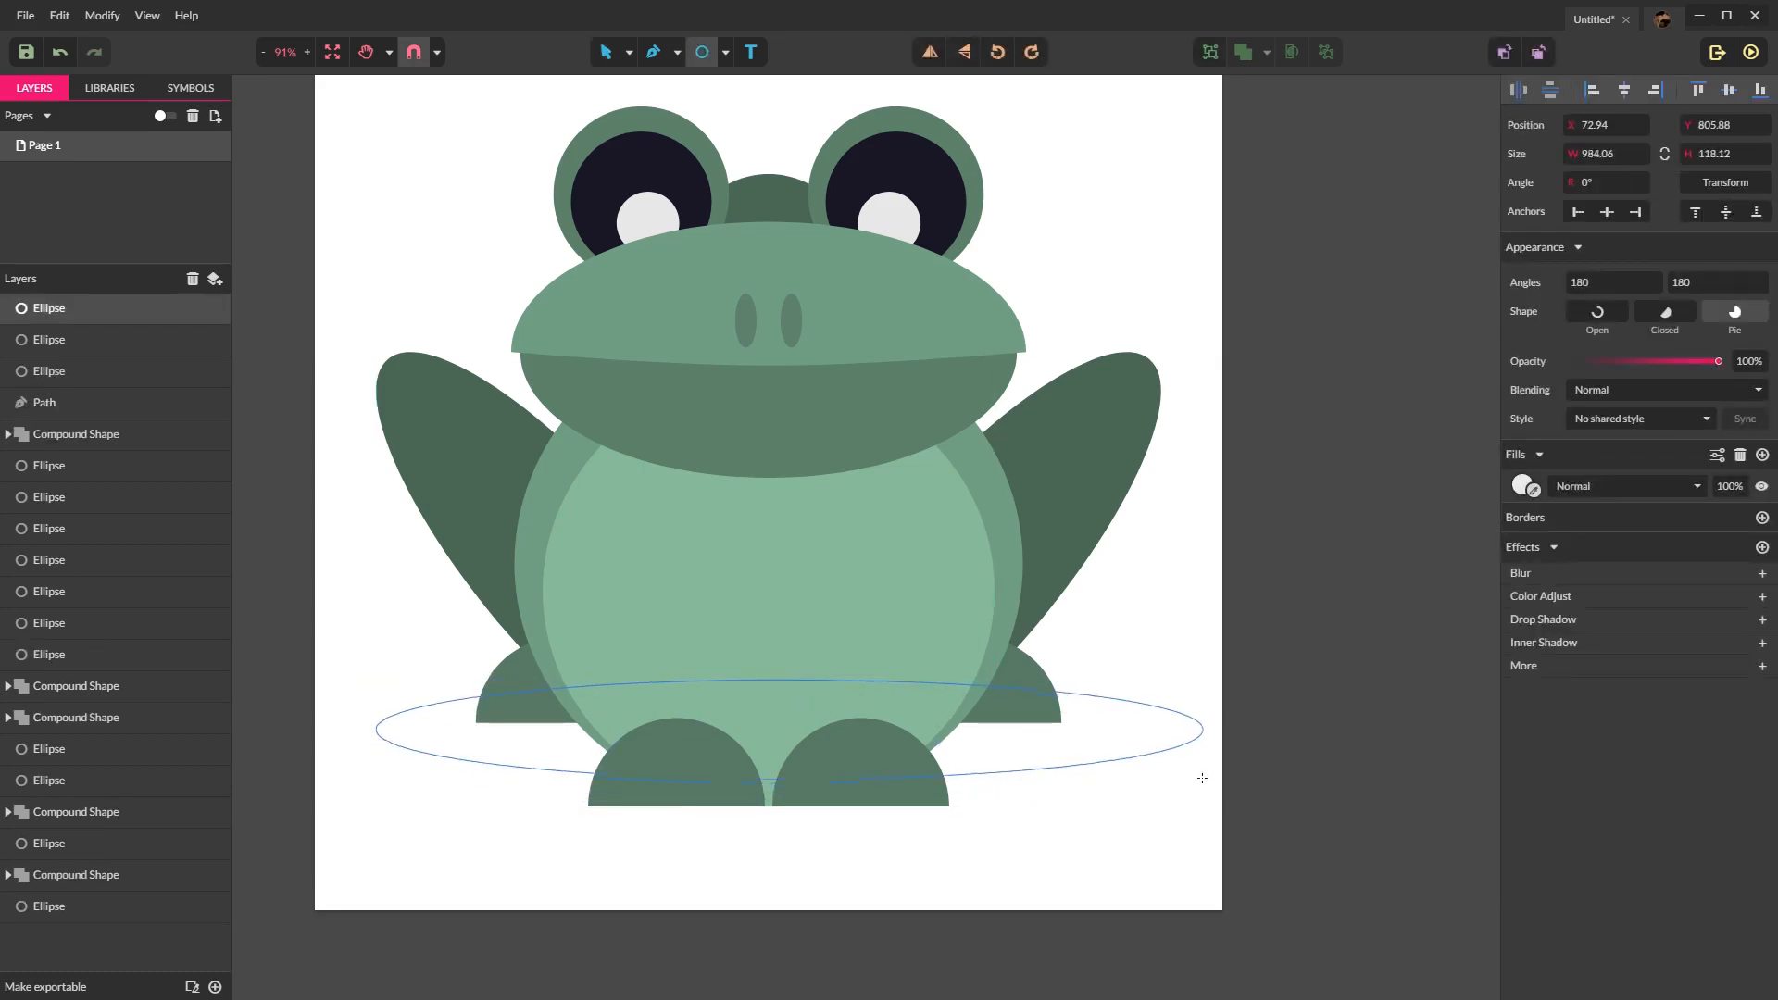
Step: Fill the wide oval grey at 30% opacity and send it behind the frog's feet as a shadow
{"action": "left_click", "coordinate": [1525, 485]}
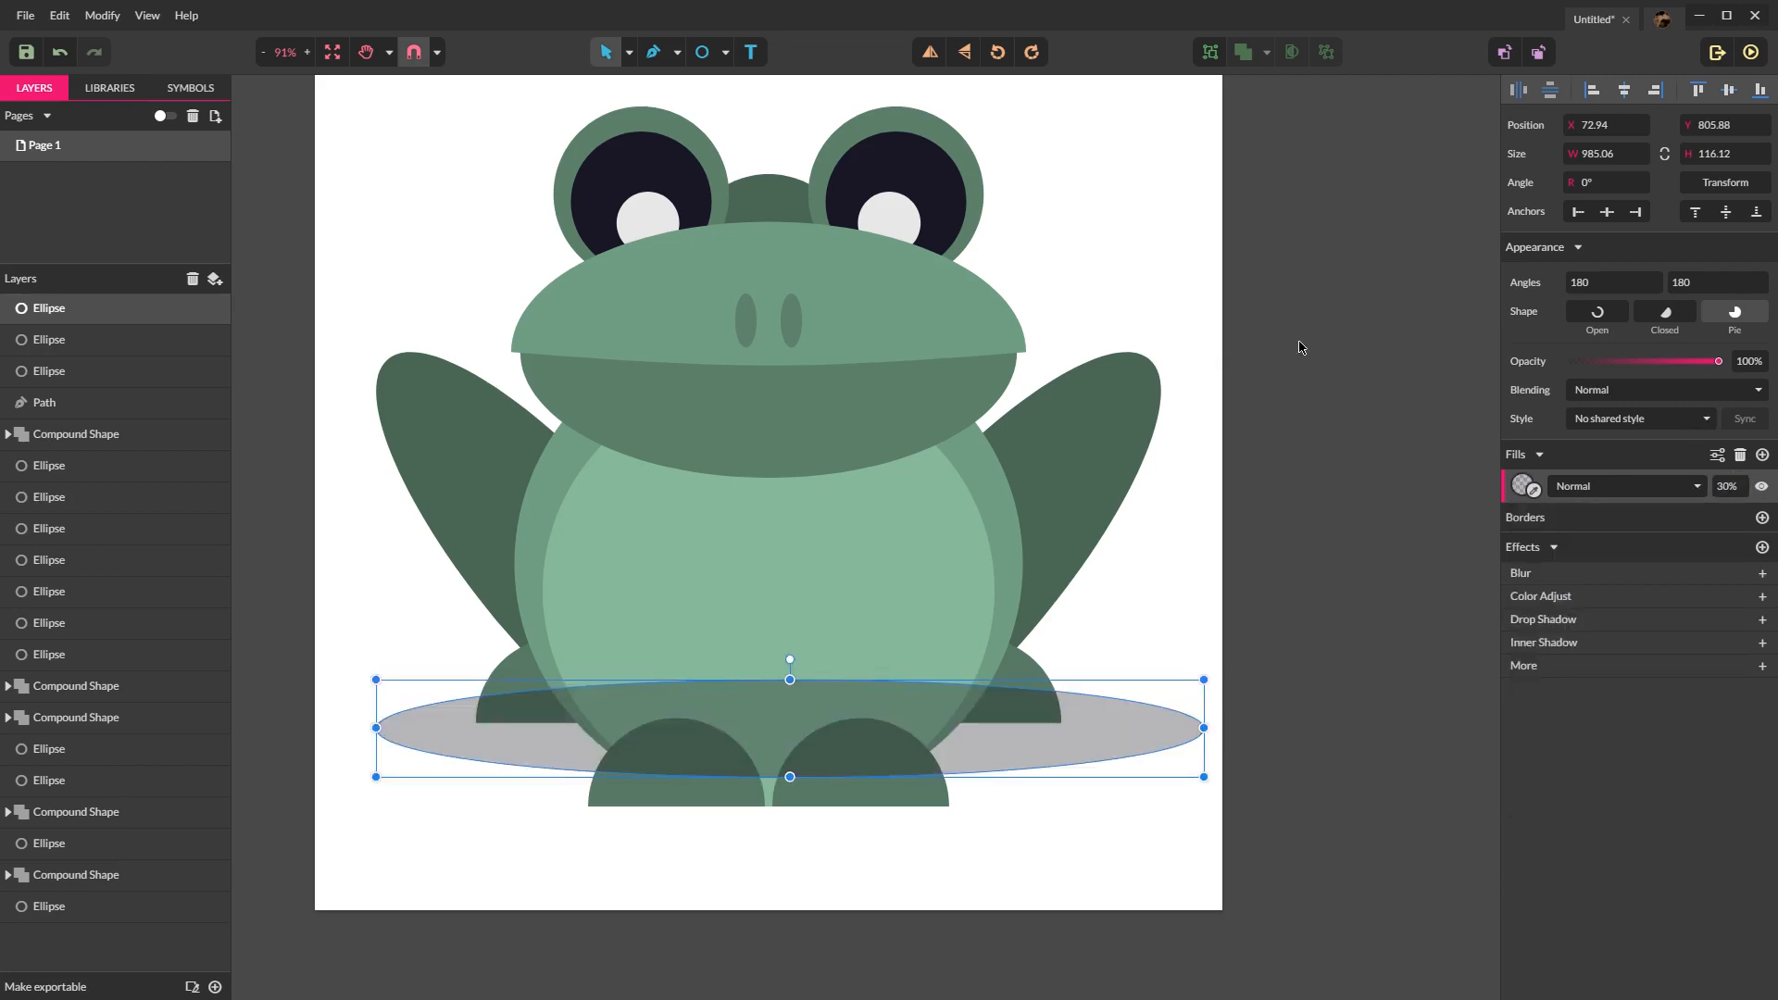
{"action": "key", "text": "ctrl+shift+down"}
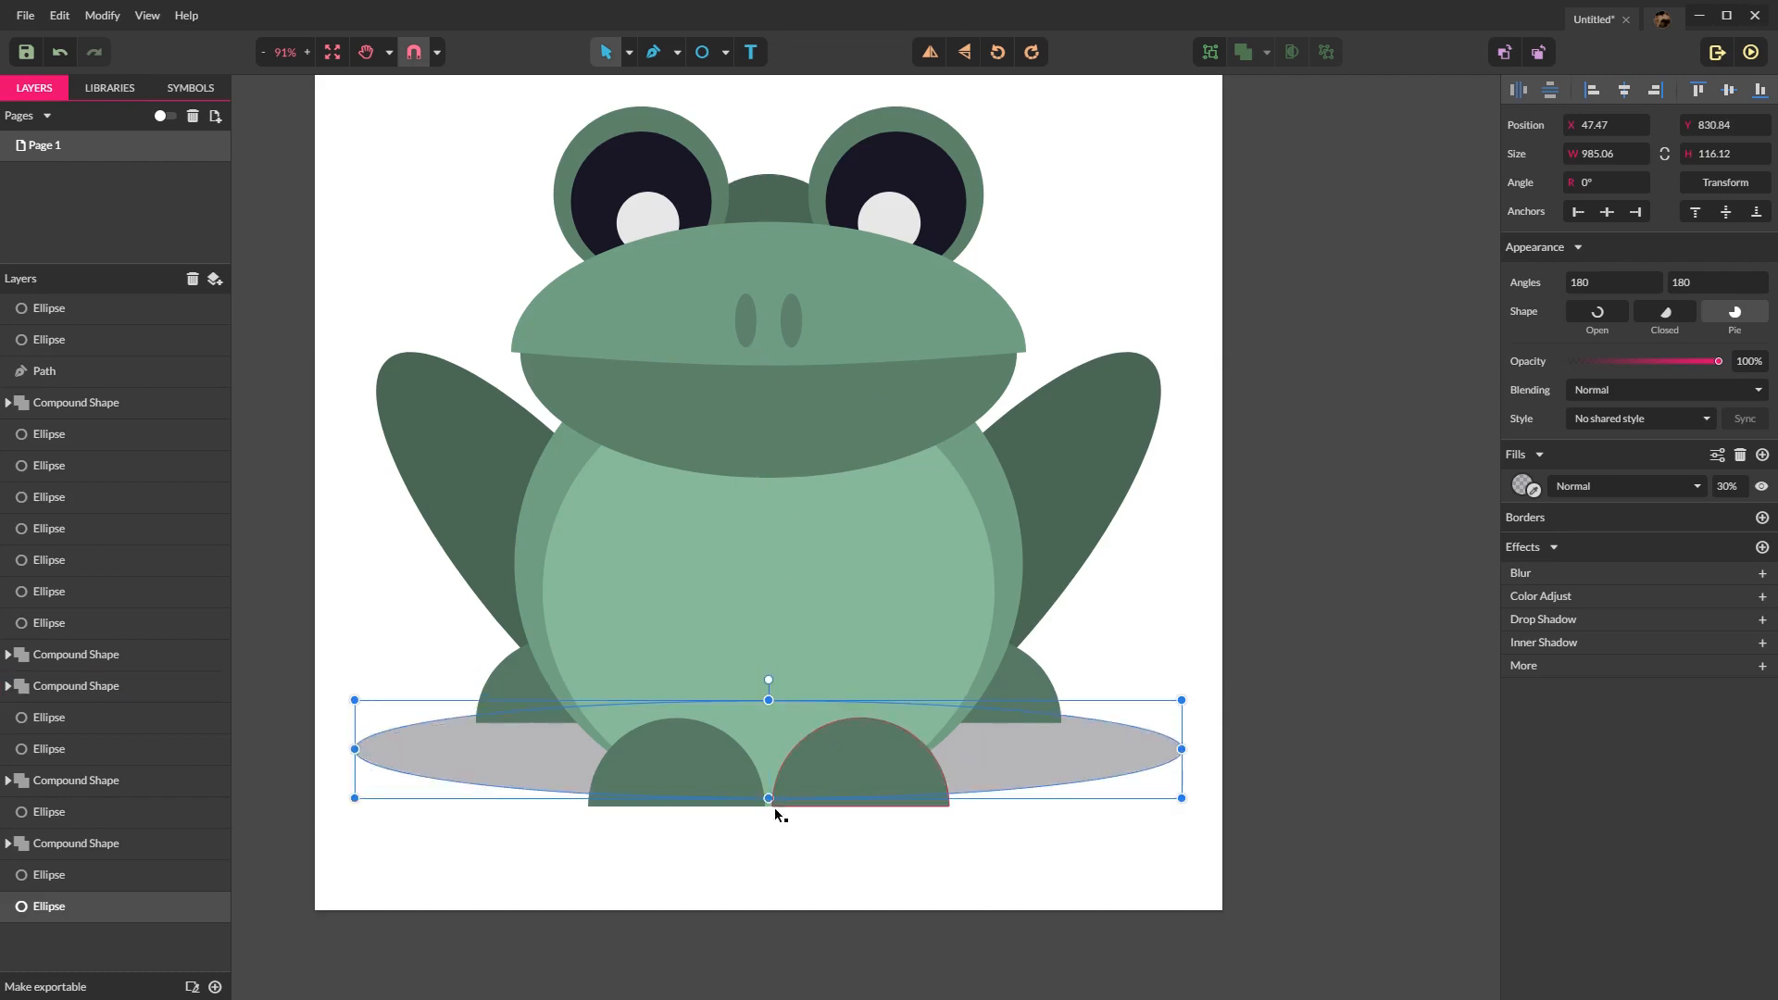
{"action": "left_click", "coordinate": [1030, 881]}
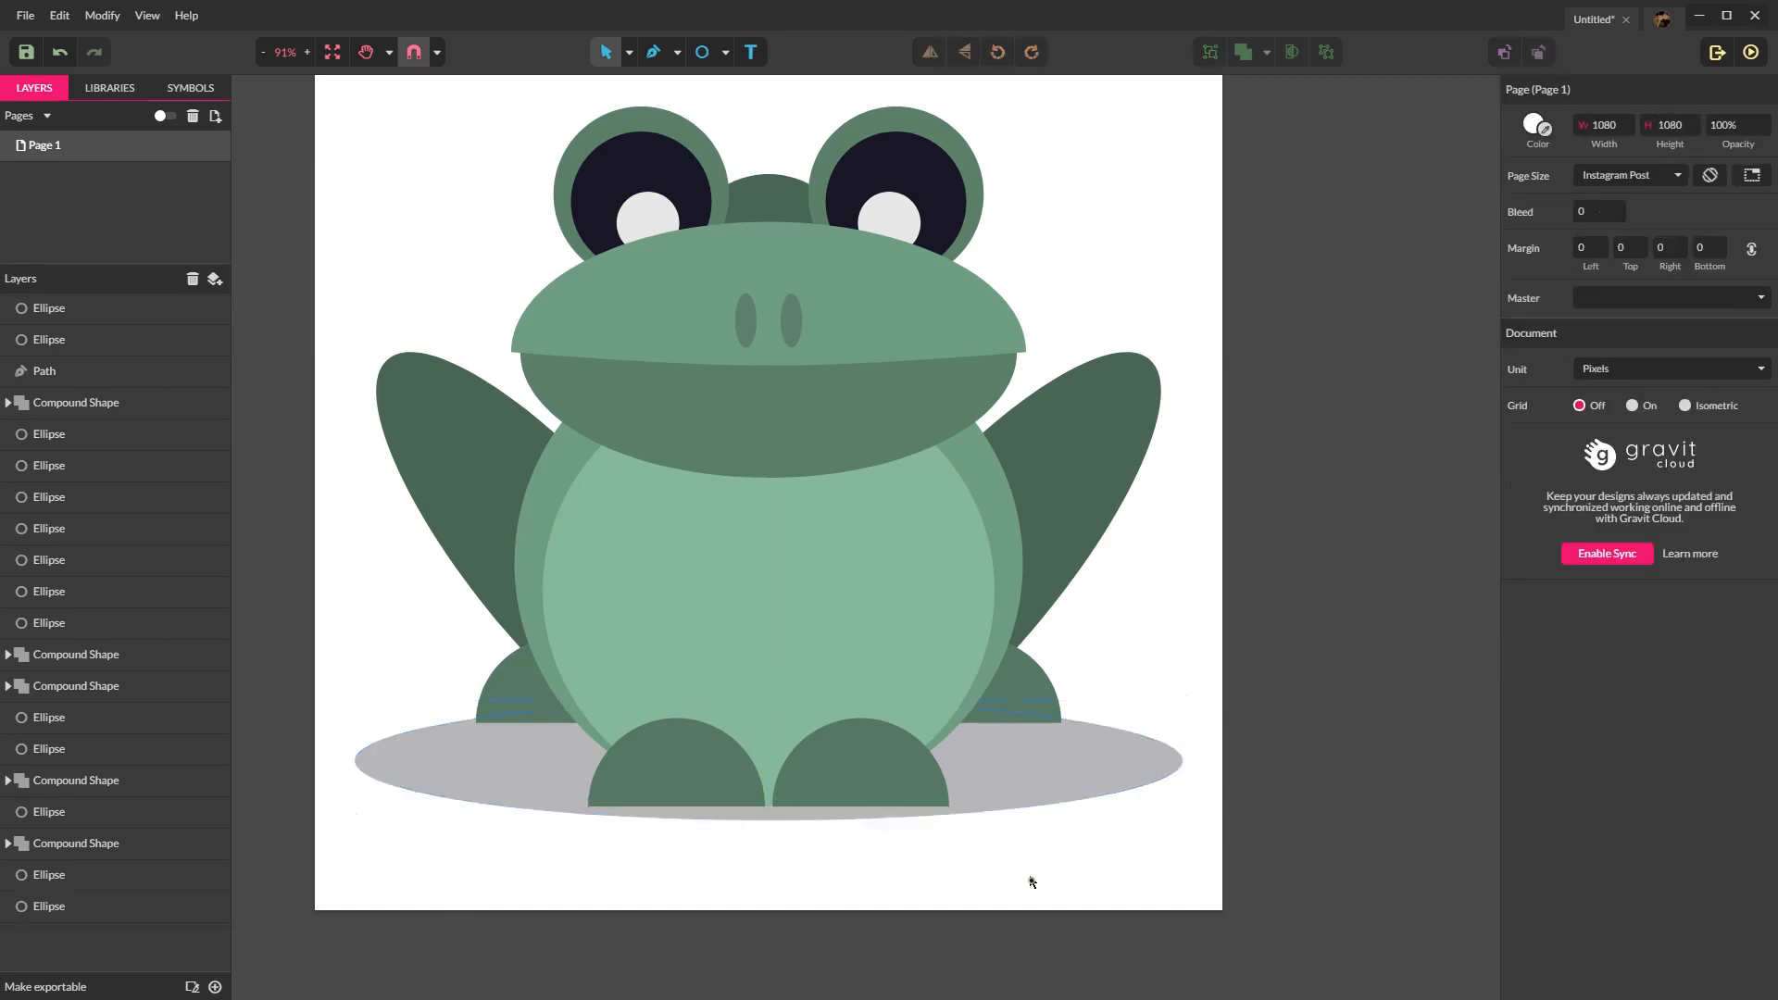
{"action": "left_click", "coordinate": [767, 770]}
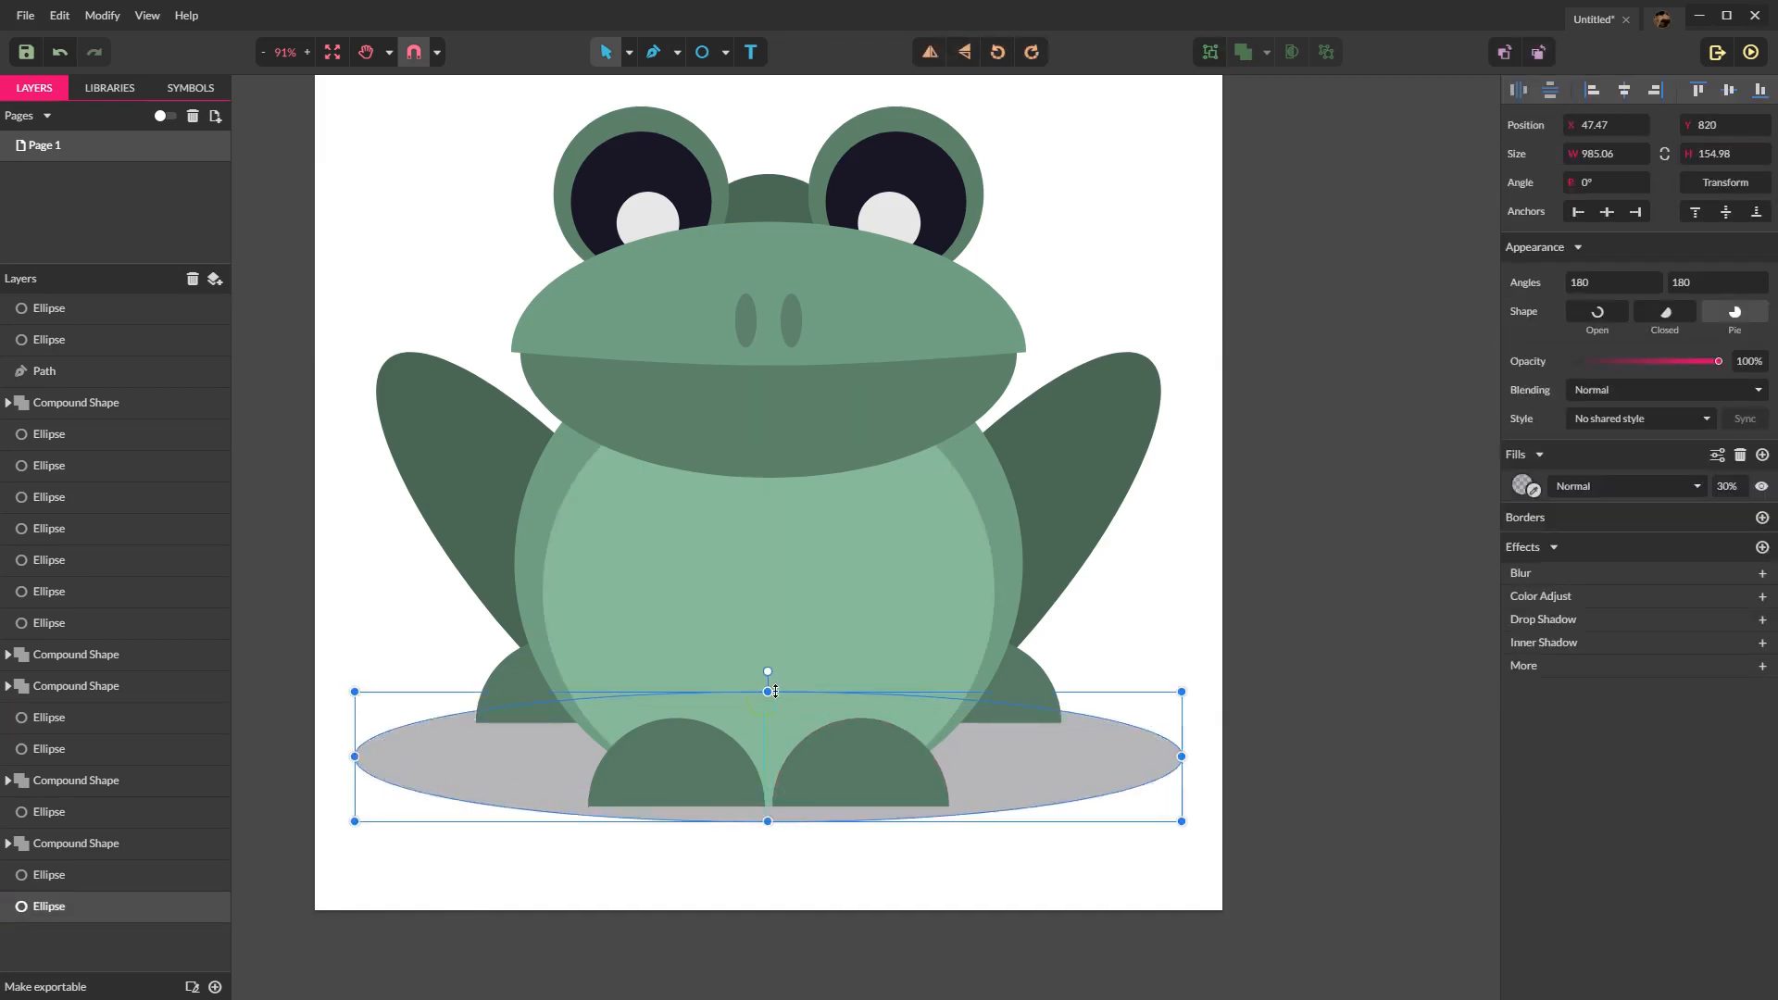
{"action": "left_click", "coordinate": [1173, 573]}
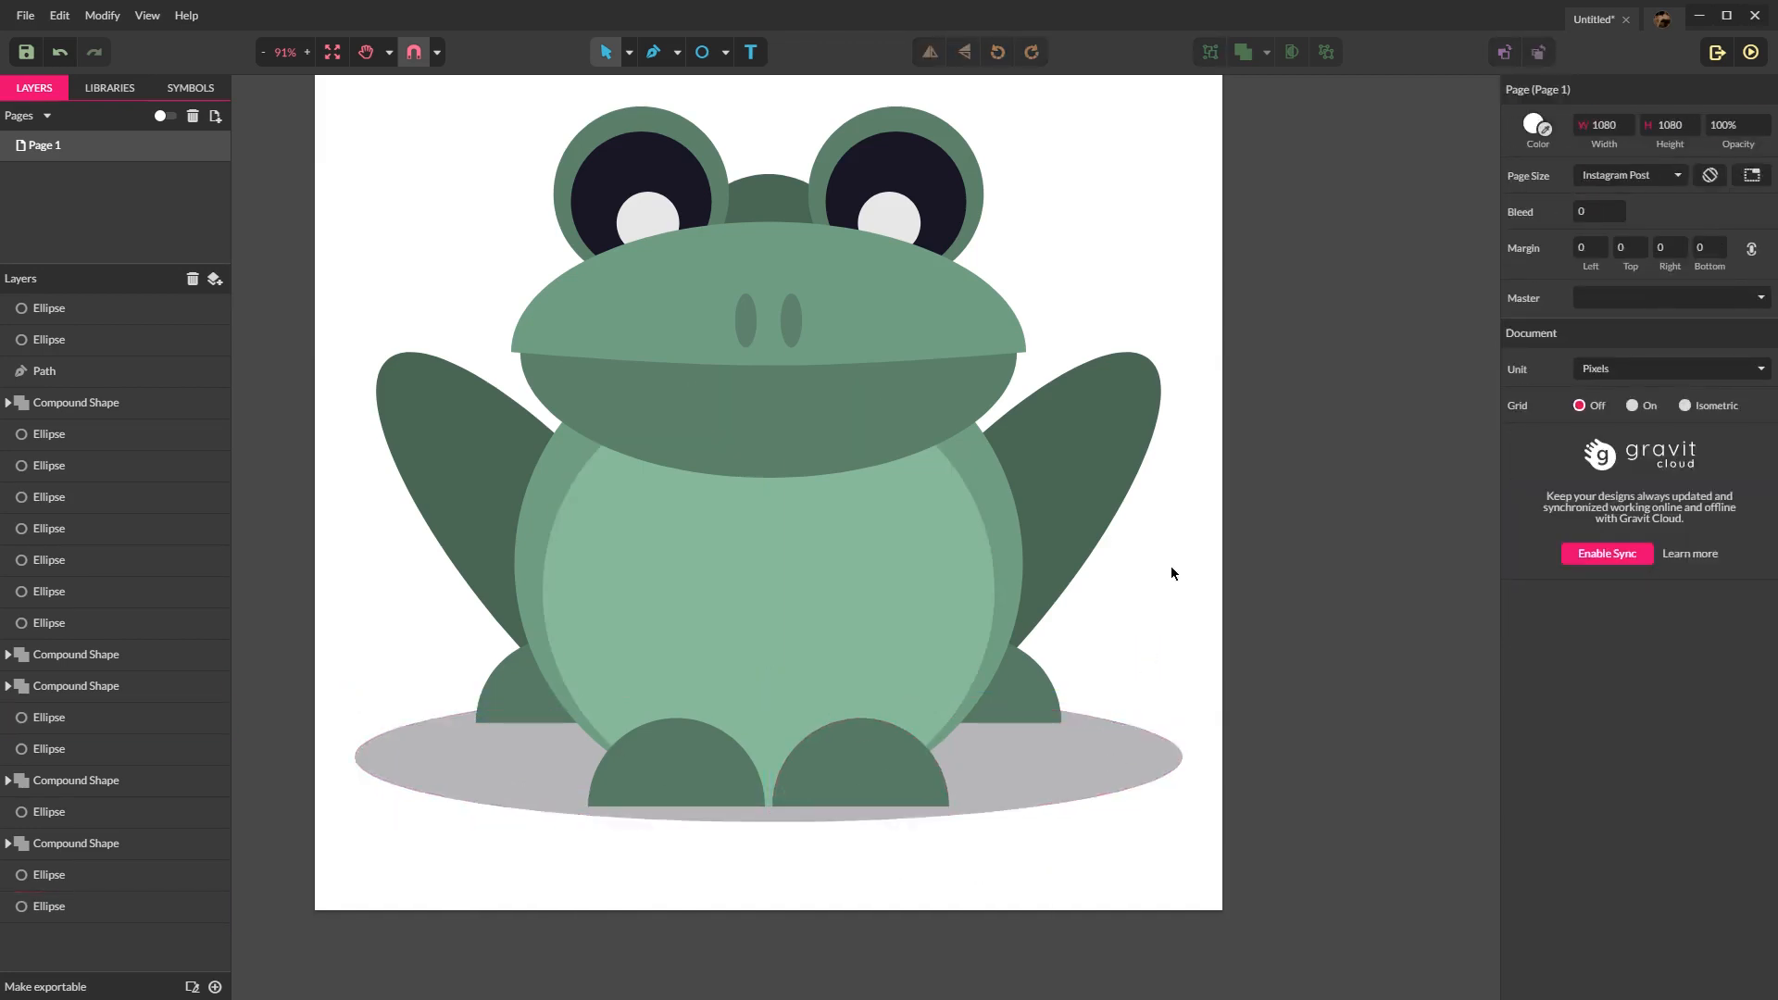
{"action": "mouse_move", "coordinate": [1335, 276]}
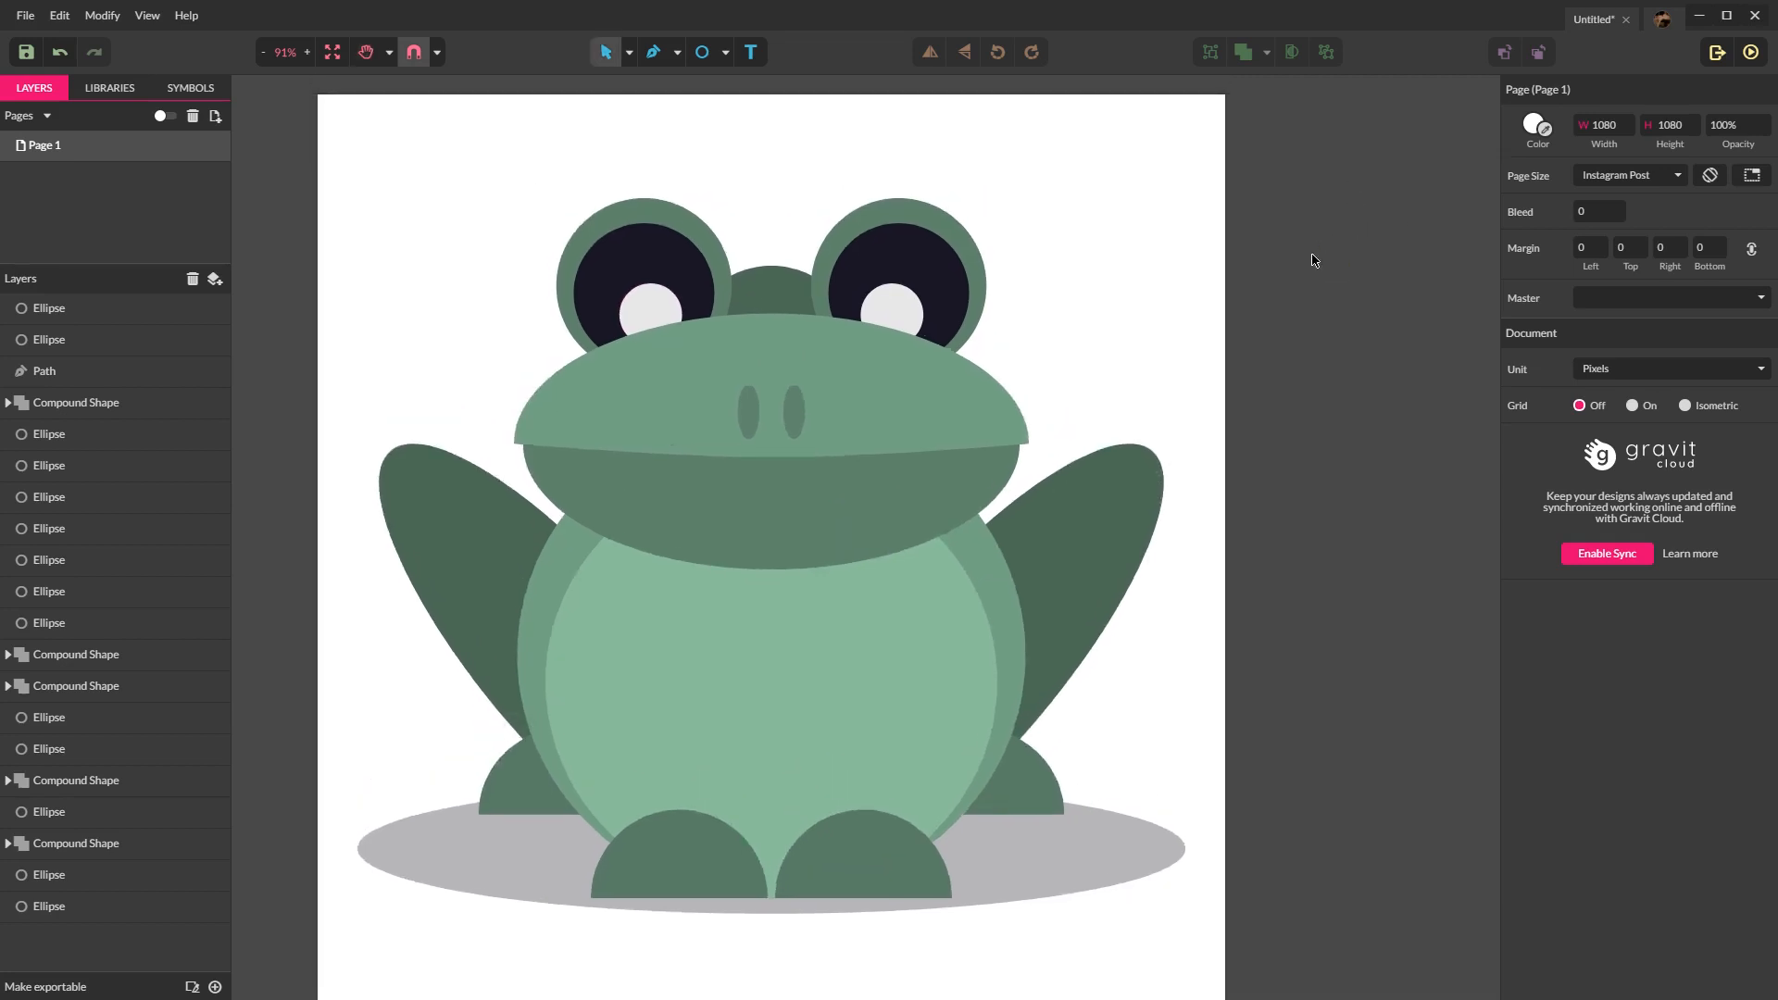
Step: Set the page Color swatch to a light blue so the canvas background turns blue
{"action": "left_click", "coordinate": [1537, 124]}
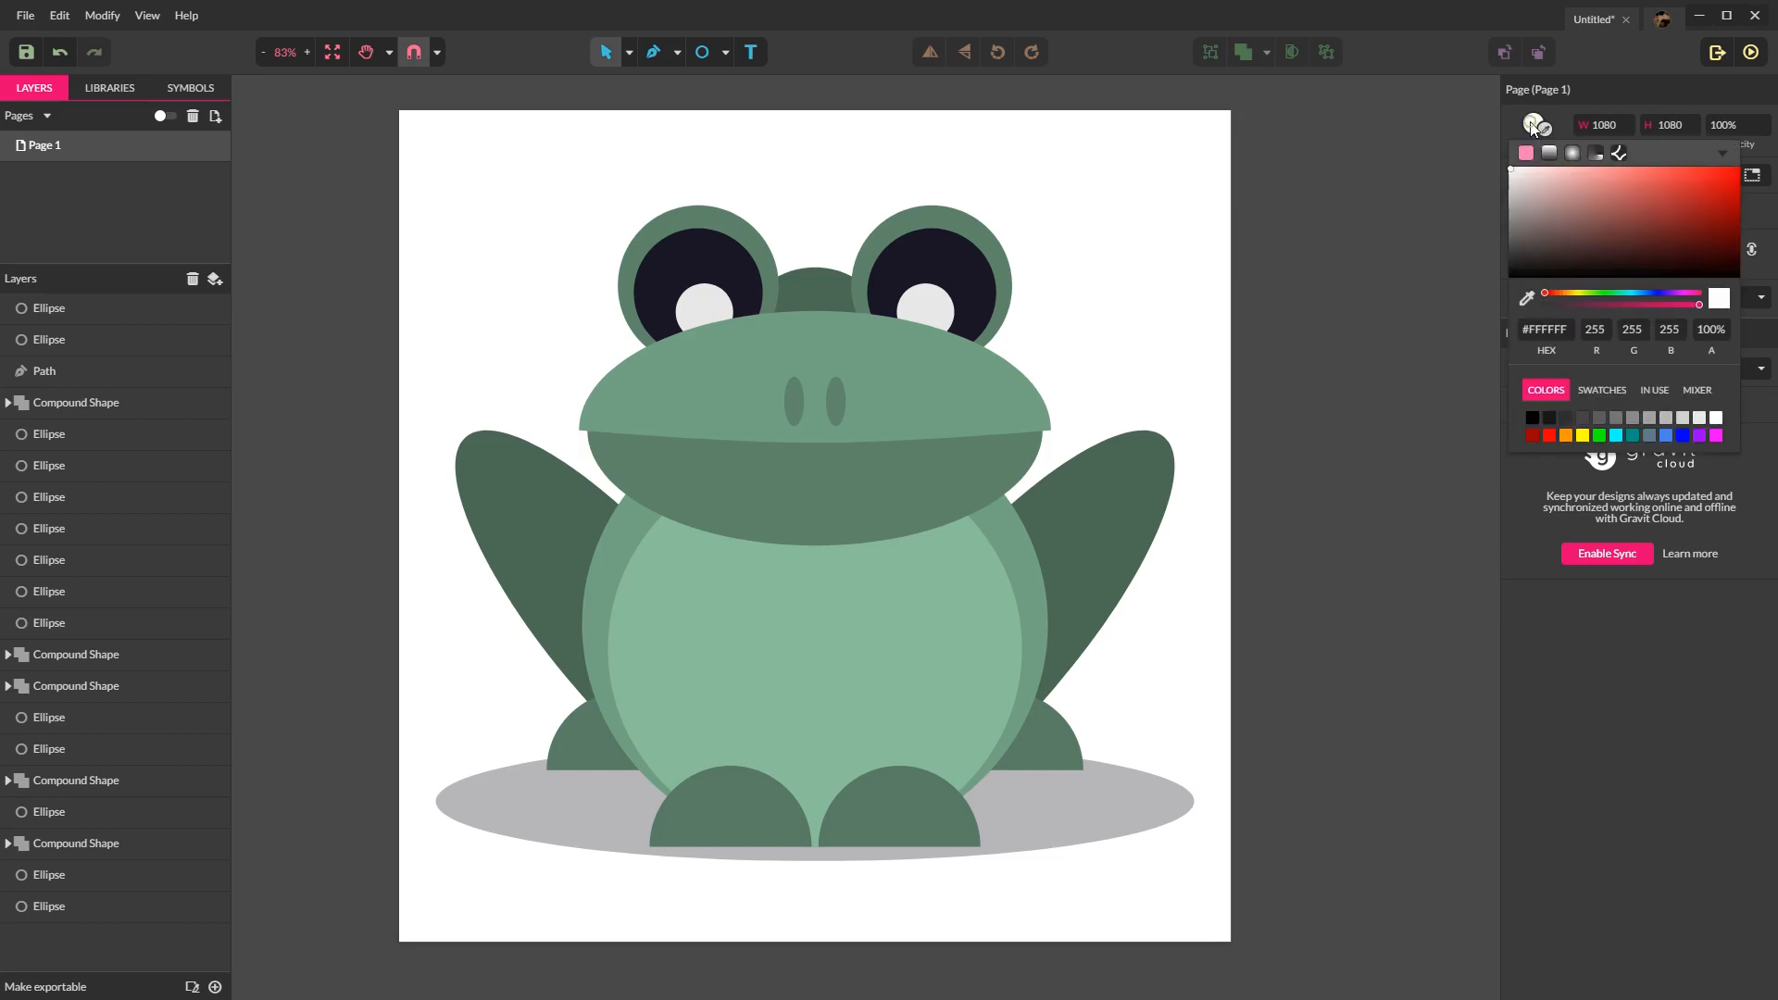
{"action": "left_click", "coordinate": [1604, 193]}
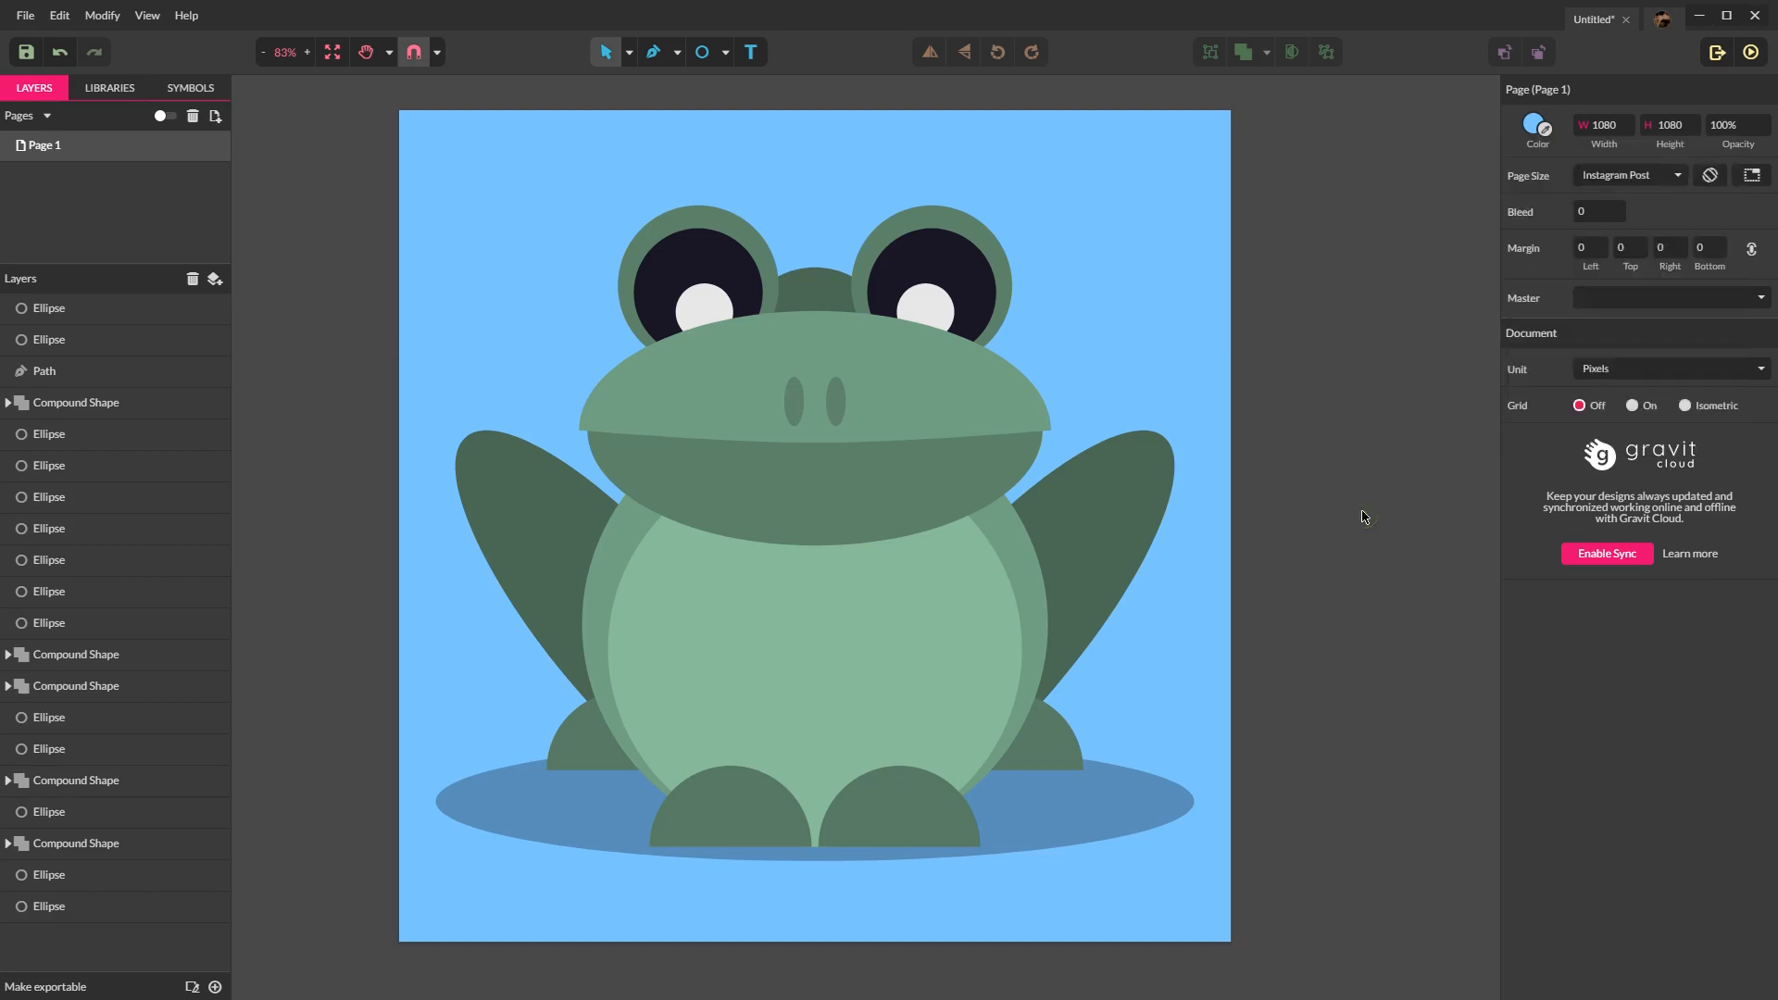
{"action": "mouse_move", "coordinate": [1312, 491]}
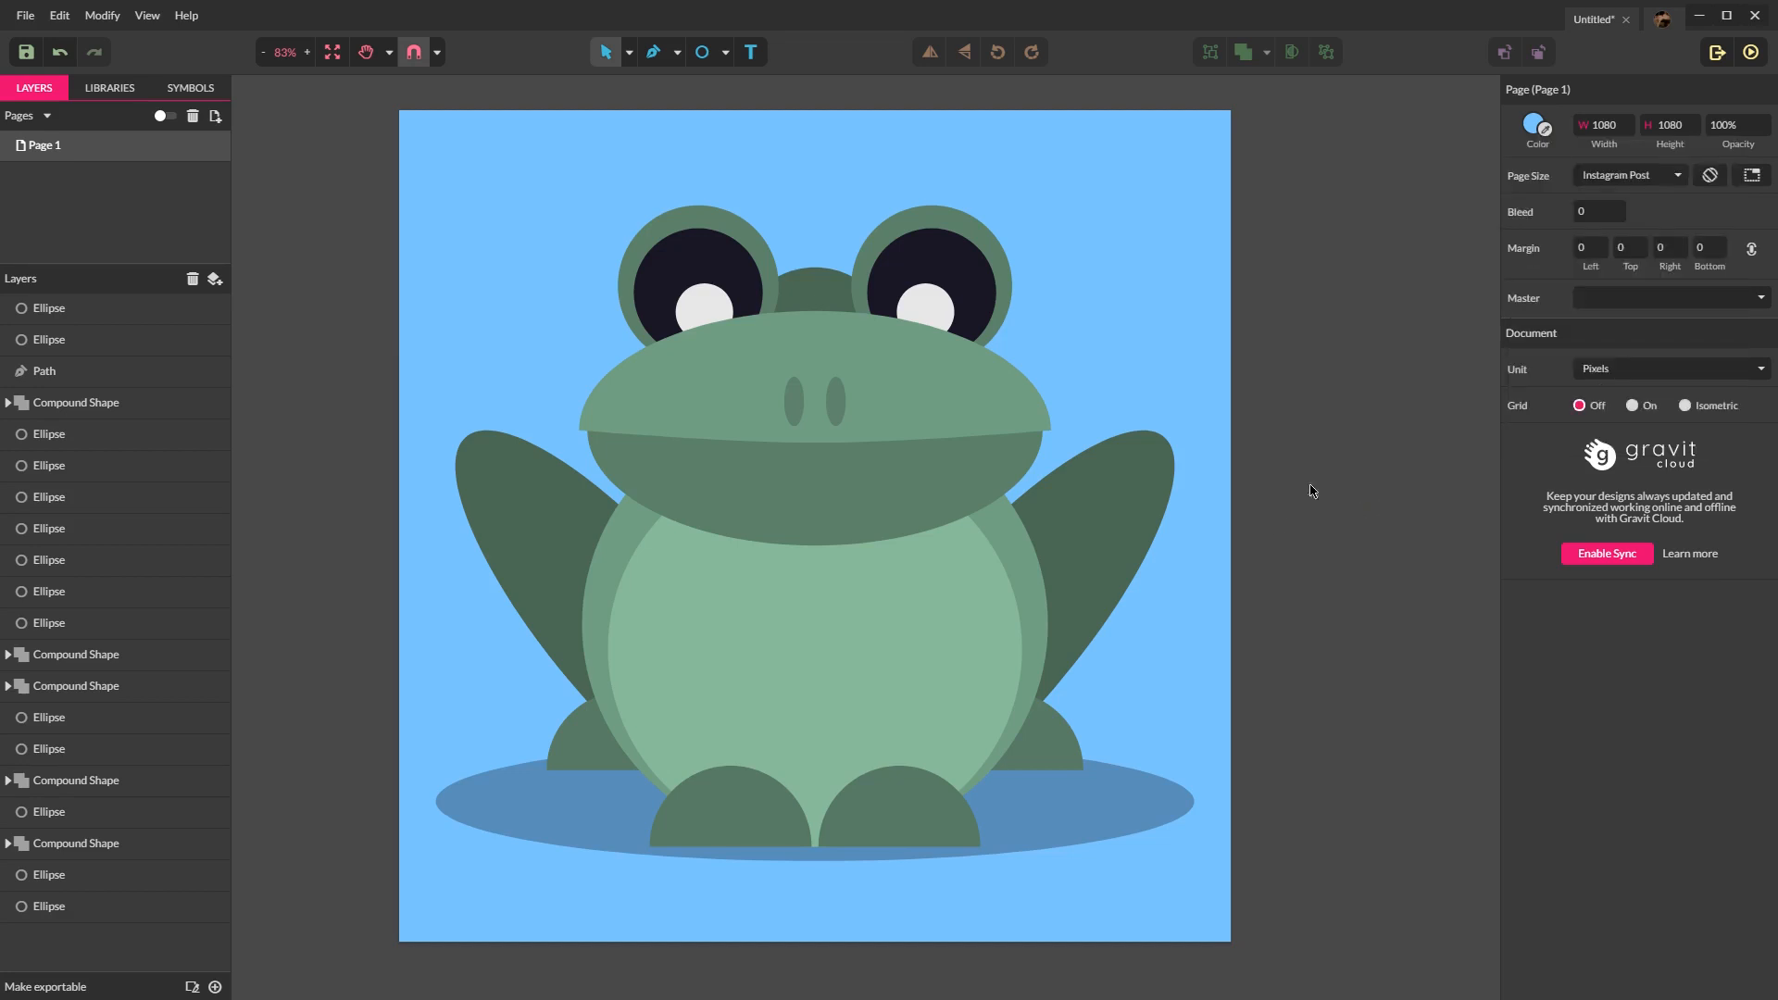
{"action": "mouse_move", "coordinate": [1366, 335]}
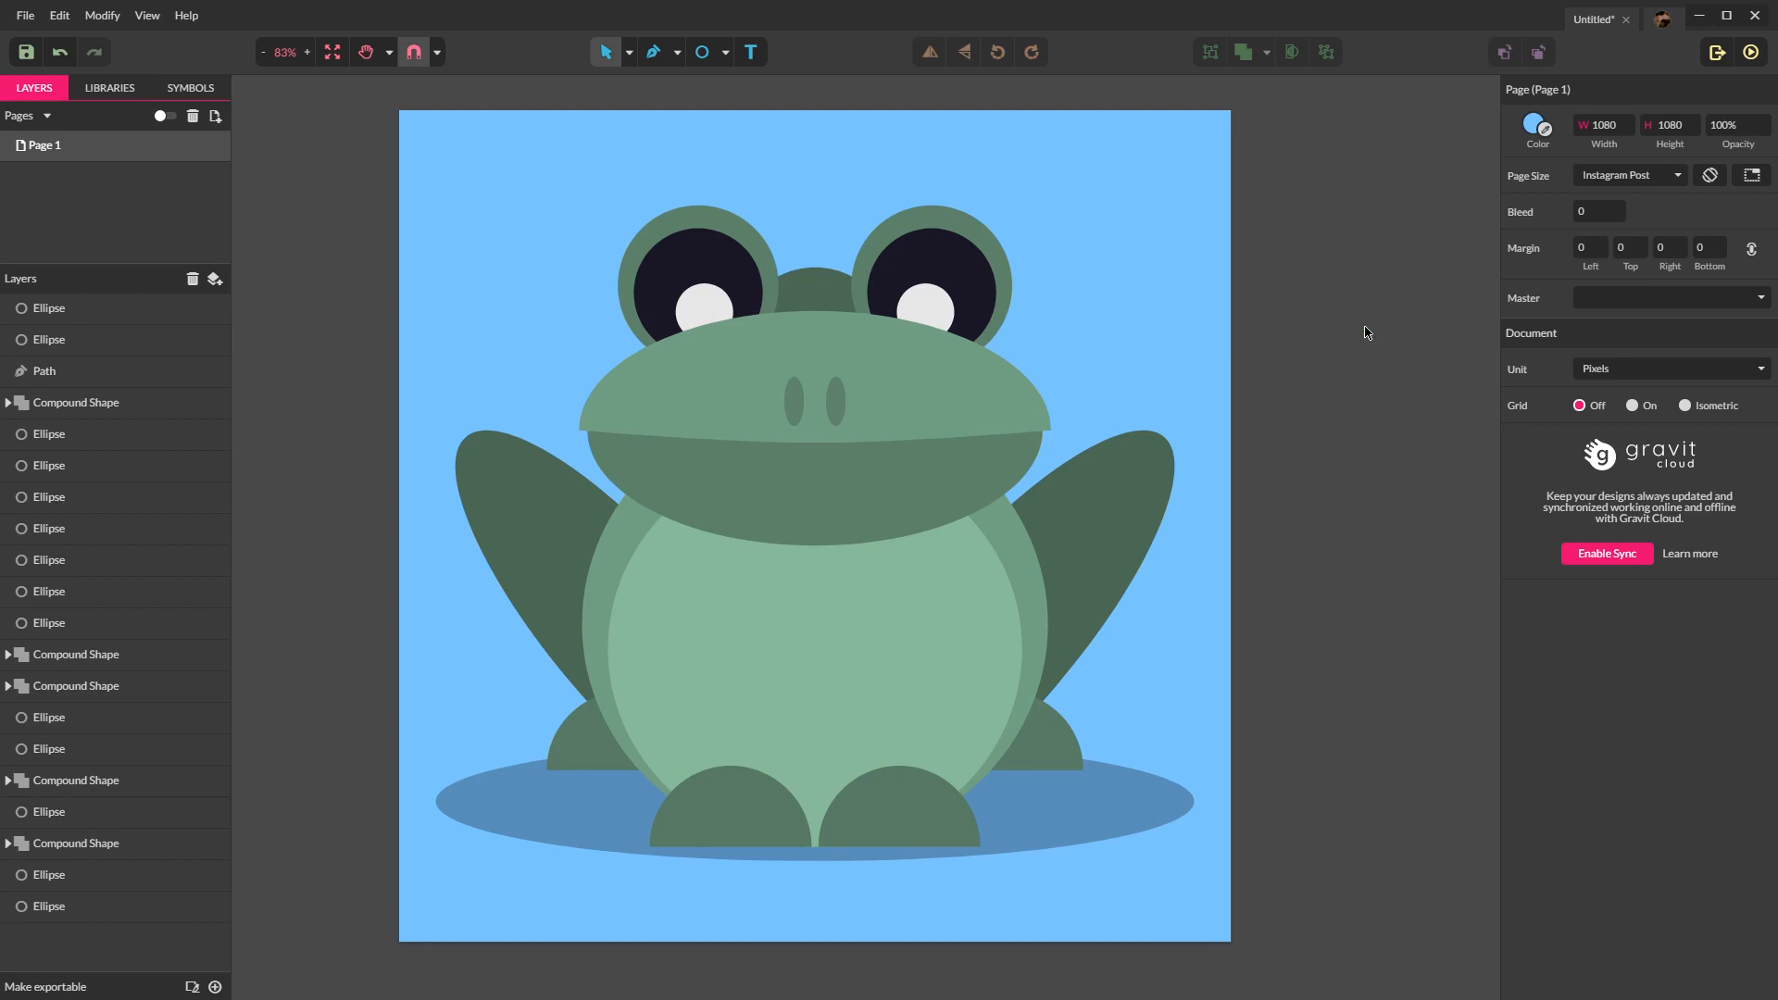
{"action": "left_click", "coordinate": [839, 443]}
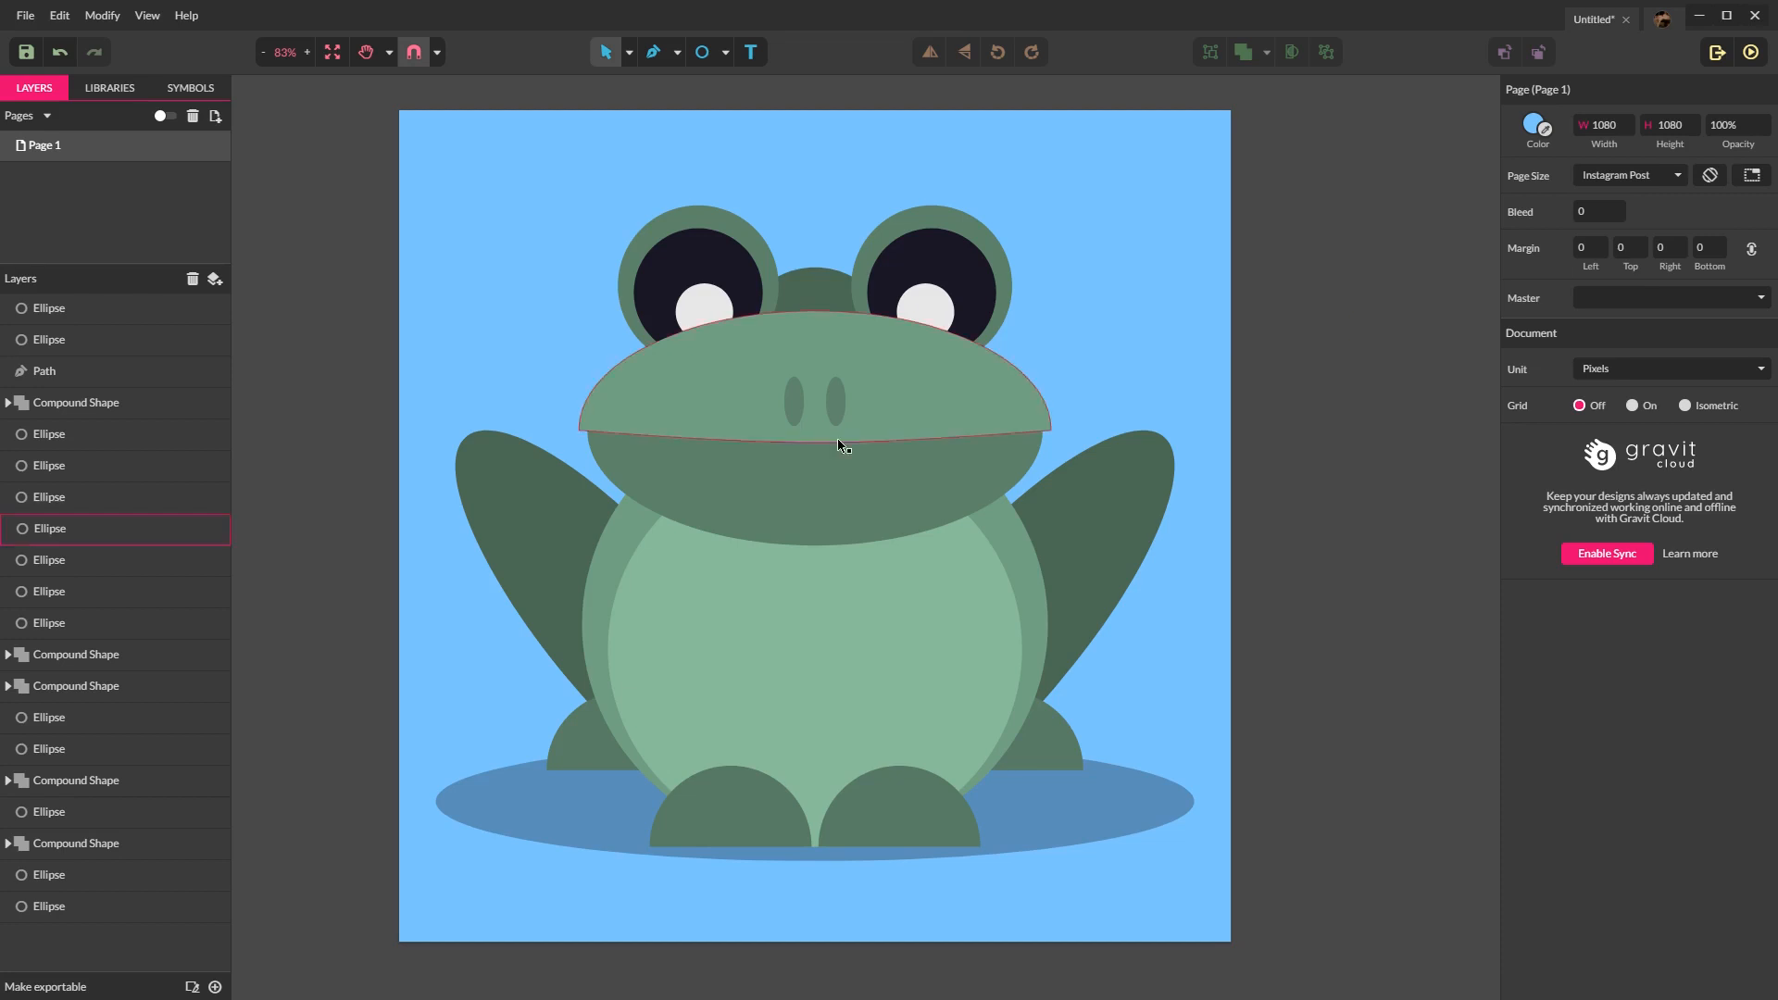
{"action": "left_click", "coordinate": [329, 239]}
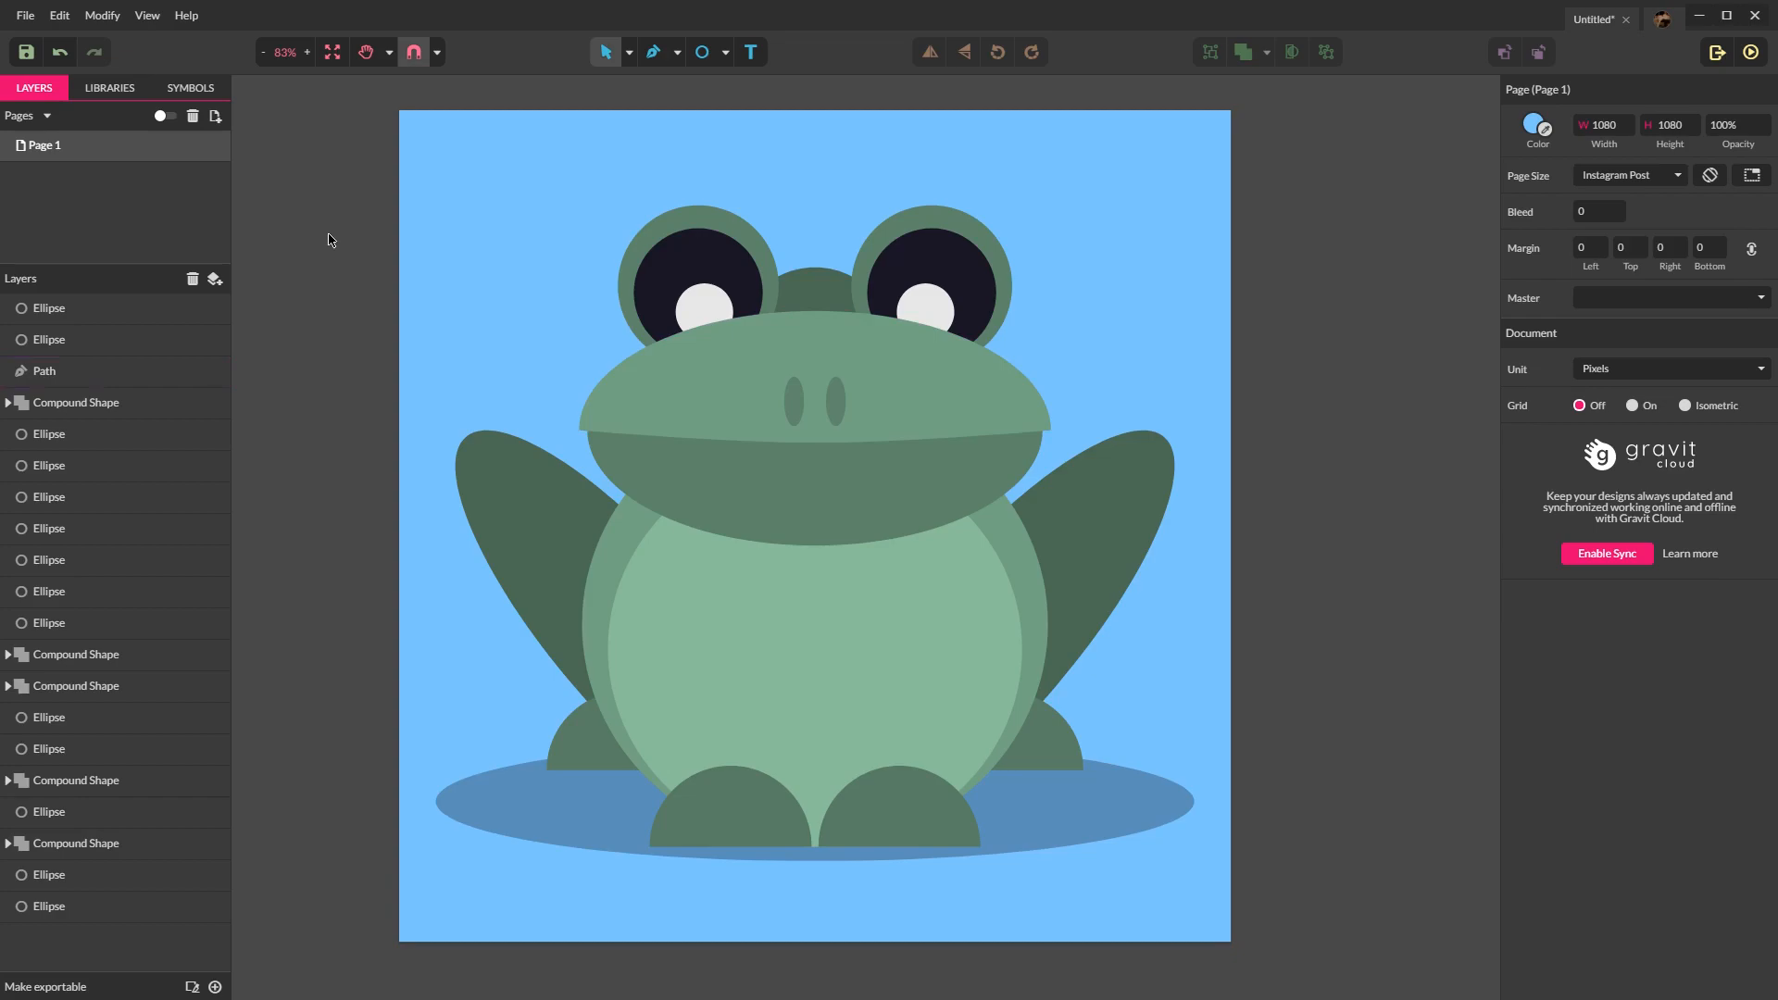
{"action": "left_click", "coordinate": [26, 52]}
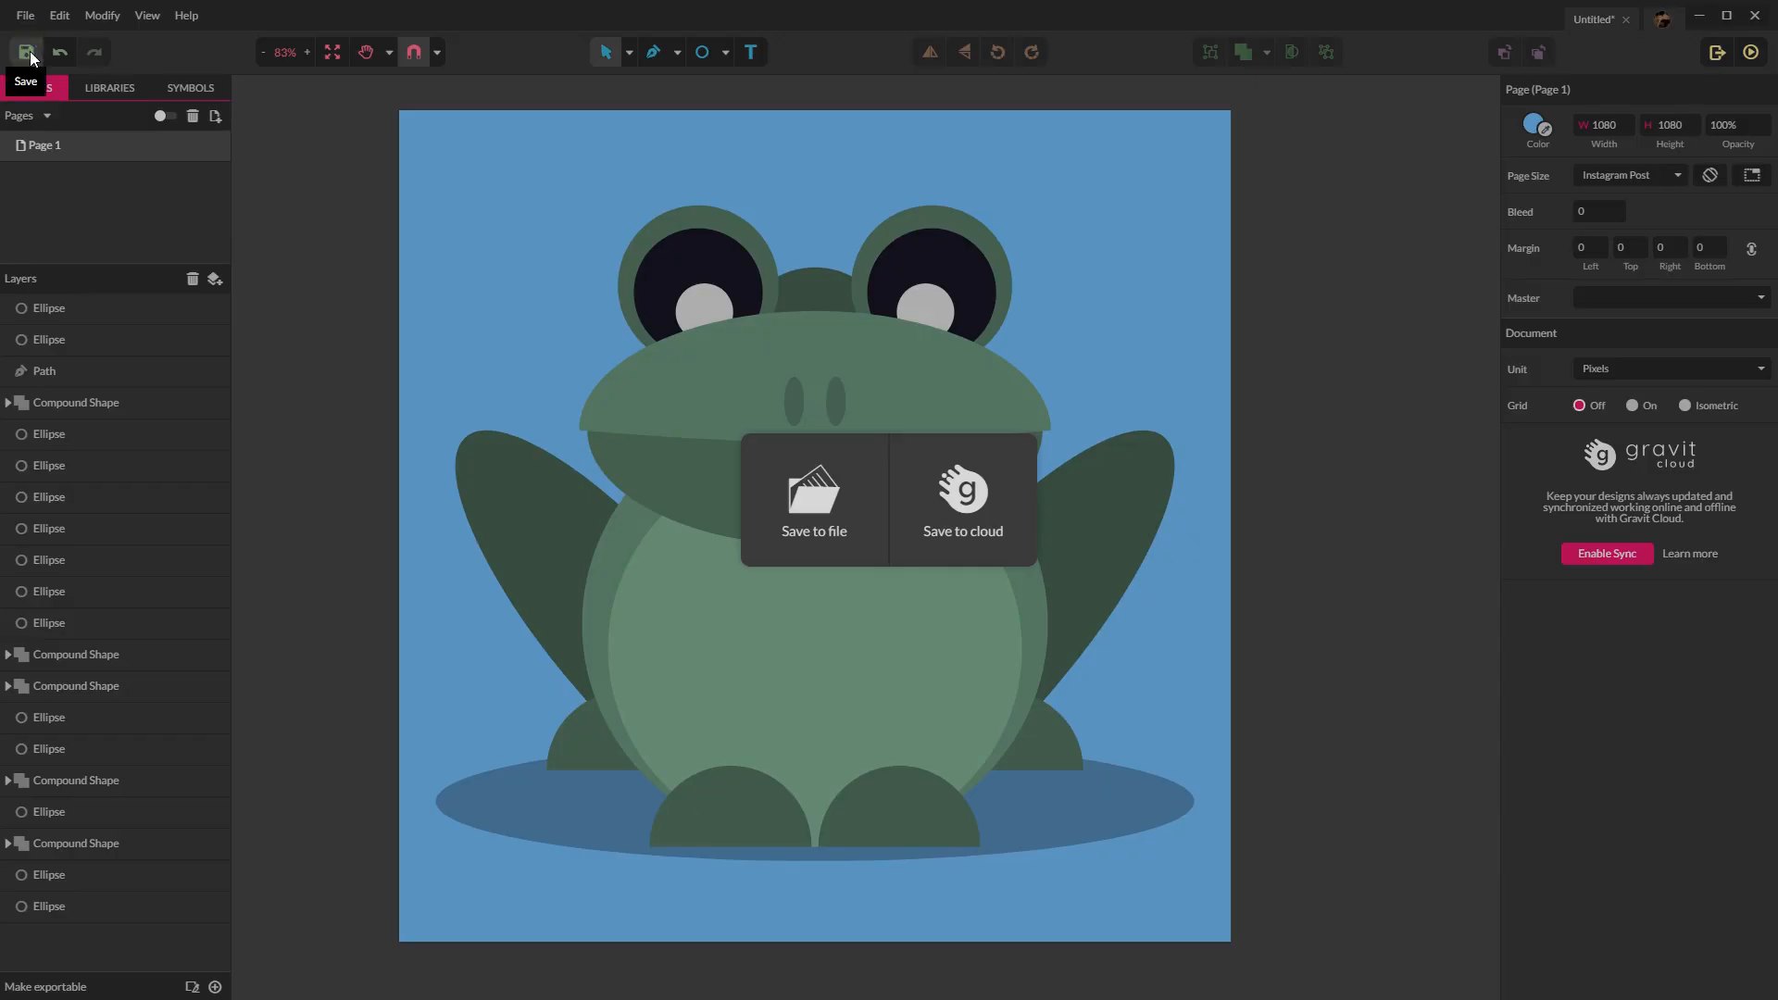
{"action": "mouse_move", "coordinate": [1408, 385]}
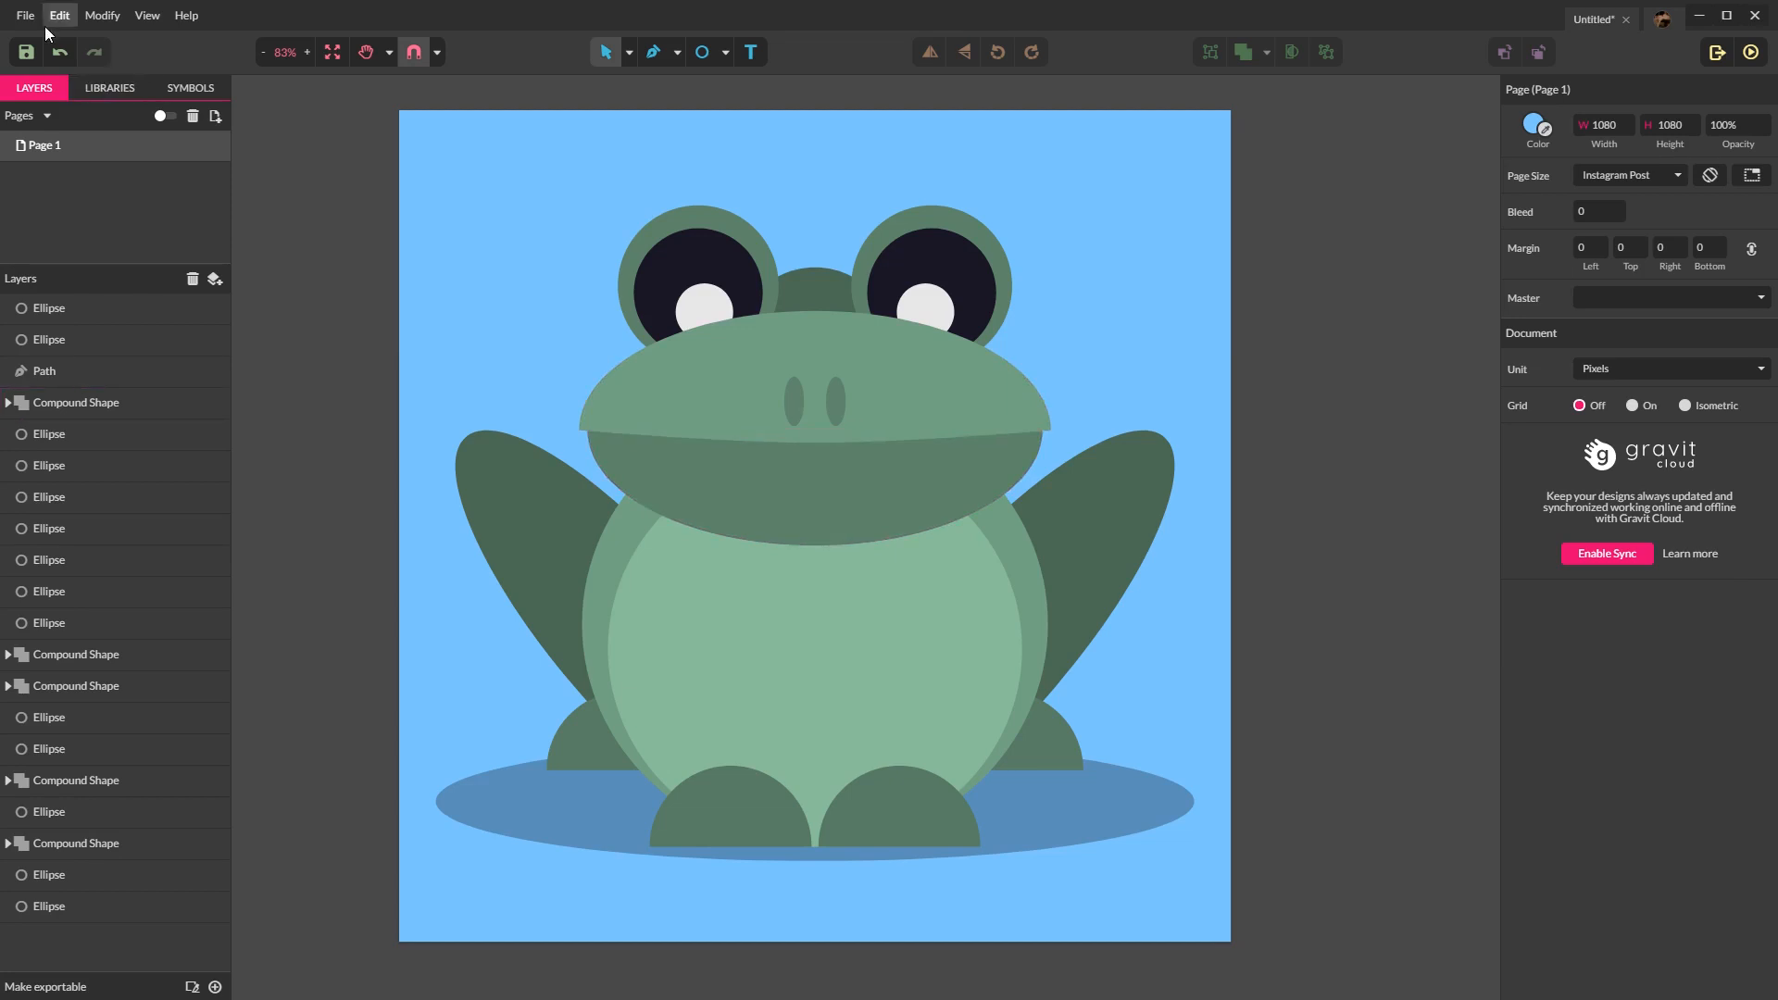
{"action": "mouse_move", "coordinate": [24, 15]}
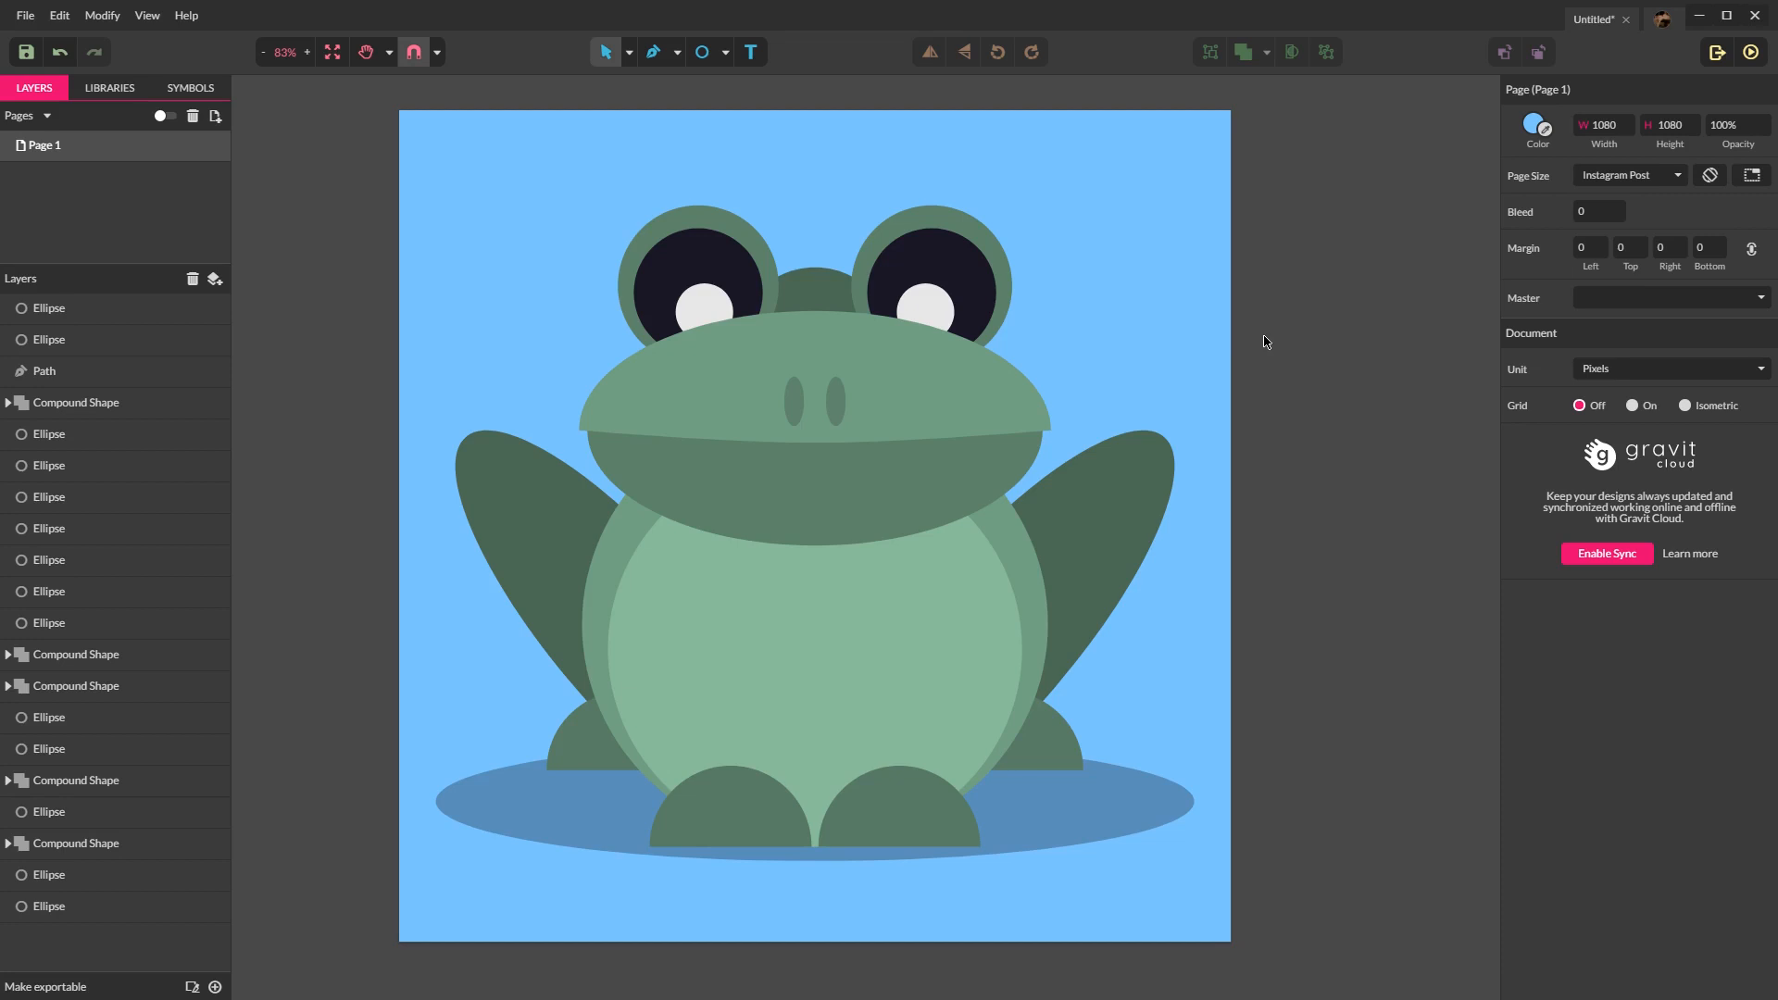
{"action": "mouse_move", "coordinate": [1042, 261]}
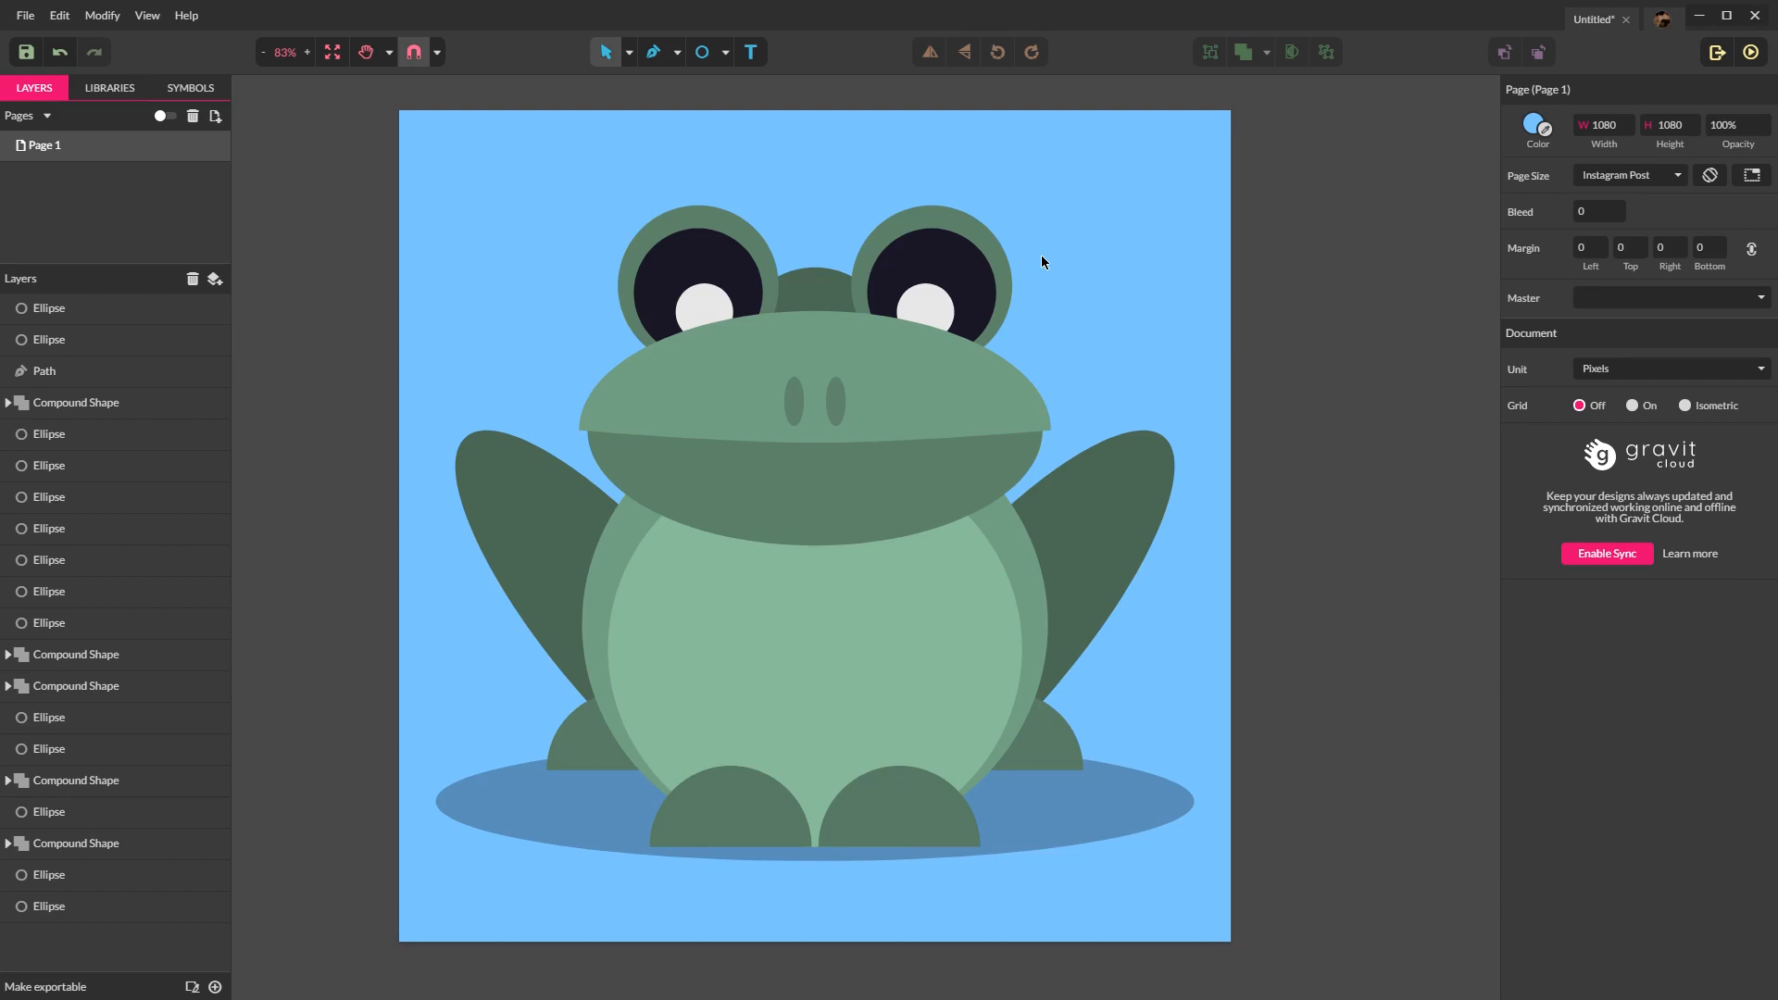
{"action": "left_click", "coordinate": [930, 283]}
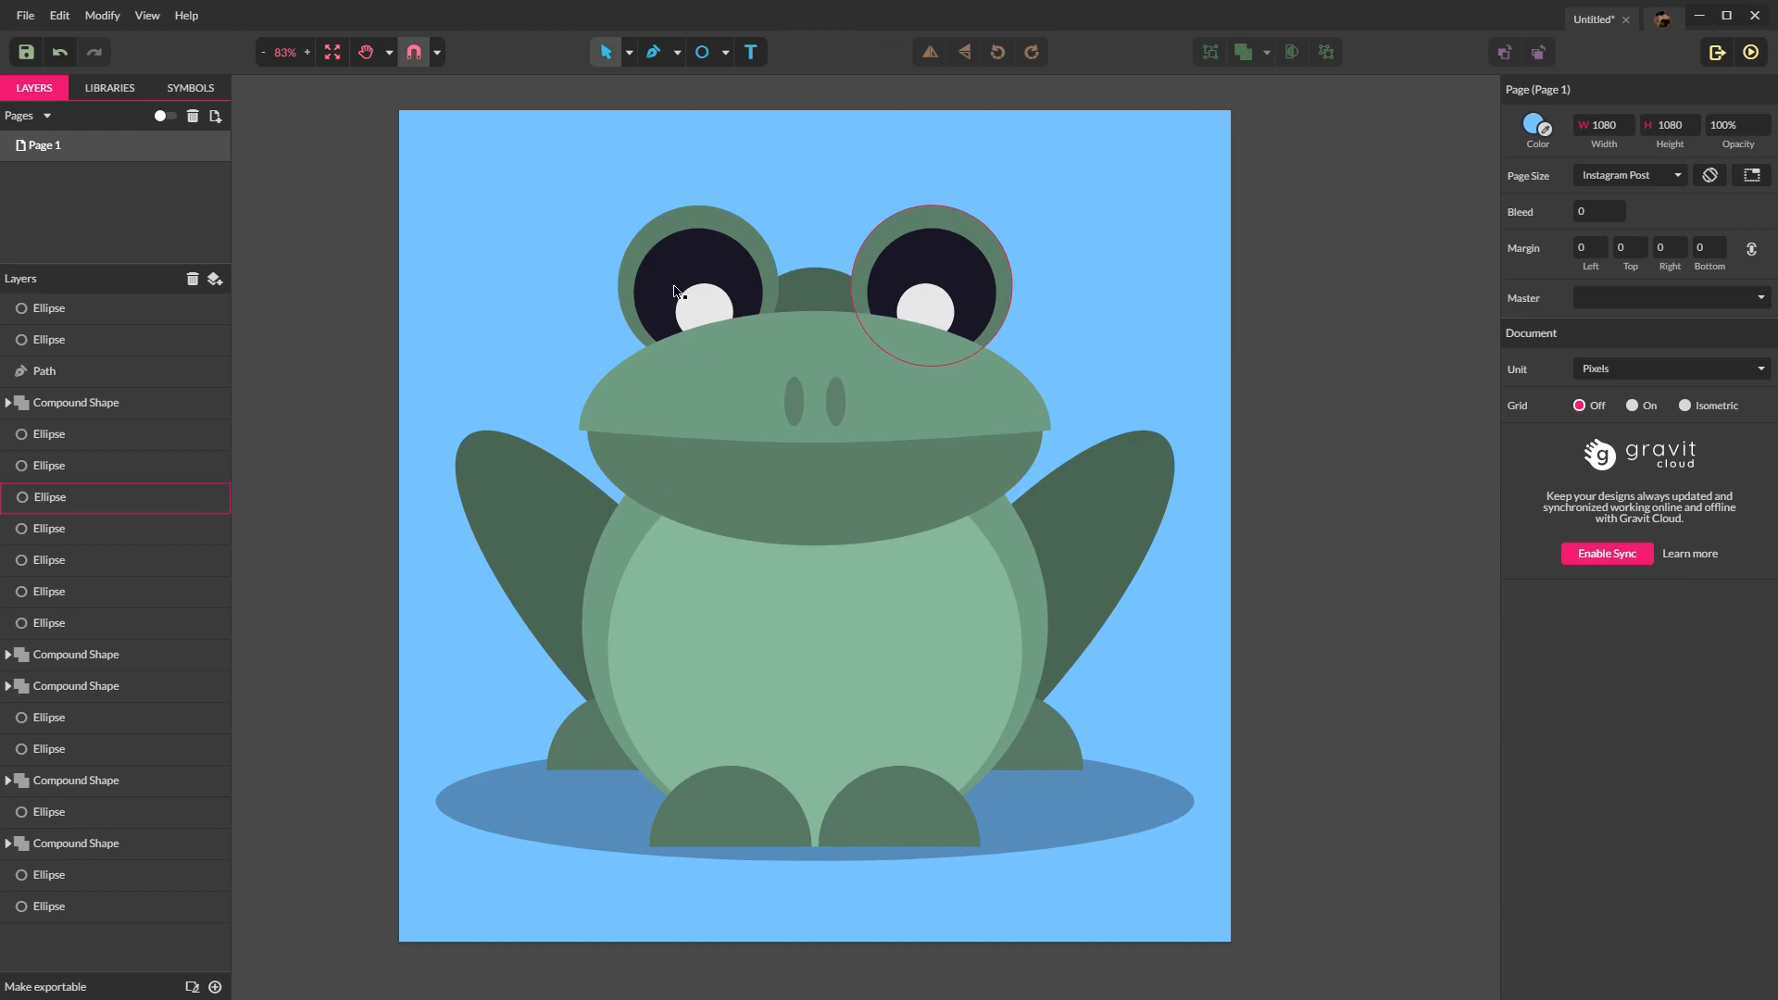